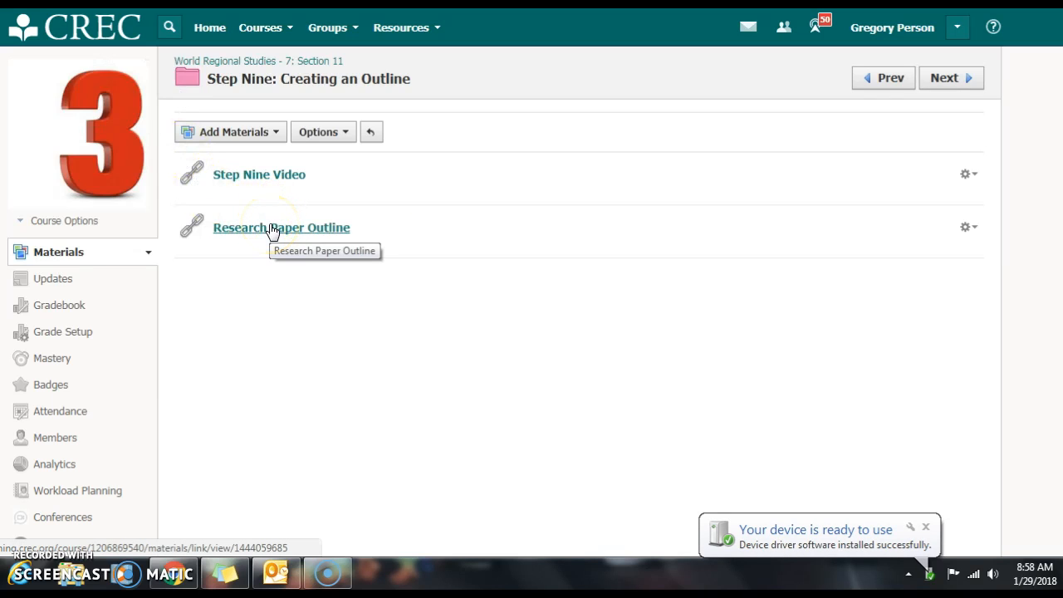
# - Open the Research Paper Outline material from Step Nine and view it in Google Docs
pyautogui.click(283, 226)
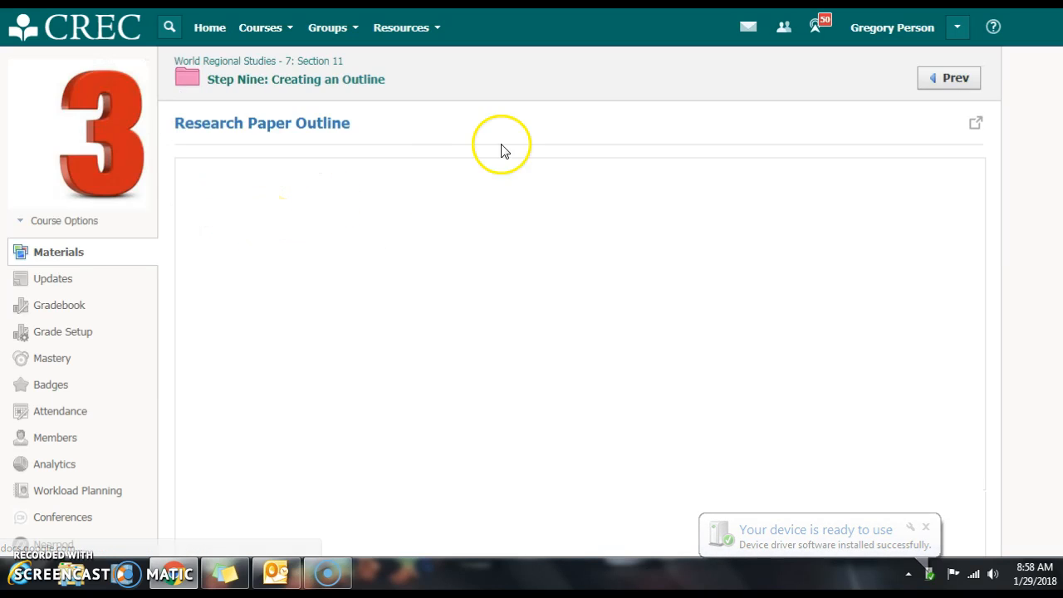
pyautogui.click(975, 123)
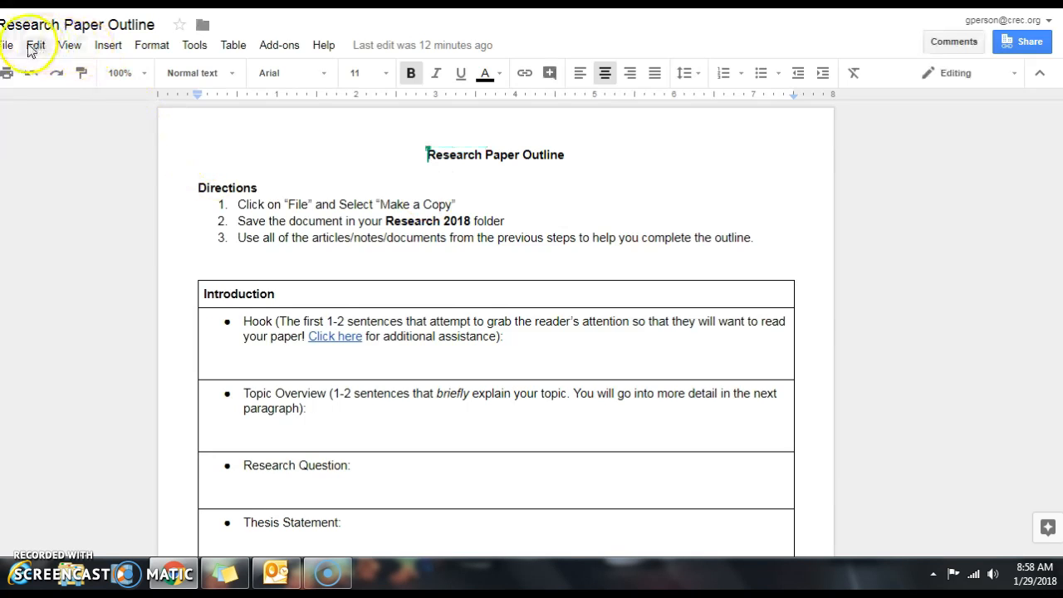
# - Make a copy named 'Copy of Research Paper Outline' saved into the Research 2018 folder
pyautogui.click(8, 45)
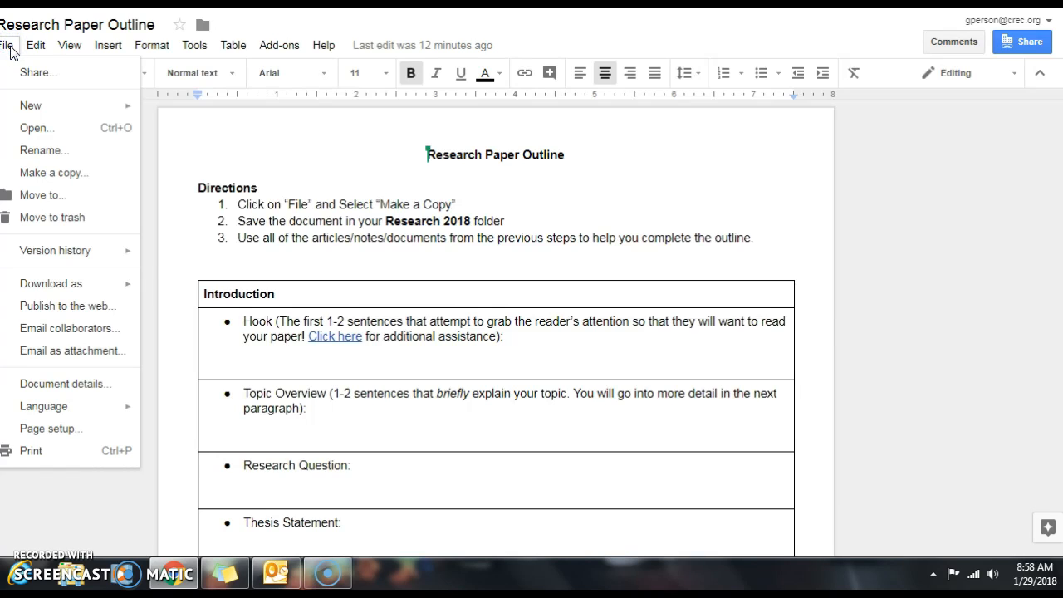
pyautogui.click(53, 171)
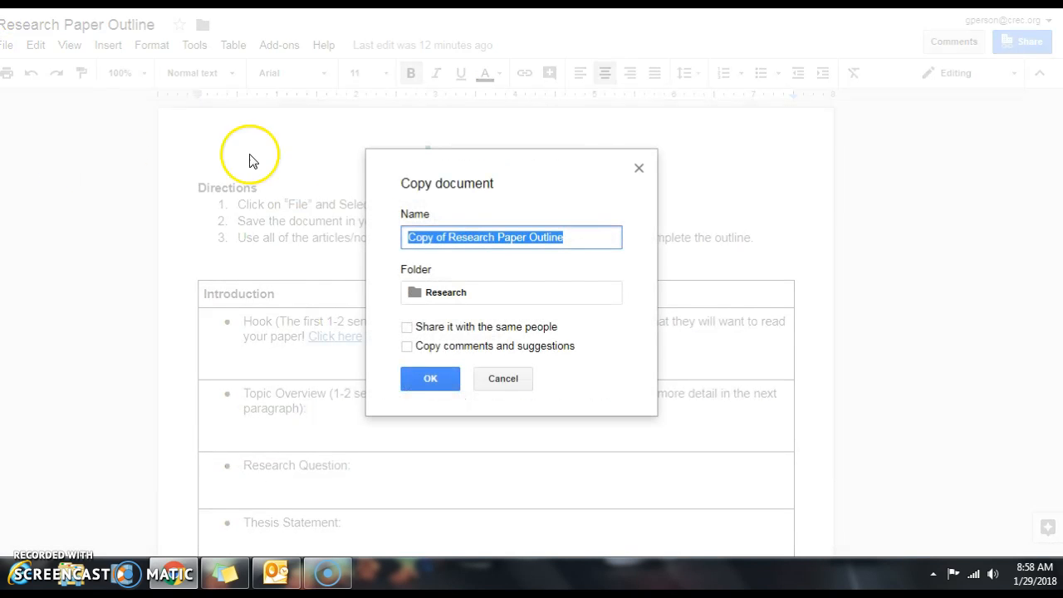
pyautogui.moveTo(671, 229)
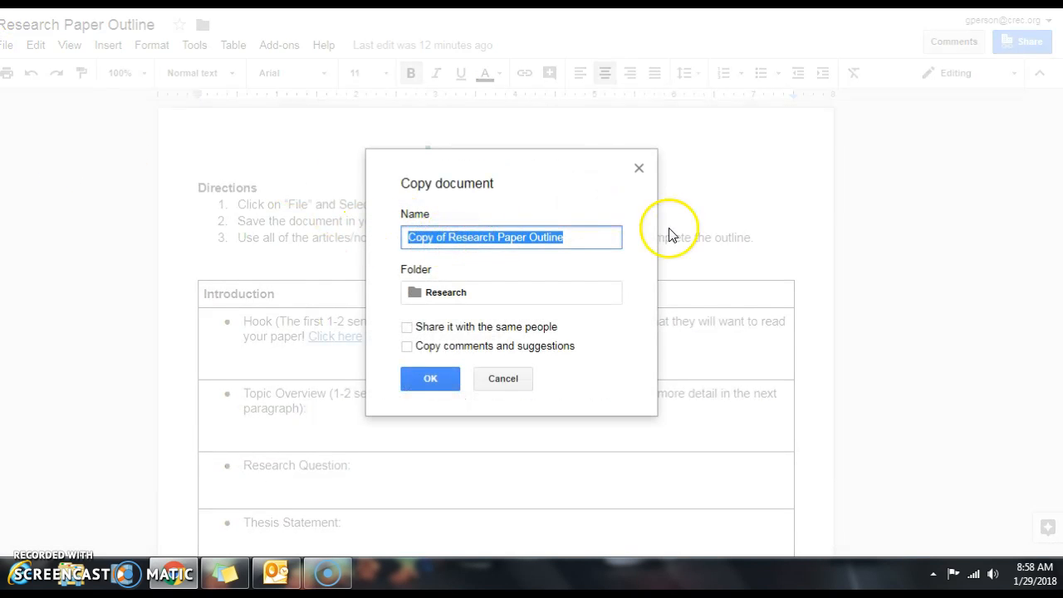
pyautogui.moveTo(452, 237)
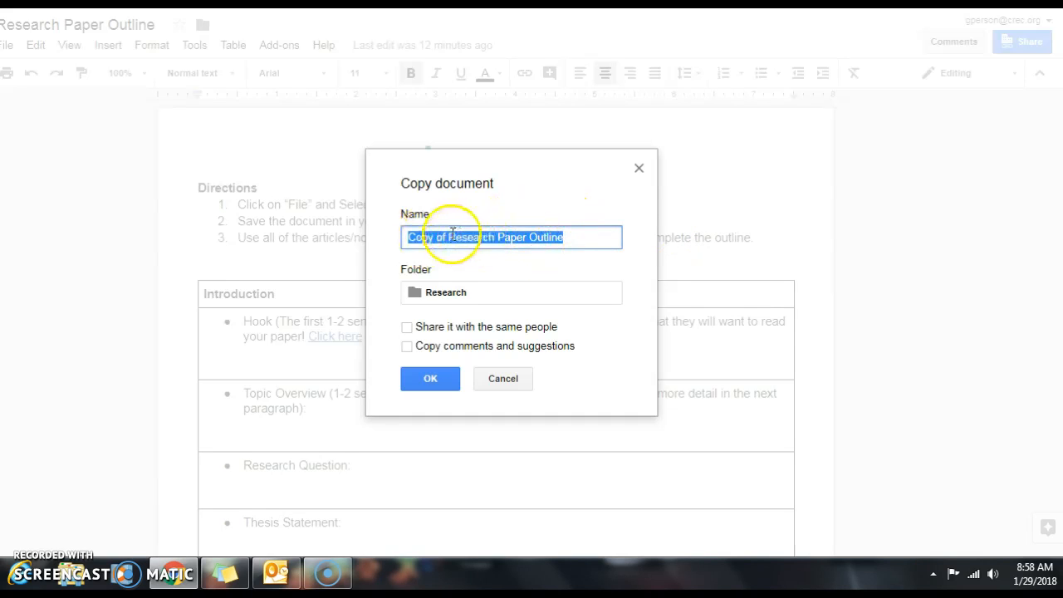
pyautogui.click(512, 293)
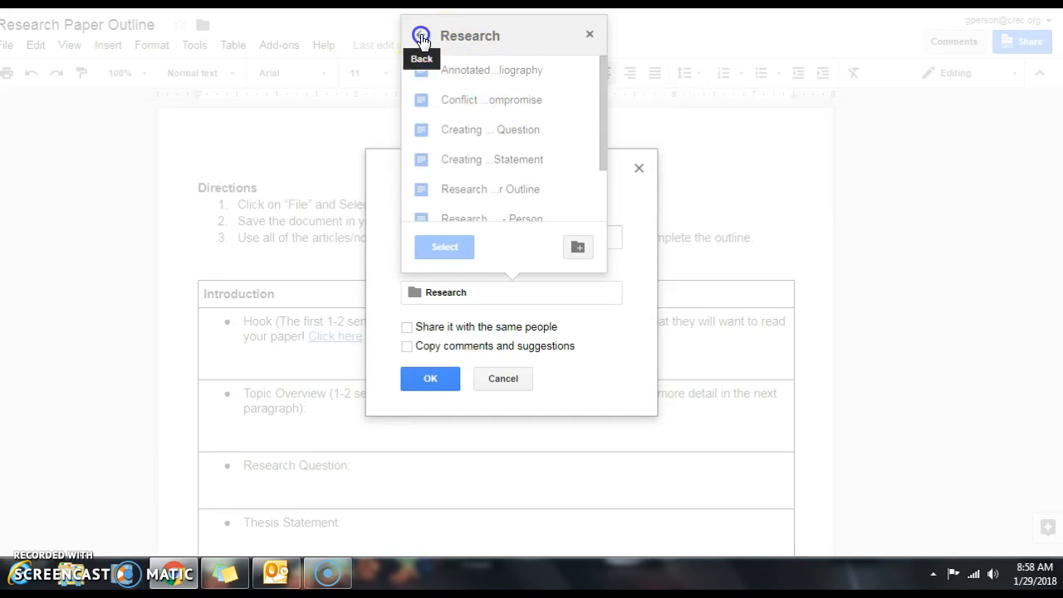
pyautogui.click(422, 35)
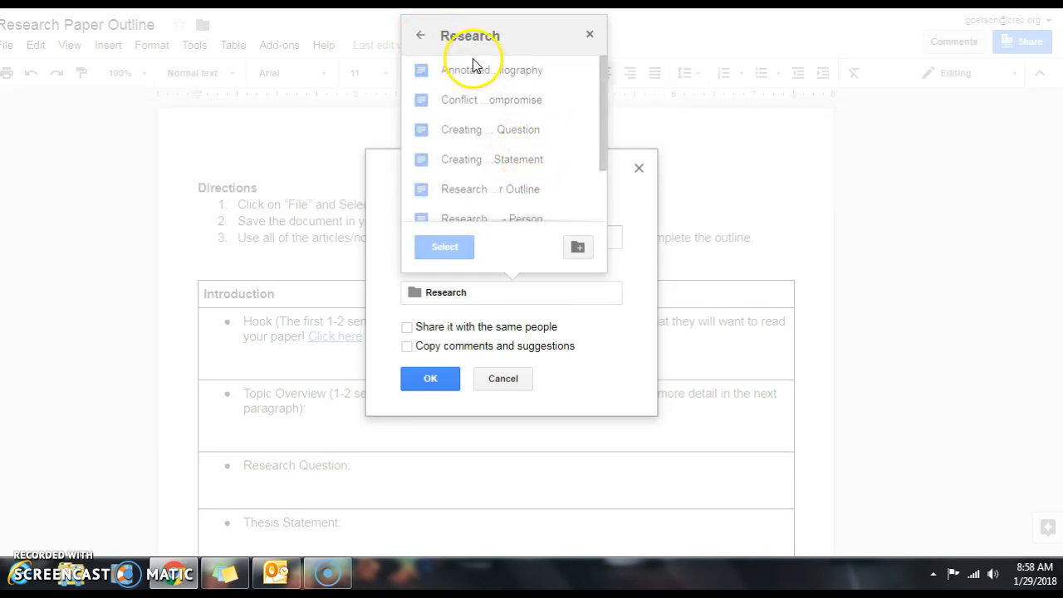
pyautogui.click(420, 34)
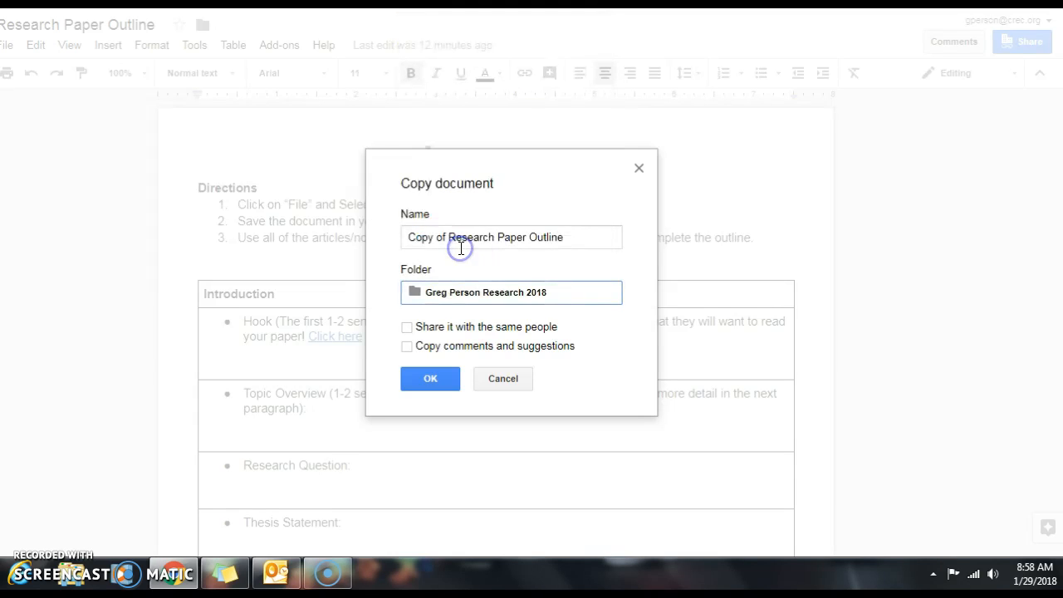
pyautogui.click(429, 379)
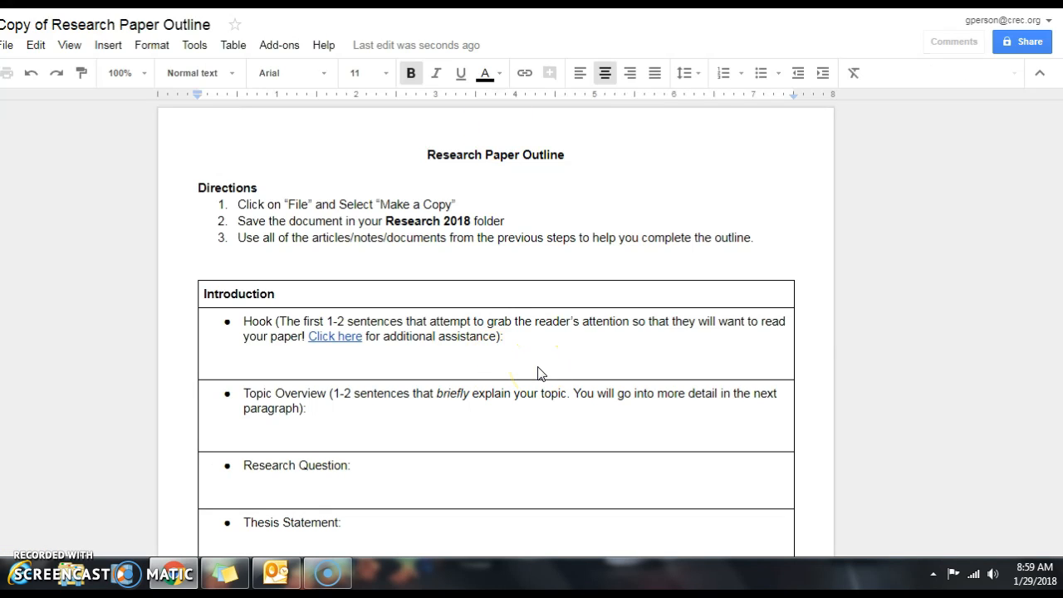
pyautogui.click(419, 253)
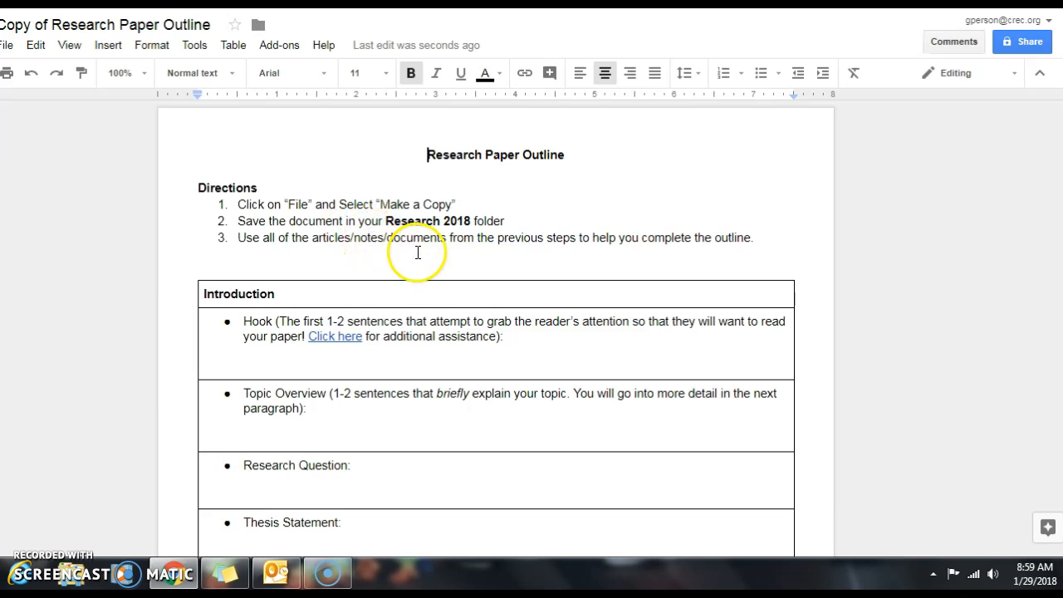
pyautogui.moveTo(678, 239)
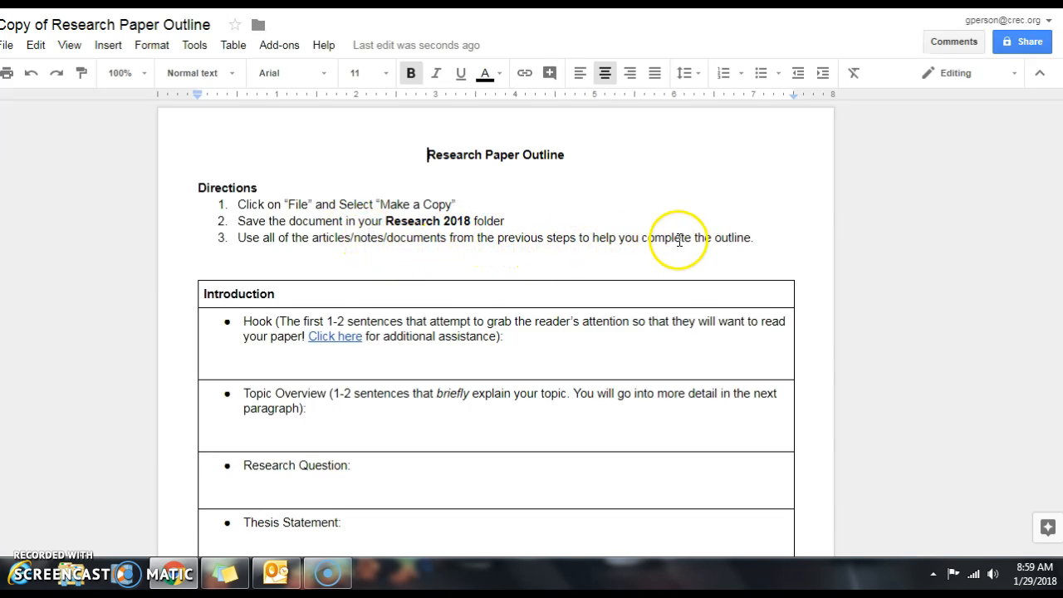
pyautogui.moveTo(1060, 219)
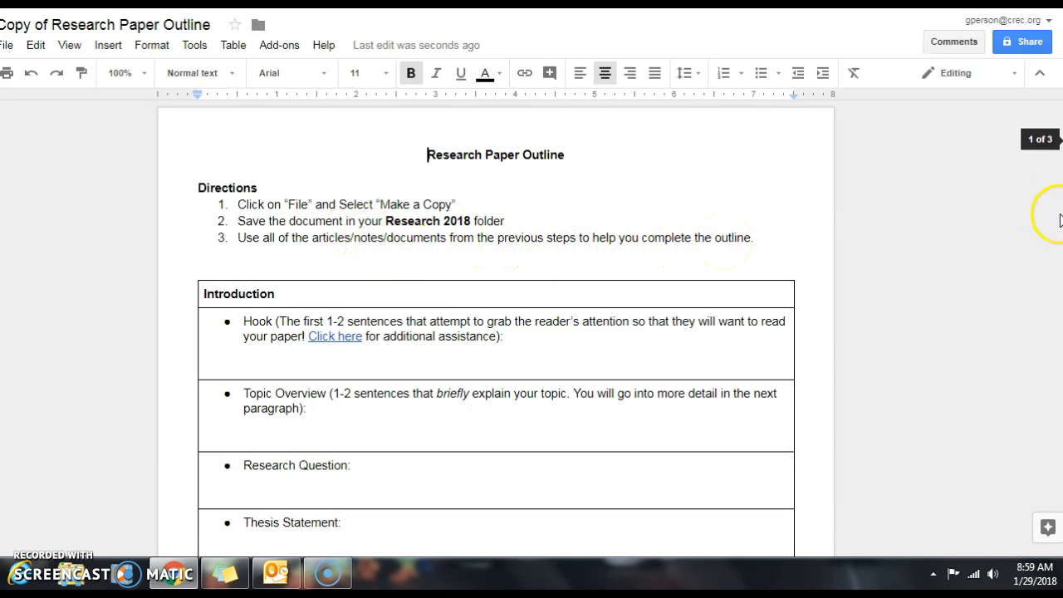
pyautogui.scroll(-3)
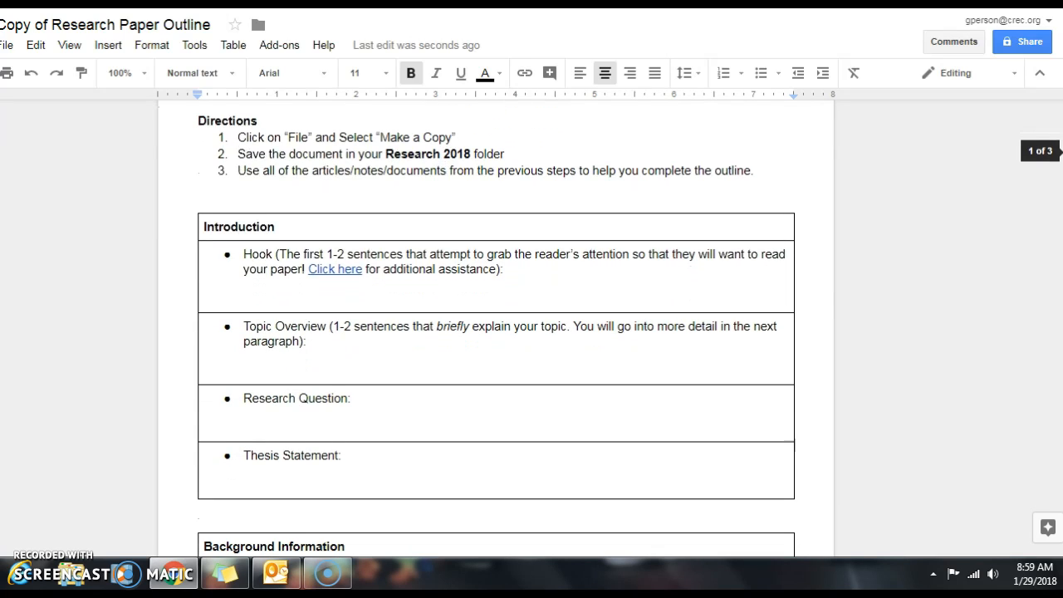
pyautogui.scroll(-3)
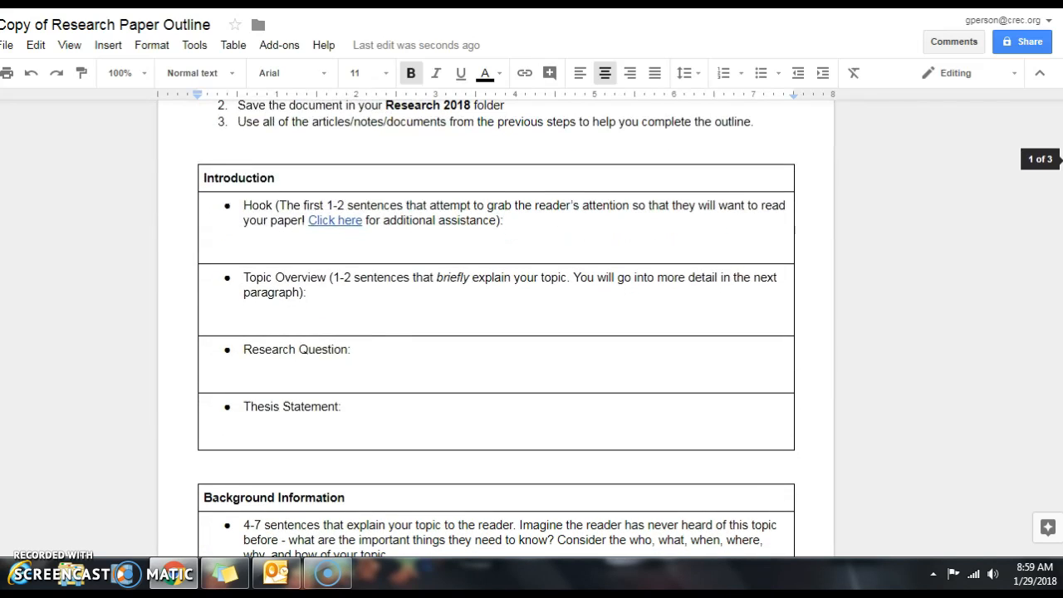
pyautogui.moveTo(402, 206)
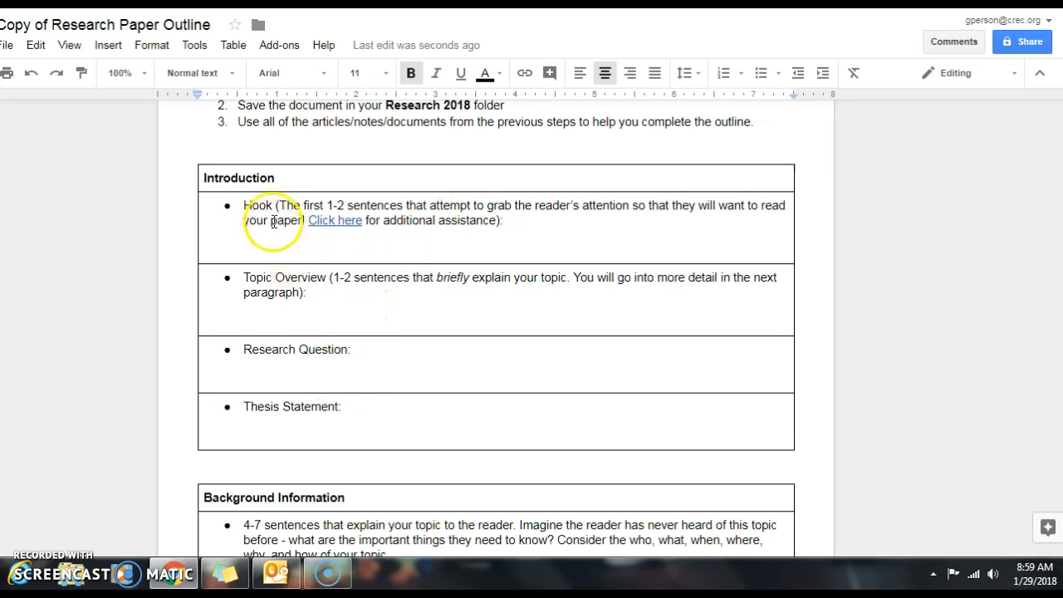
pyautogui.scroll(-3)
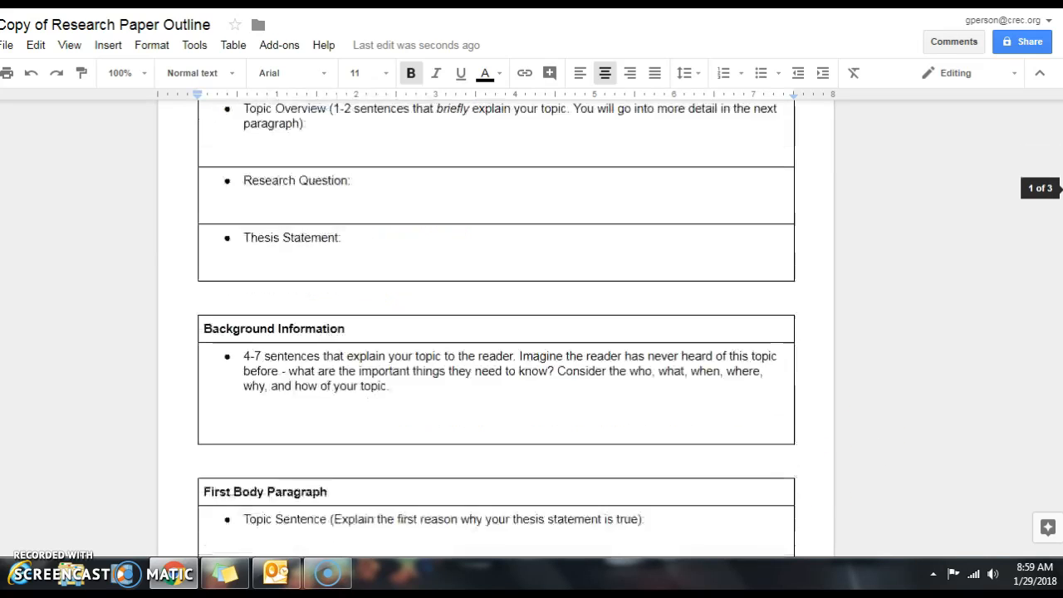
pyautogui.scroll(-3)
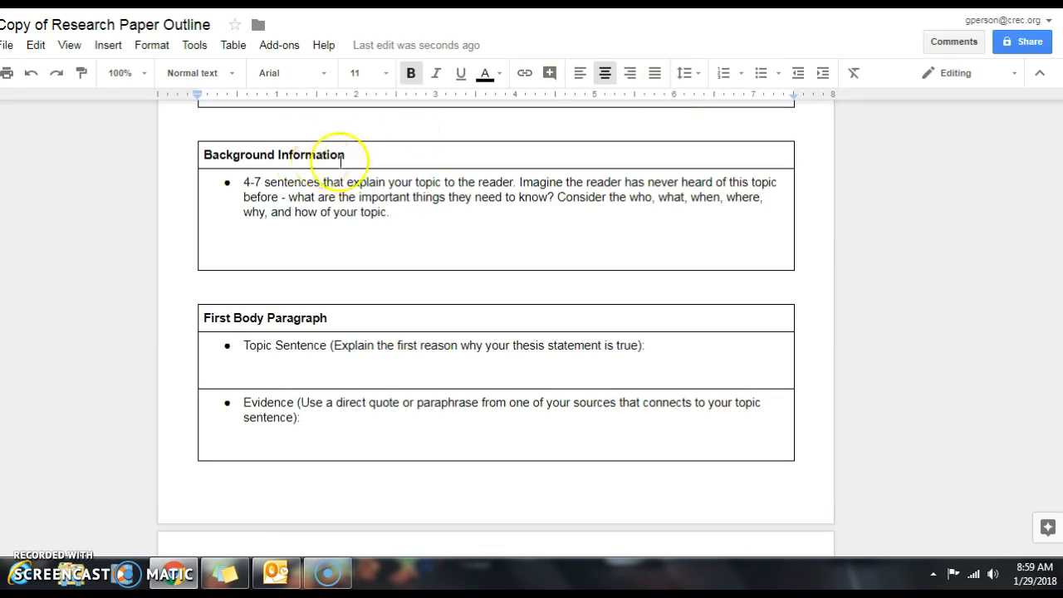
pyautogui.scroll(-3)
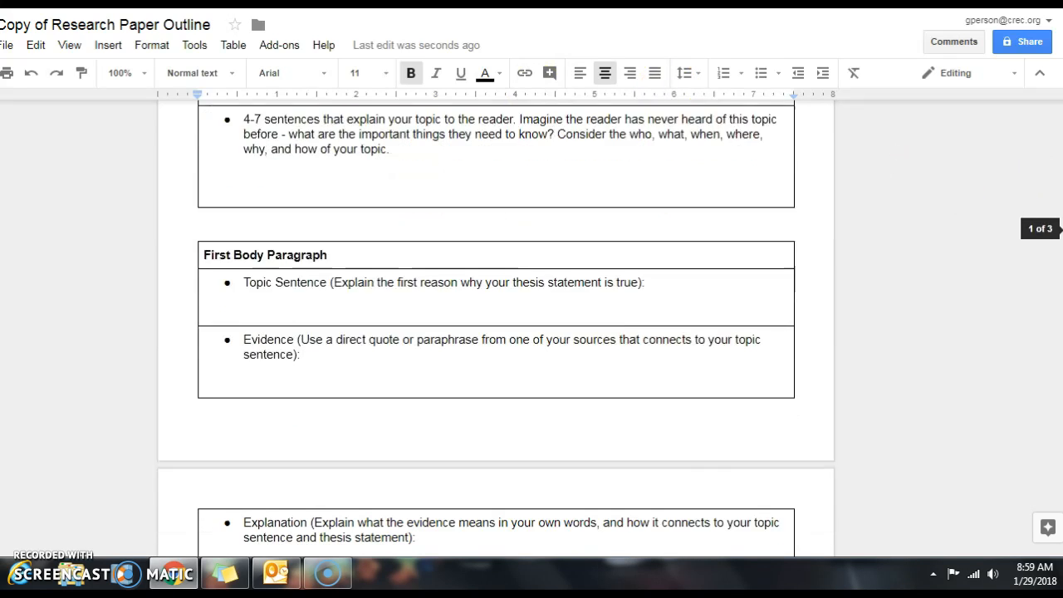
pyautogui.scroll(-3)
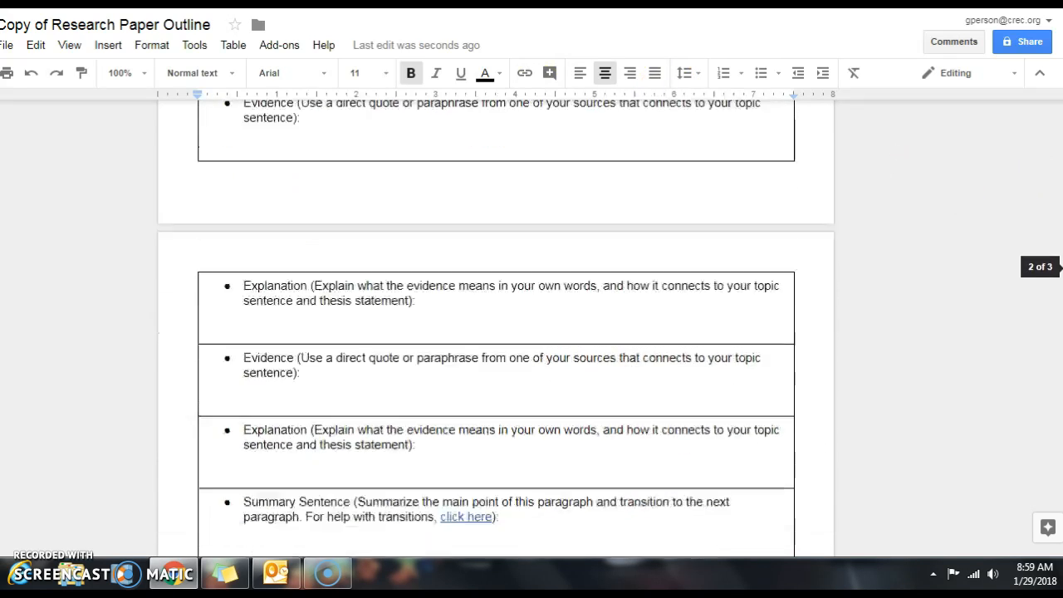
pyautogui.scroll(-3)
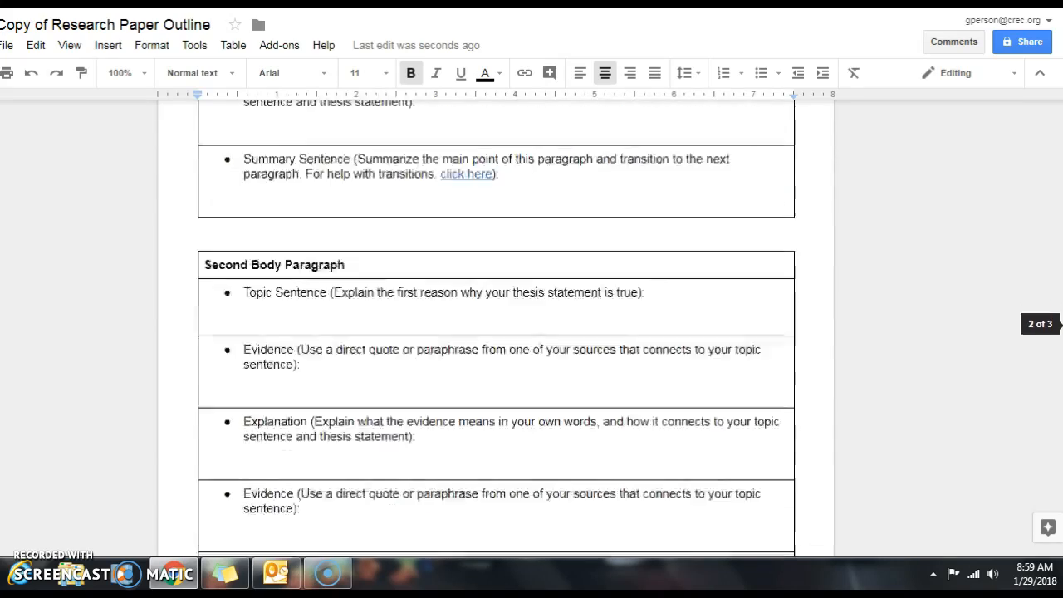
pyautogui.scroll(-3)
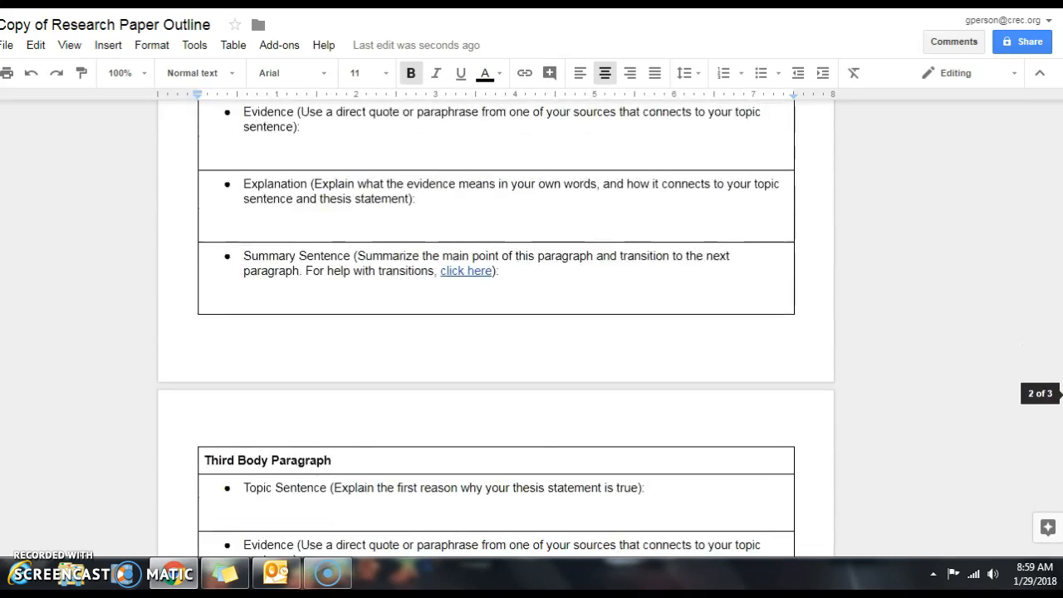
pyautogui.scroll(-3)
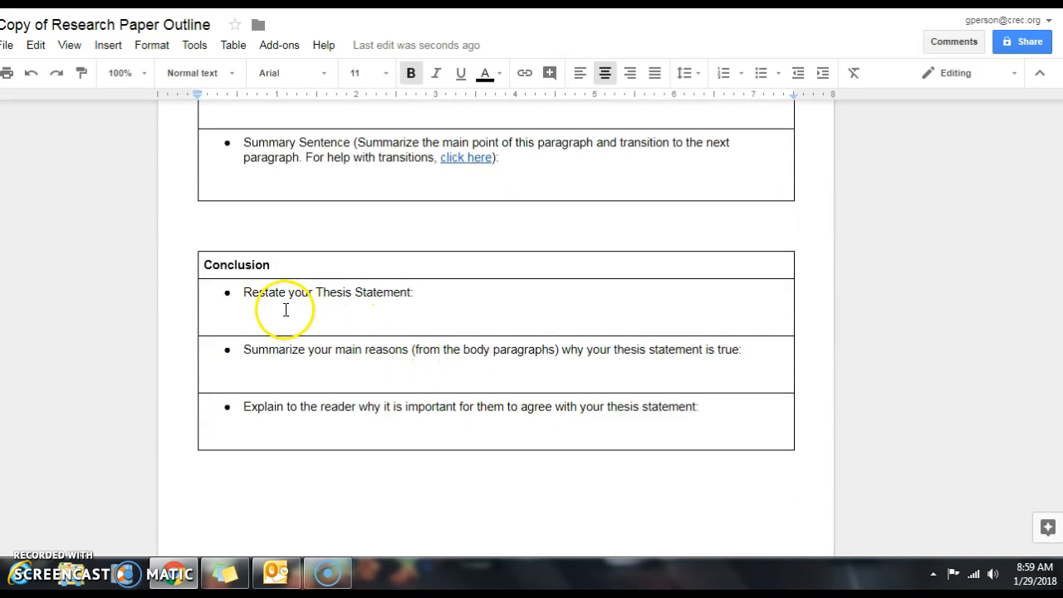
pyautogui.scroll(-3)
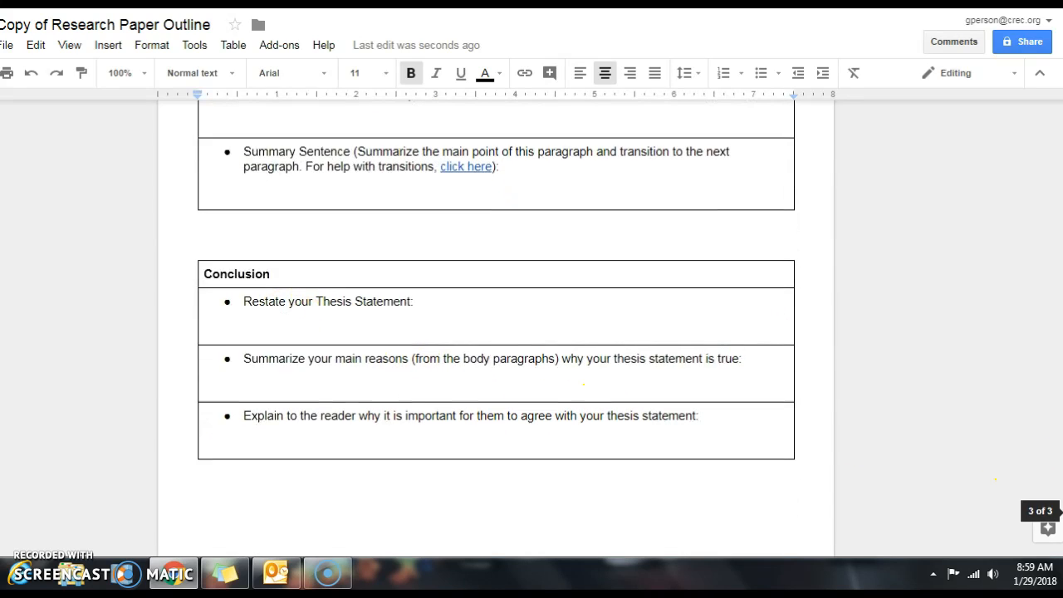
pyautogui.scroll(3)
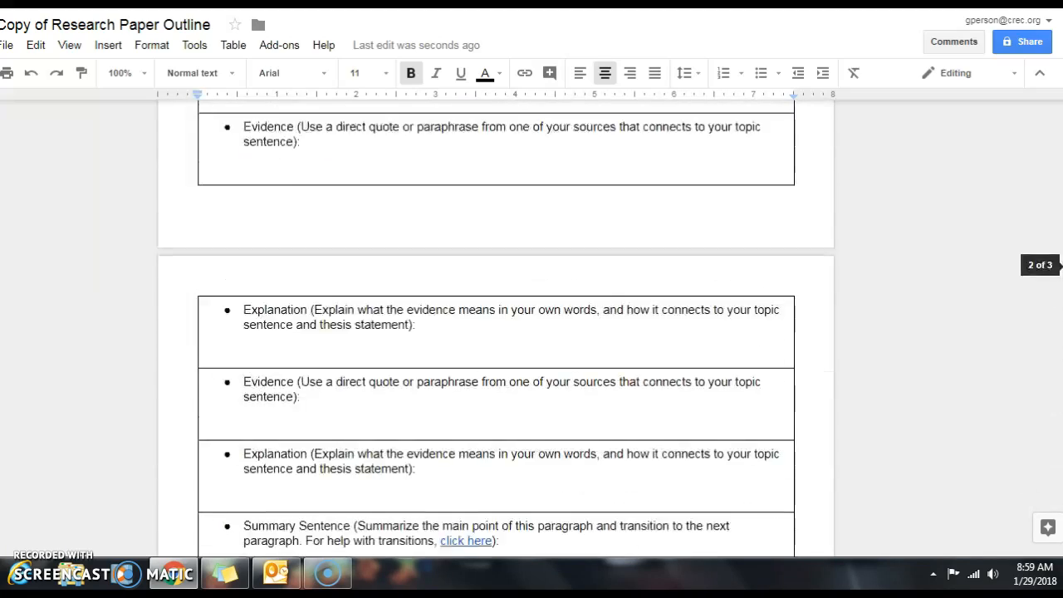
pyautogui.scroll(3)
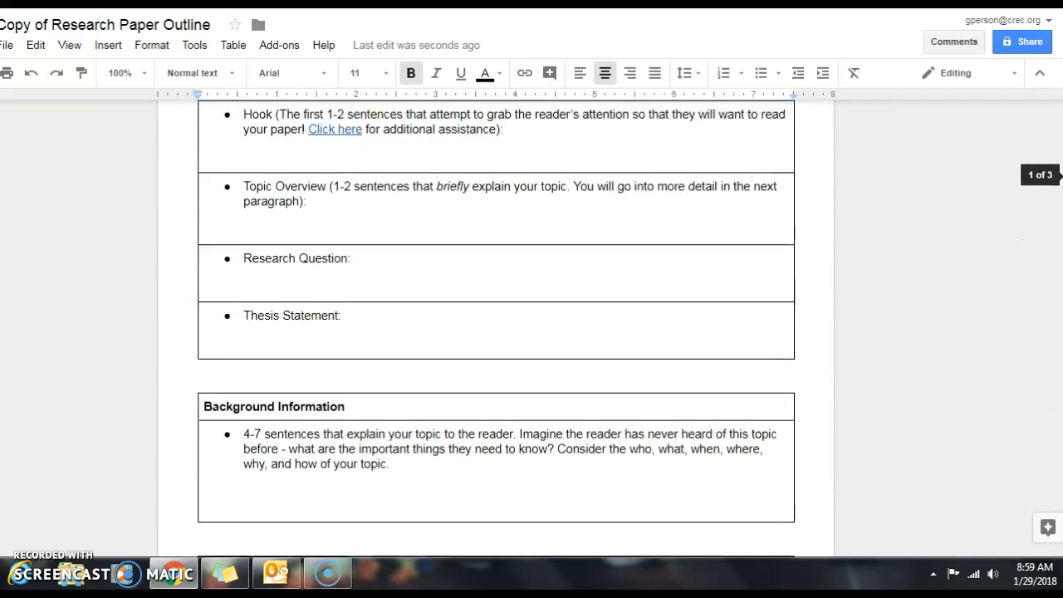
pyautogui.scroll(3)
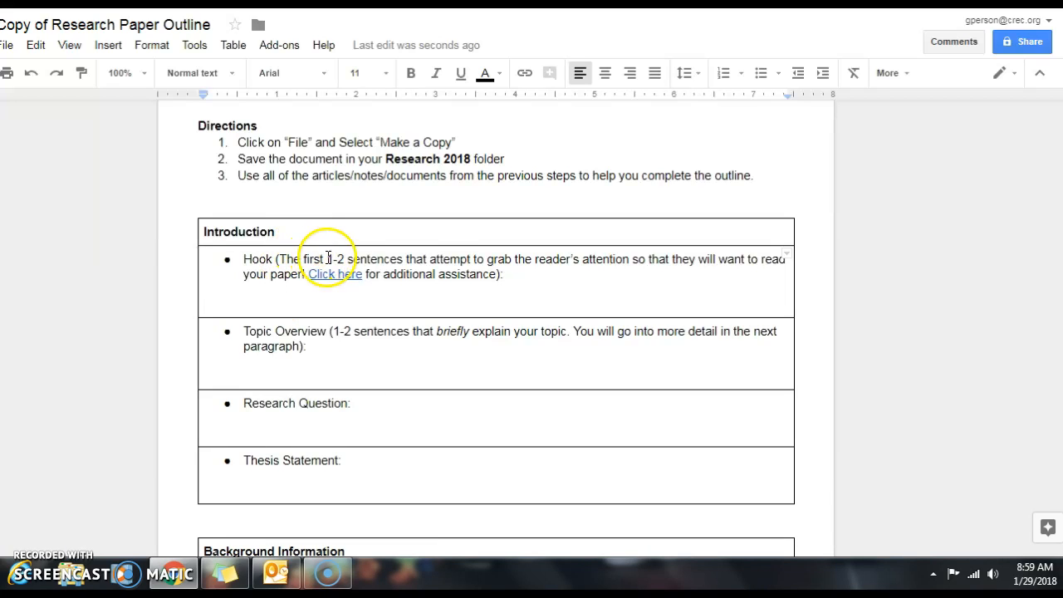
pyautogui.moveTo(525, 268)
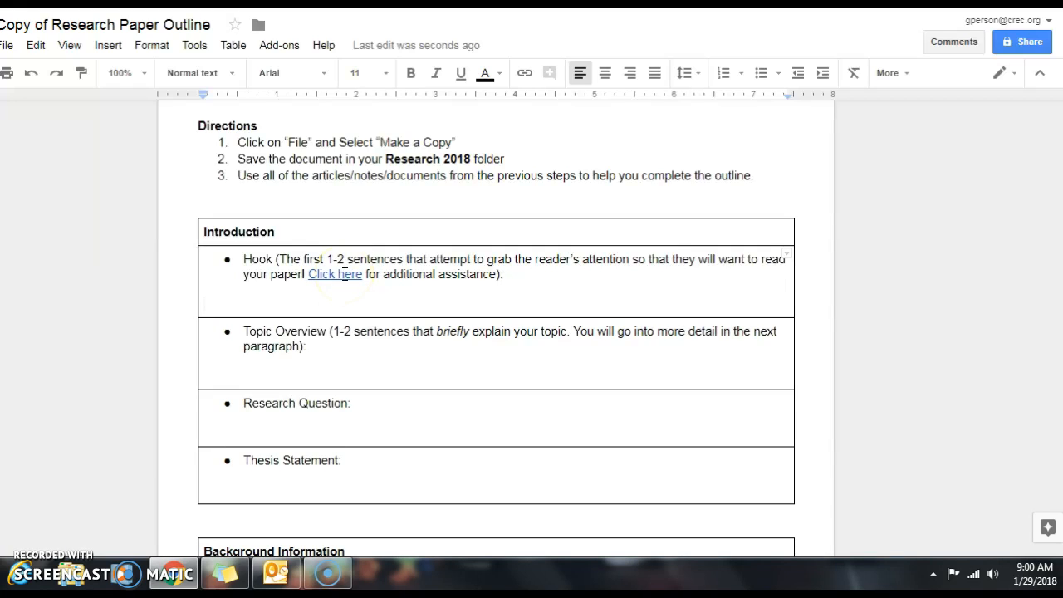
# - Follow the Hook bullet's 'Click here' link to the How to Write a Hook guide
pyautogui.click(336, 274)
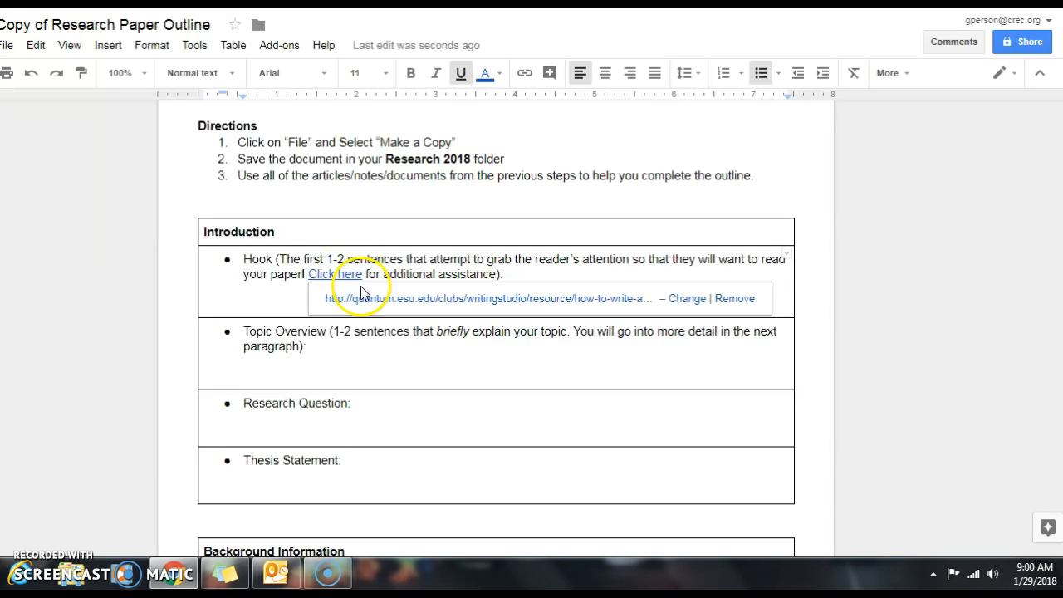
pyautogui.click(336, 274)
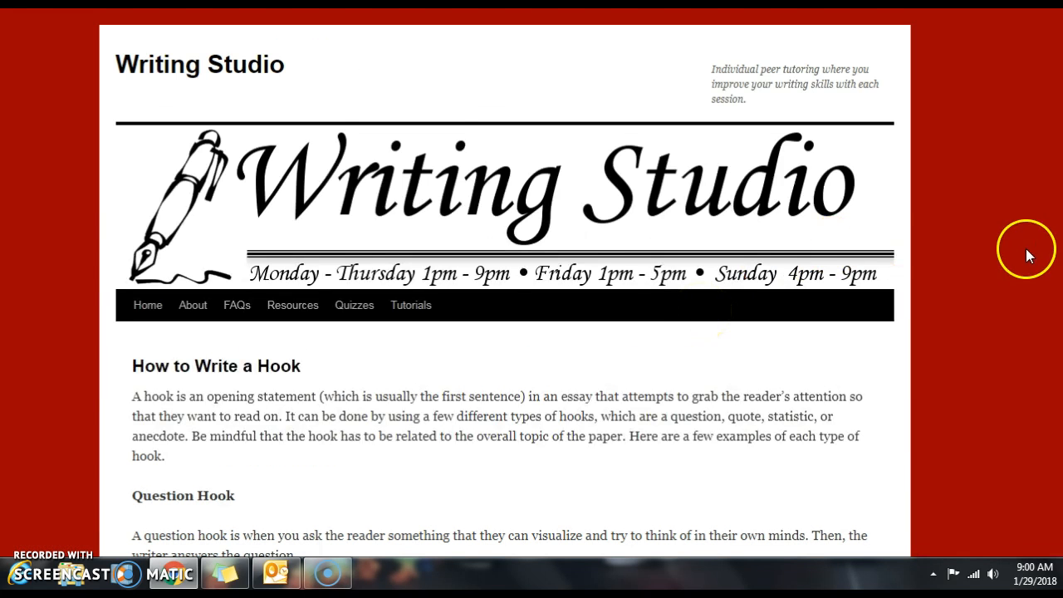
pyautogui.scroll(-3)
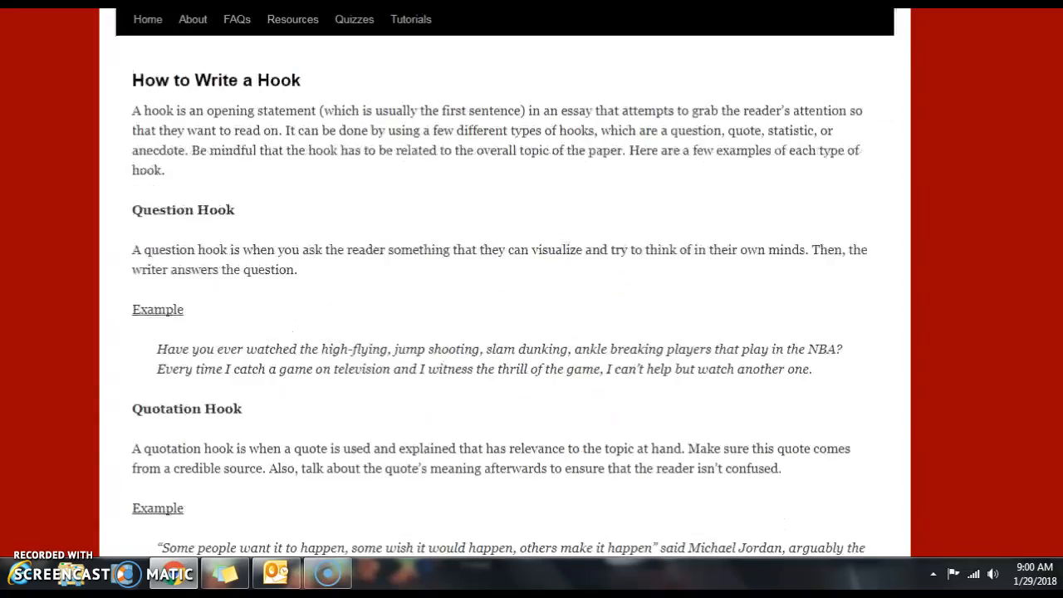
pyautogui.scroll(-3)
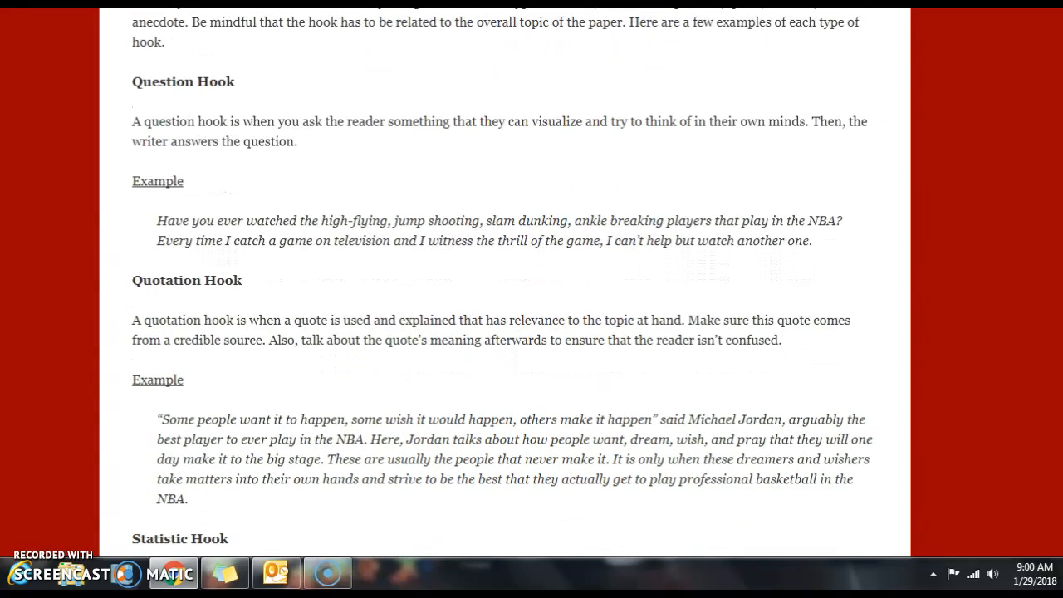
pyautogui.scroll(-3)
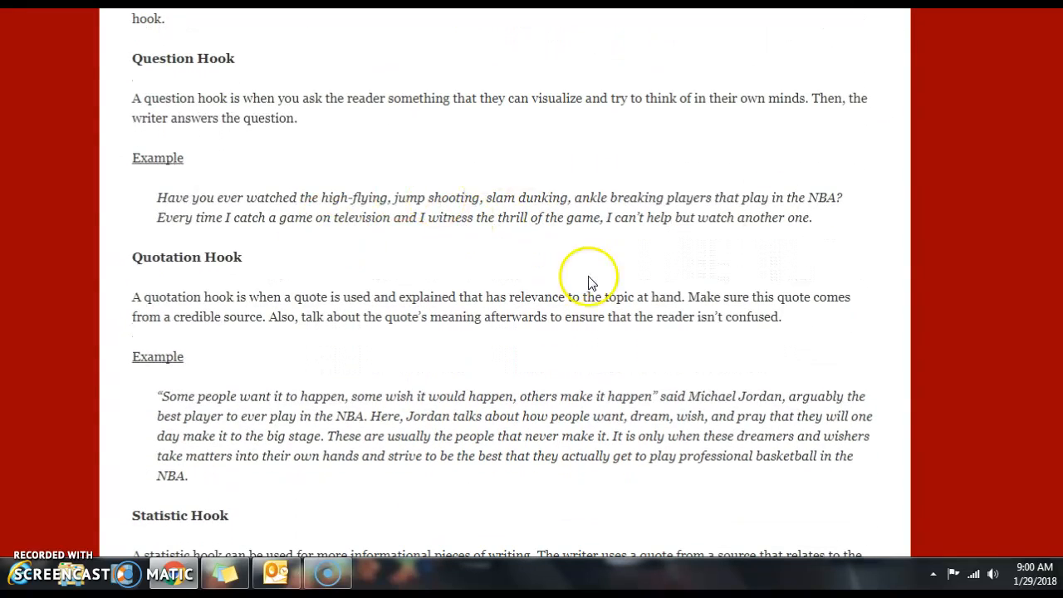
pyautogui.scroll(-3)
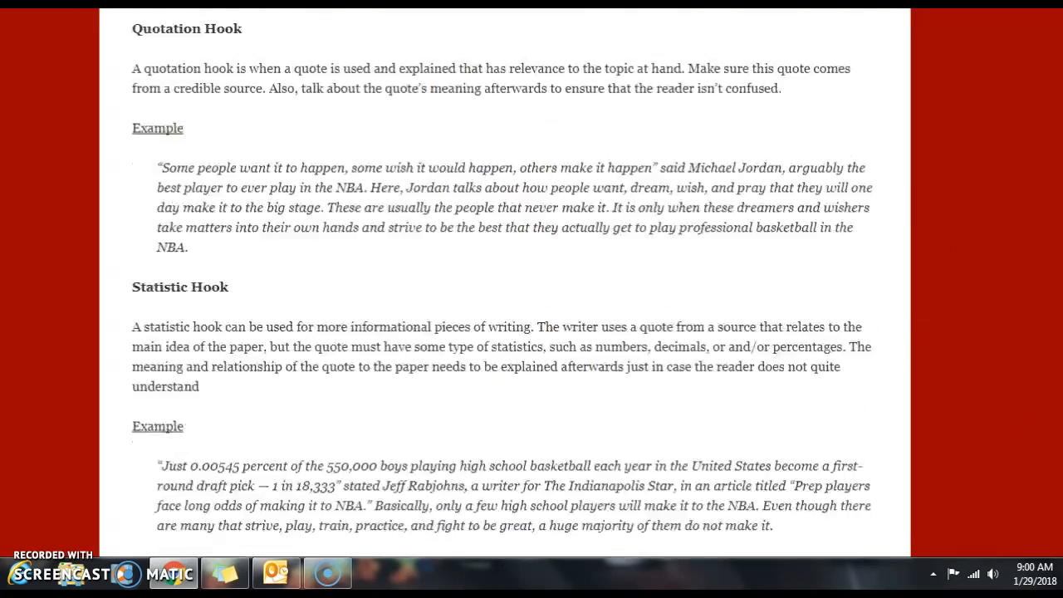
pyautogui.scroll(-3)
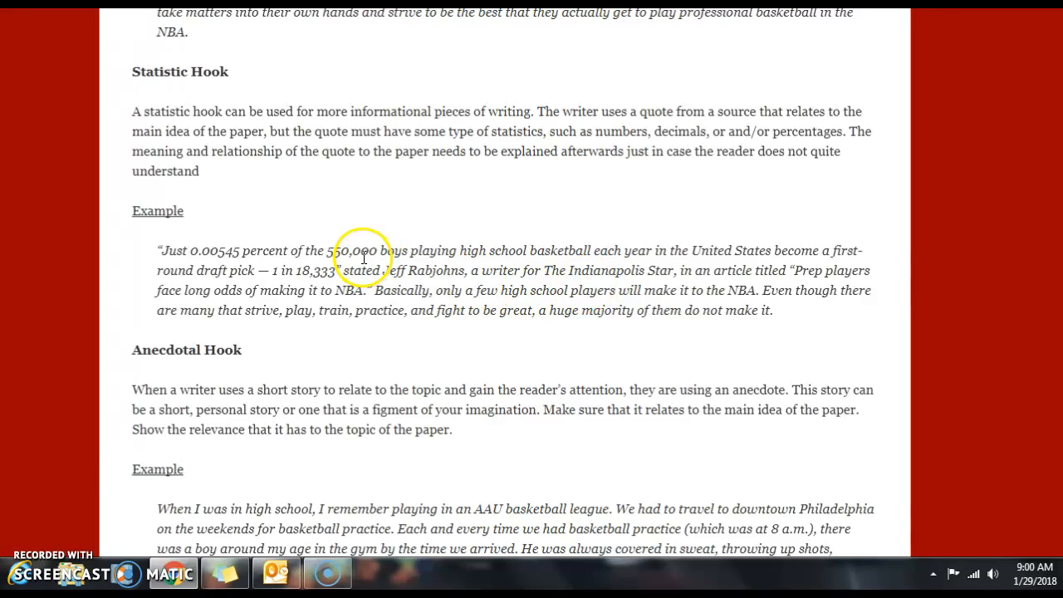
pyautogui.scroll(-3)
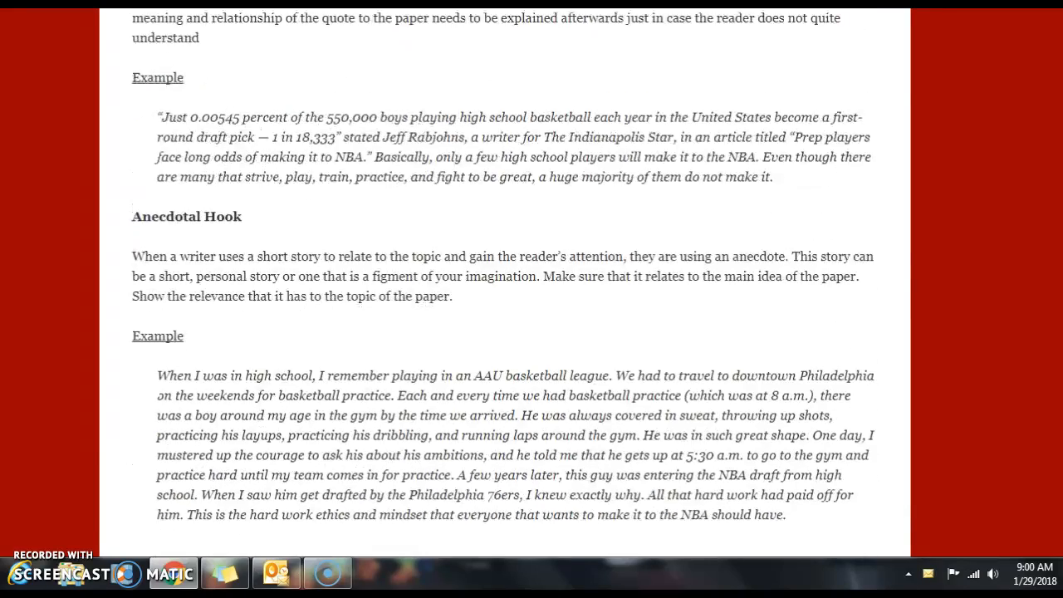
pyautogui.scroll(-3)
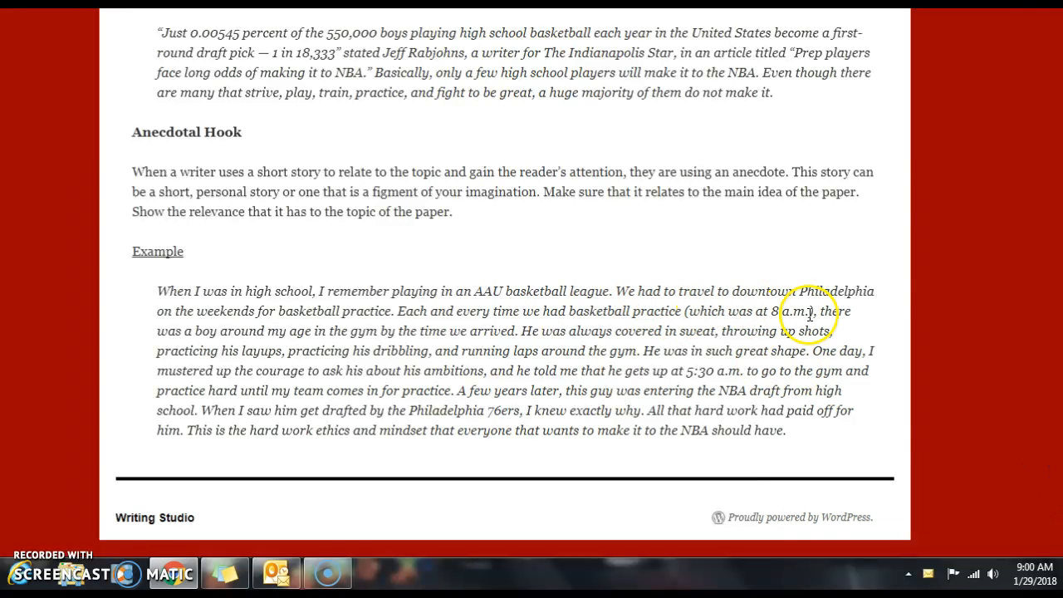
pyautogui.scroll(3)
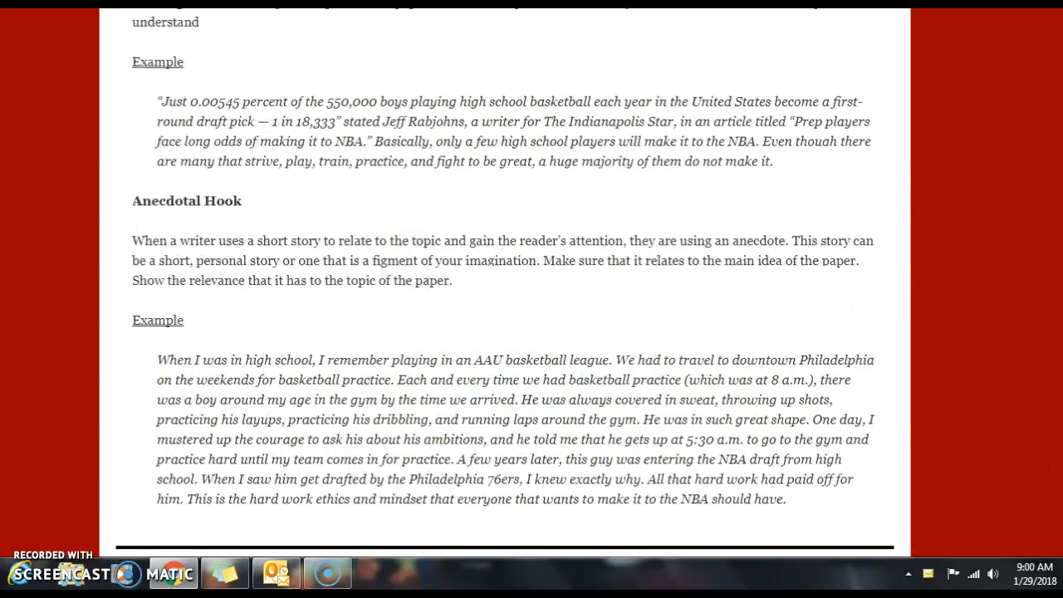
pyautogui.scroll(3)
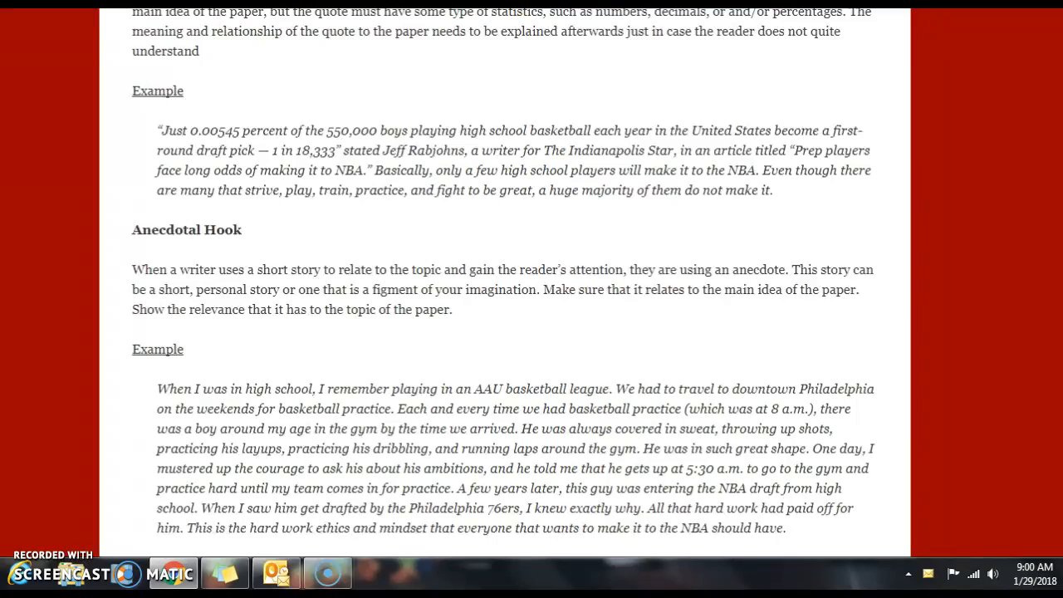
pyautogui.scroll(3)
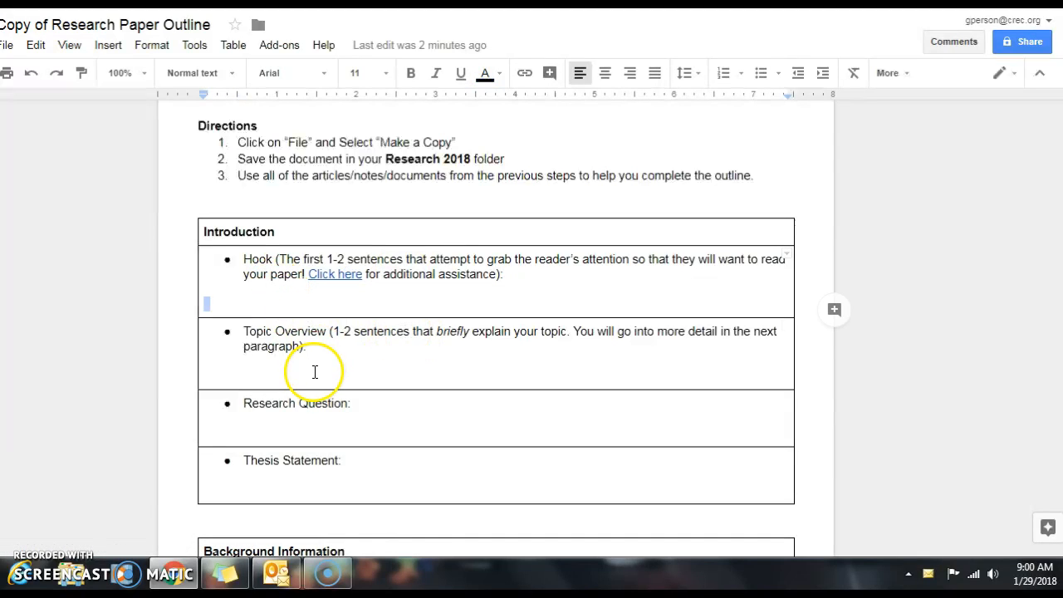
pyautogui.moveTo(359, 339)
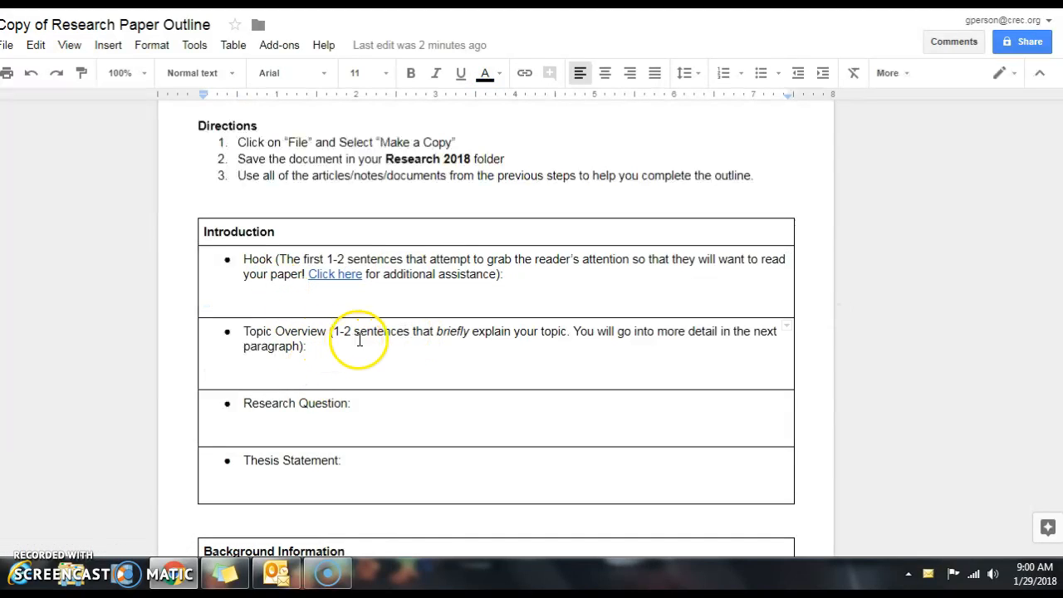
pyautogui.moveTo(568, 344)
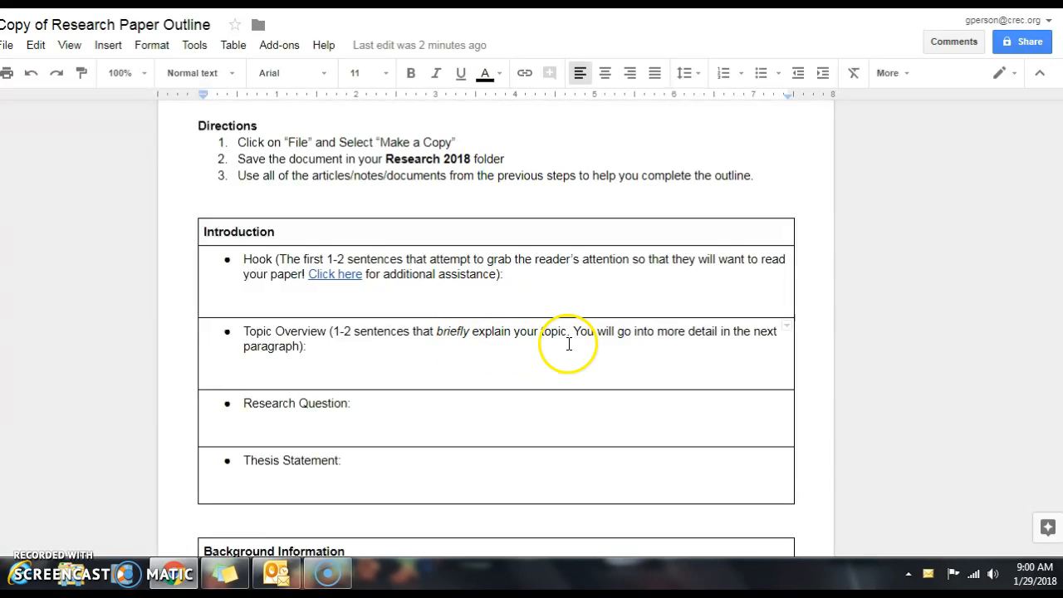
pyautogui.moveTo(520, 349)
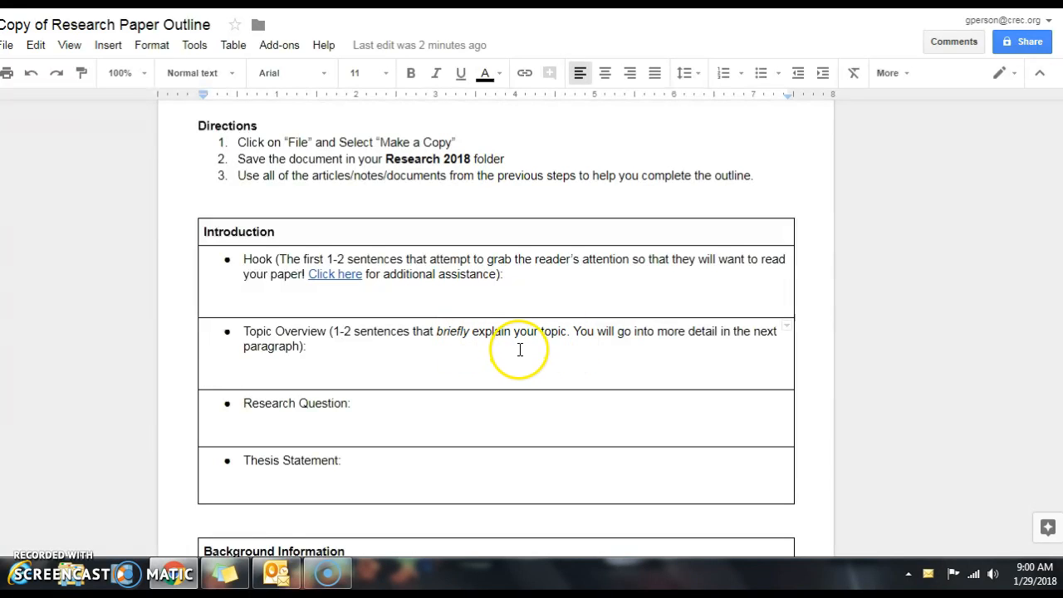
pyautogui.moveTo(325, 375)
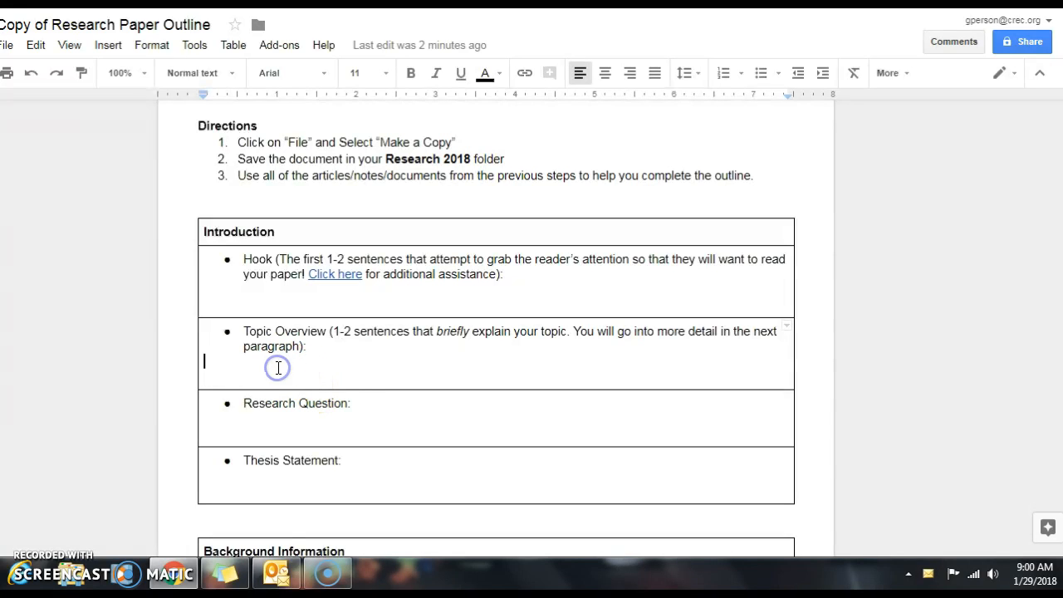
pyautogui.moveTo(355, 362)
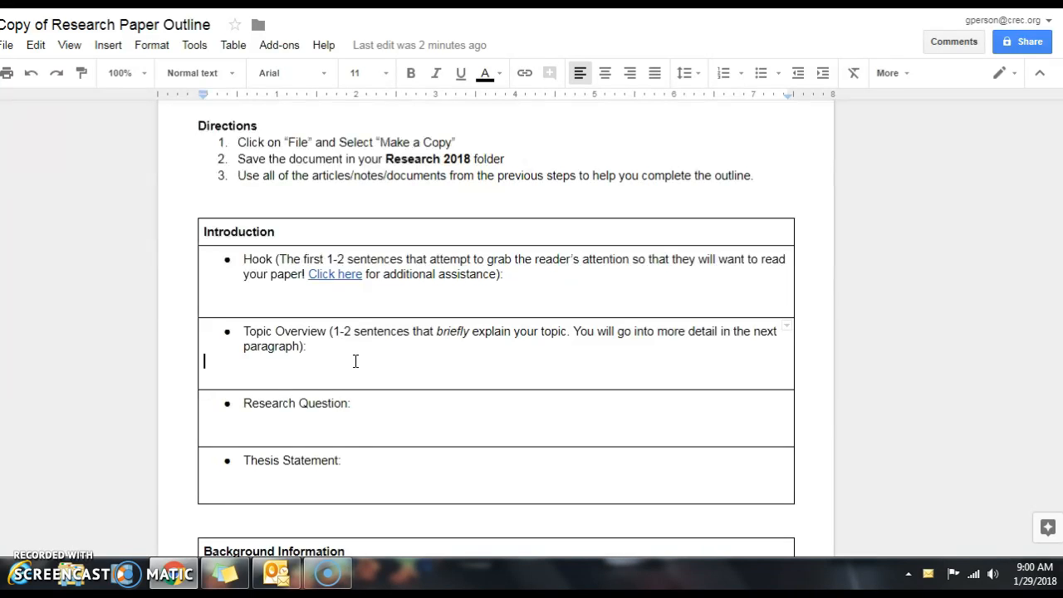
# - Write that Saudi Arabia, a Middle East country, had a ban on women driving for decades
pyautogui.write('S')
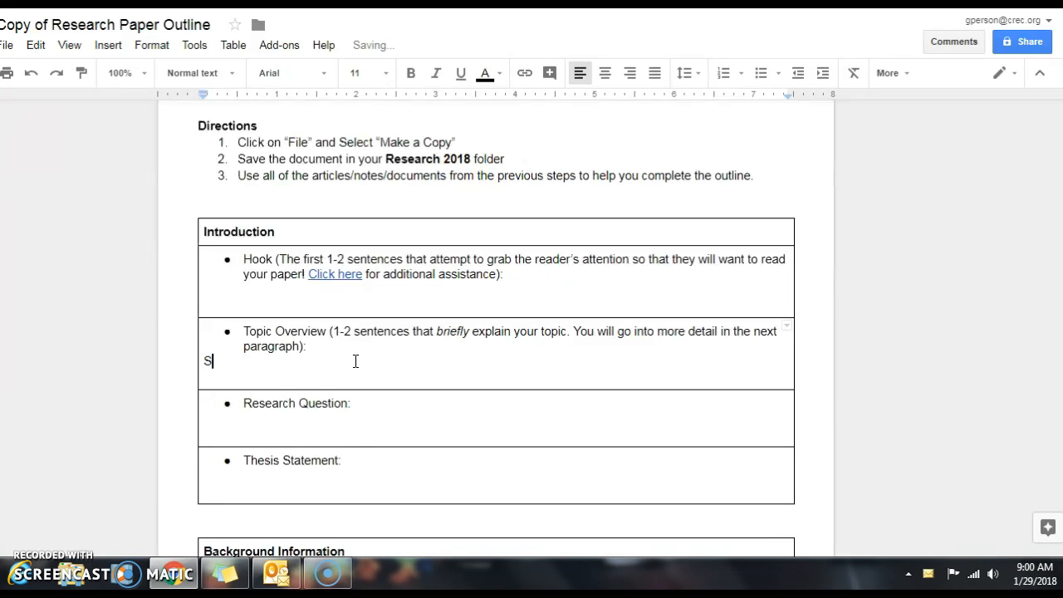
pyautogui.write('audi A')
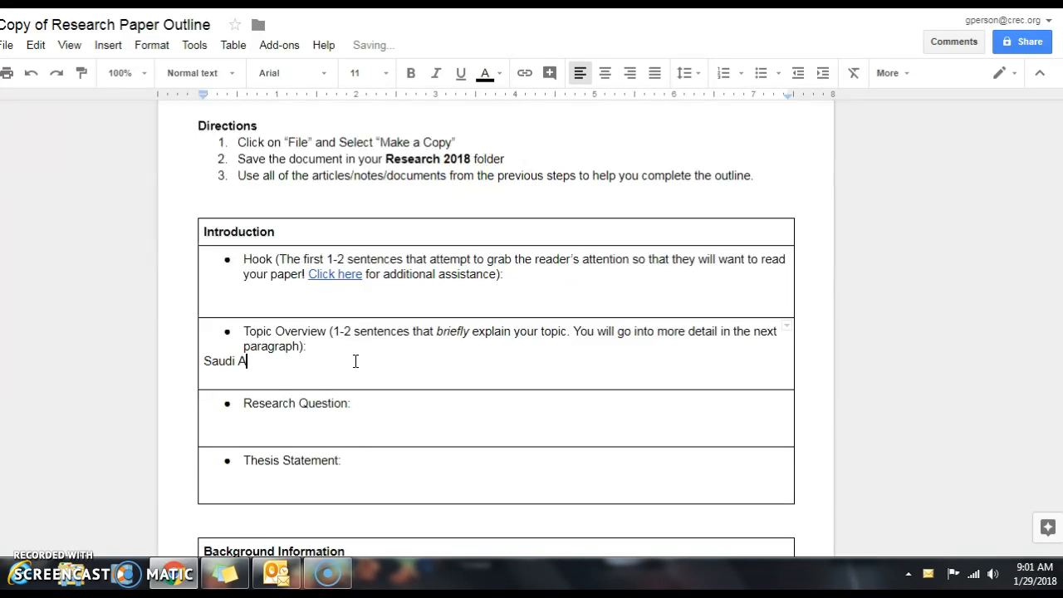
pyautogui.write('rabia')
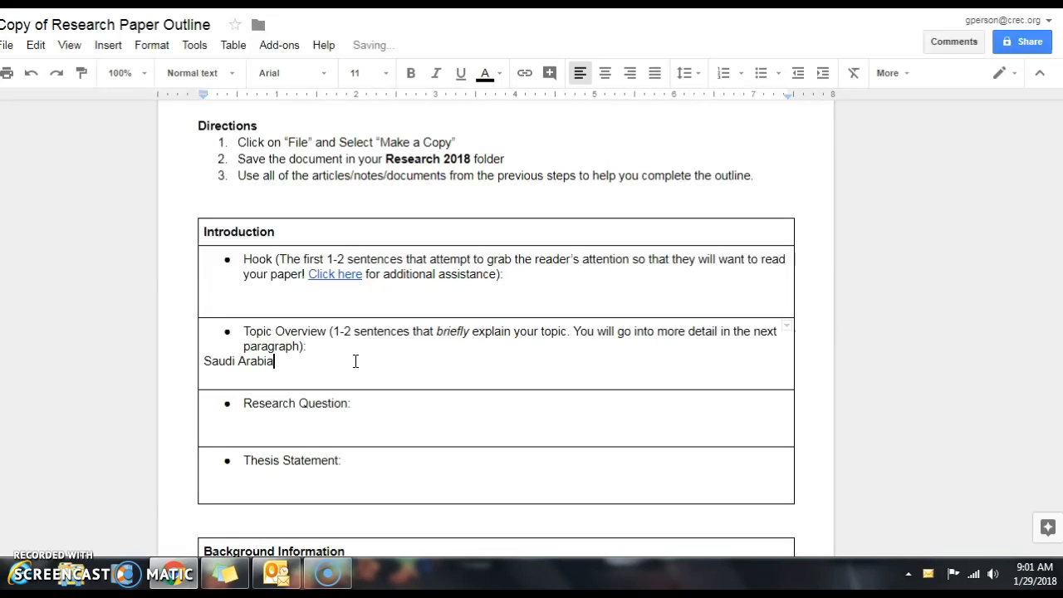
pyautogui.write(', a country in')
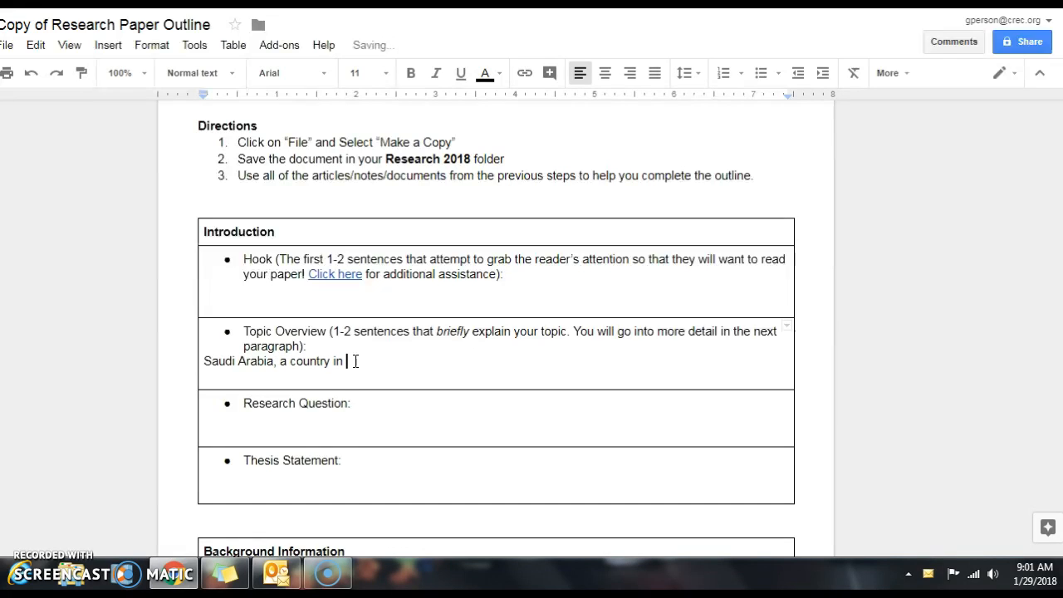
pyautogui.write('the Middle Ea')
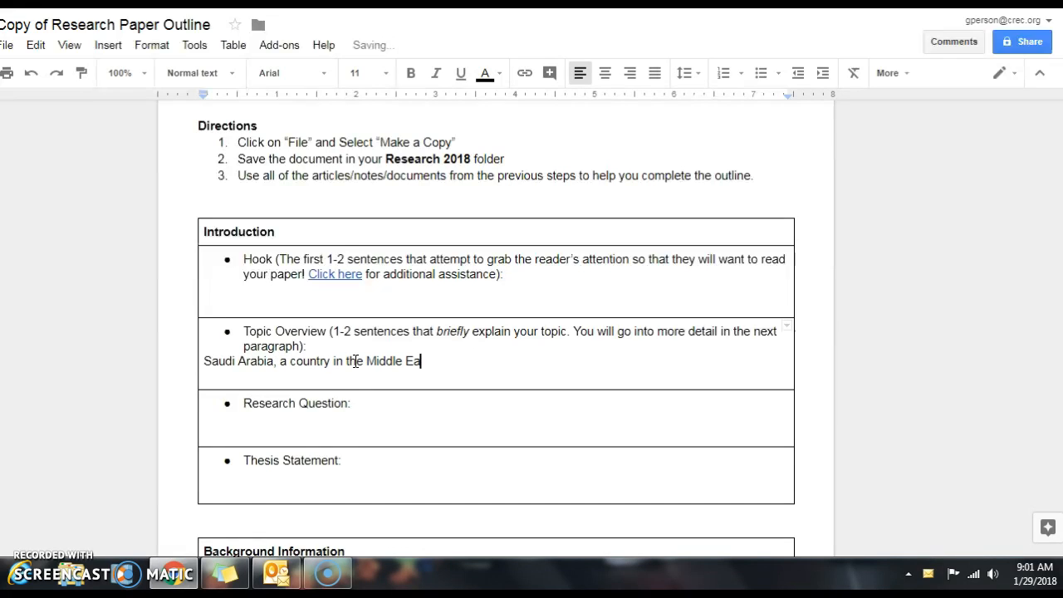
pyautogui.write('st, h')
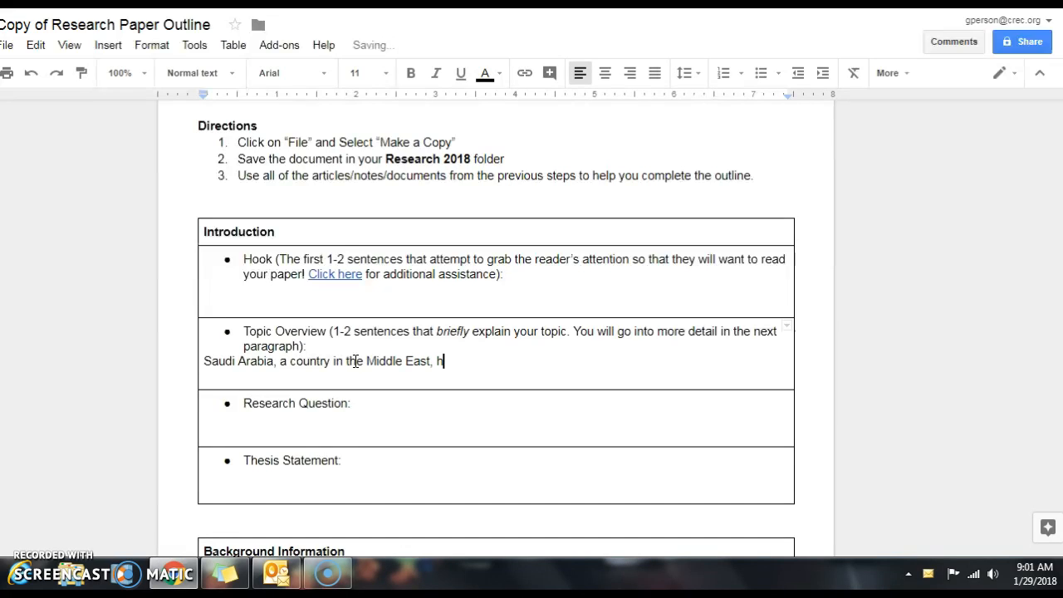
pyautogui.write('as had a ba')
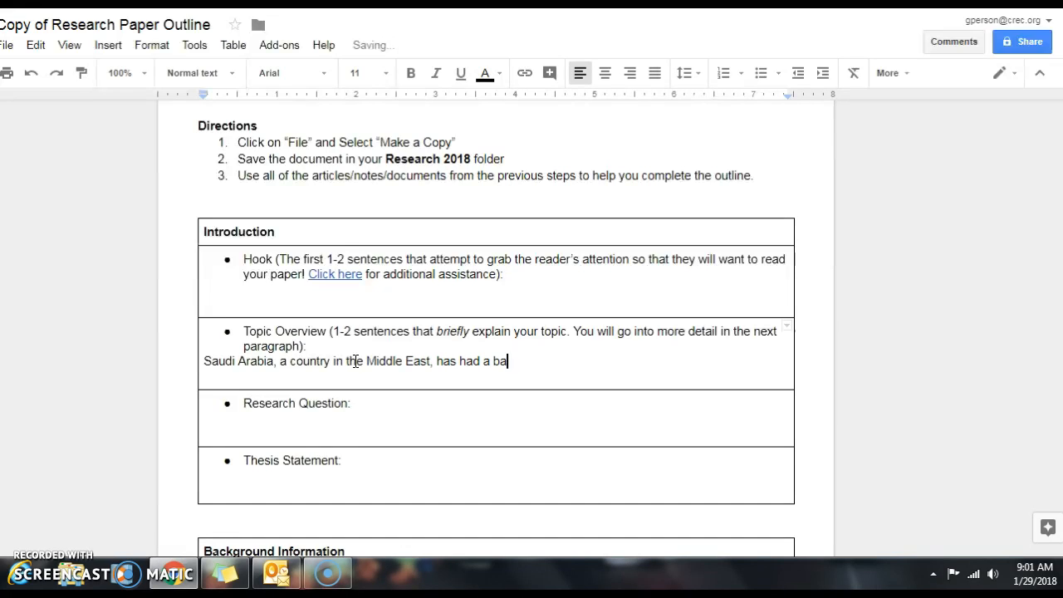
pyautogui.write('n on women d')
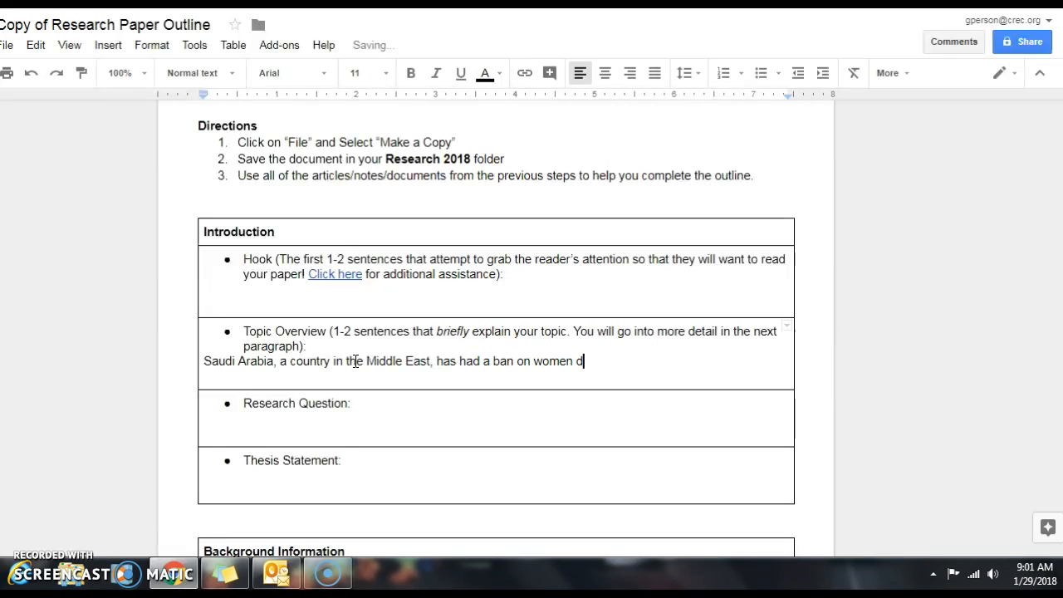
pyautogui.write('riving f')
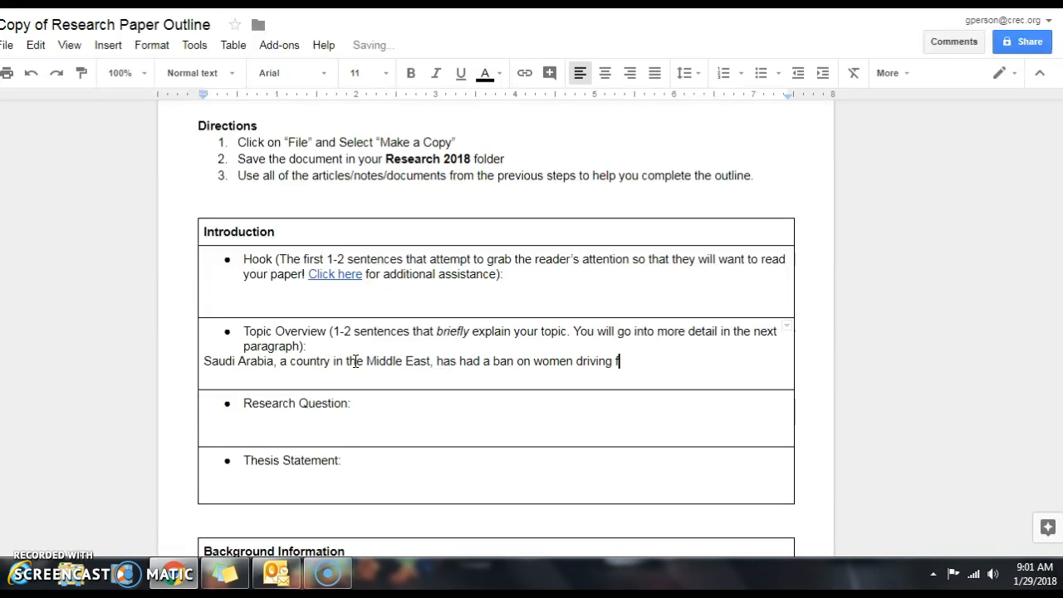
pyautogui.write('or many deca')
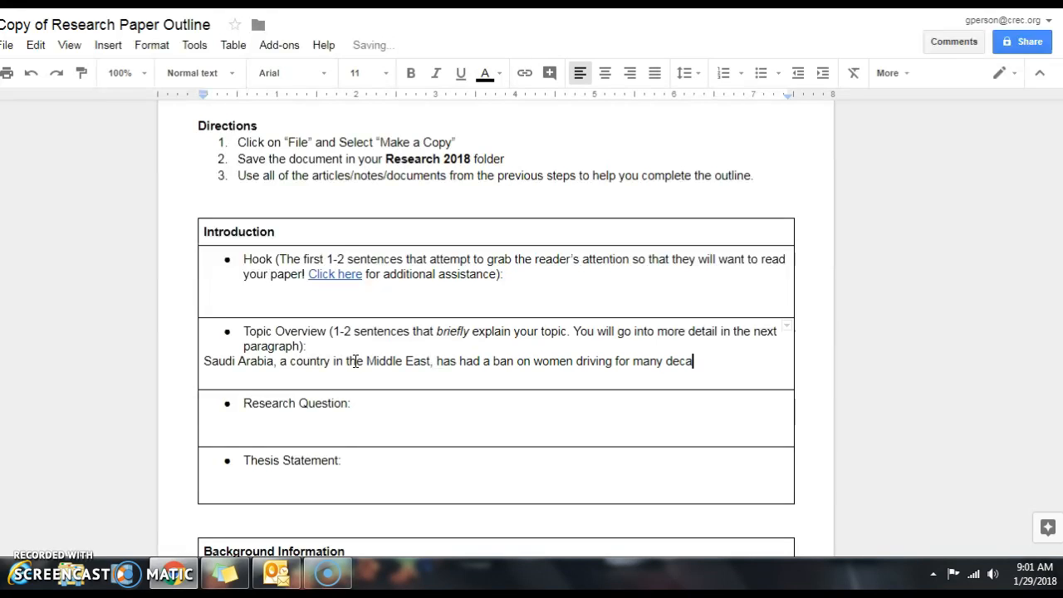
pyautogui.write('des.')
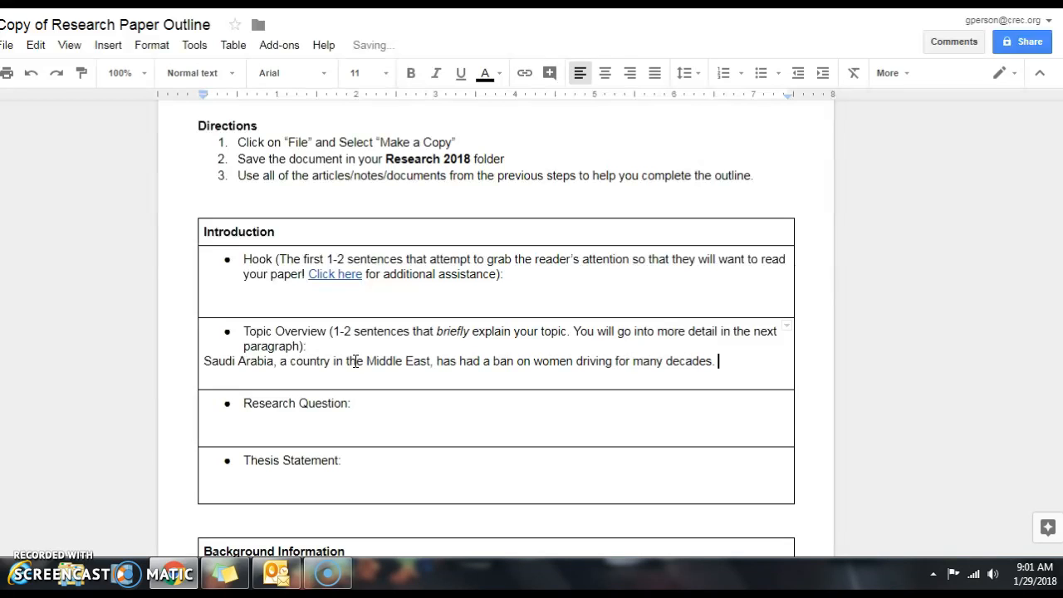
# - Add that the ban was highly unpopular and finally came to an end in 2015
pyautogui.write('T')
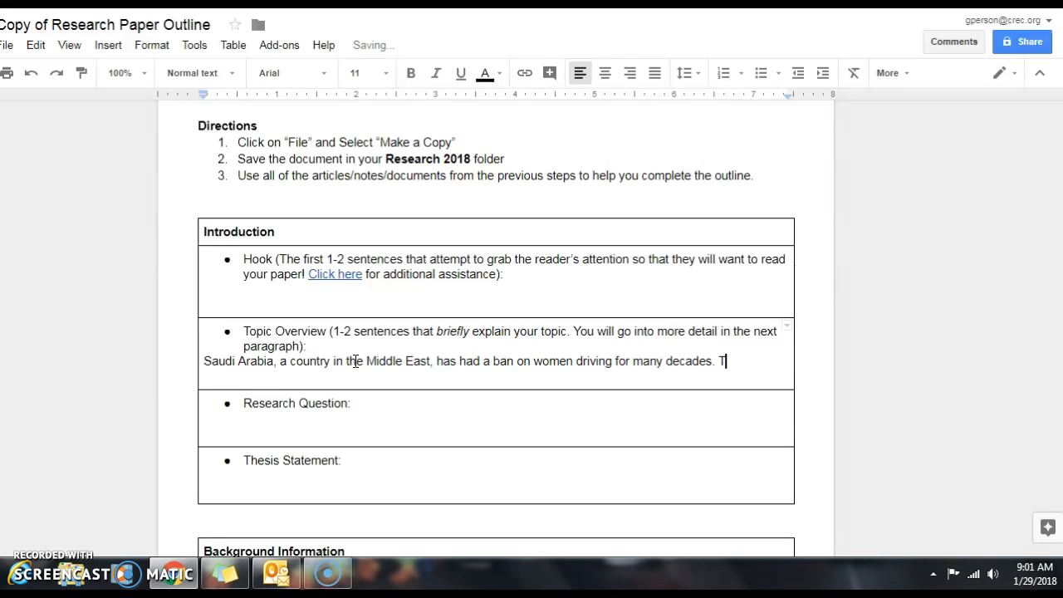
pyautogui.write('his ban')
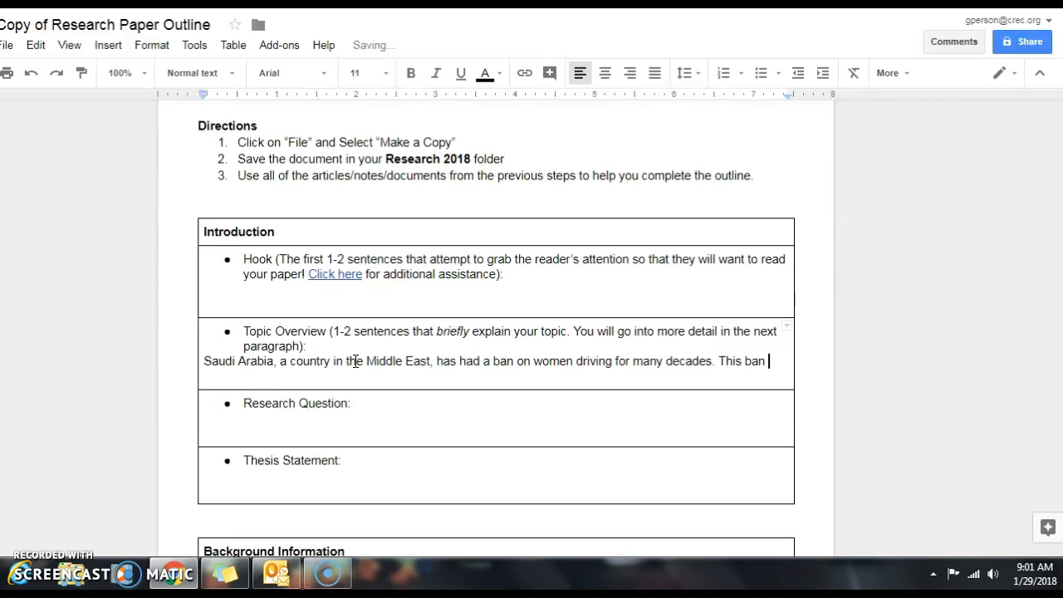
pyautogui.write('highly unpo')
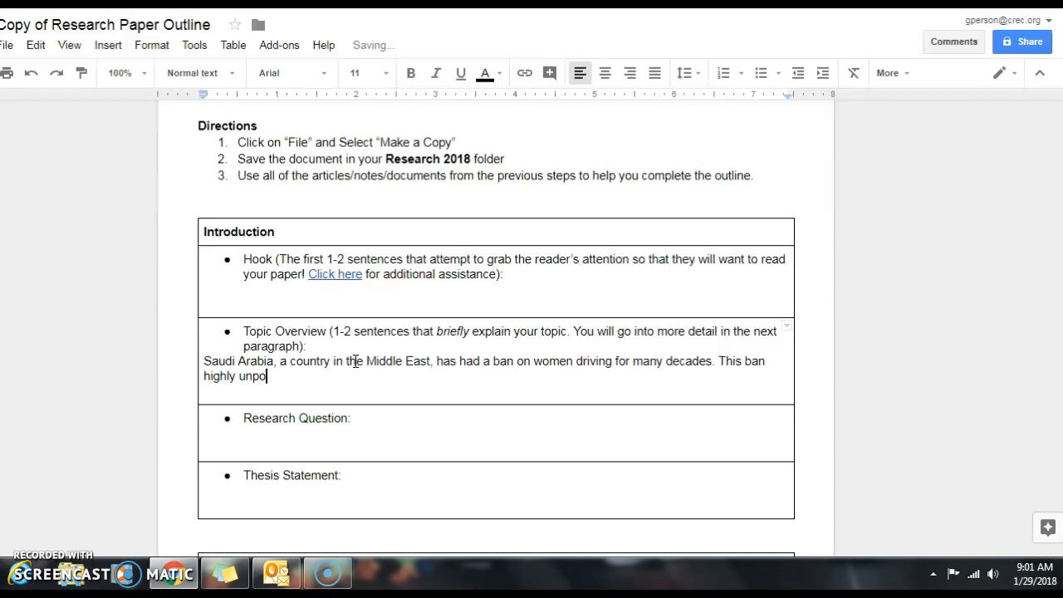
pyautogui.write('p')
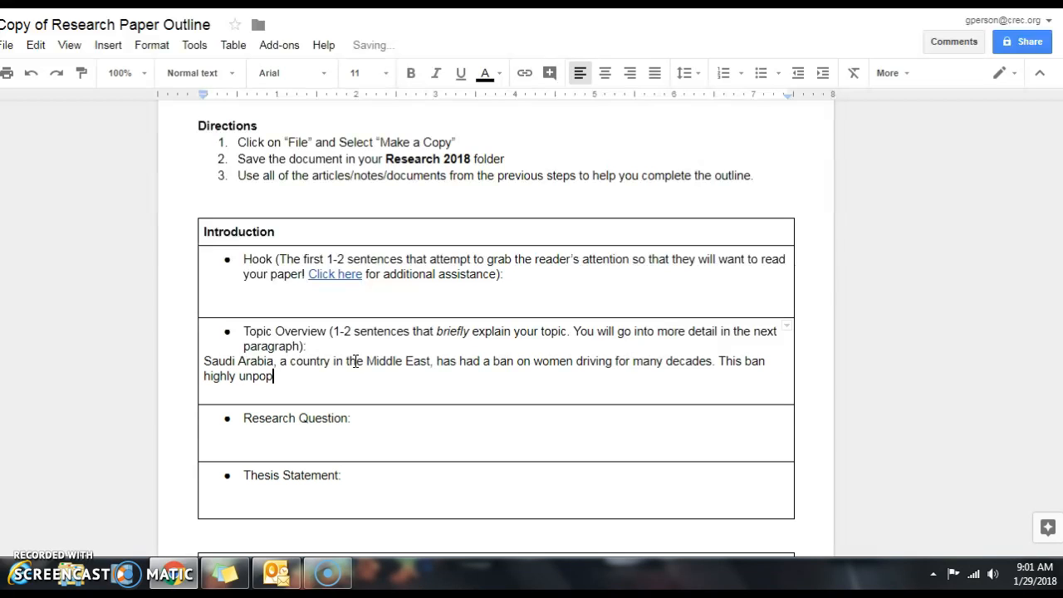
pyautogui.write('ular and fin')
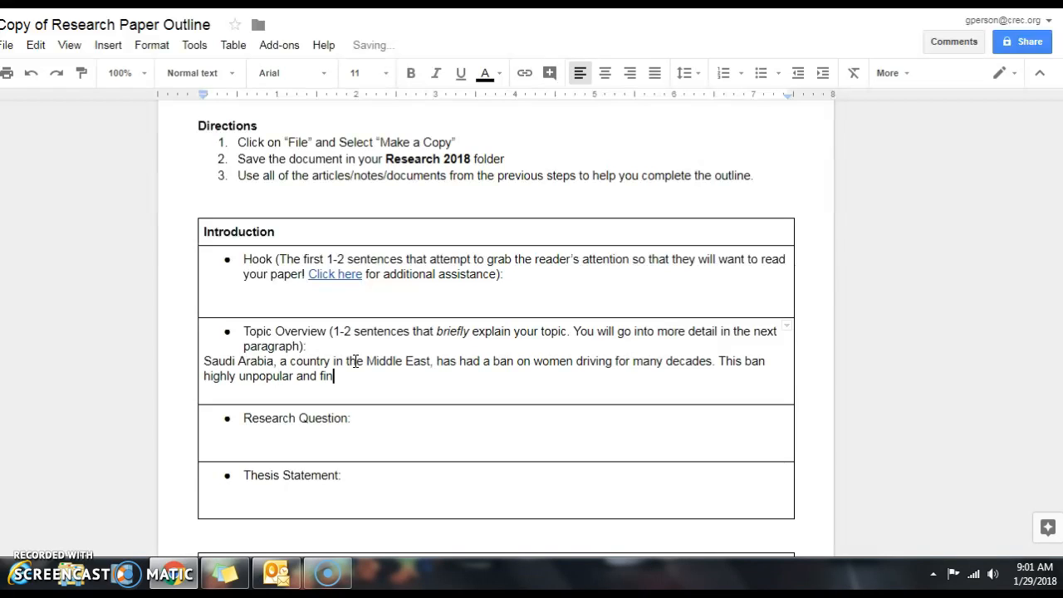
pyautogui.write('ally came to')
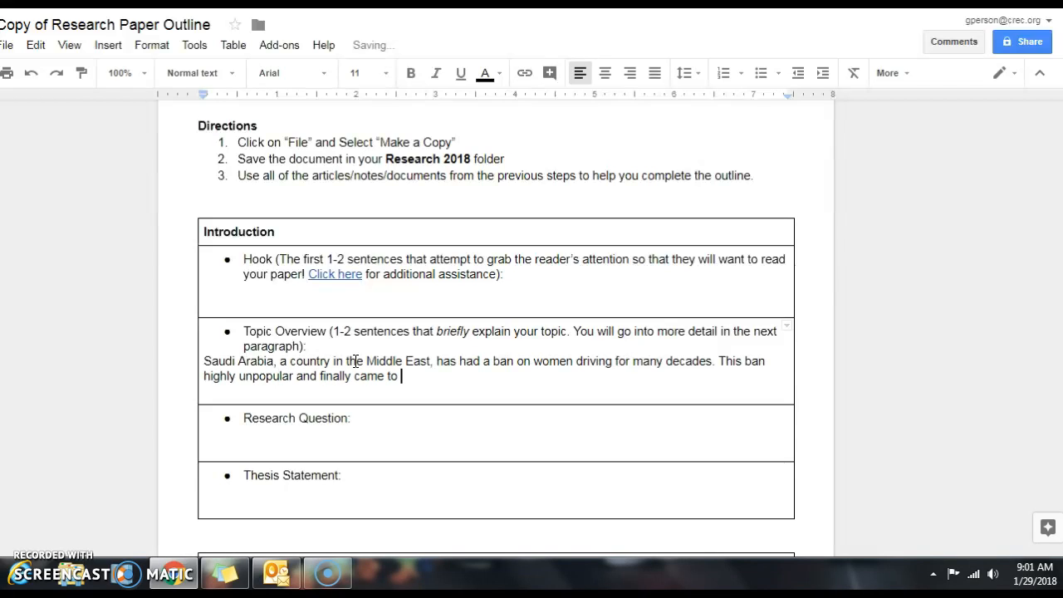
pyautogui.write('an end in')
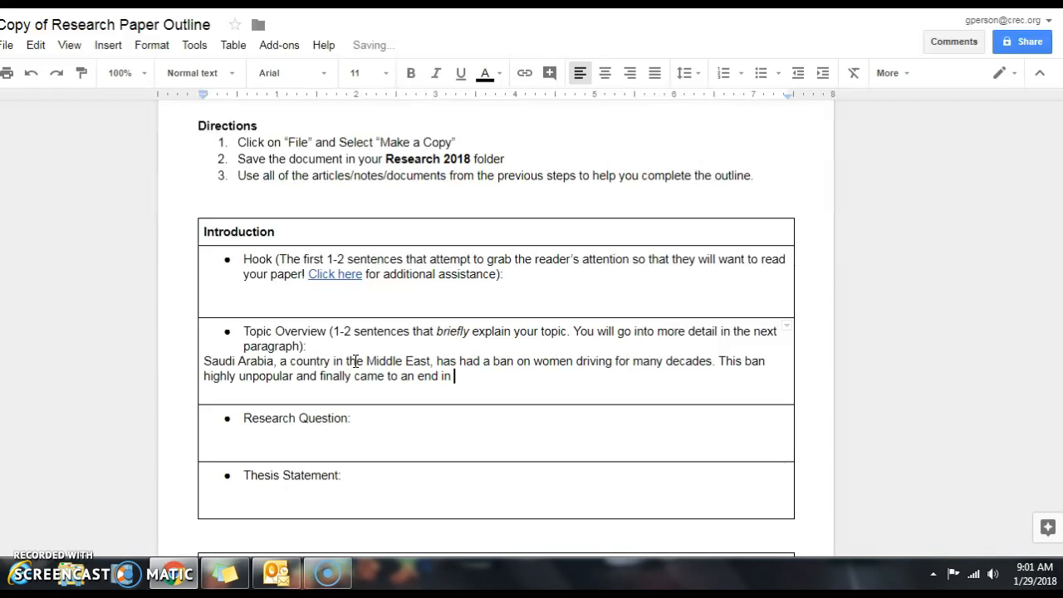
pyautogui.write('2015.')
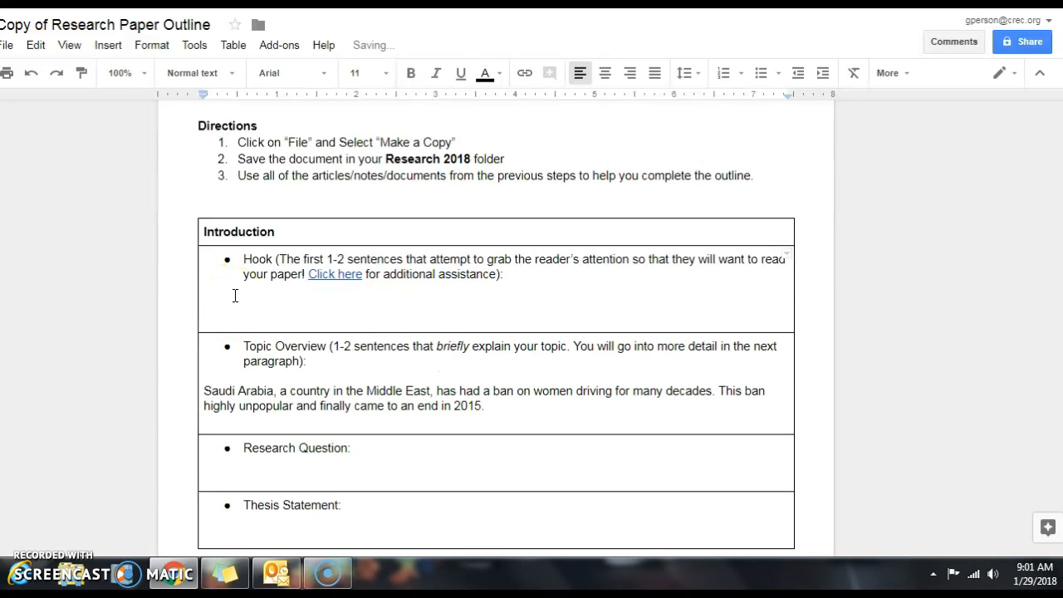
# - Write the hook: 'Can you imagine what life would be like if you were never allowed to drive?'
pyautogui.write('Can you imaine')
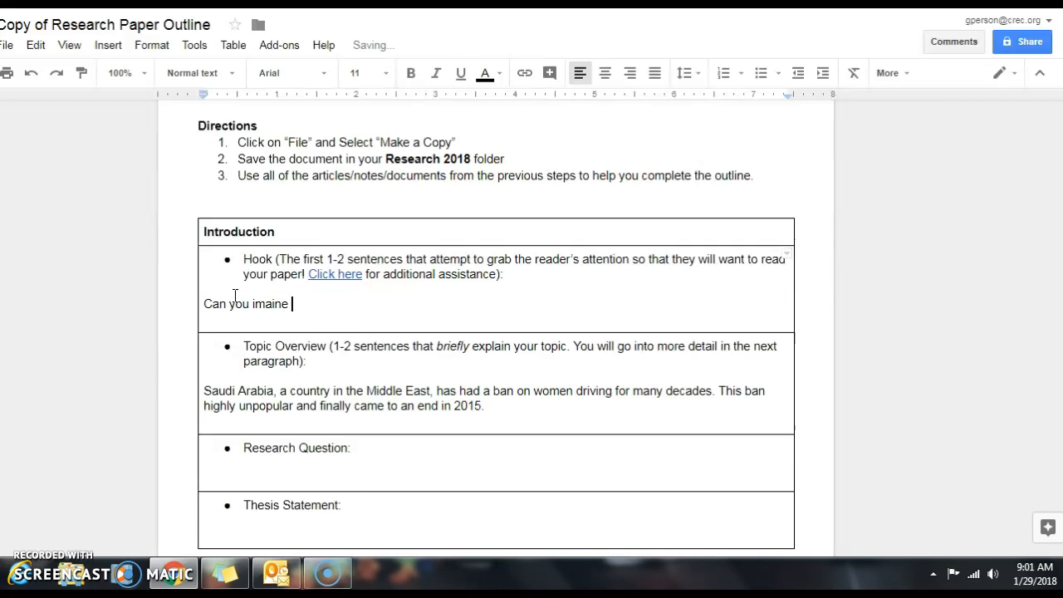
pyautogui.write('g')
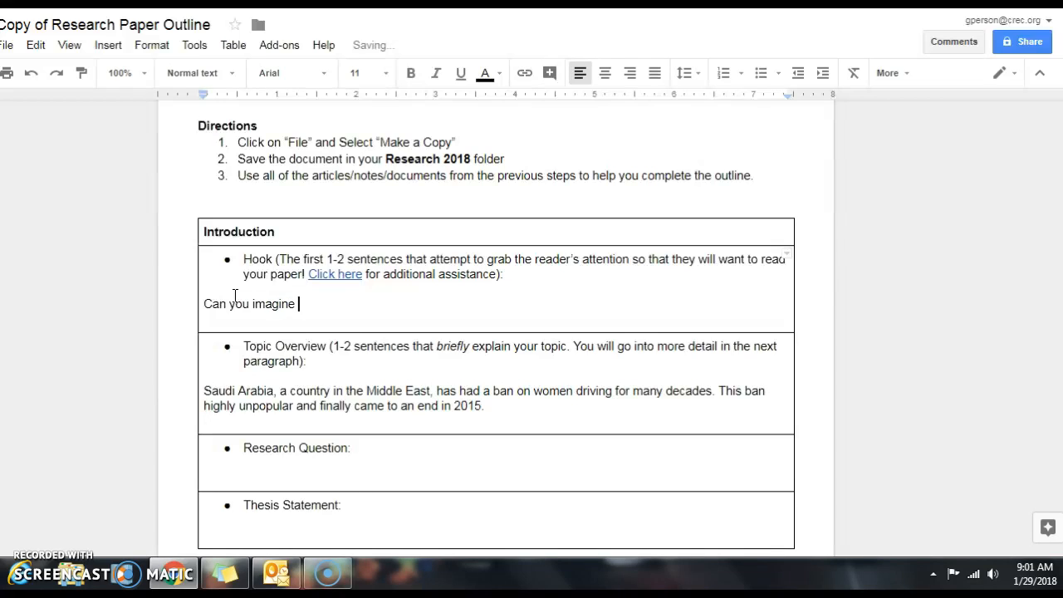
pyautogui.write('what')
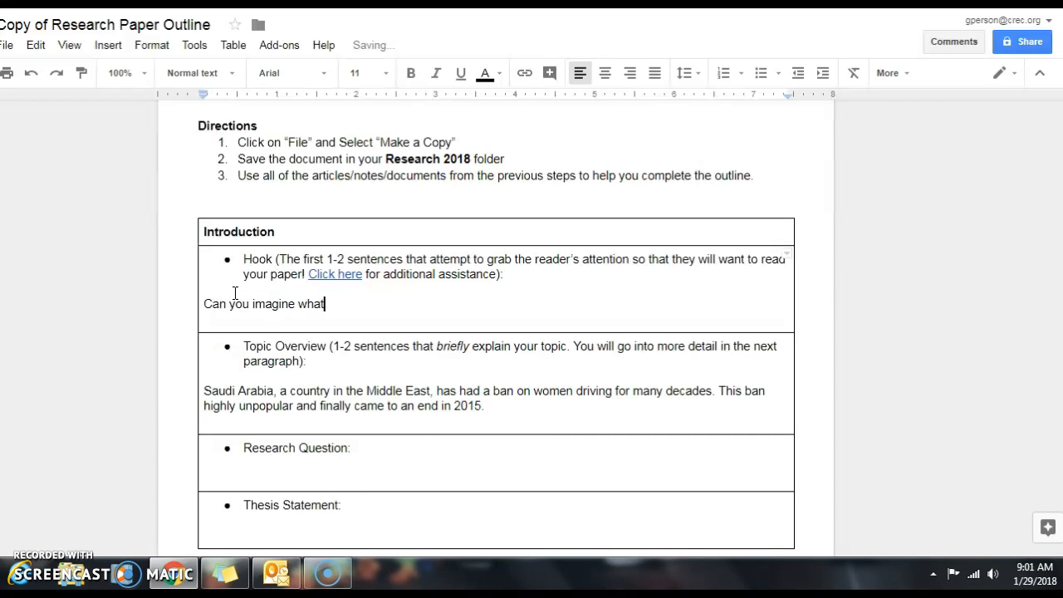
pyautogui.write('life would')
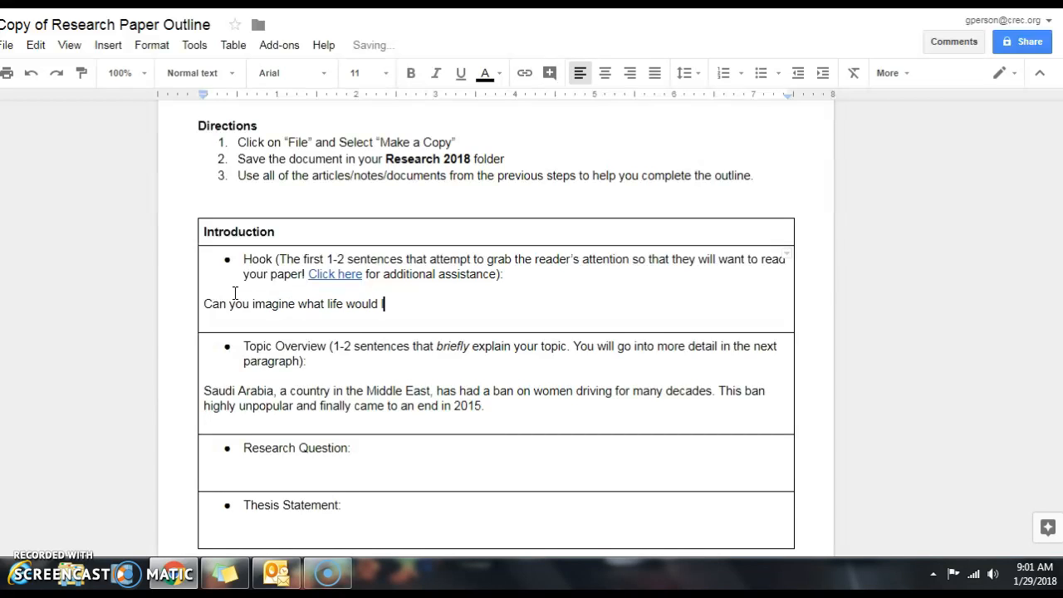
pyautogui.write('be like if y')
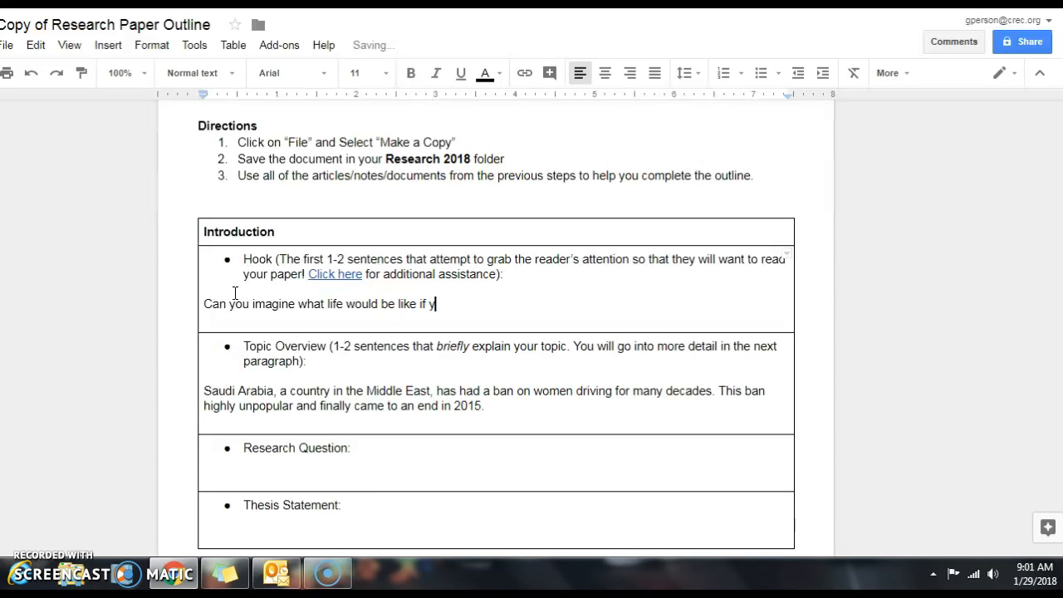
pyautogui.write('ou were never allowed to dr')
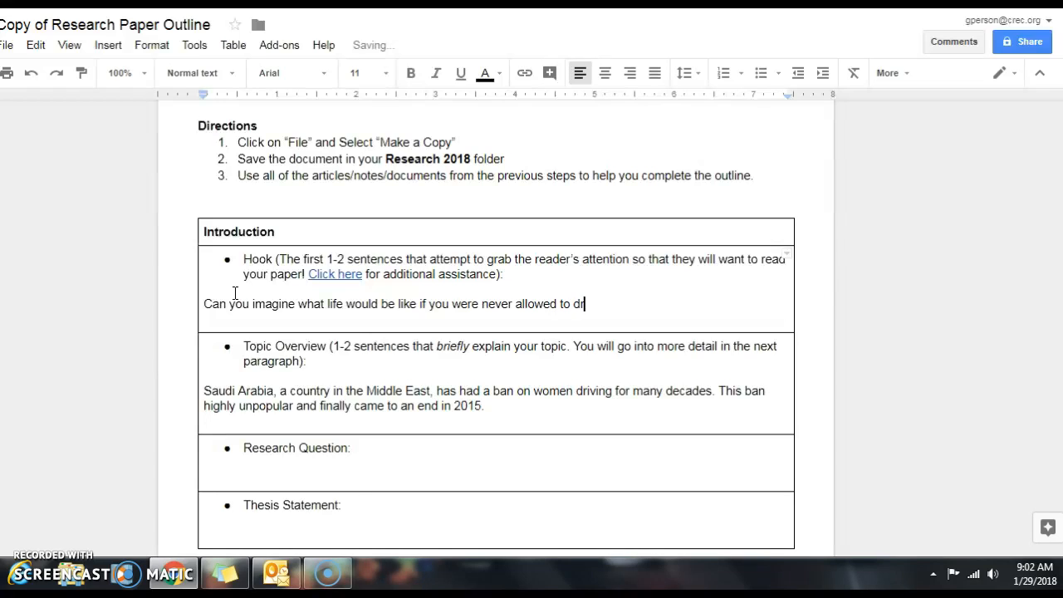
pyautogui.write('ive?')
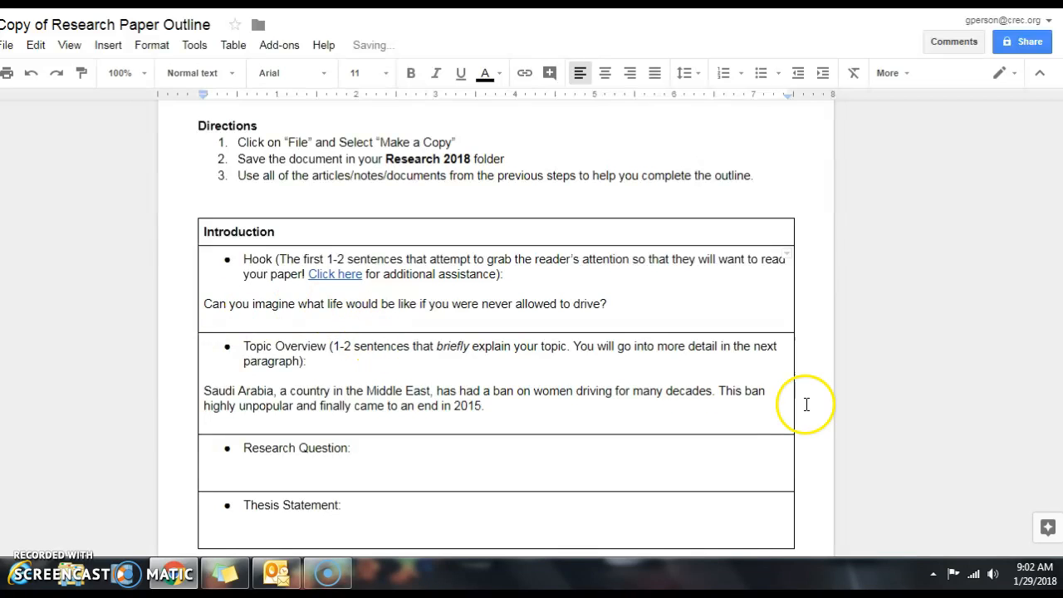
pyautogui.scroll(-3)
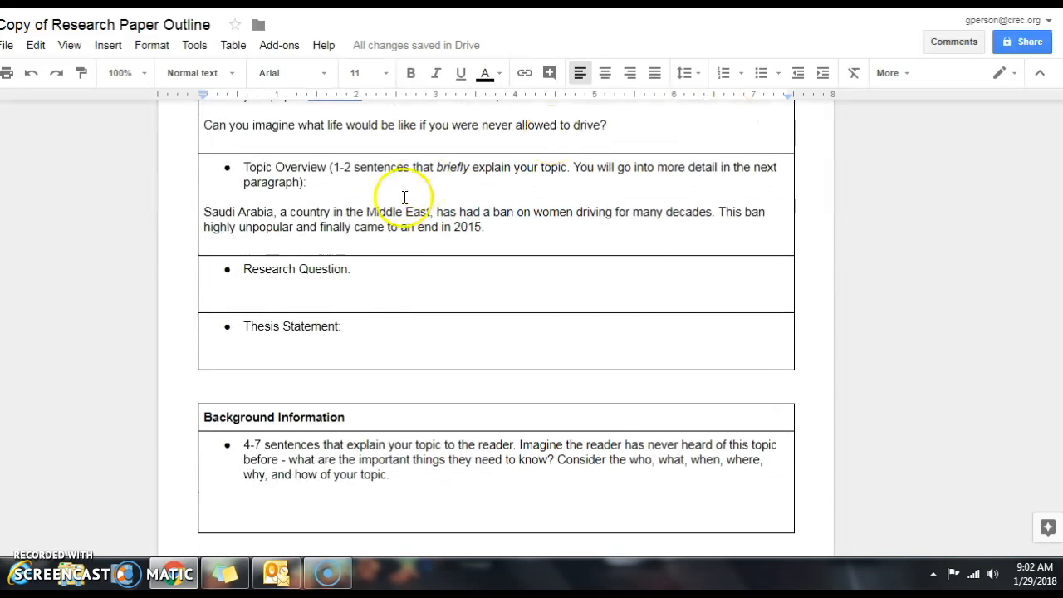
pyautogui.click(319, 355)
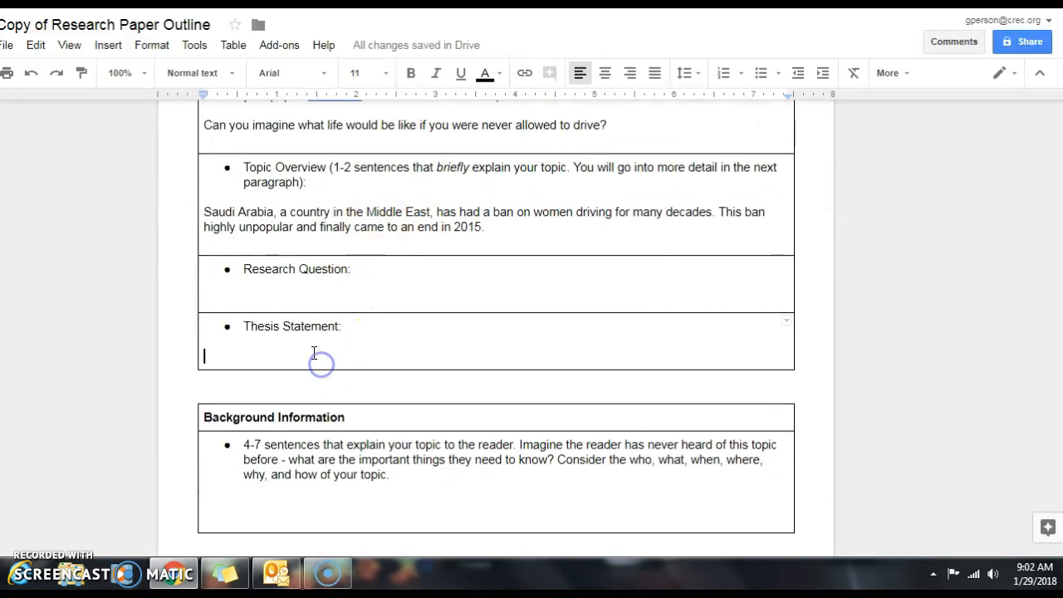
pyautogui.press('Backspace')
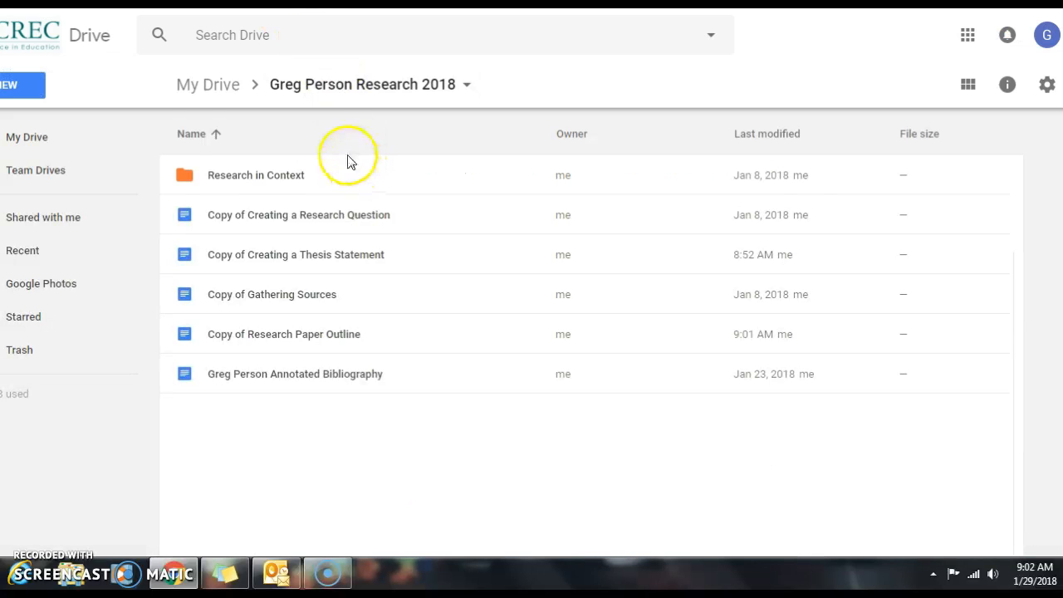
pyautogui.moveTo(407, 286)
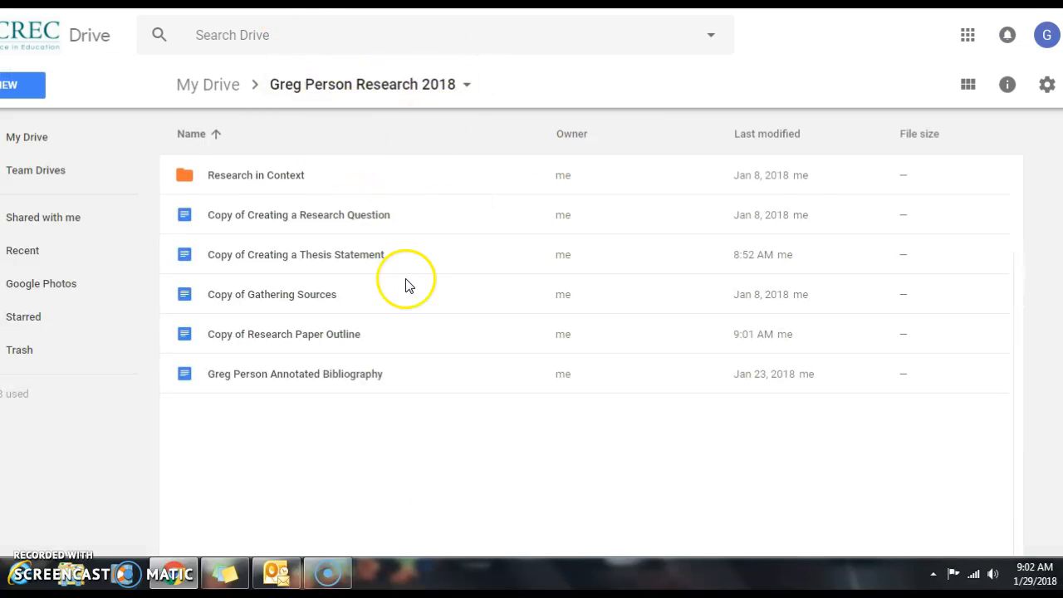
pyautogui.moveTo(342, 256)
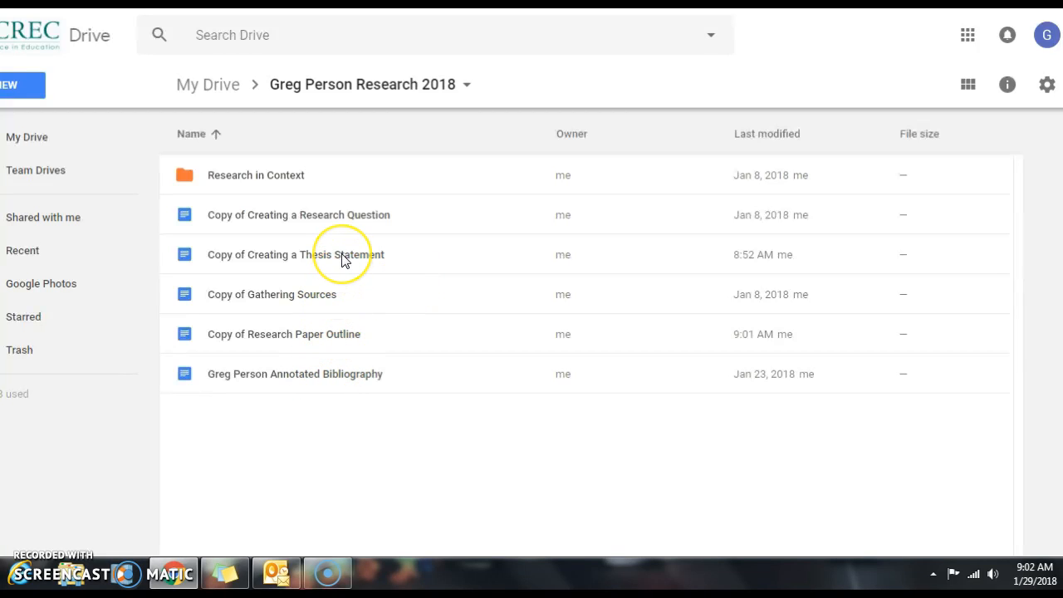
# - Open Copy of Creating a Thesis Statement and scroll to the Saudi Arabia research question
pyautogui.doubleClick(290, 254)
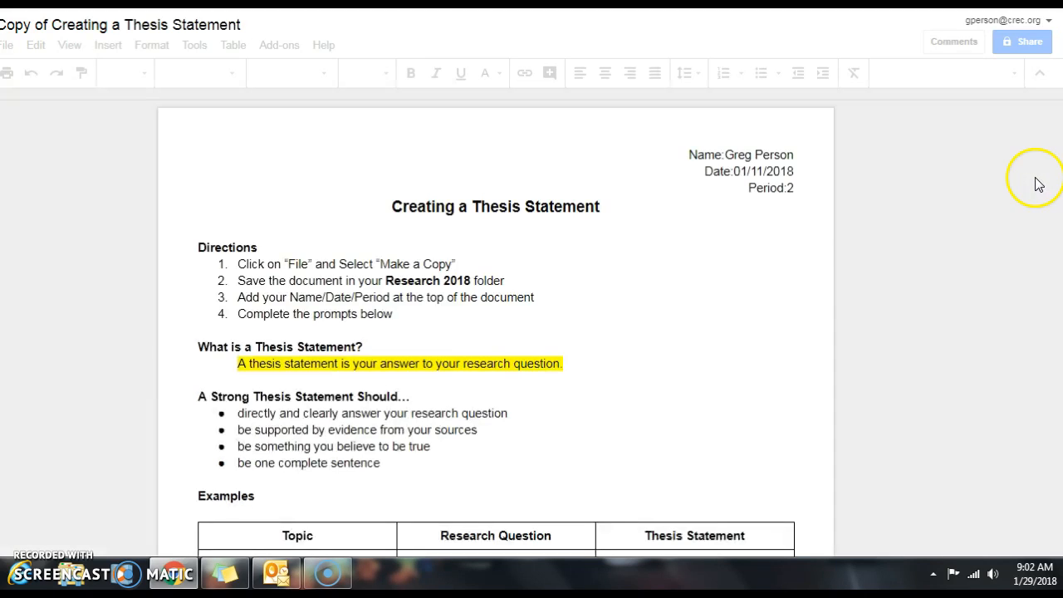
pyautogui.scroll(-3)
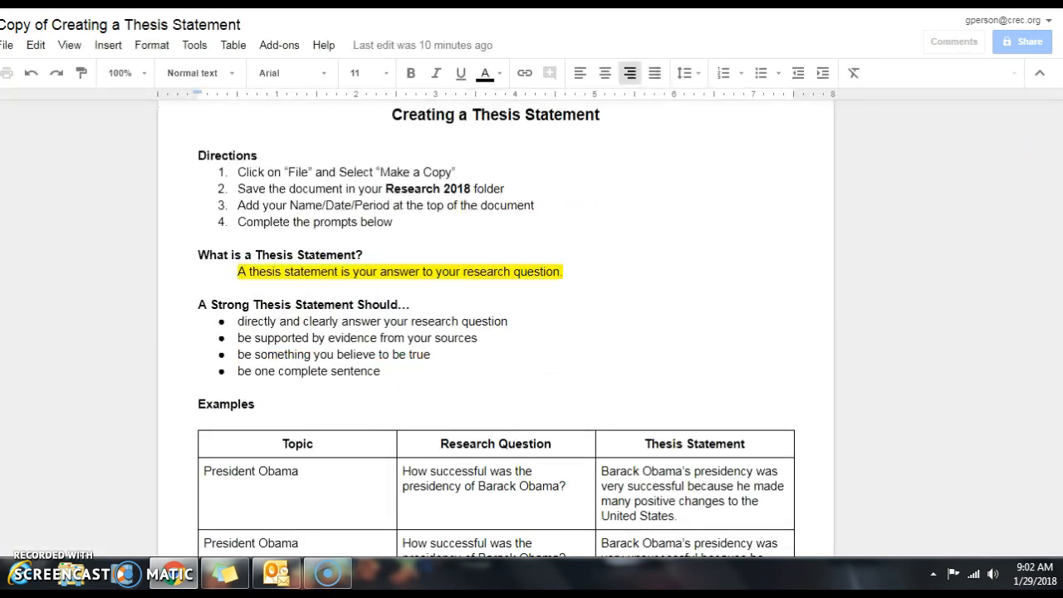
pyautogui.scroll(-3)
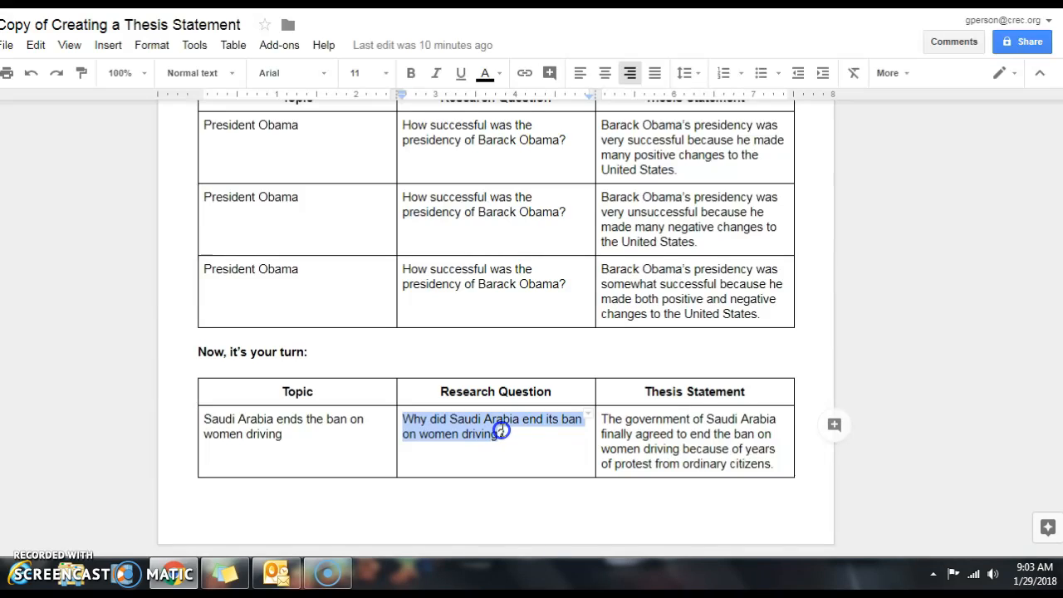
# - Enter 'Why did Saudi Arabia end its ban on women driving?' and select the worksheet's thesis statement
pyautogui.click(580, 73)
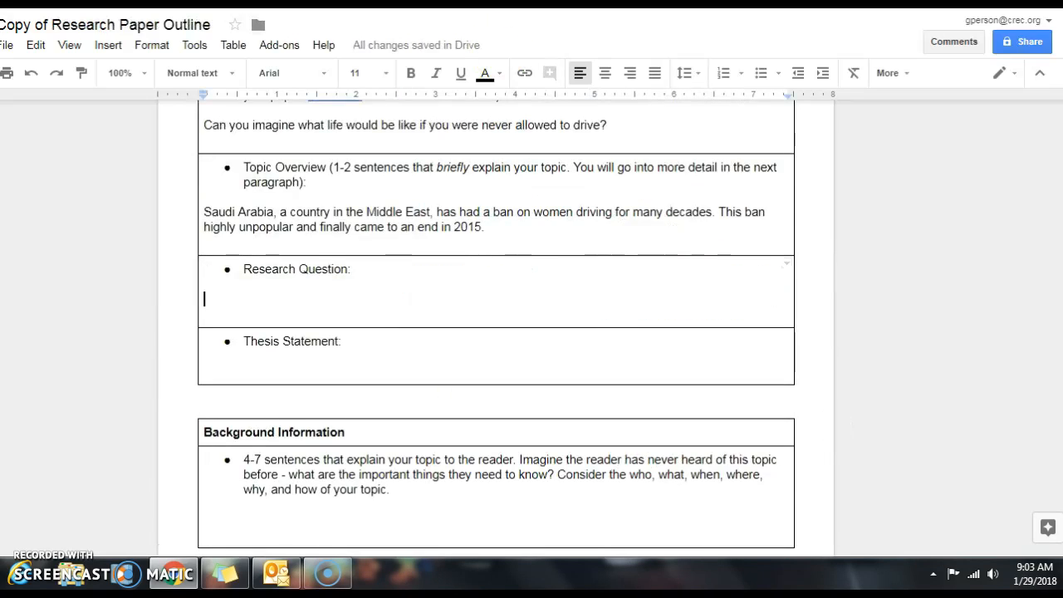
pyautogui.write('Why did Saudi Arabia end its ban on women driving?')
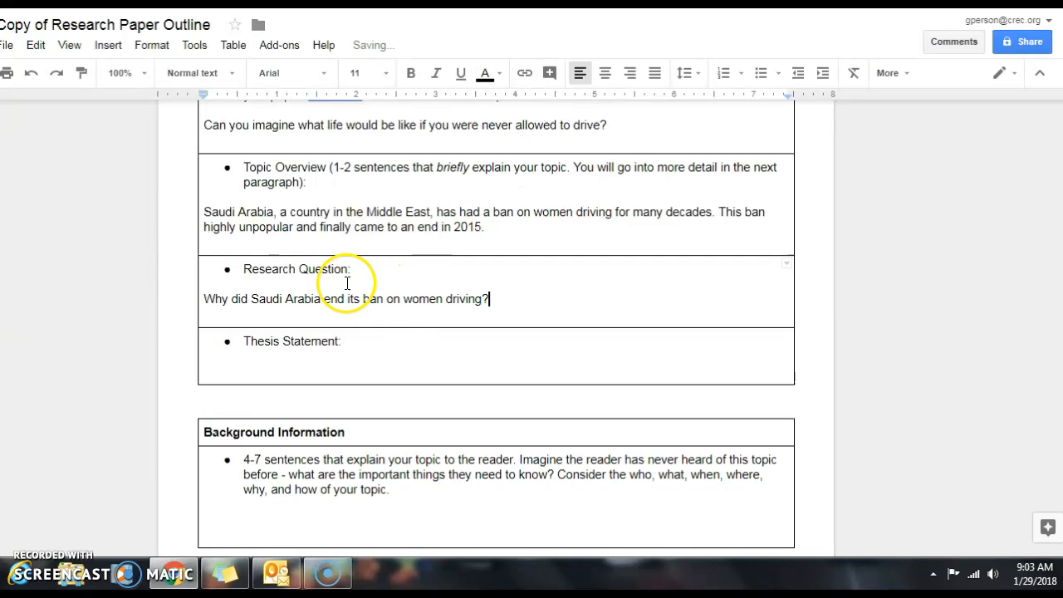
pyautogui.click(273, 369)
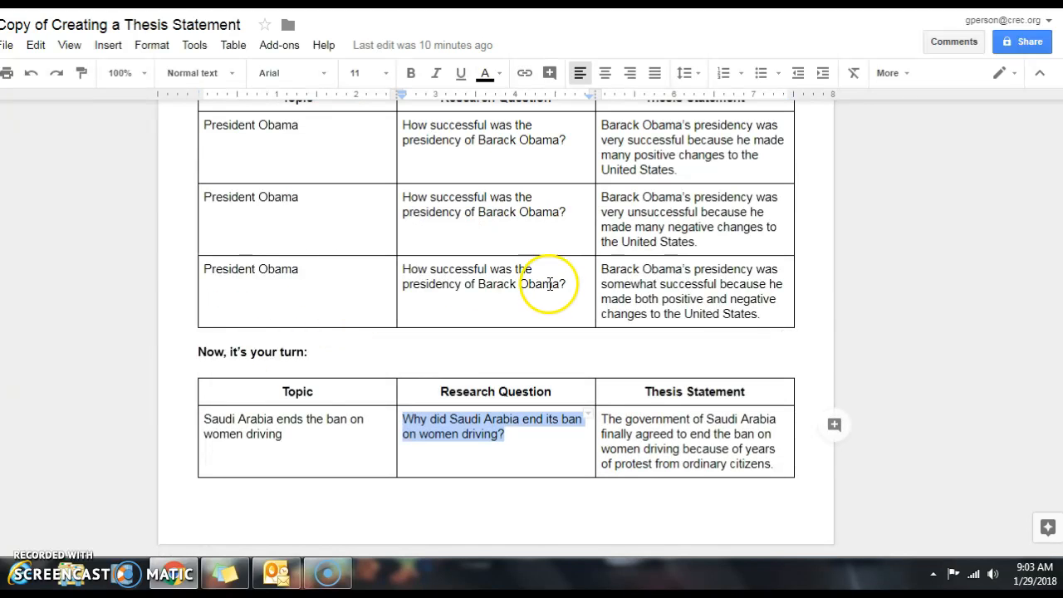
pyautogui.click(683, 434)
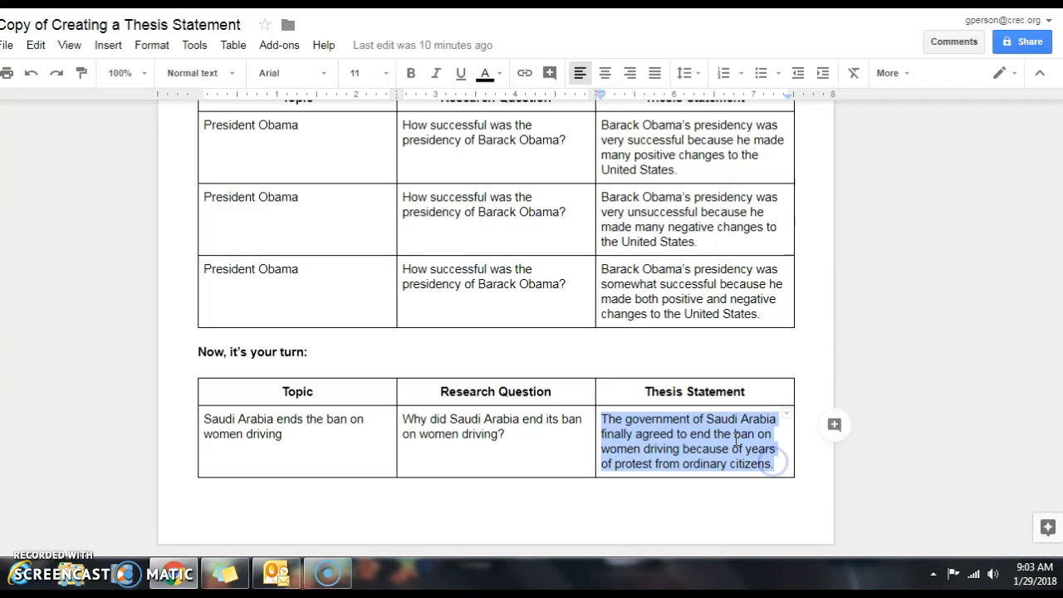
pyautogui.moveTo(615, 42)
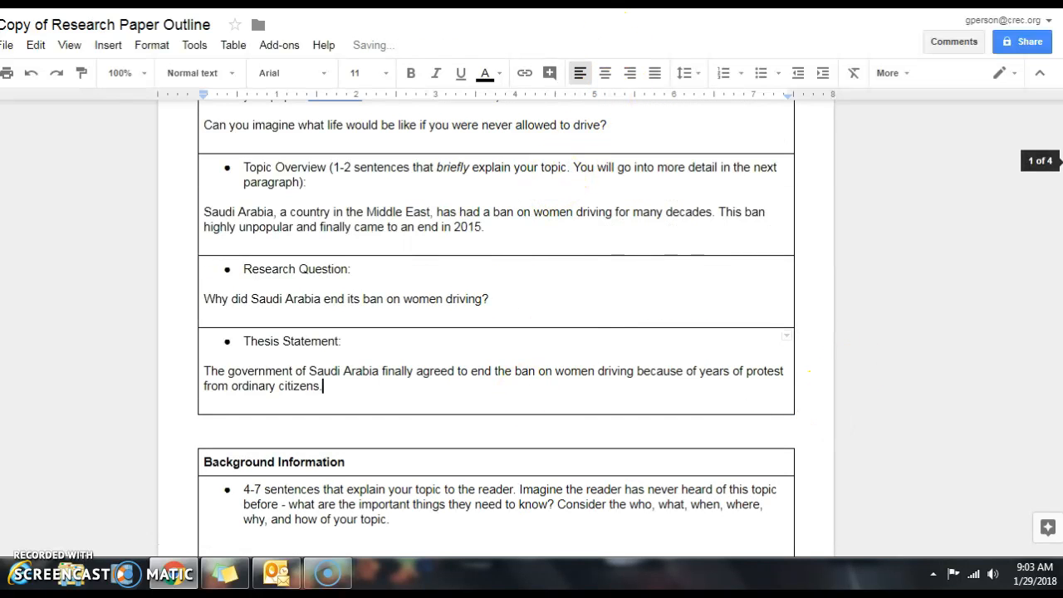
# - Open the WOMEN TAKE THE WHEEL article from the Research in Context folder
pyautogui.scroll(-3)
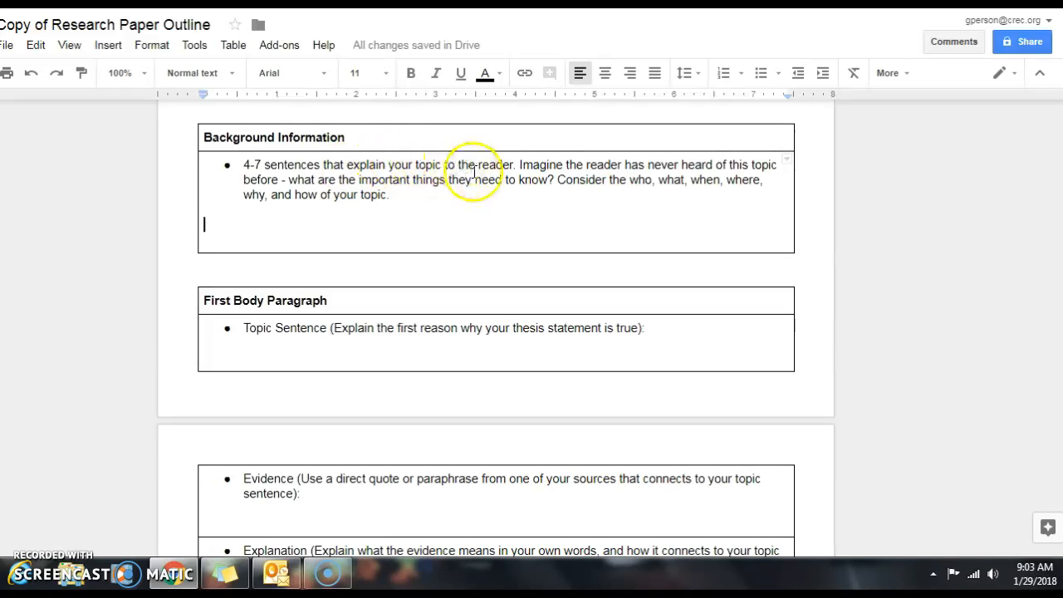
pyautogui.moveTo(562, 164)
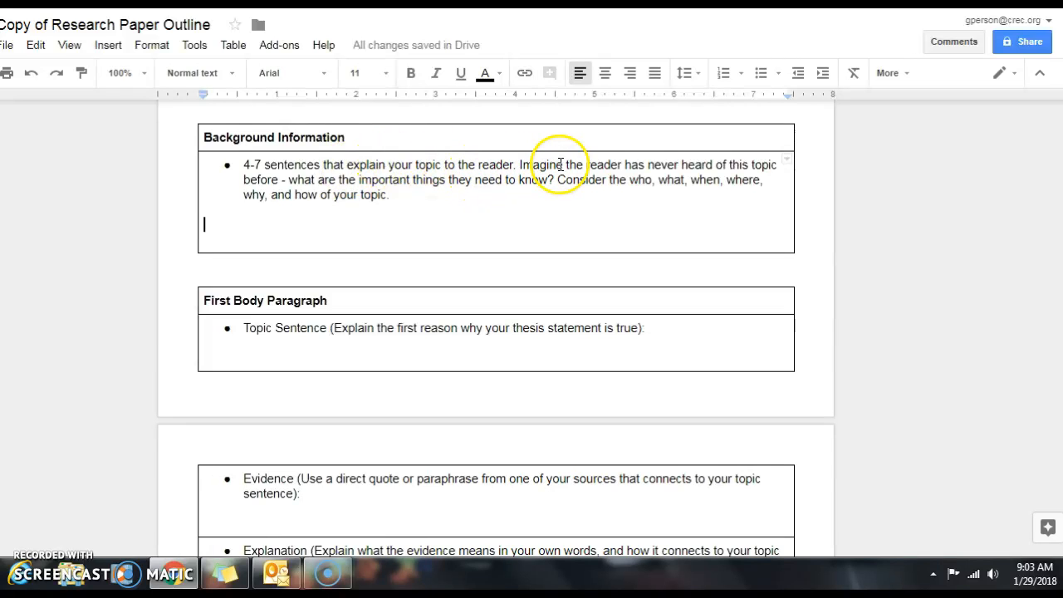
pyautogui.moveTo(362, 179)
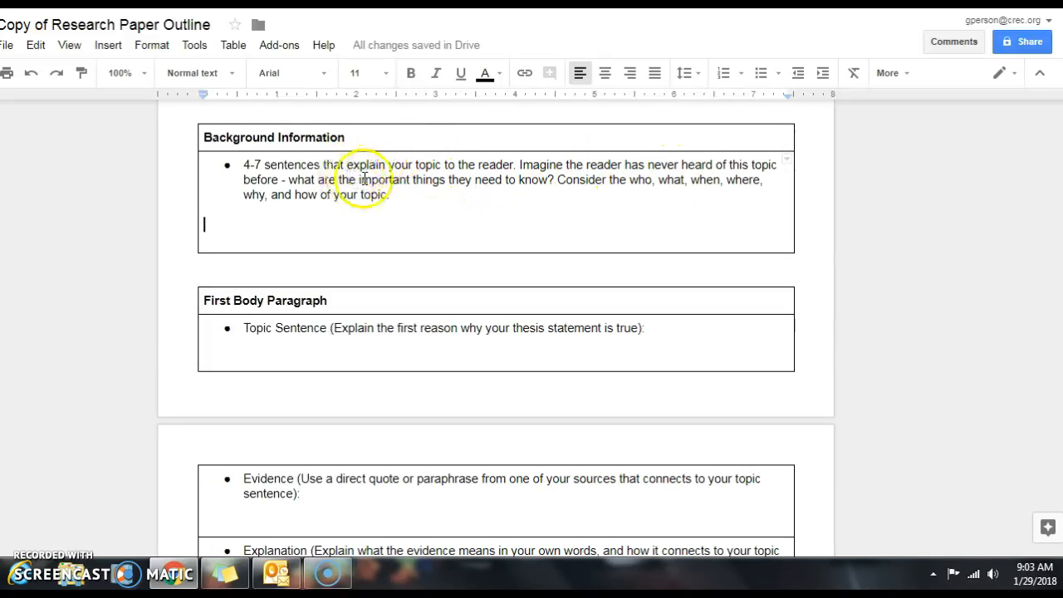
pyautogui.moveTo(499, 189)
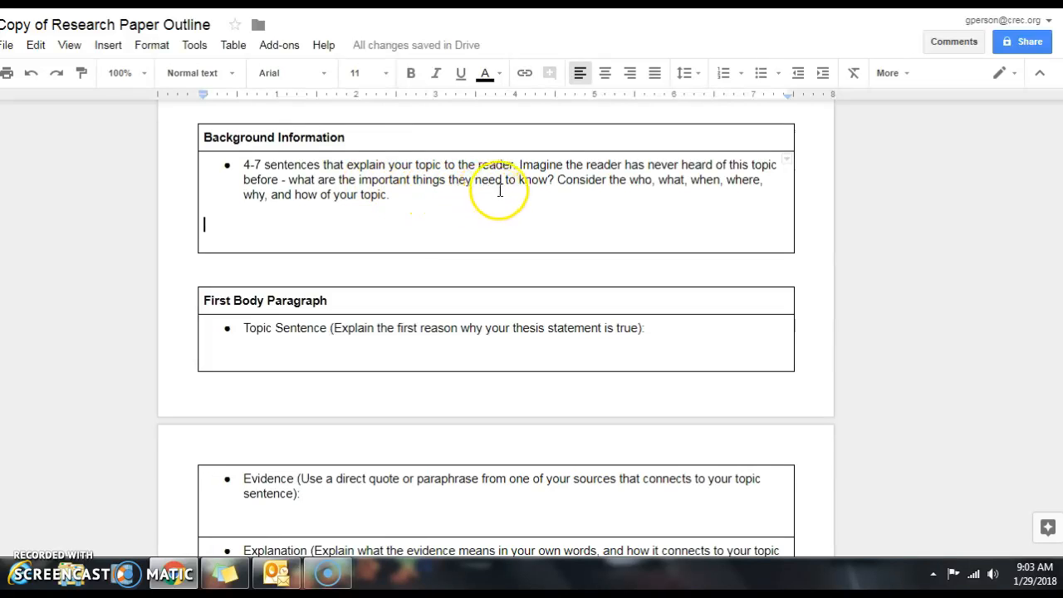
pyautogui.moveTo(628, 189)
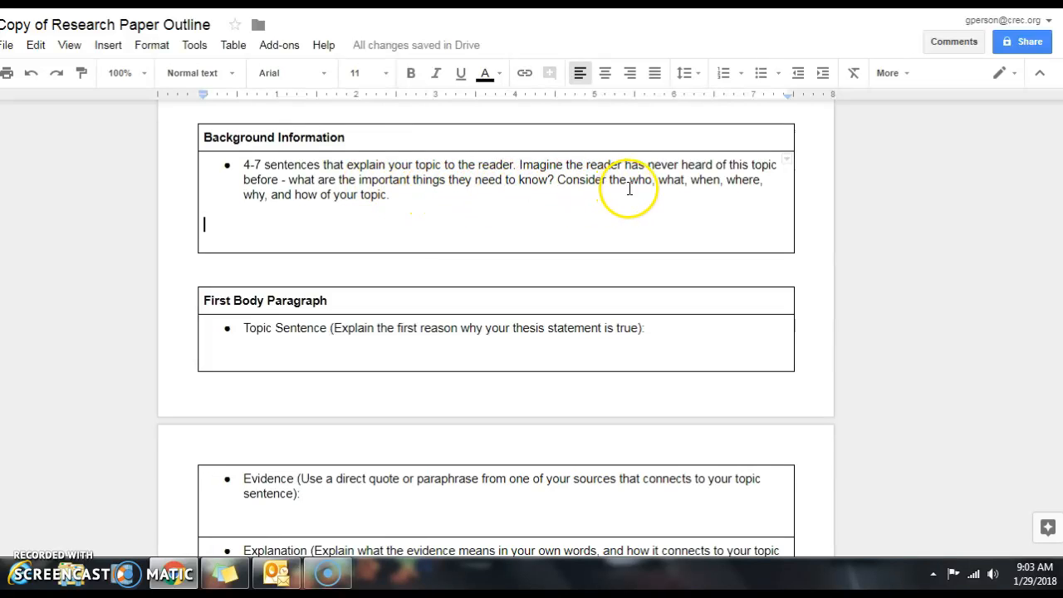
pyautogui.moveTo(322, 234)
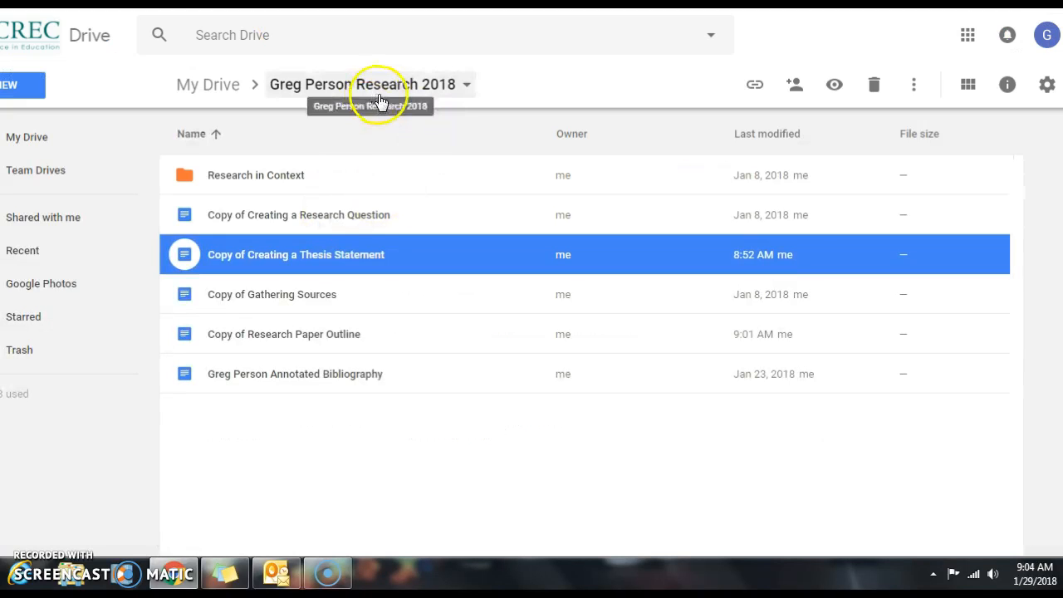
pyautogui.doubleClick(255, 174)
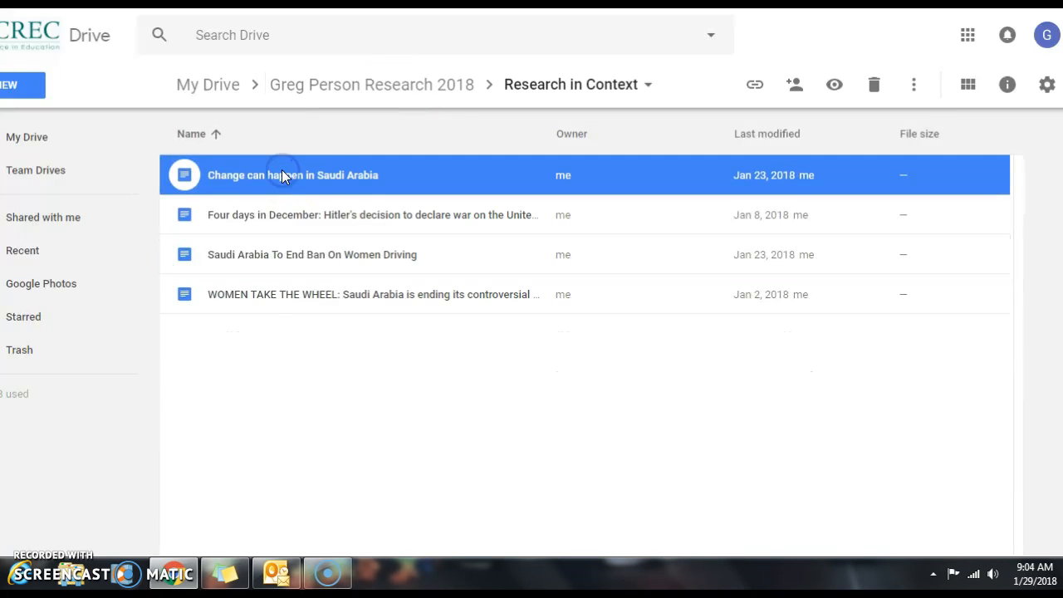
pyautogui.doubleClick(372, 294)
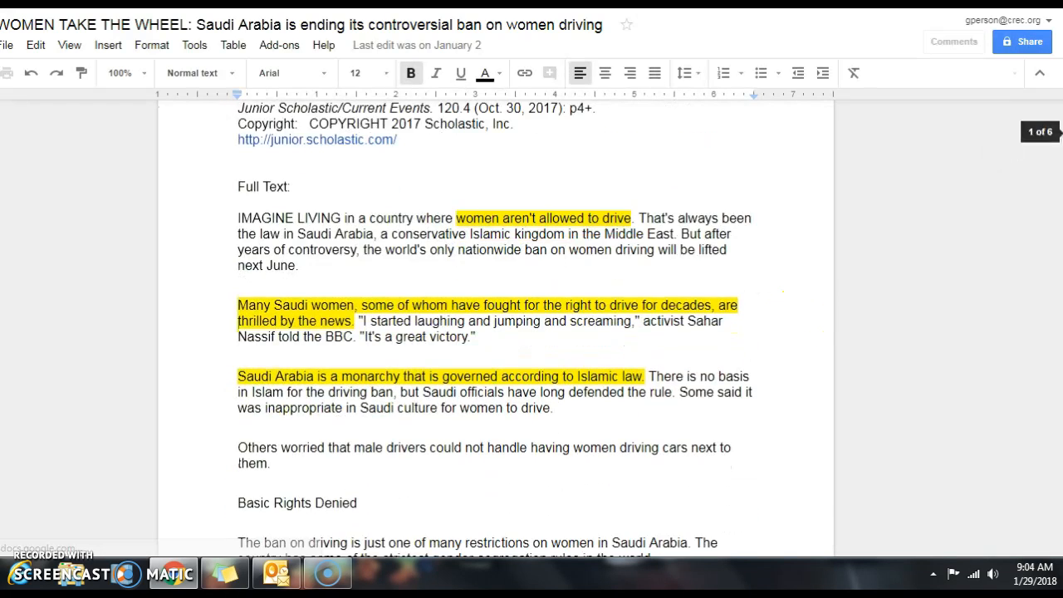
pyautogui.scroll(-3)
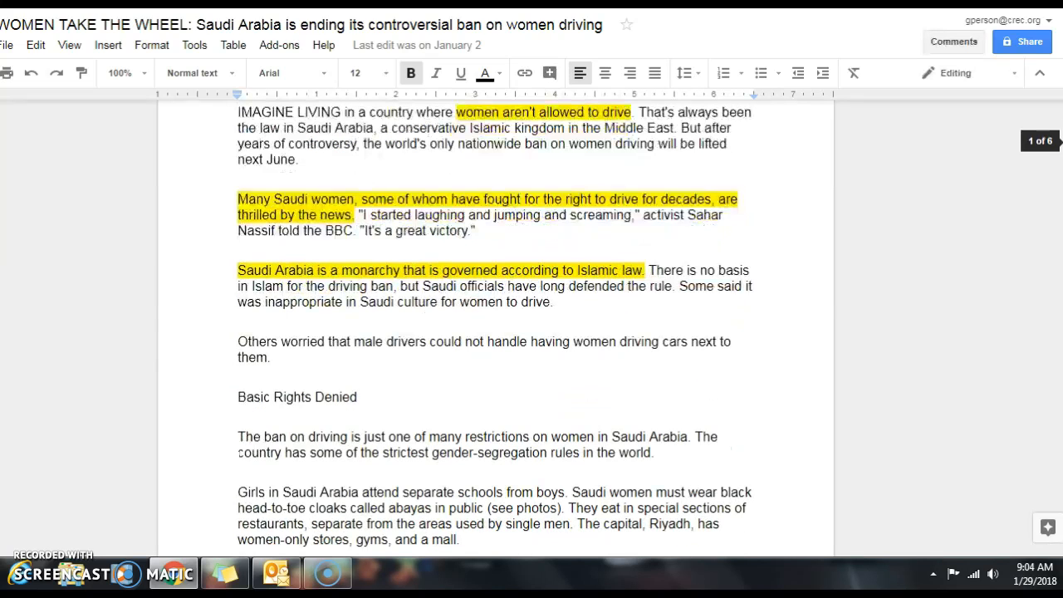
pyautogui.scroll(3)
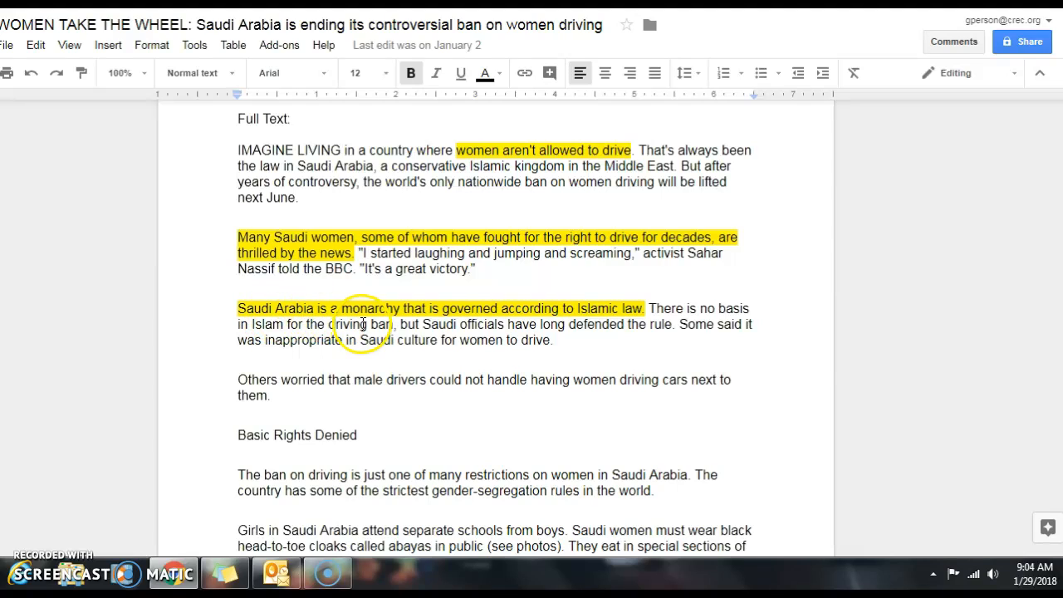
pyautogui.moveTo(502, 313)
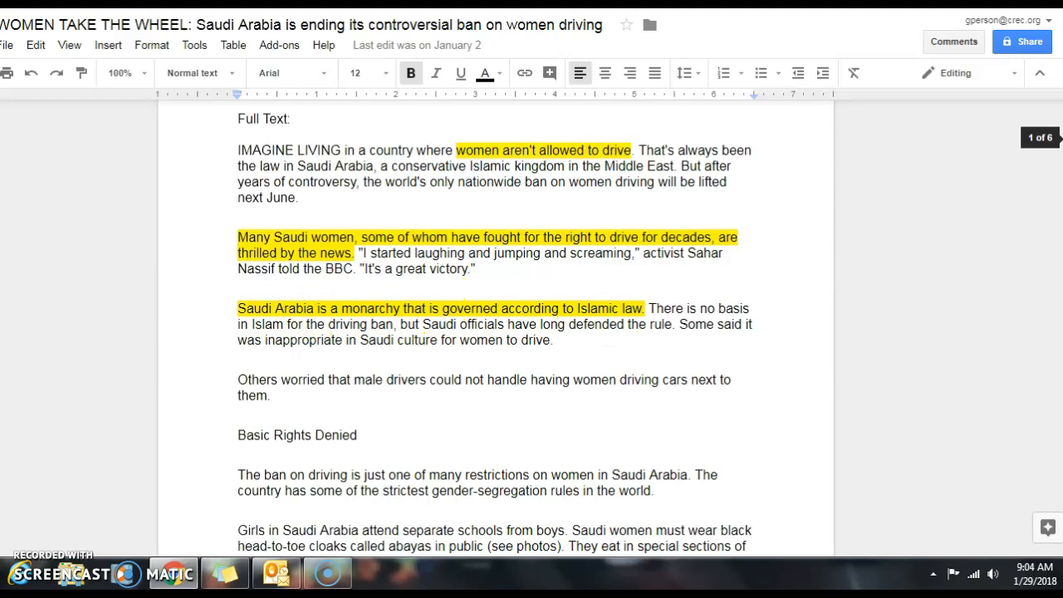
pyautogui.scroll(-3)
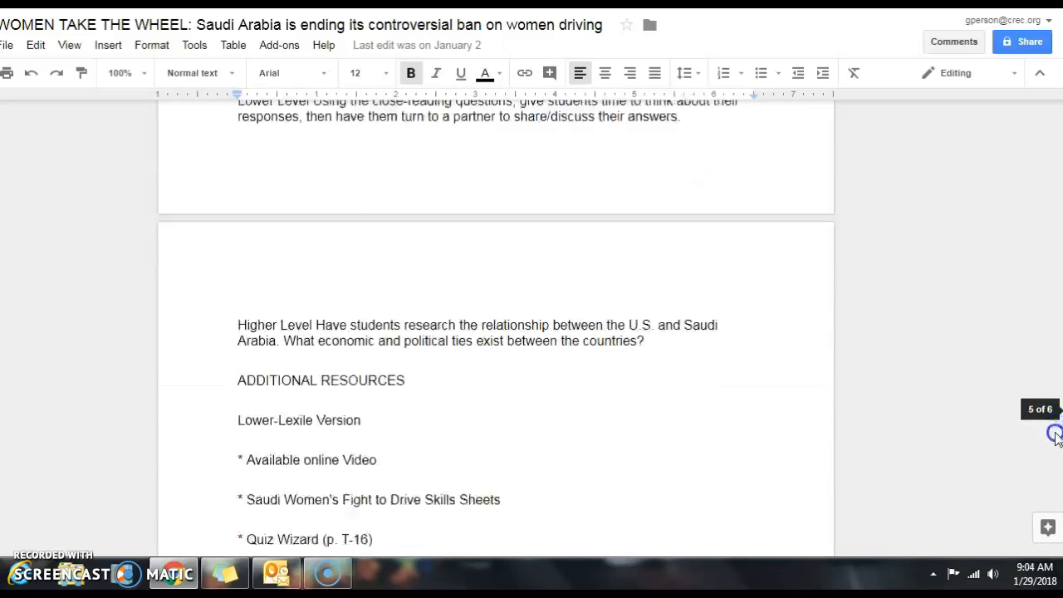
pyautogui.scroll(-3)
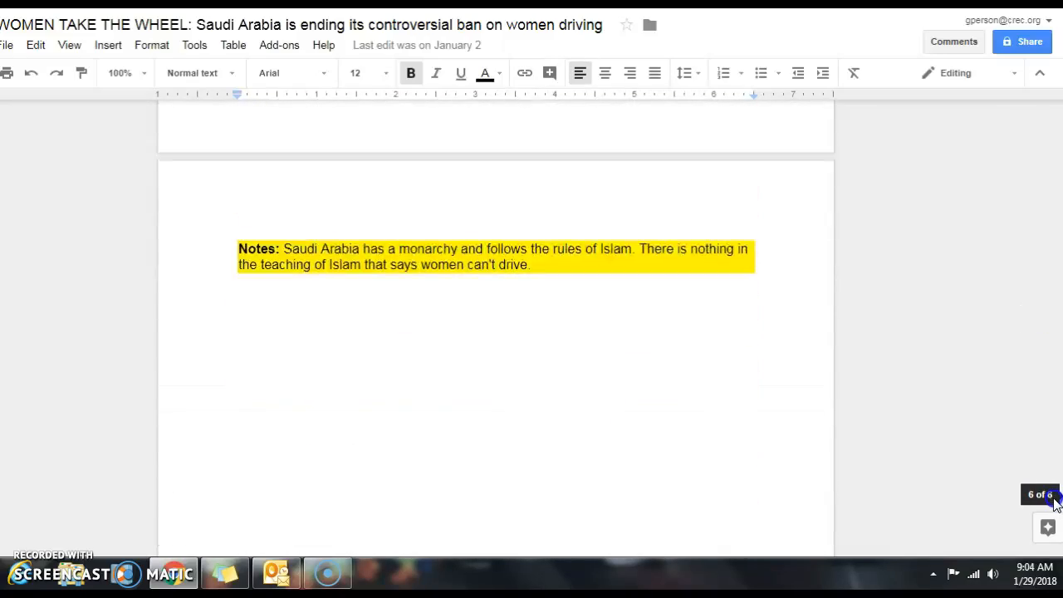
pyautogui.scroll(3)
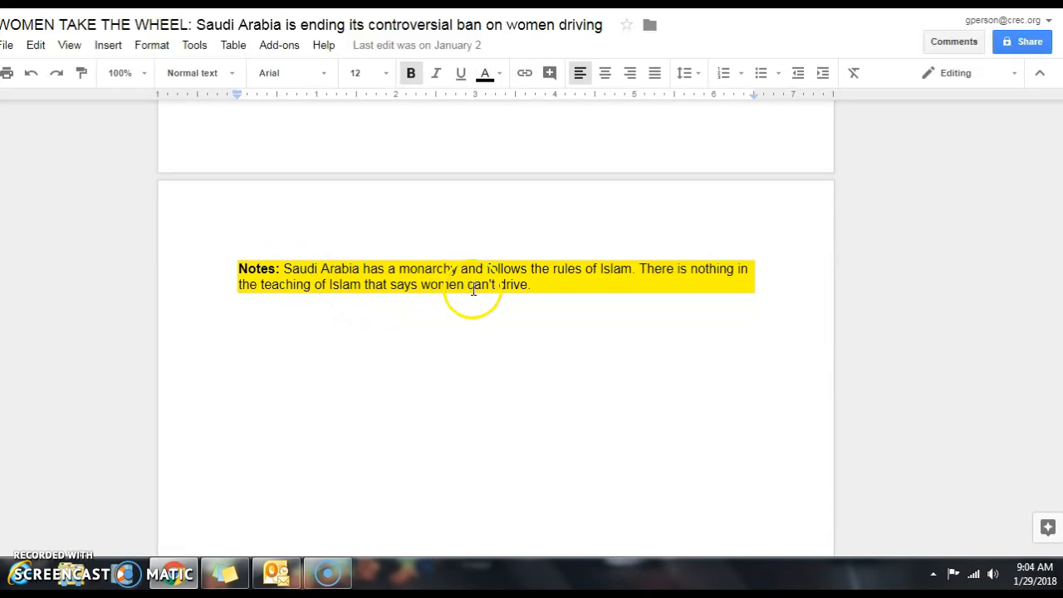
pyautogui.moveTo(590, 272)
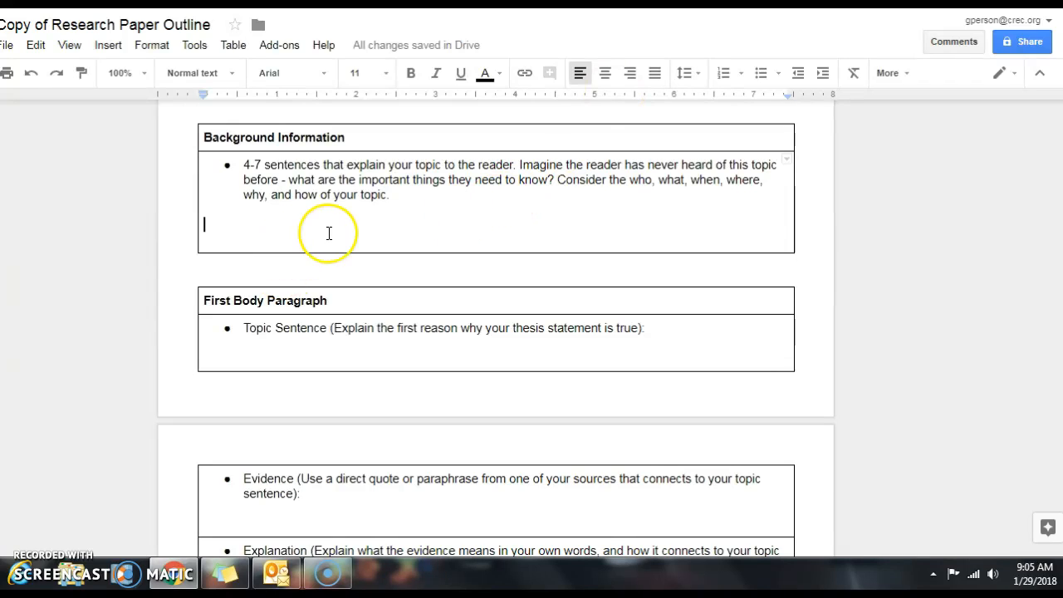
# - Write that Saudi Arabia is a monarchy where a royal family rules, currently led by the King
pyautogui.write('s')
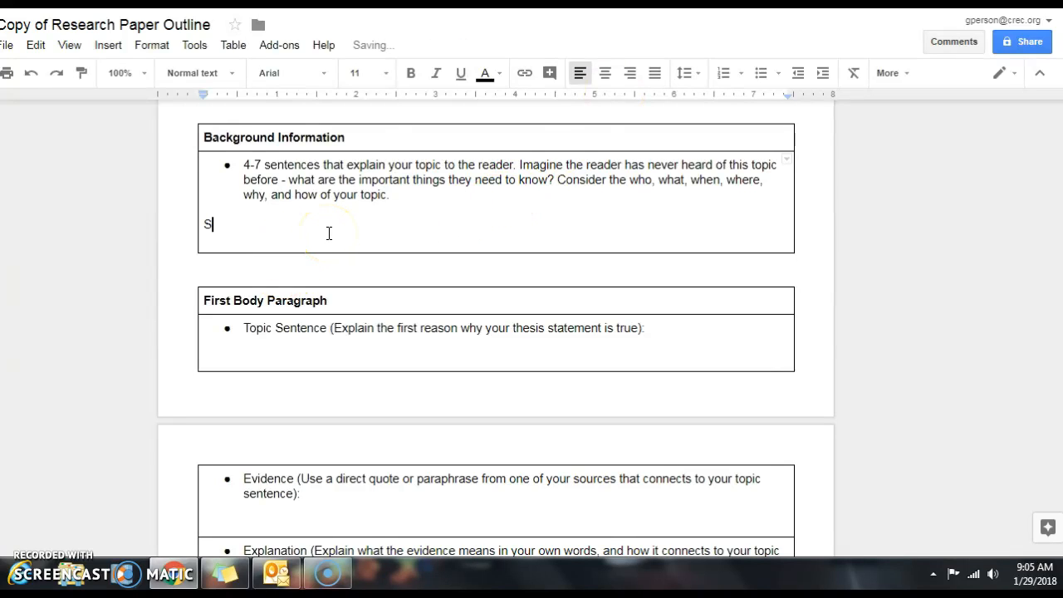
pyautogui.write('audi Arab')
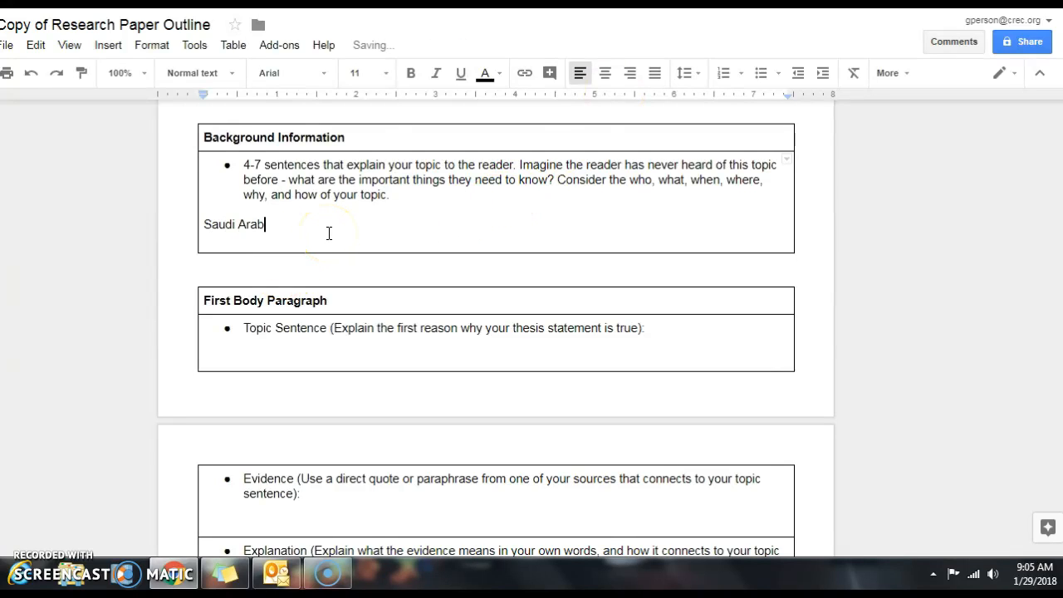
pyautogui.write('ia is a monarchy. T')
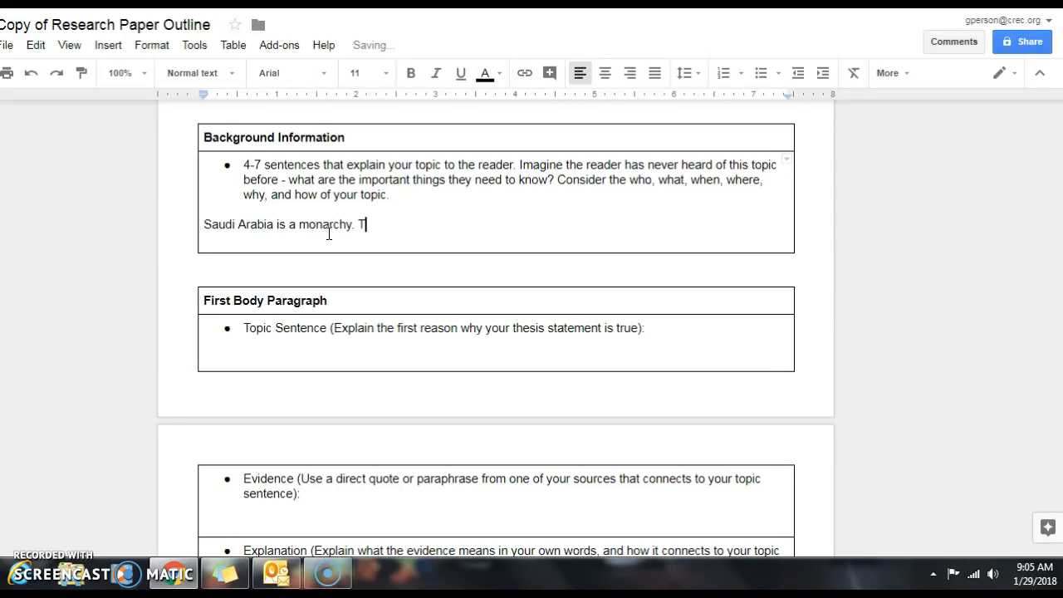
pyautogui.write('his is a form of')
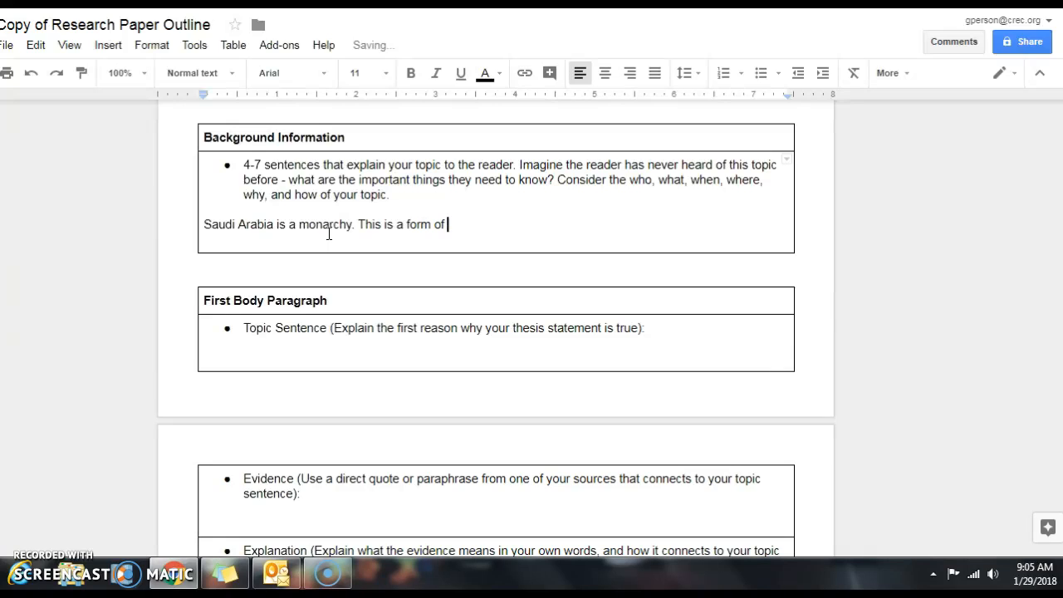
pyautogui.write('government')
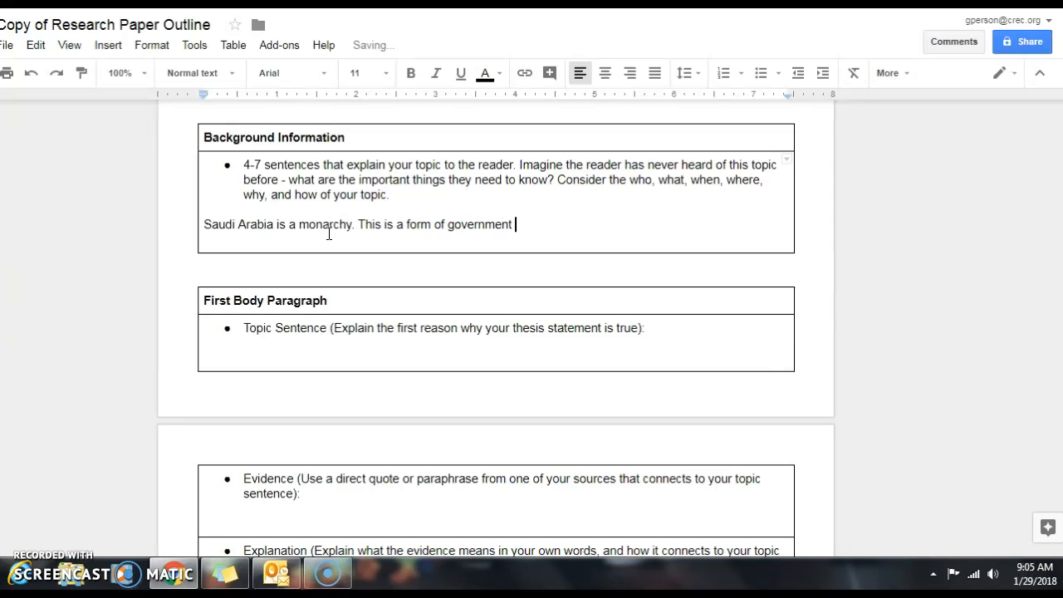
pyautogui.write('where')
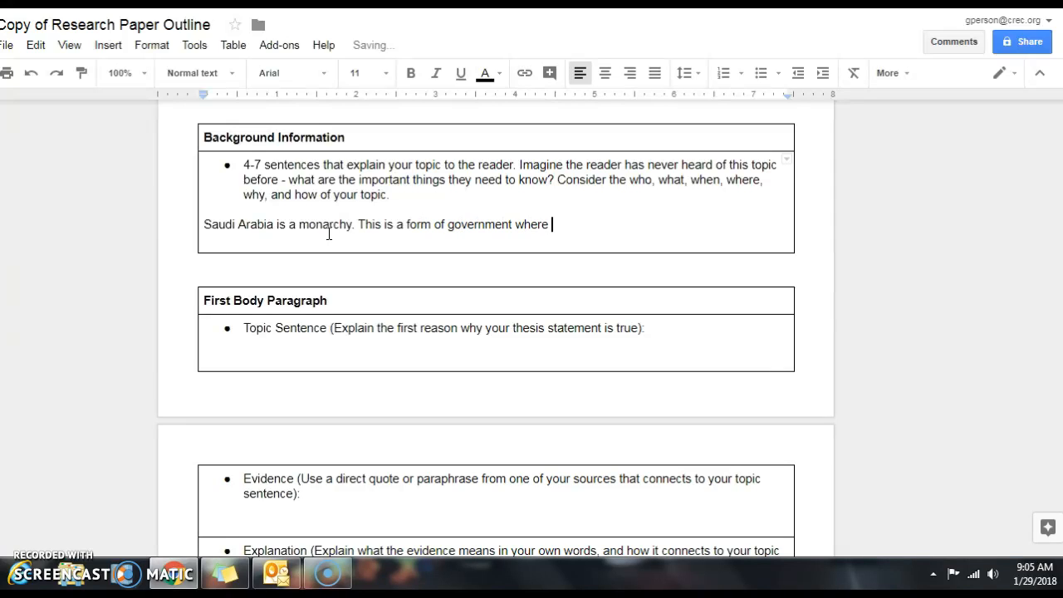
pyautogui.write('a royal fam')
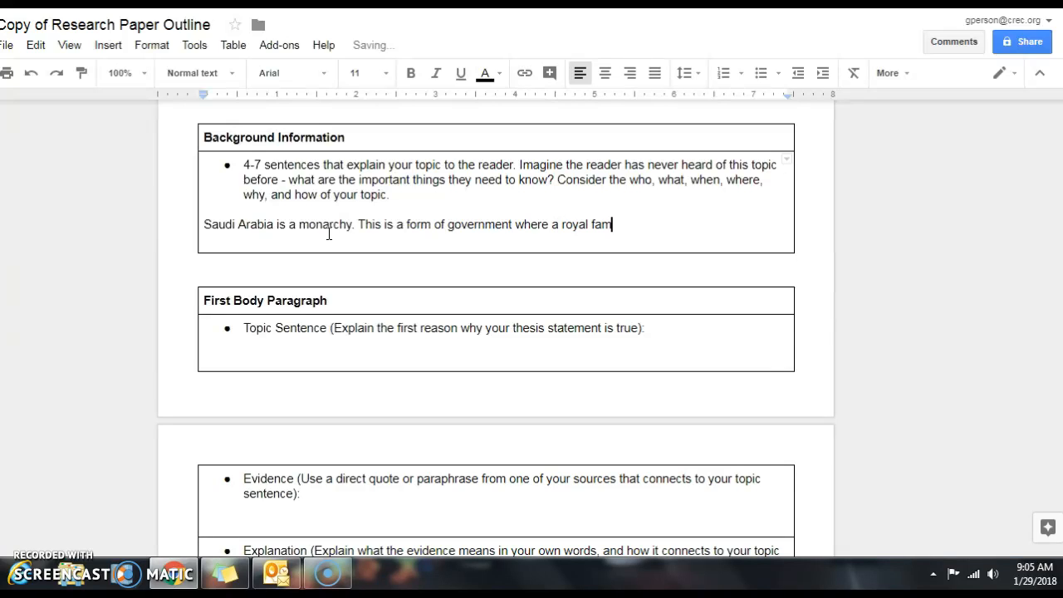
pyautogui.write('ily is in cha')
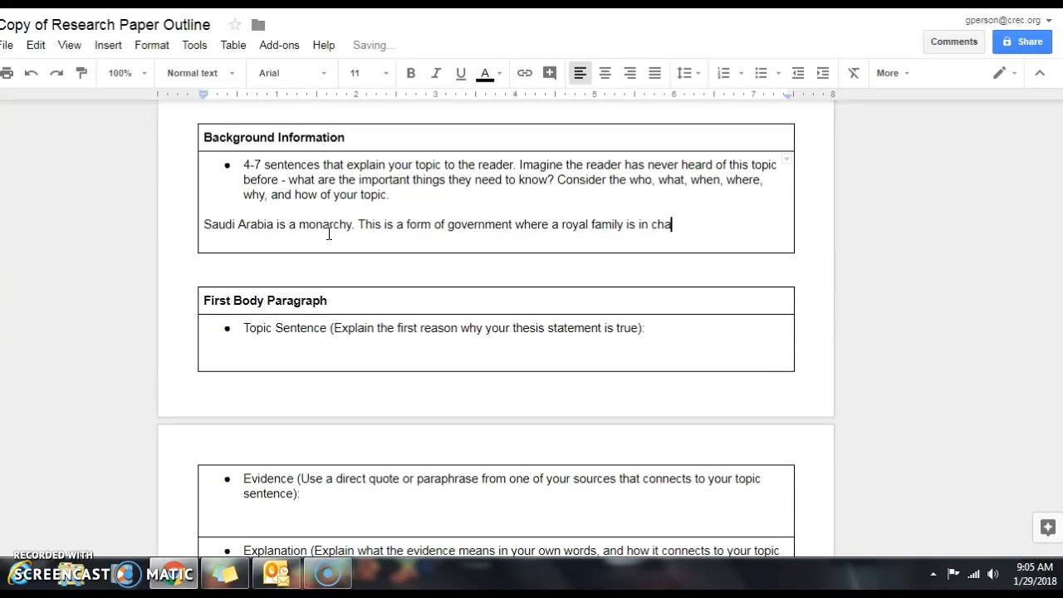
pyautogui.write('rge. Saudi')
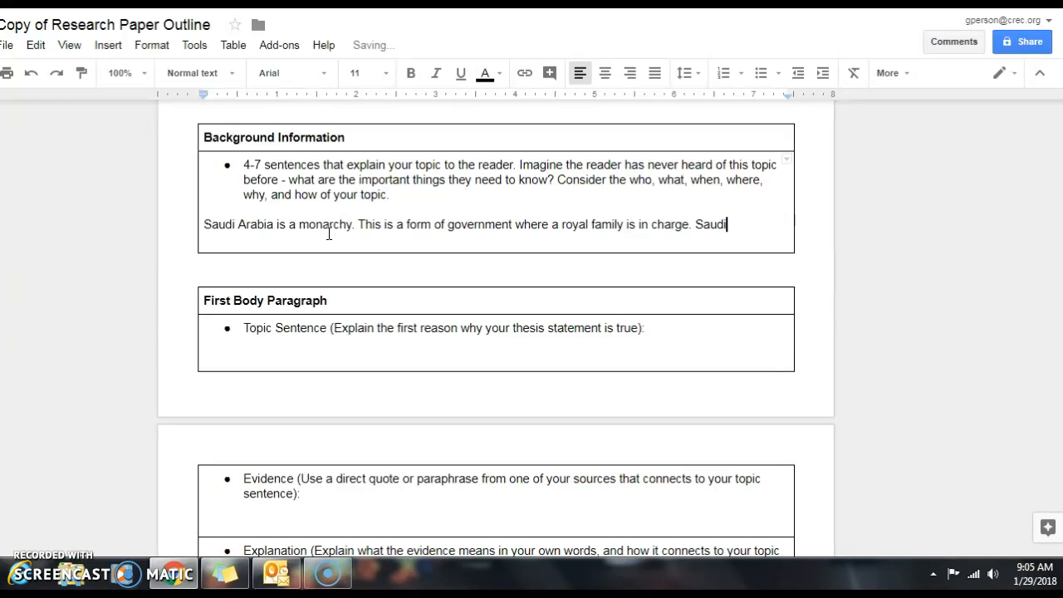
pyautogui.write('Arabia')
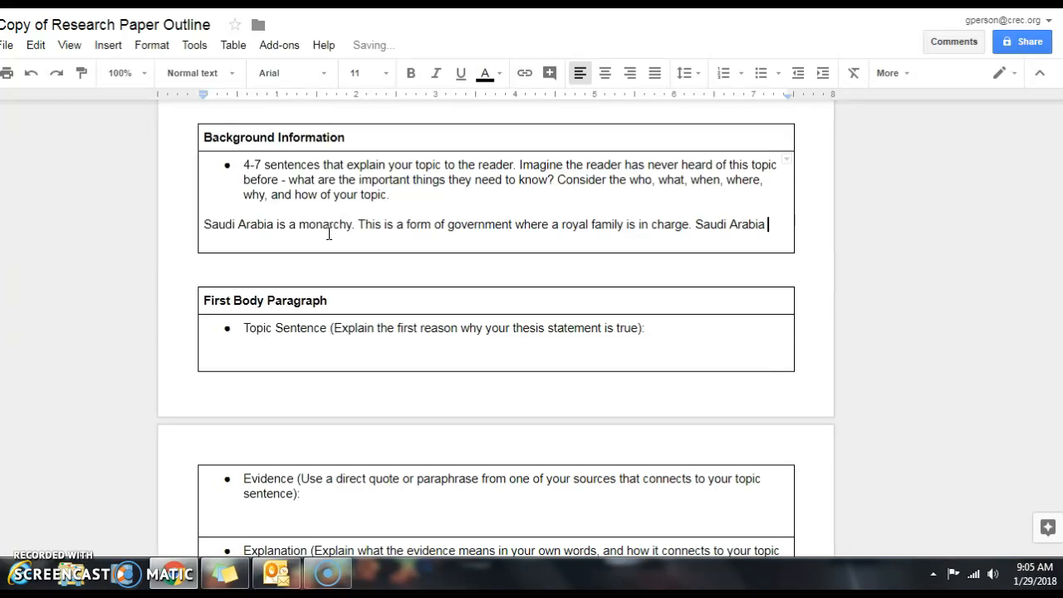
pyautogui.write('currently')
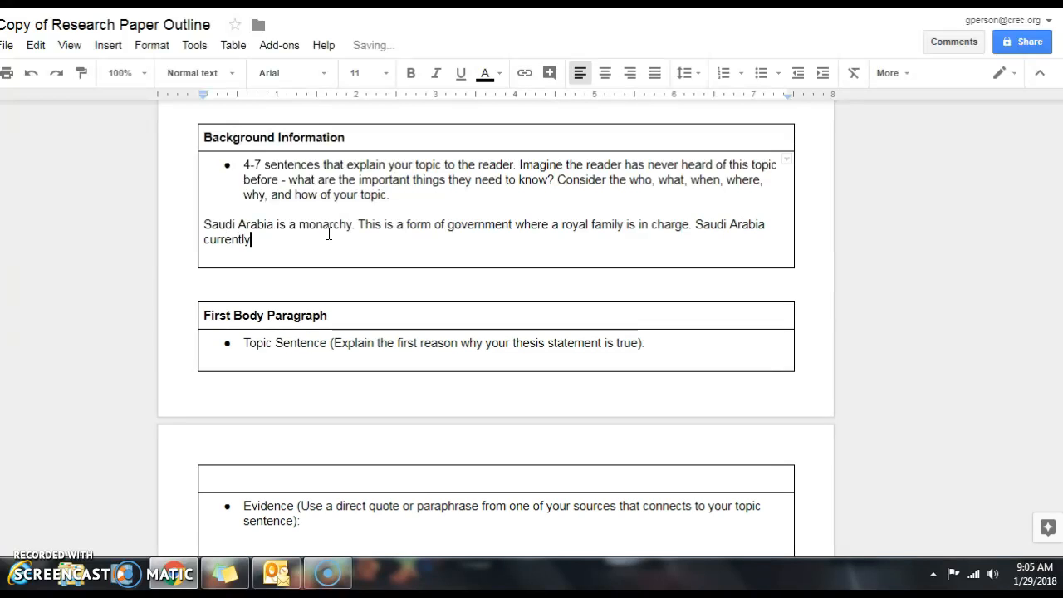
pyautogui.write('is lef')
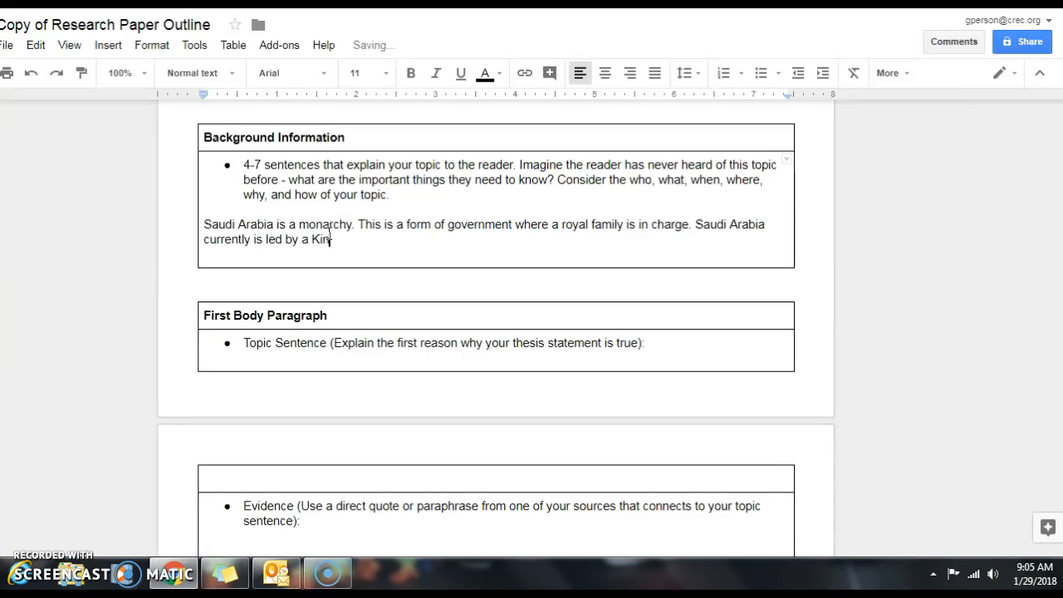
pyautogui.write('g.')
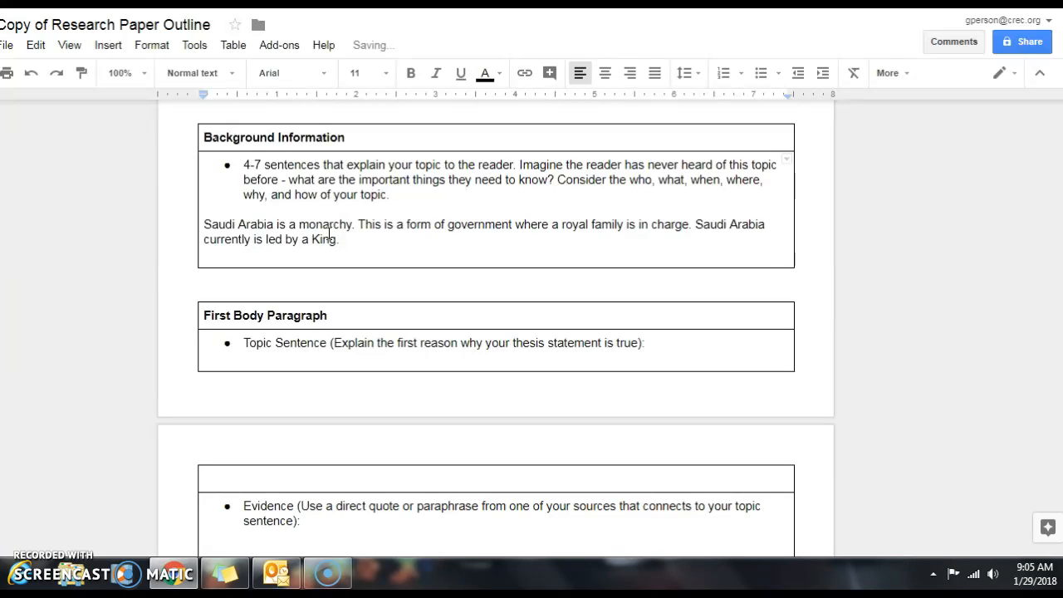
# - Add that the King makes decisions based upon the teachings of Islam, a major world religion
pyautogui.write('The King')
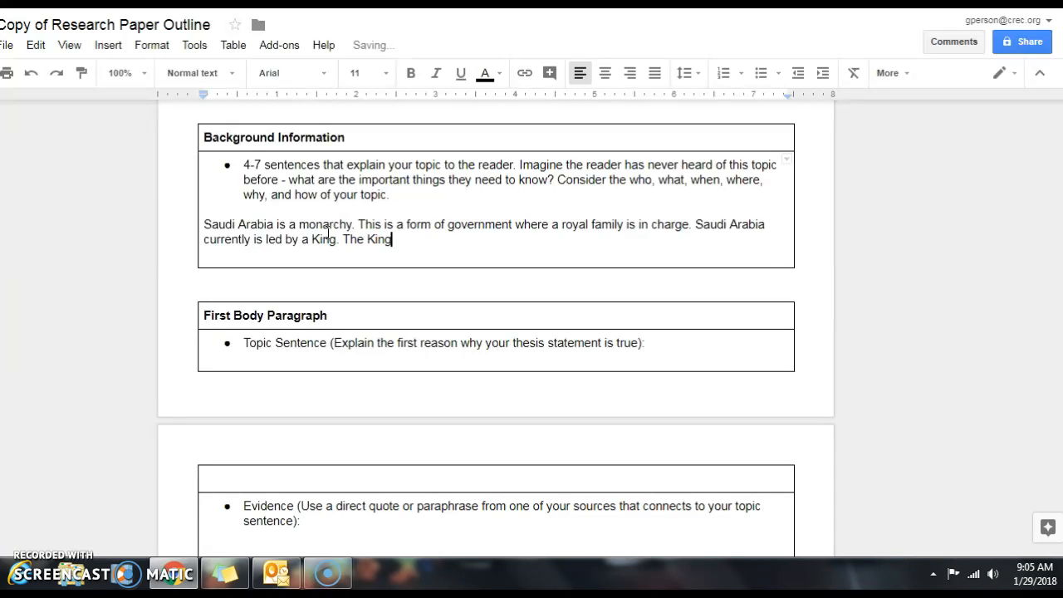
pyautogui.write('makes')
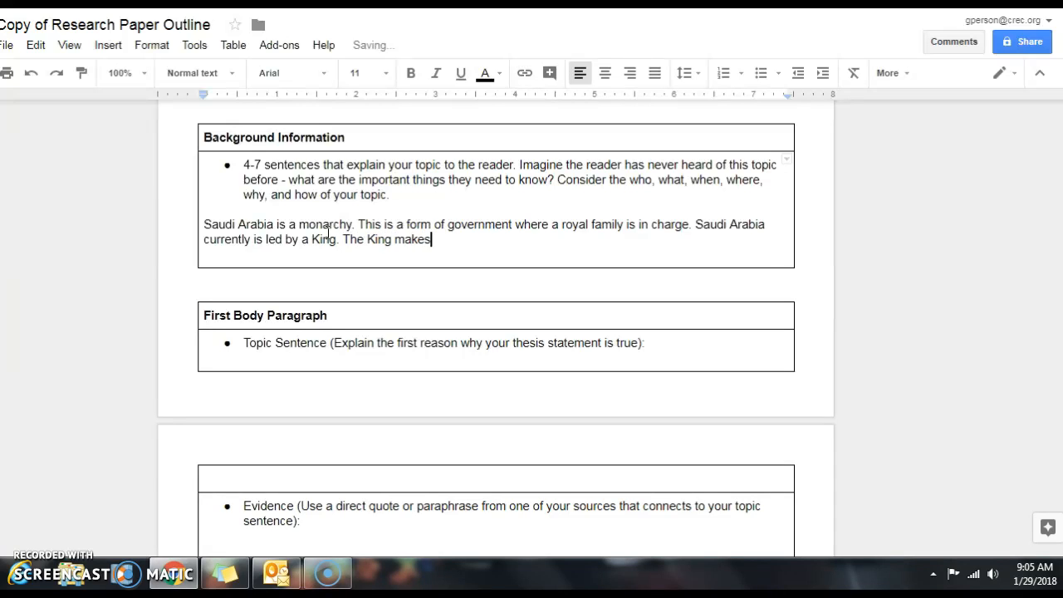
pyautogui.write('decisions')
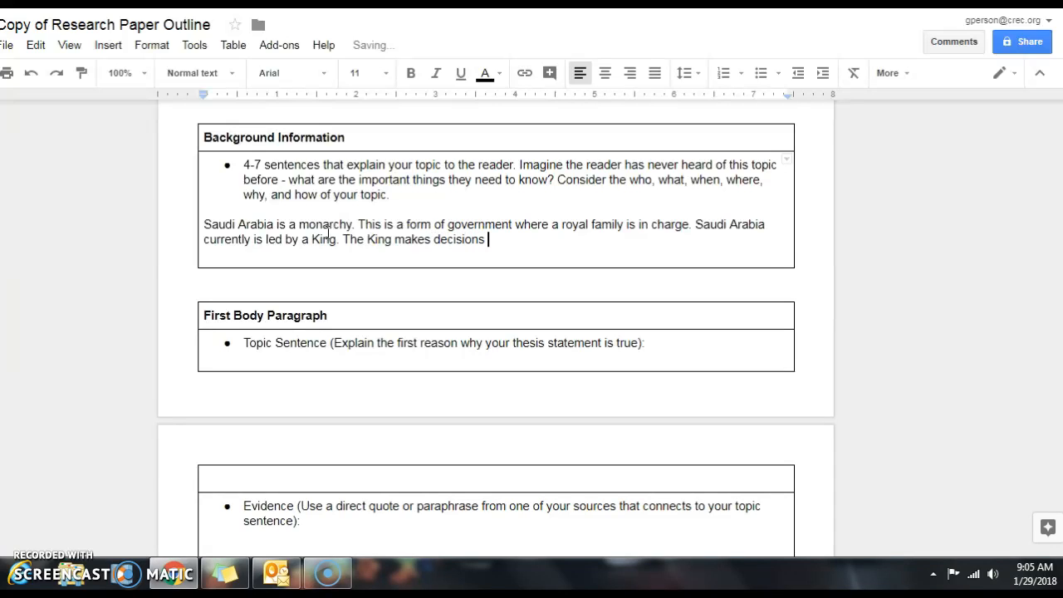
pyautogui.write('in Saudi A')
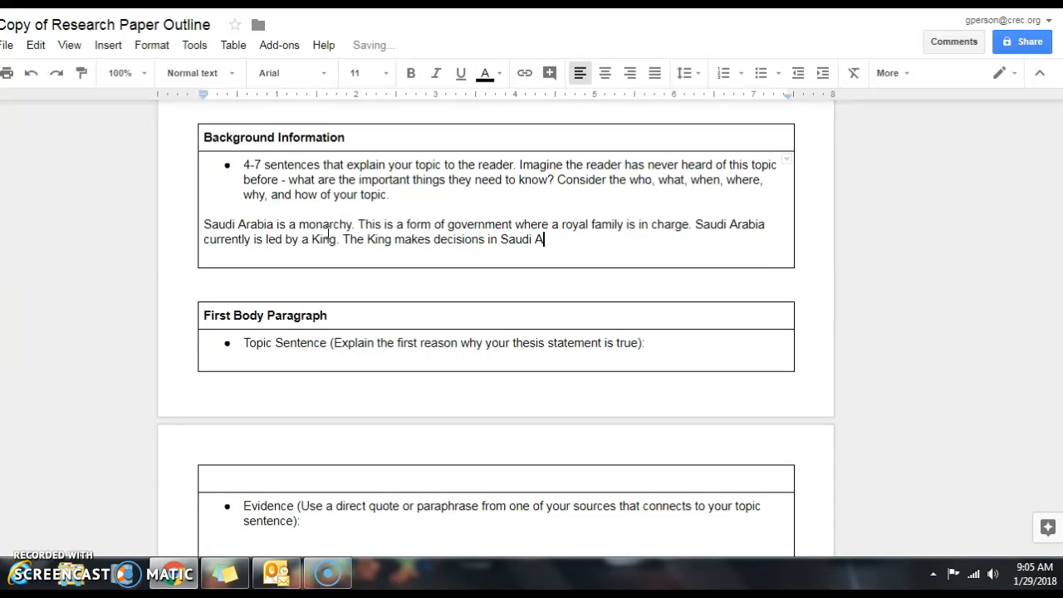
pyautogui.write('rabia based')
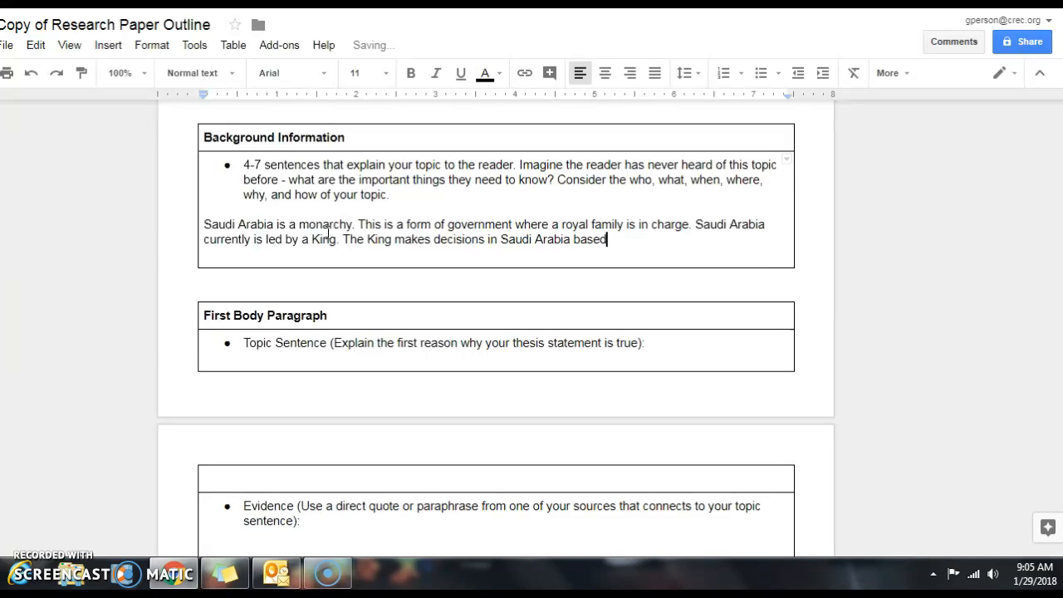
pyautogui.write('upon the')
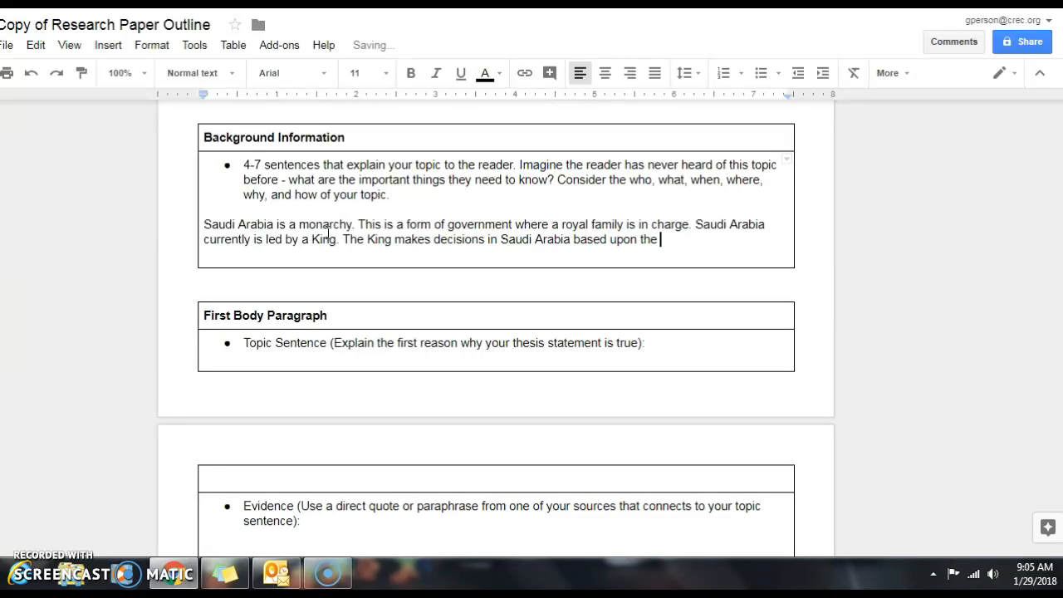
pyautogui.write('teachings of')
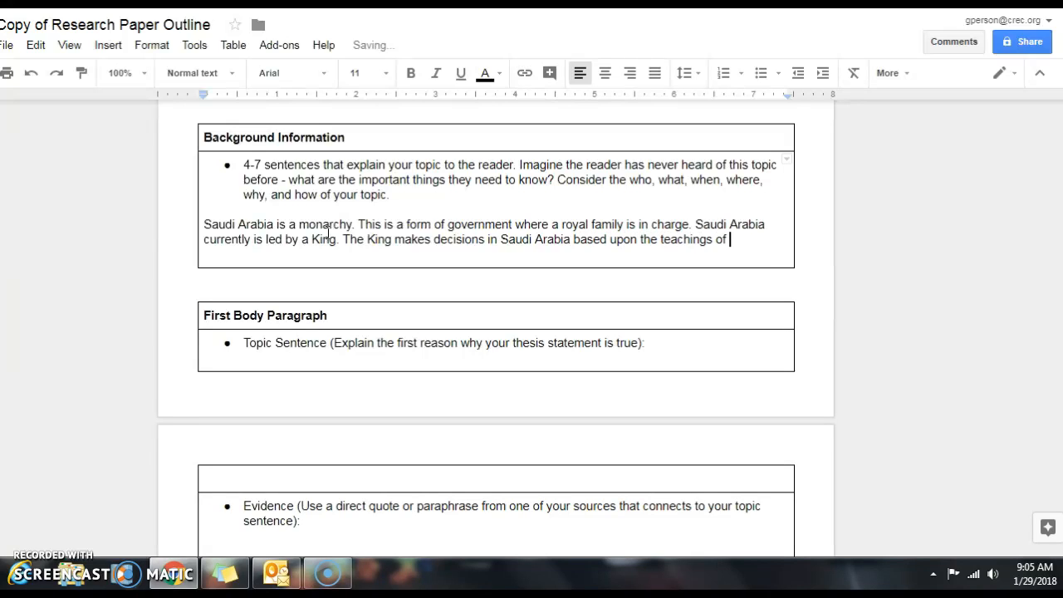
pyautogui.write('Islam, a ma')
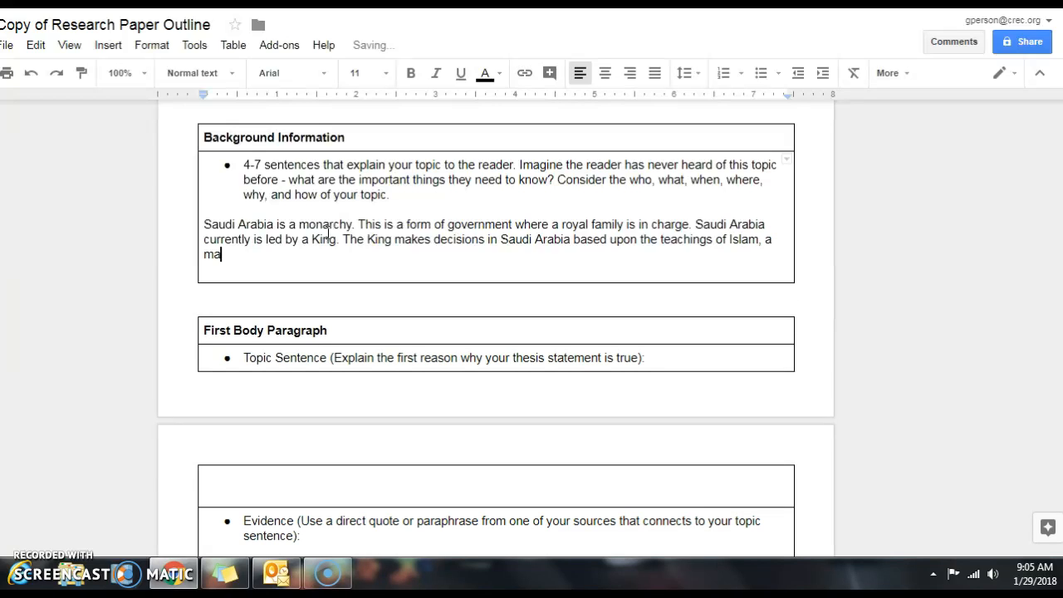
pyautogui.write('jor world relig')
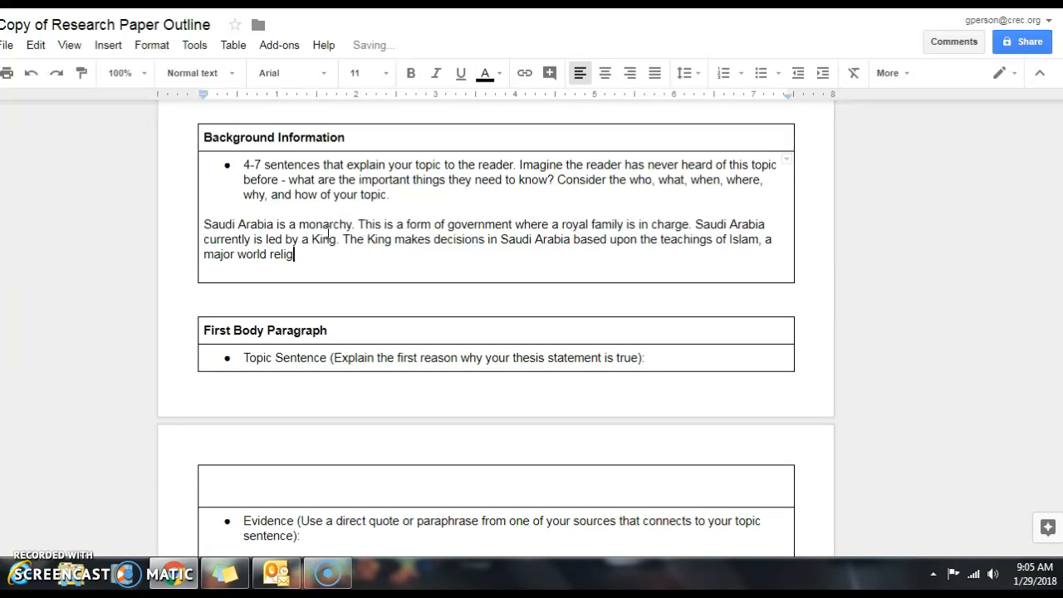
pyautogui.write('on.')
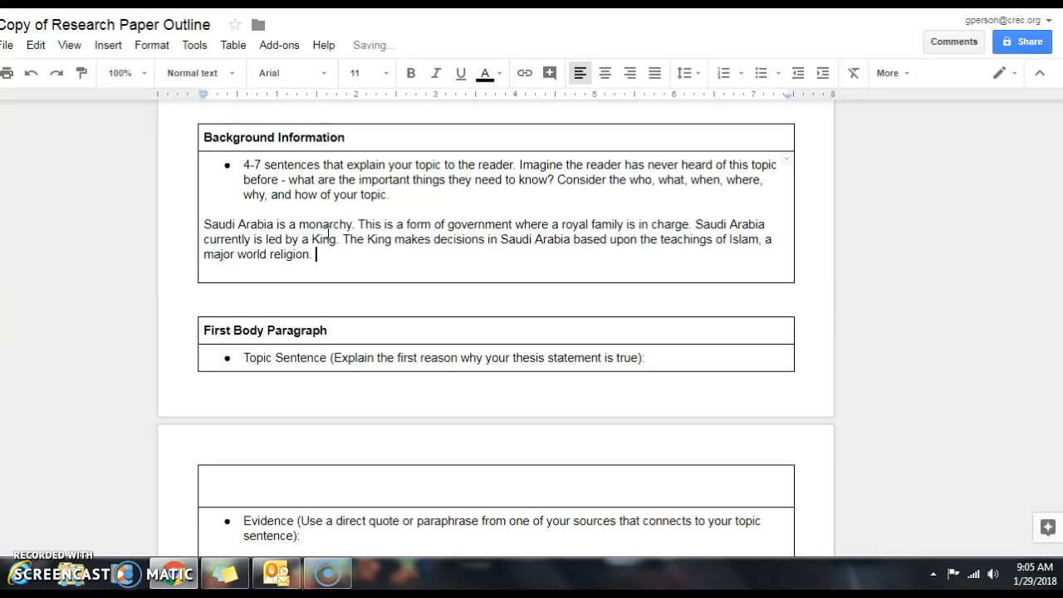
# - Add that nothing in Islam's teaching says women shouldn't be allowed to drive
pyautogui.write('There is nothing')
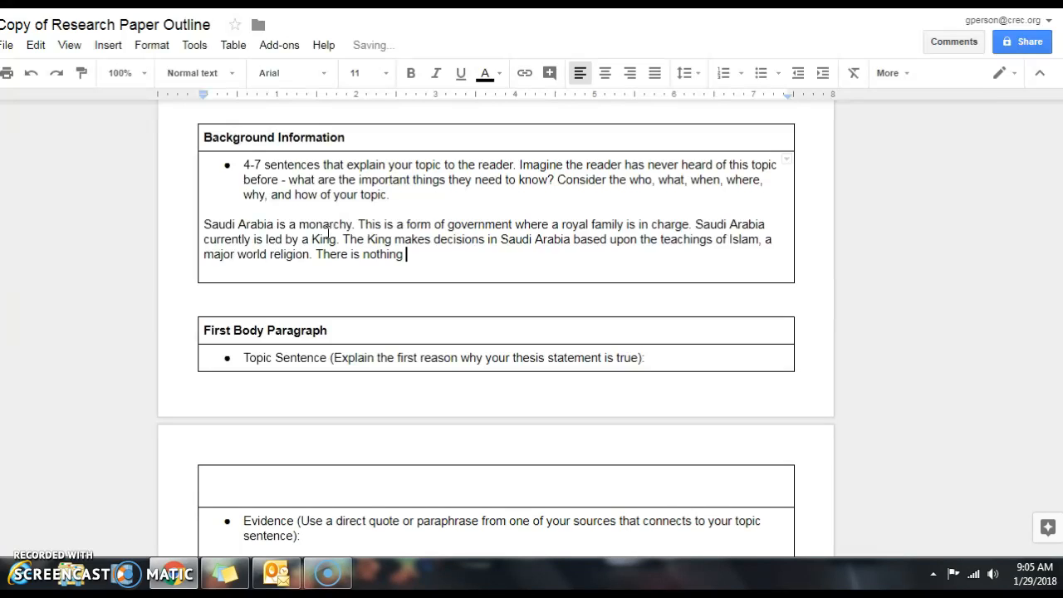
pyautogui.write('in the teachin')
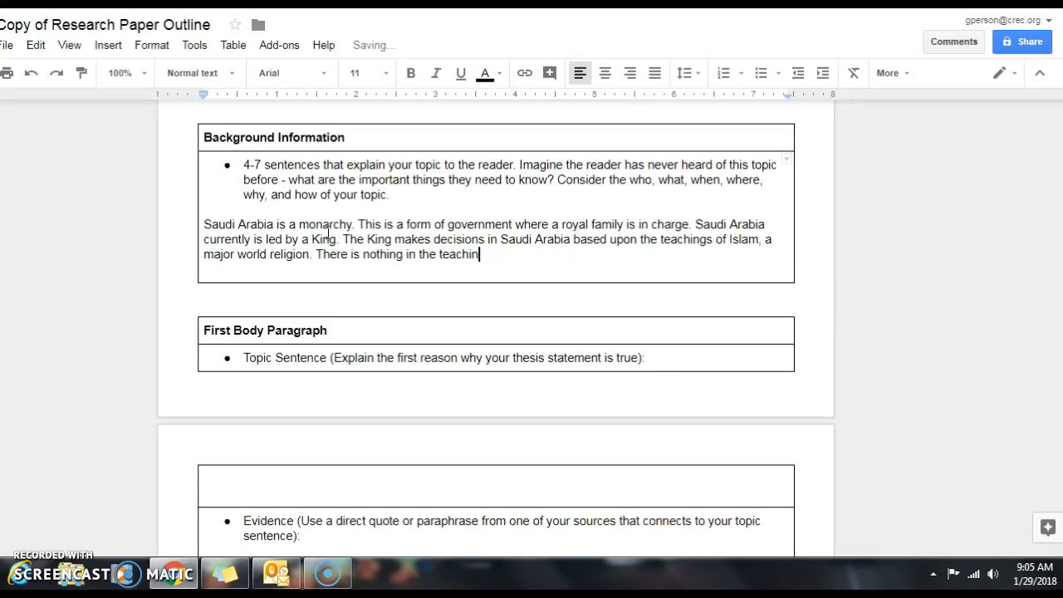
pyautogui.write('g of Islam that')
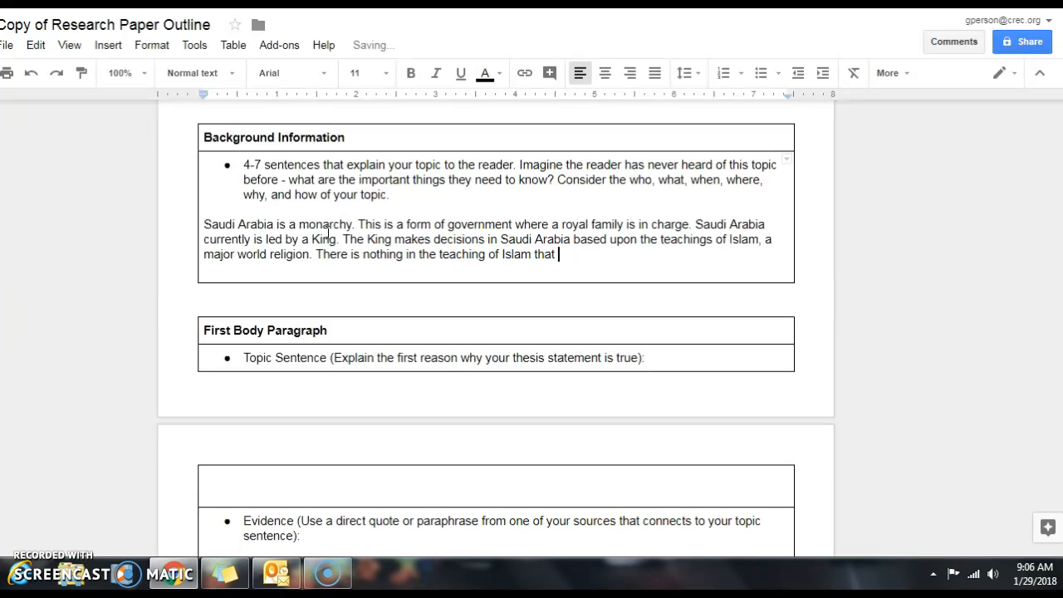
pyautogui.write('syas women')
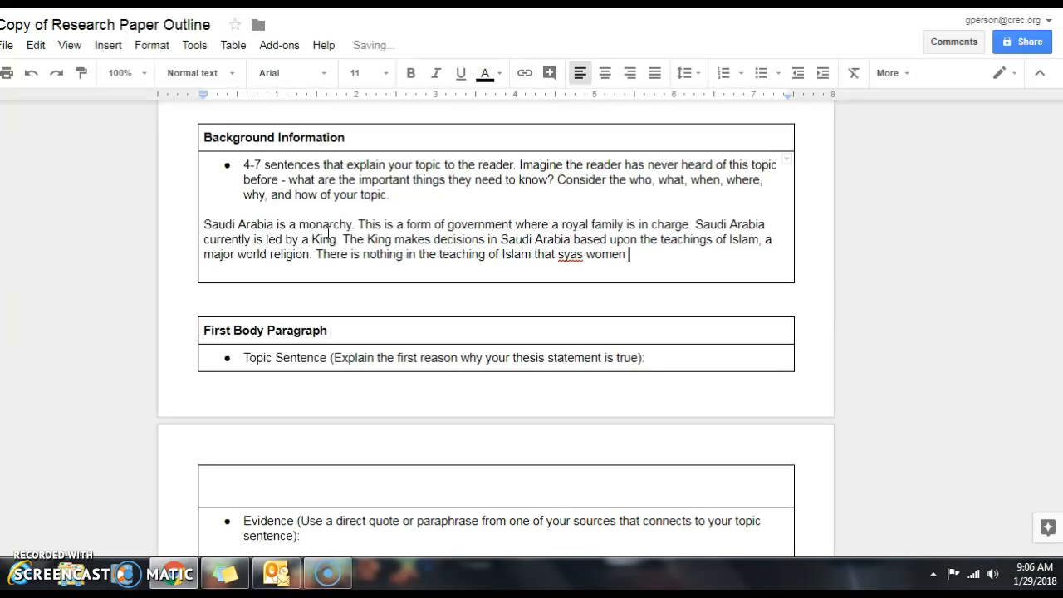
pyautogui.write("shouldn't be")
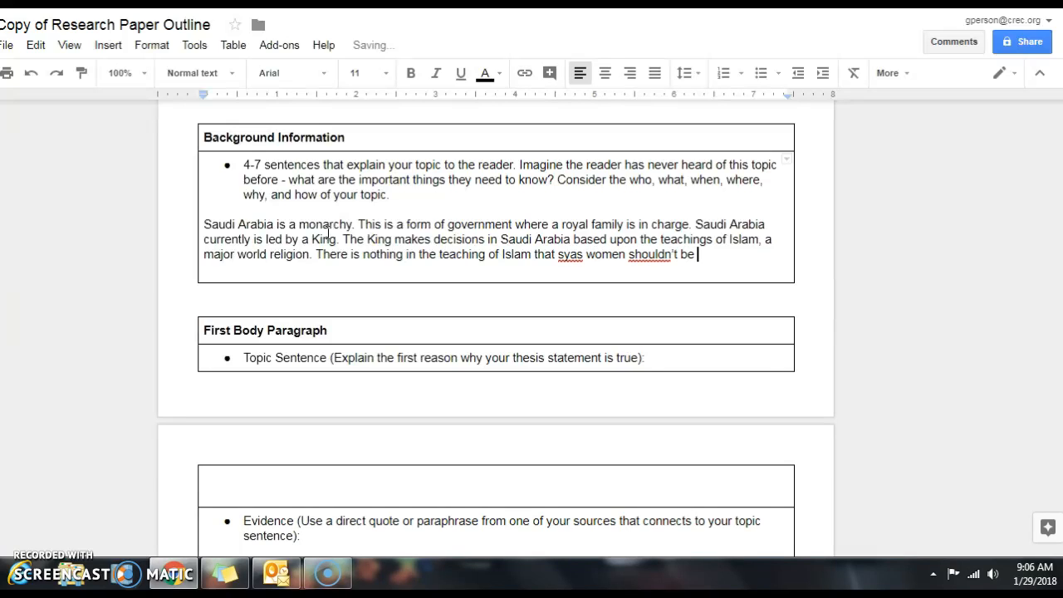
pyautogui.write('aloo')
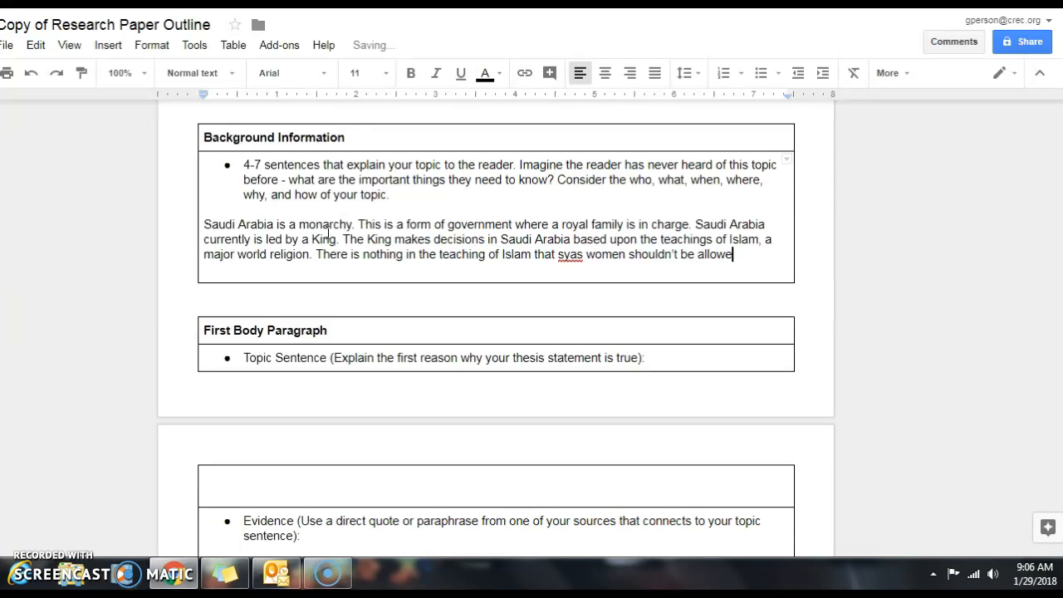
pyautogui.write('d')
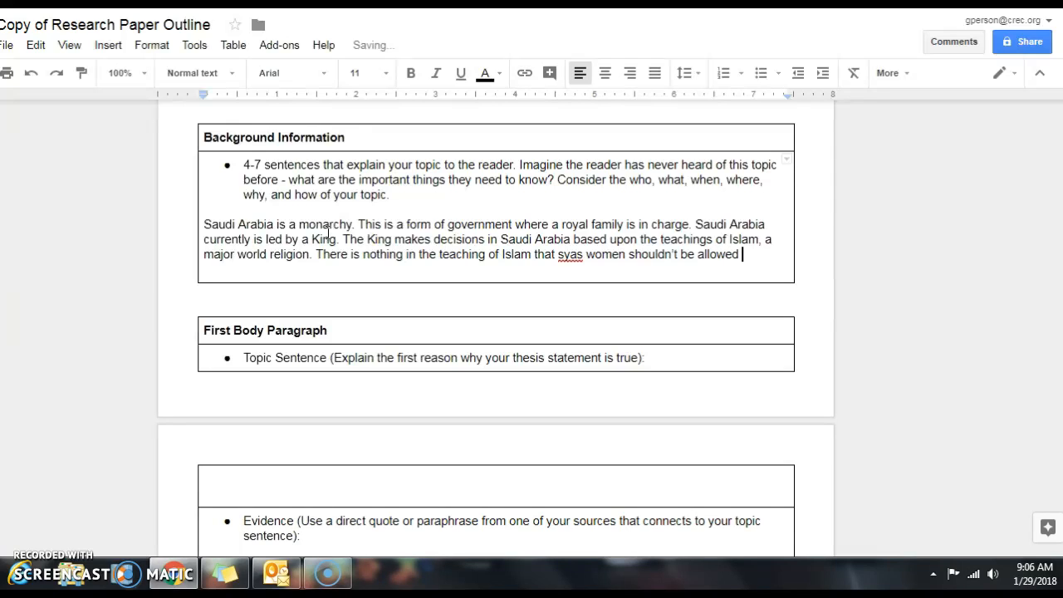
pyautogui.write('to drive.')
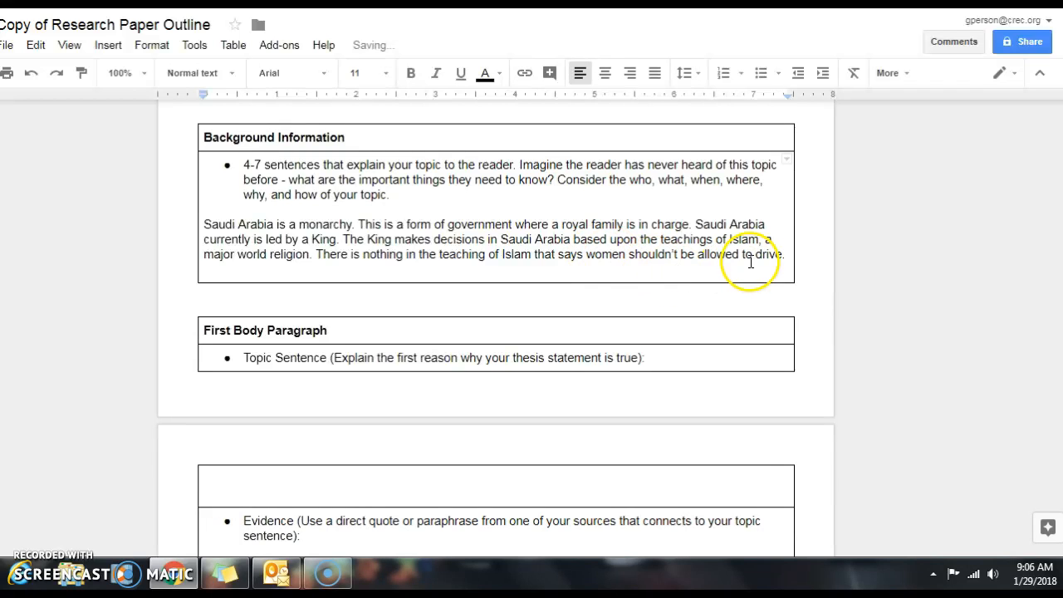
# - Finish with: many people disliked this rule and it thankfully changed in 2015
pyautogui.write('Therefore,')
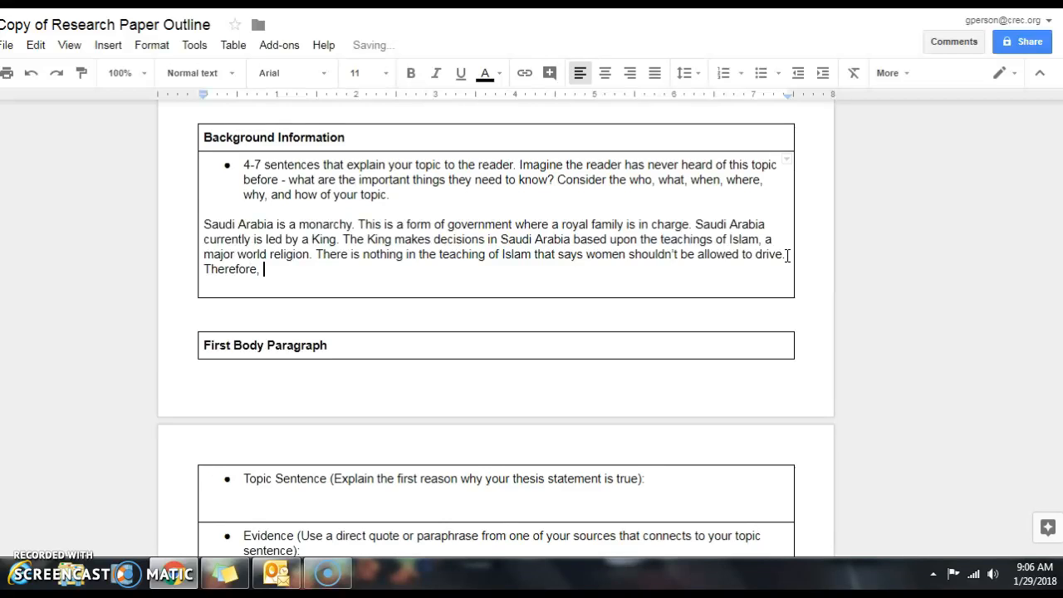
pyautogui.write('many people disliked this rul')
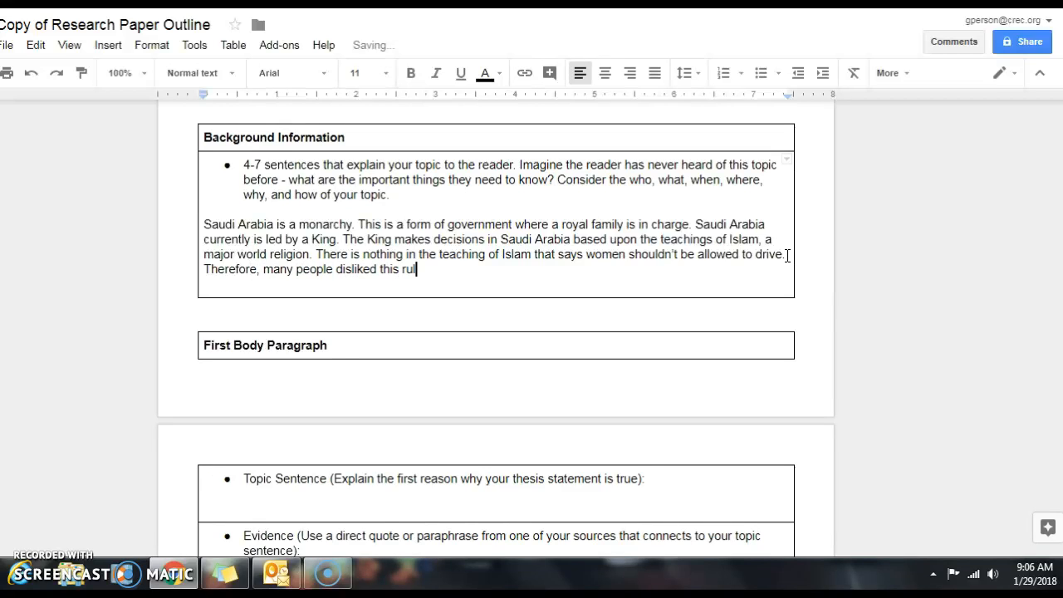
pyautogui.write('e and')
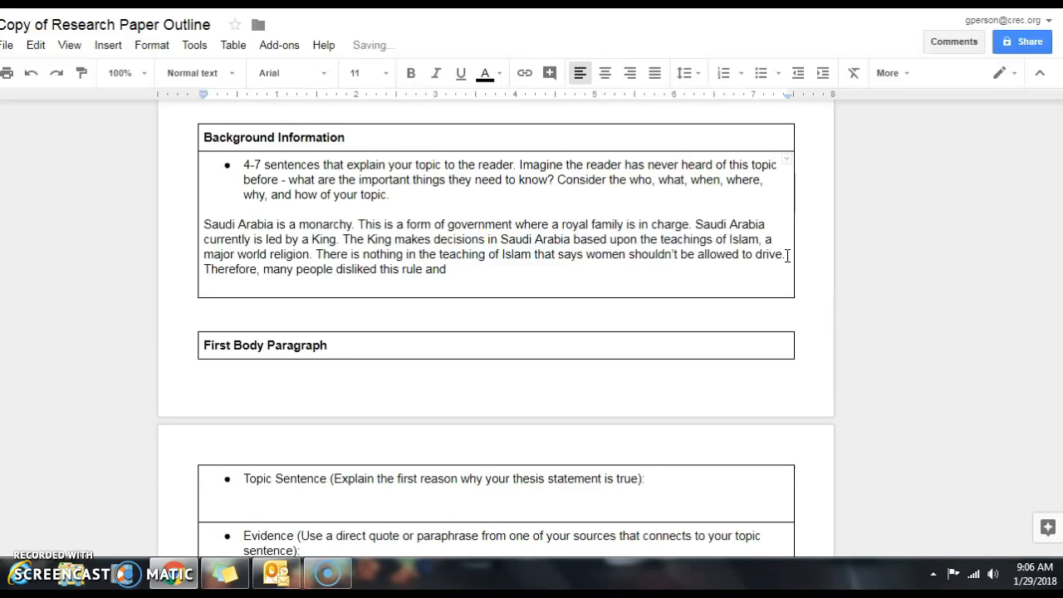
pyautogui.write('it thankfully changed in 201')
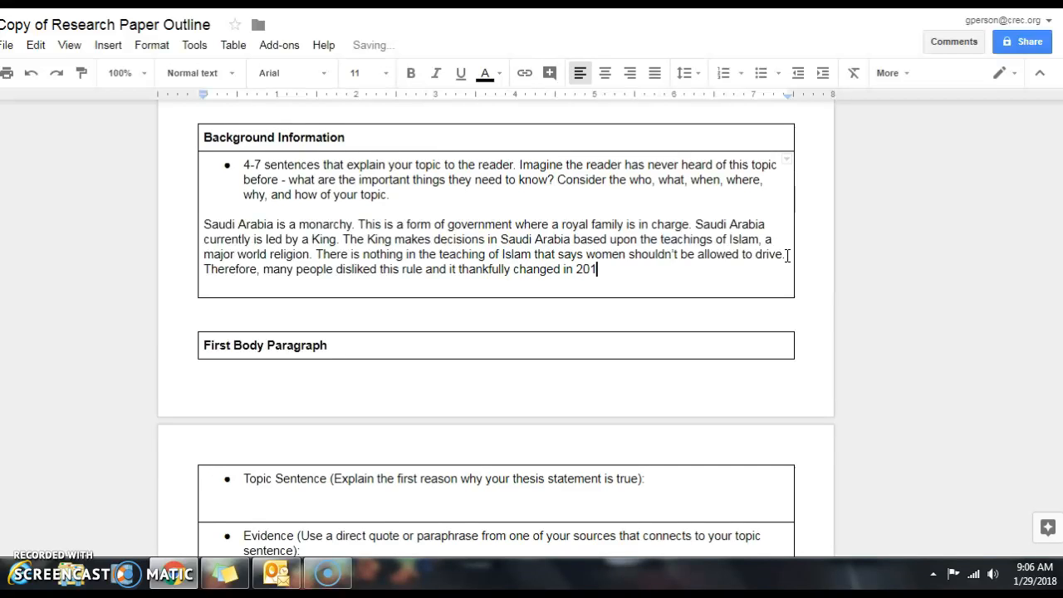
pyautogui.write('5.')
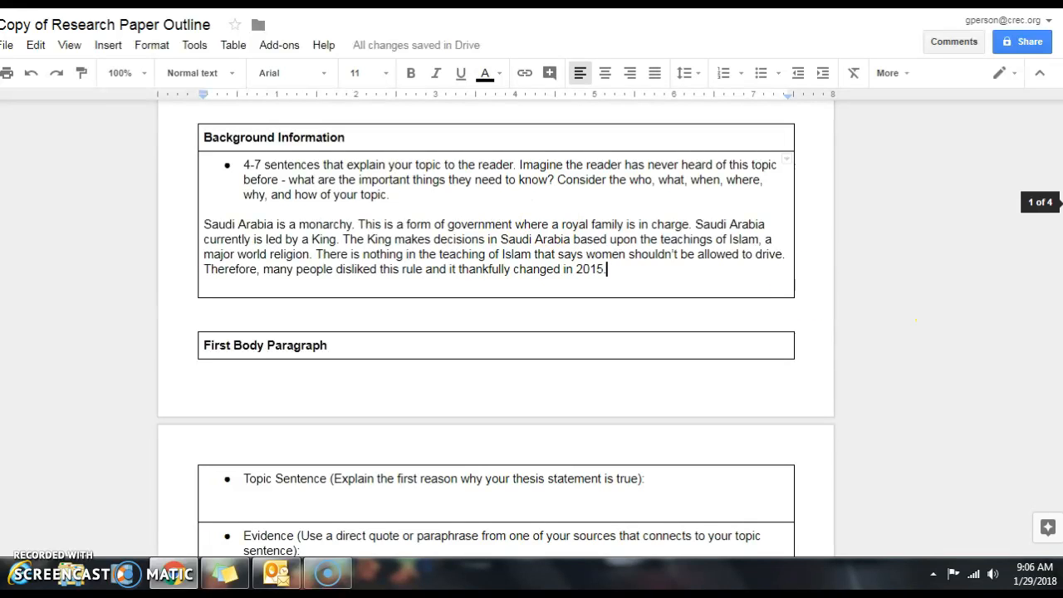
# - Scroll back over the Thesis Statement and Background Information sections of the outline
pyautogui.scroll(-3)
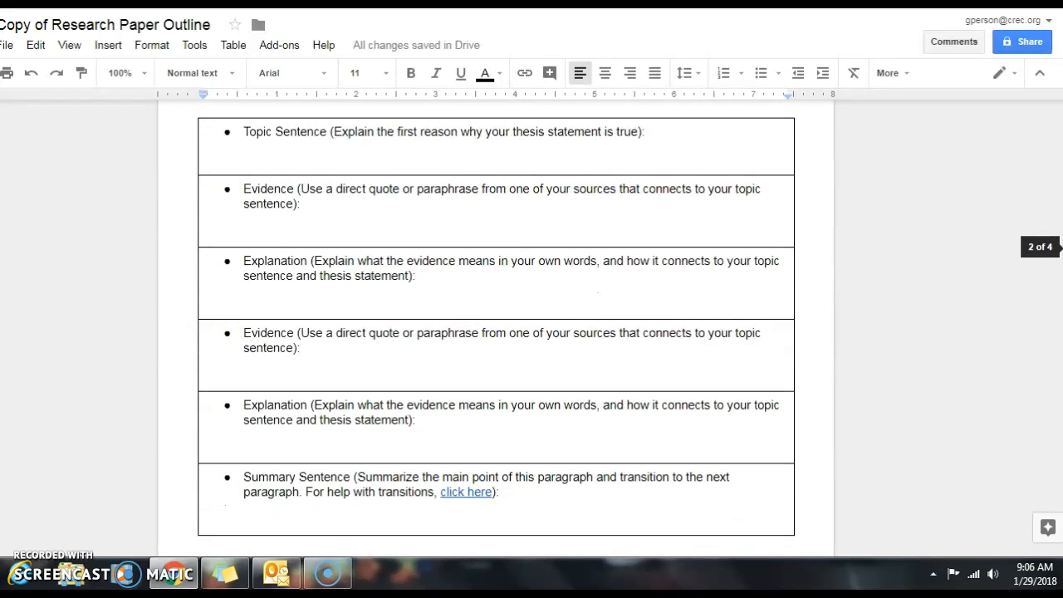
pyautogui.scroll(3)
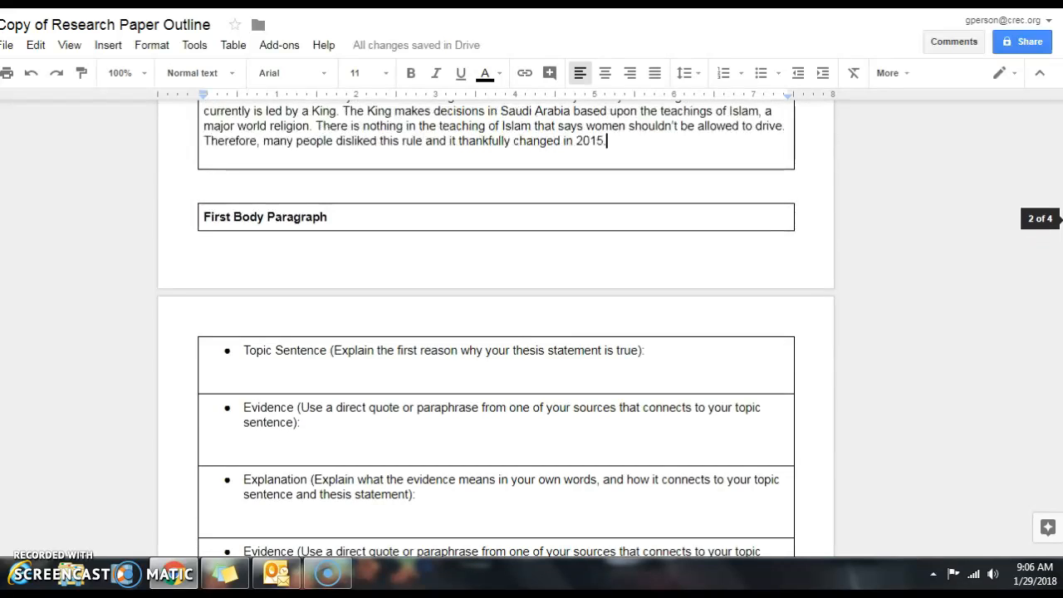
pyautogui.scroll(-3)
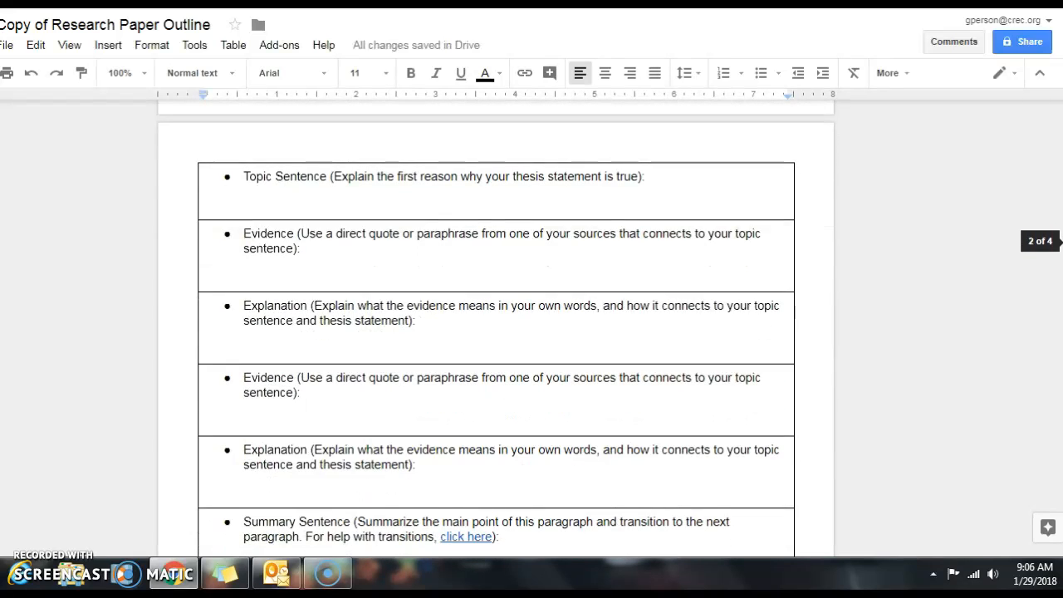
pyautogui.scroll(3)
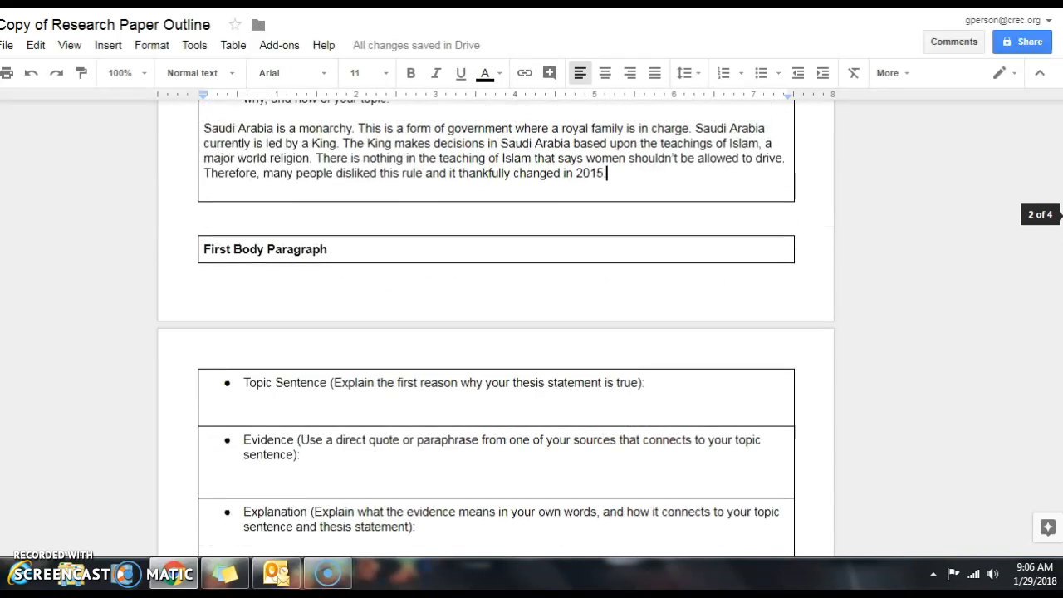
pyautogui.scroll(3)
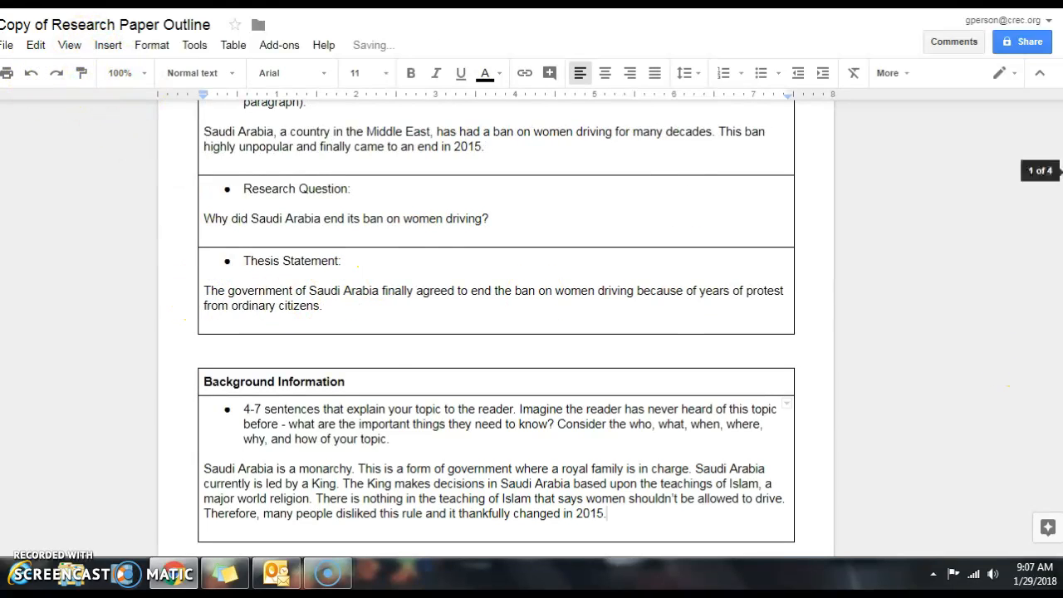
pyautogui.scroll(-3)
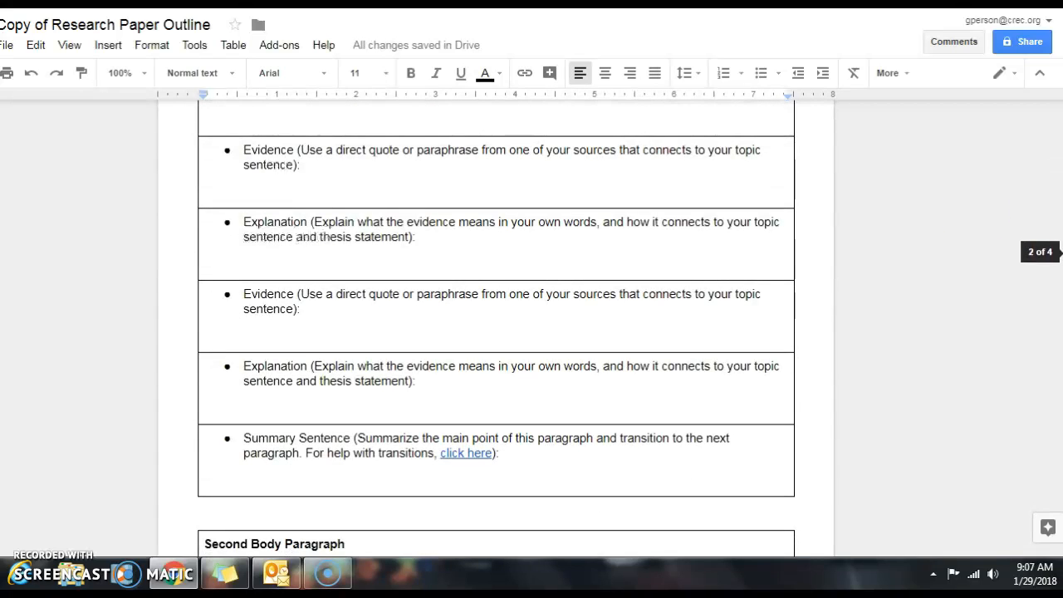
pyautogui.click(348, 331)
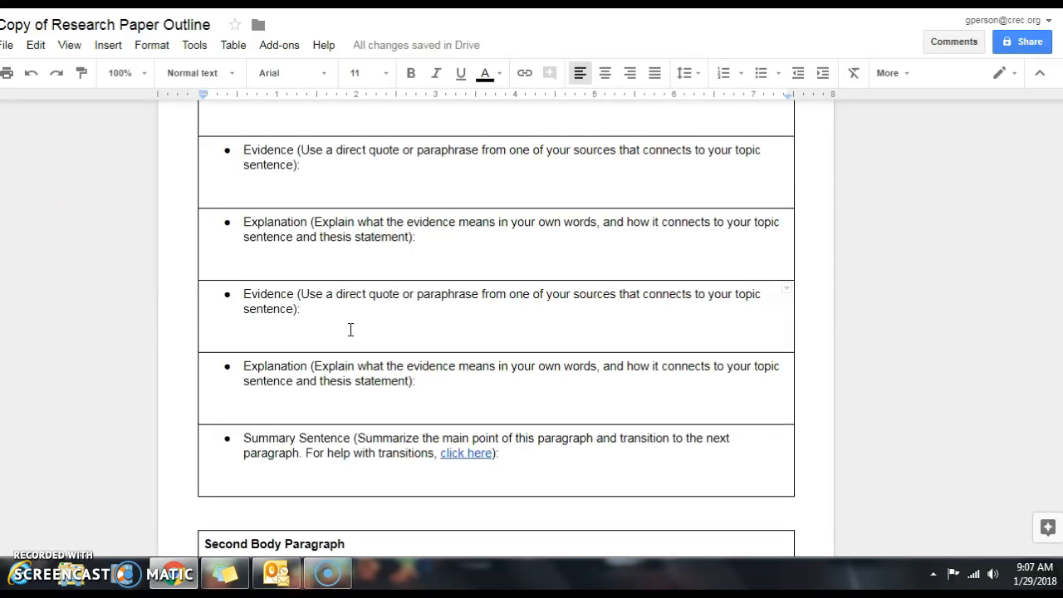
pyautogui.moveTo(365, 327)
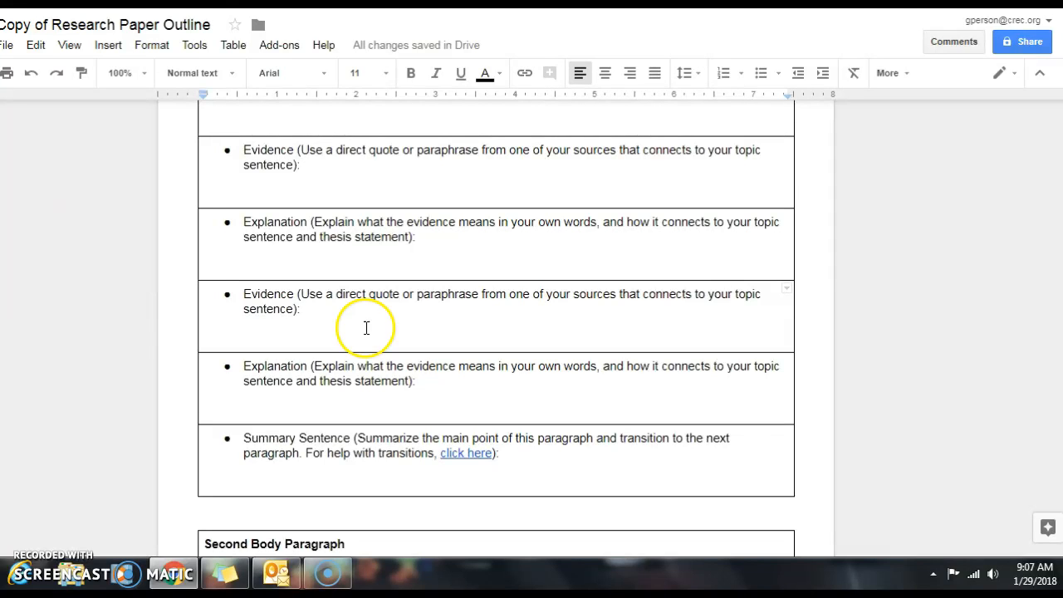
# - Bring the First Body Paragraph table with its blank Topic Sentence space into view
pyautogui.scroll(3)
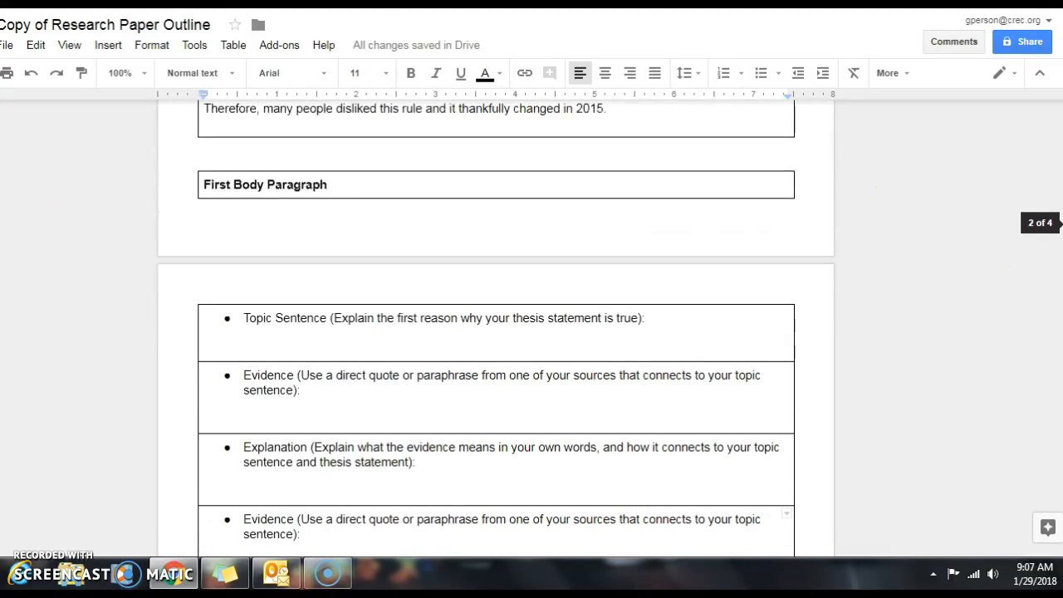
pyautogui.click(290, 339)
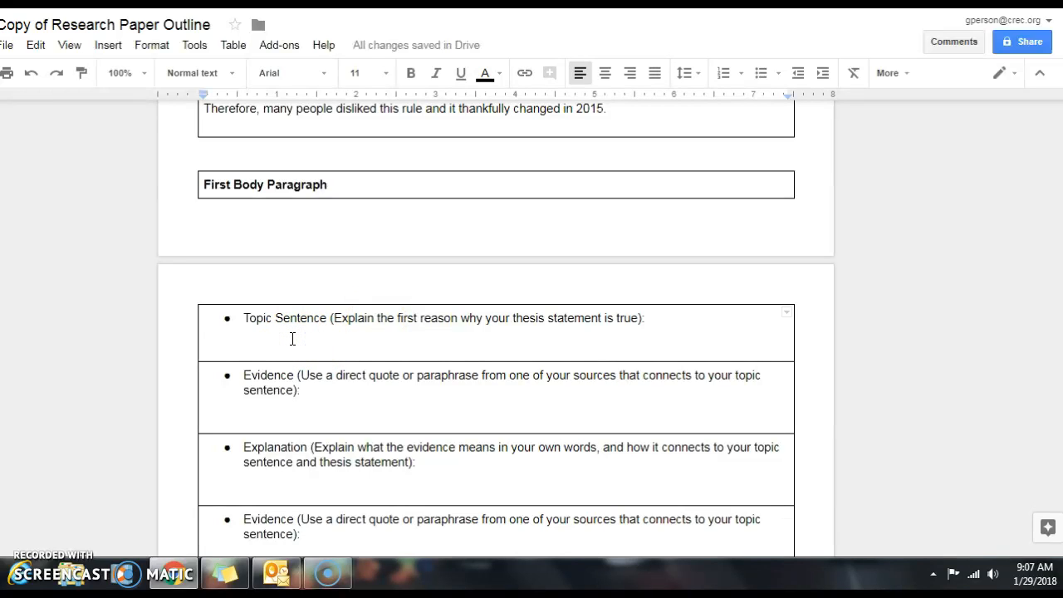
pyautogui.scroll(3)
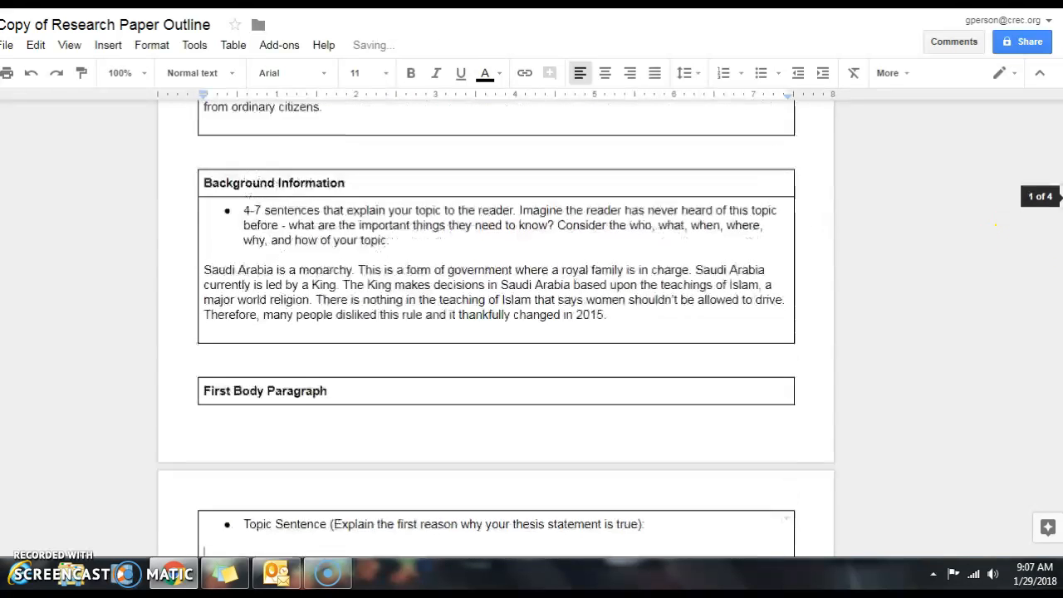
pyautogui.scroll(3)
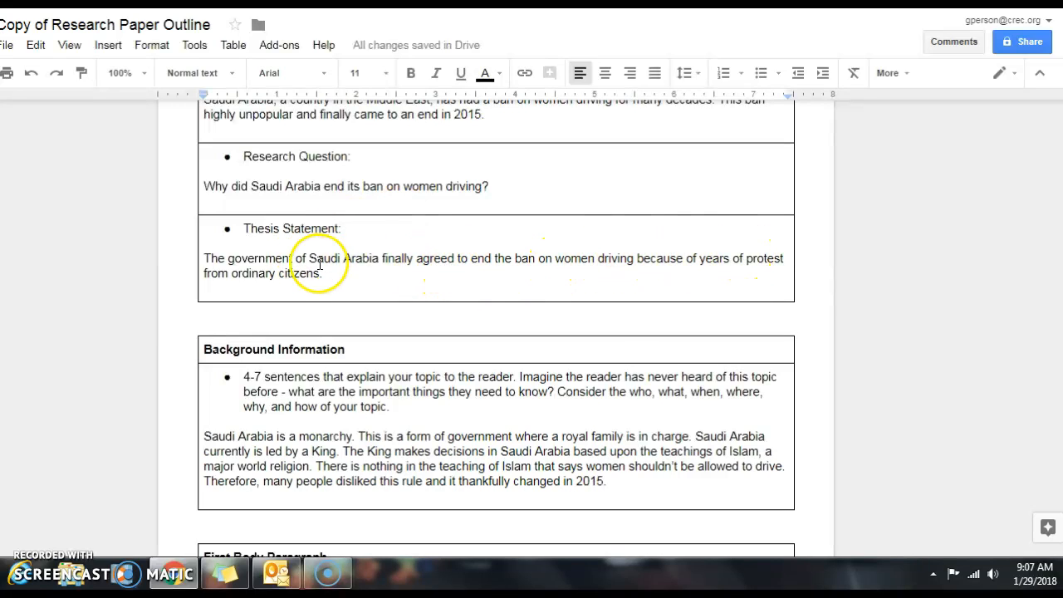
pyautogui.scroll(-3)
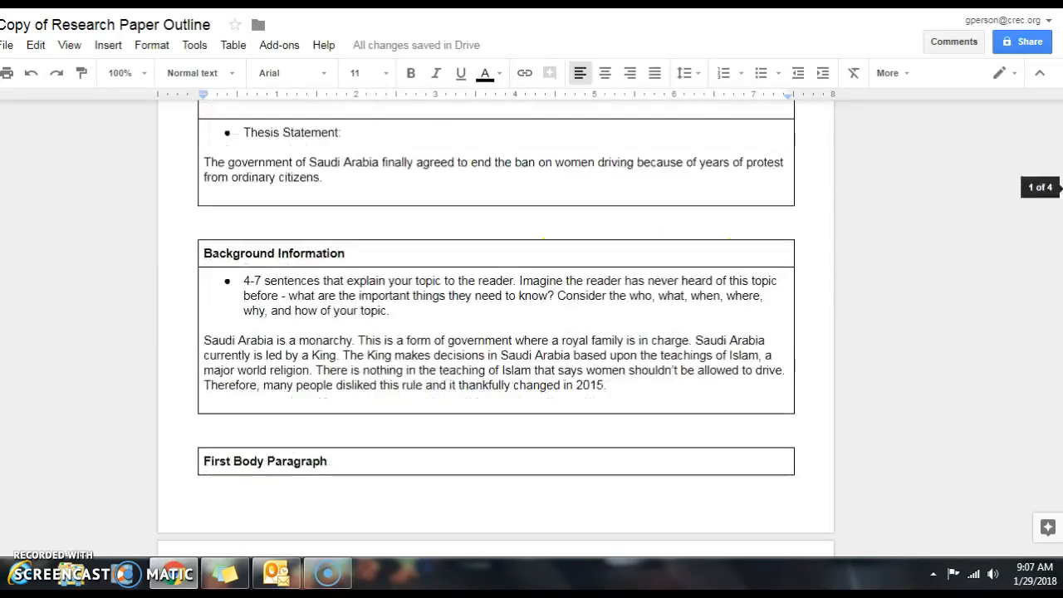
pyautogui.scroll(-3)
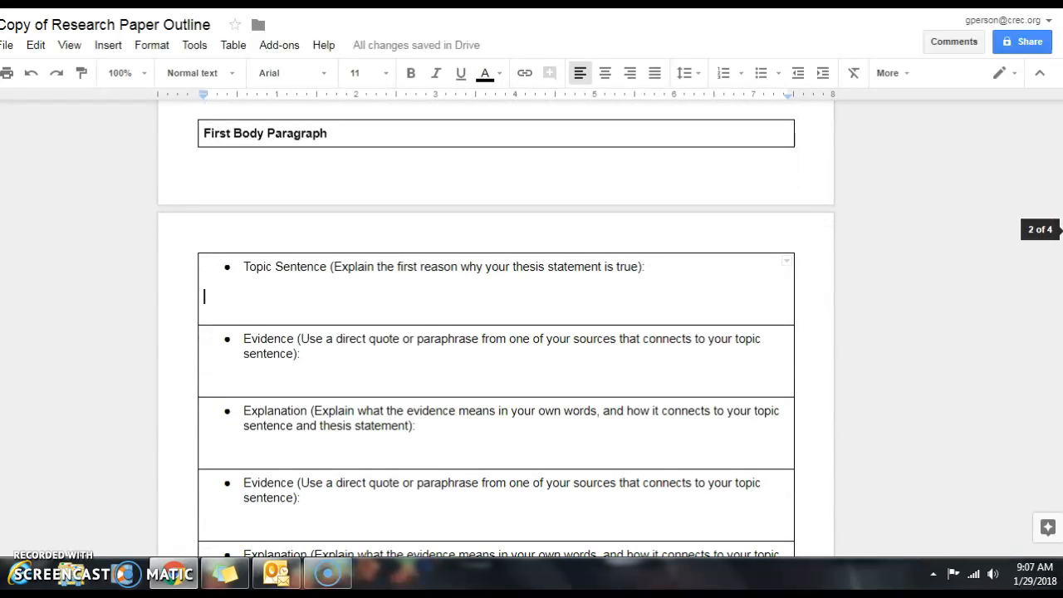
pyautogui.moveTo(447, 311)
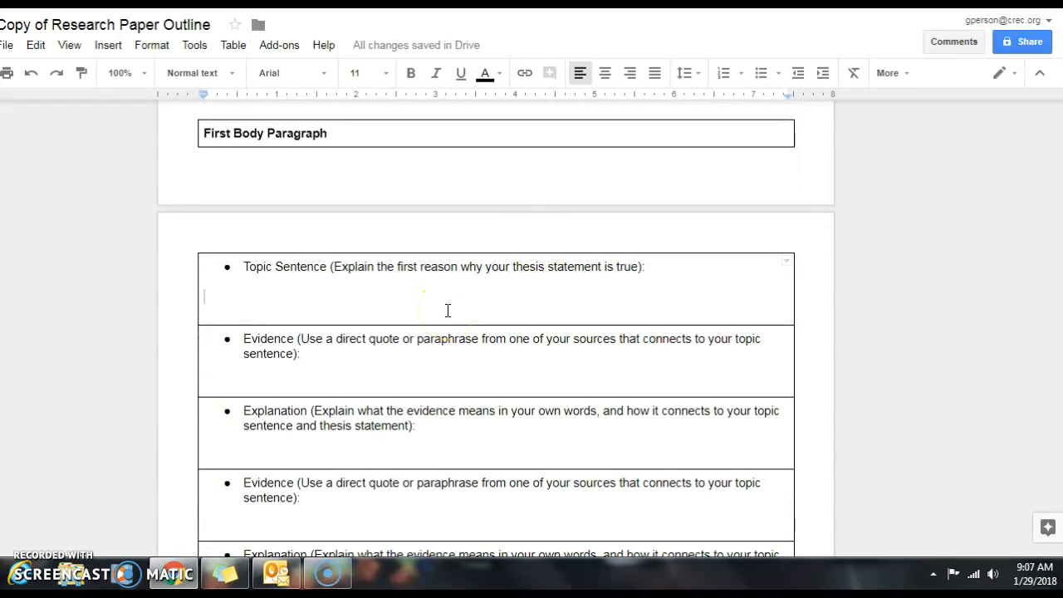
# - Write the topic sentence: many brave Saudi women and men risked their lives protesting the women driving ban
pyautogui.write('Many')
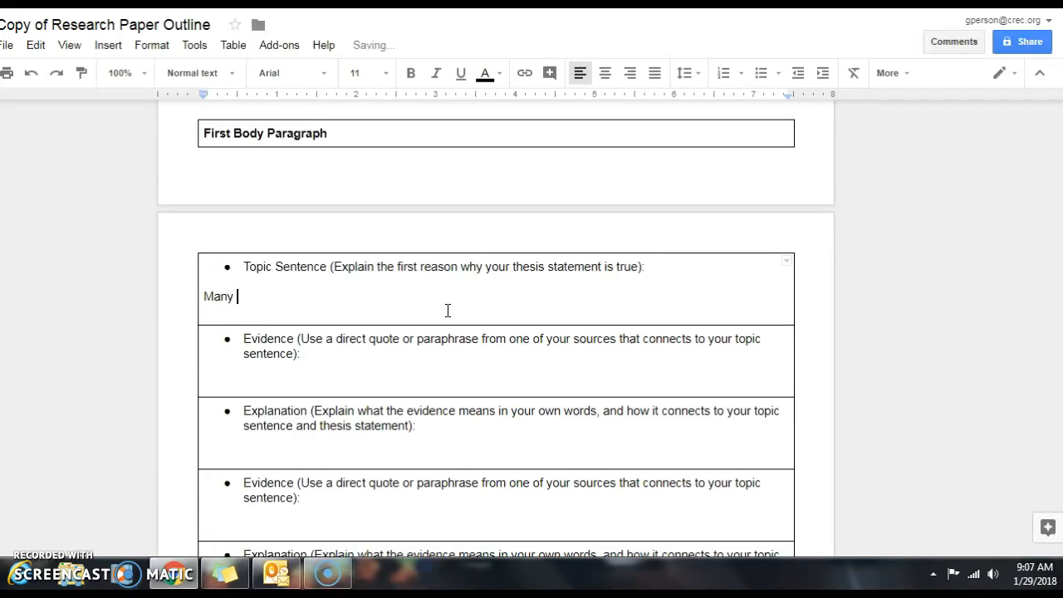
pyautogui.write('women and')
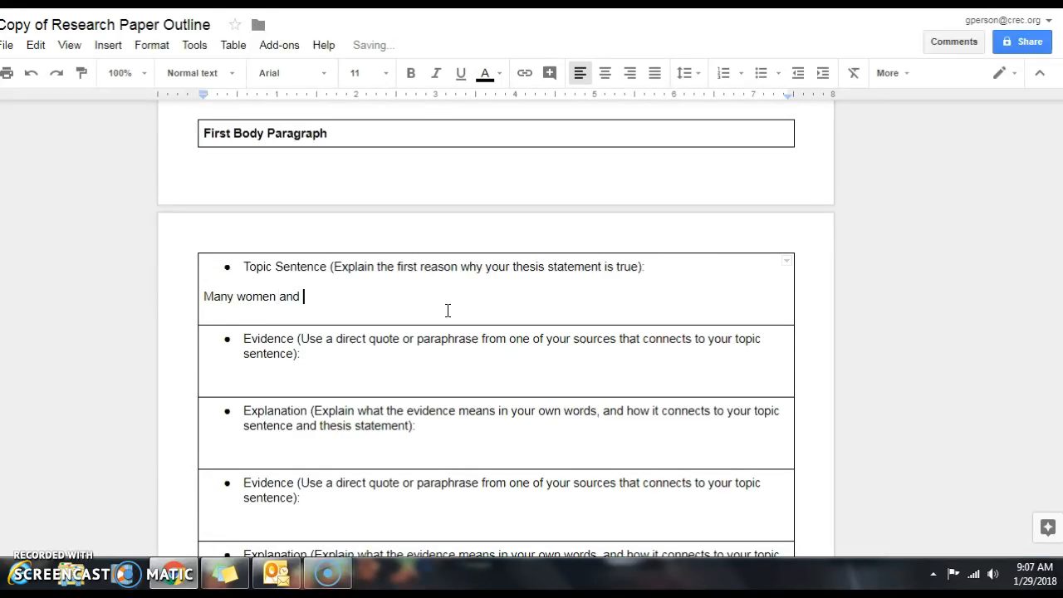
pyautogui.write('men in Sau')
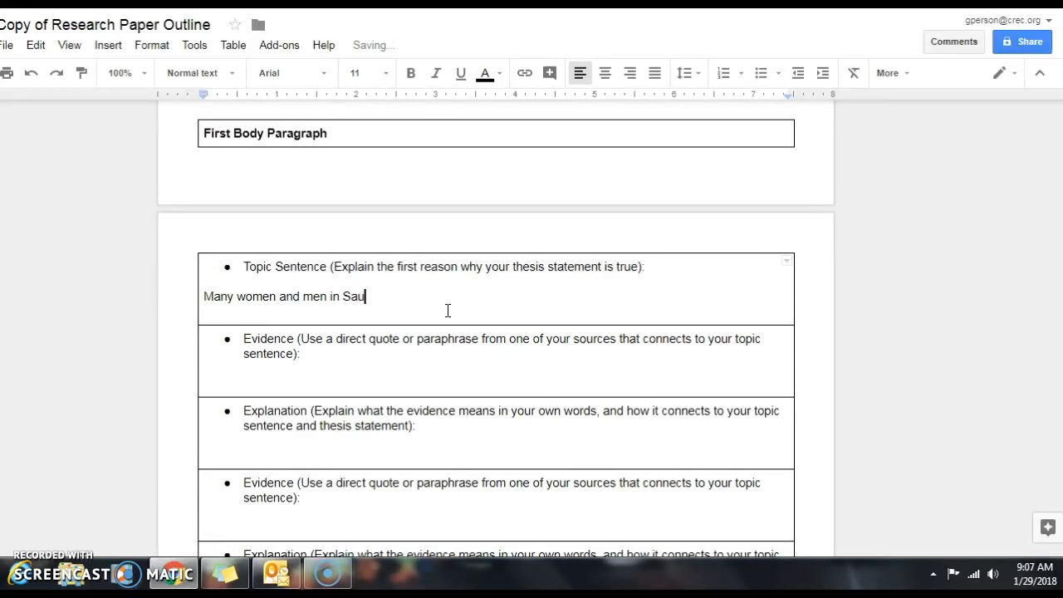
pyautogui.write('di Arabia')
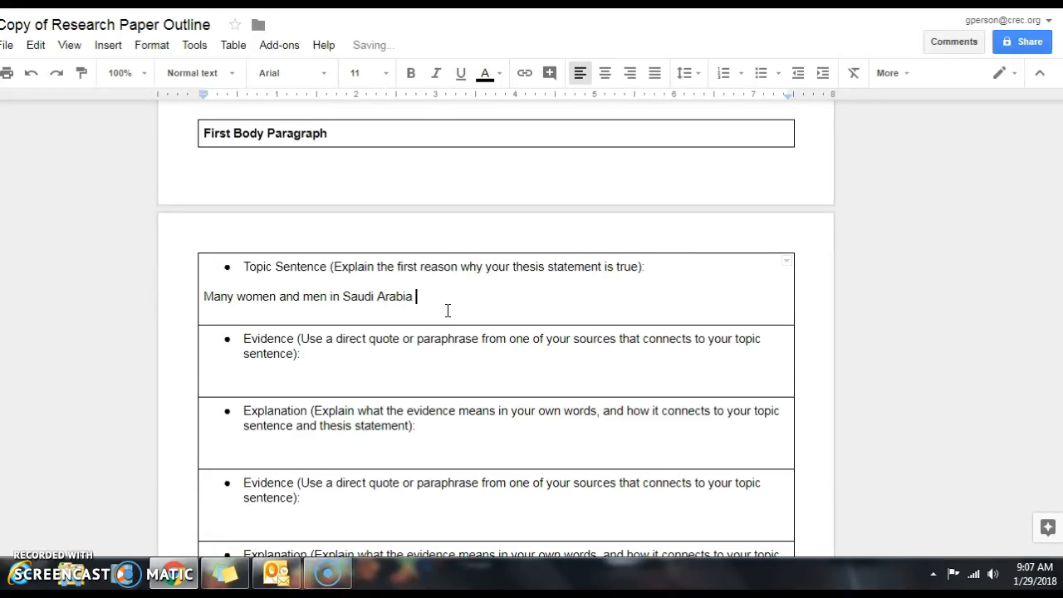
pyautogui.write('were b')
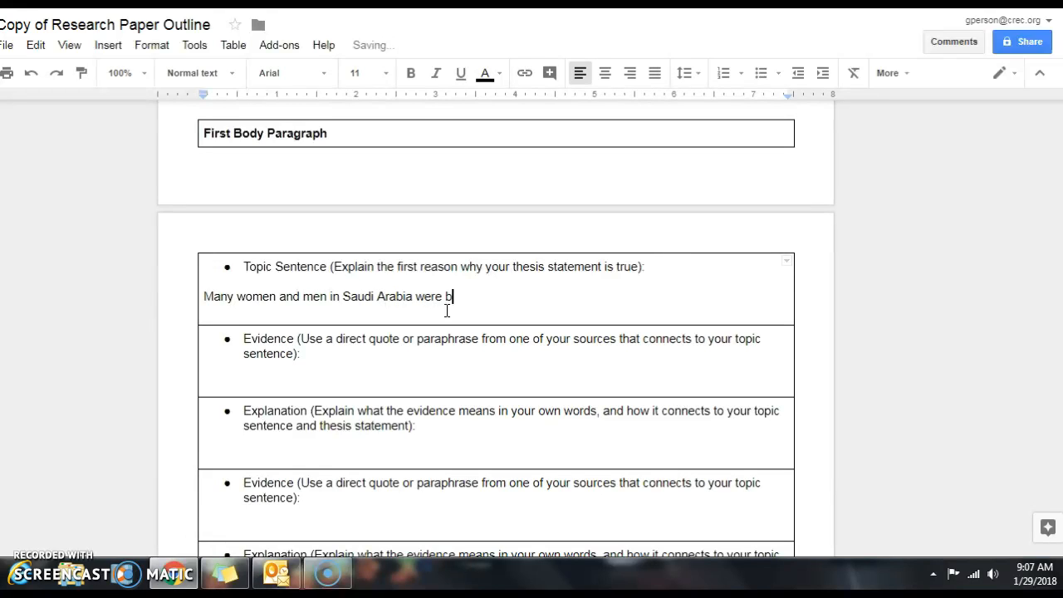
pyautogui.write('rave and risked their lives by')
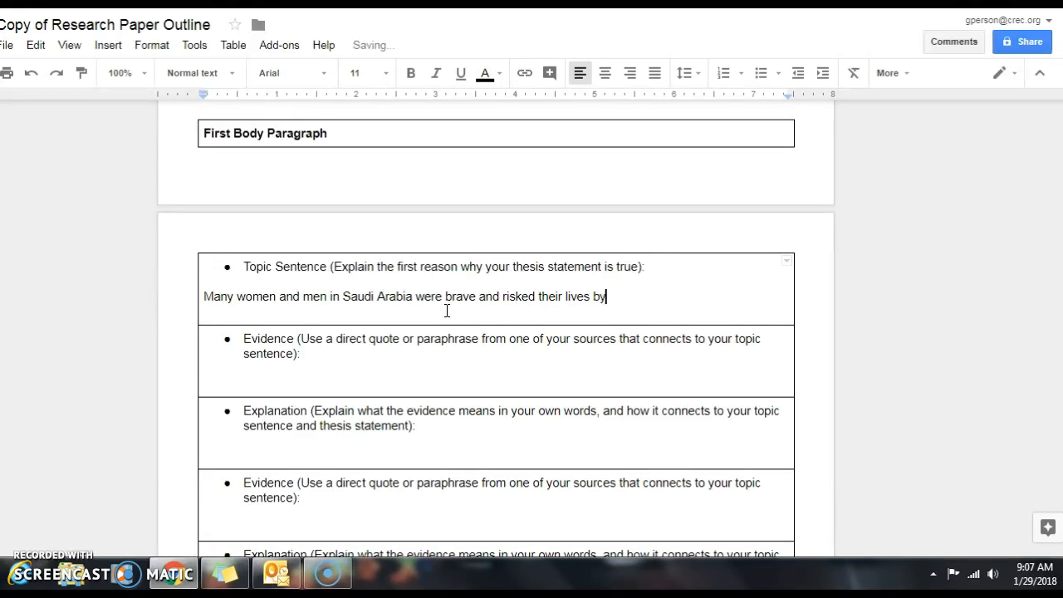
pyautogui.write('protesting against the')
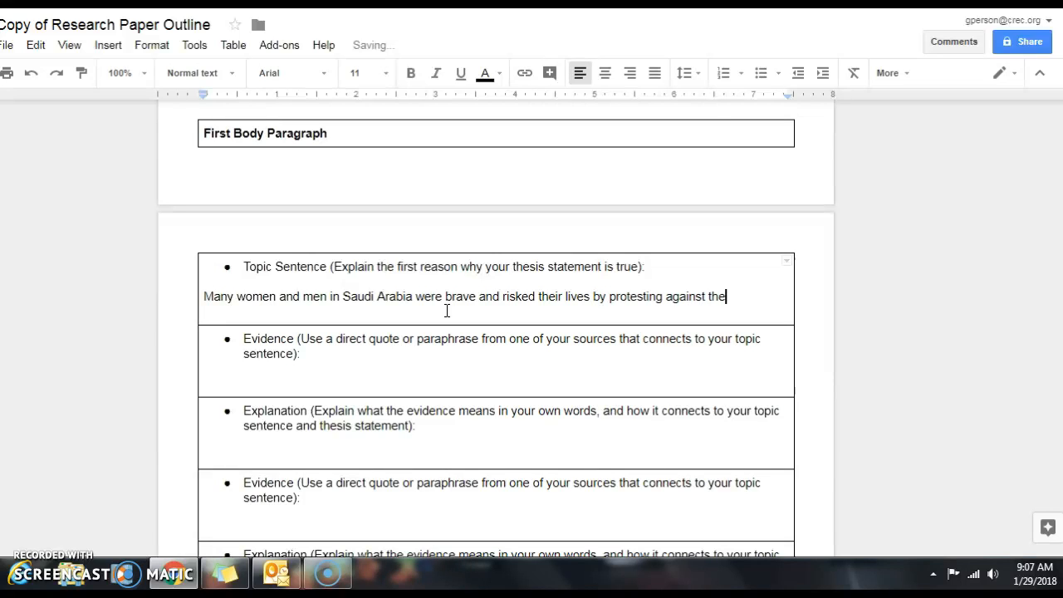
pyautogui.write('women dr')
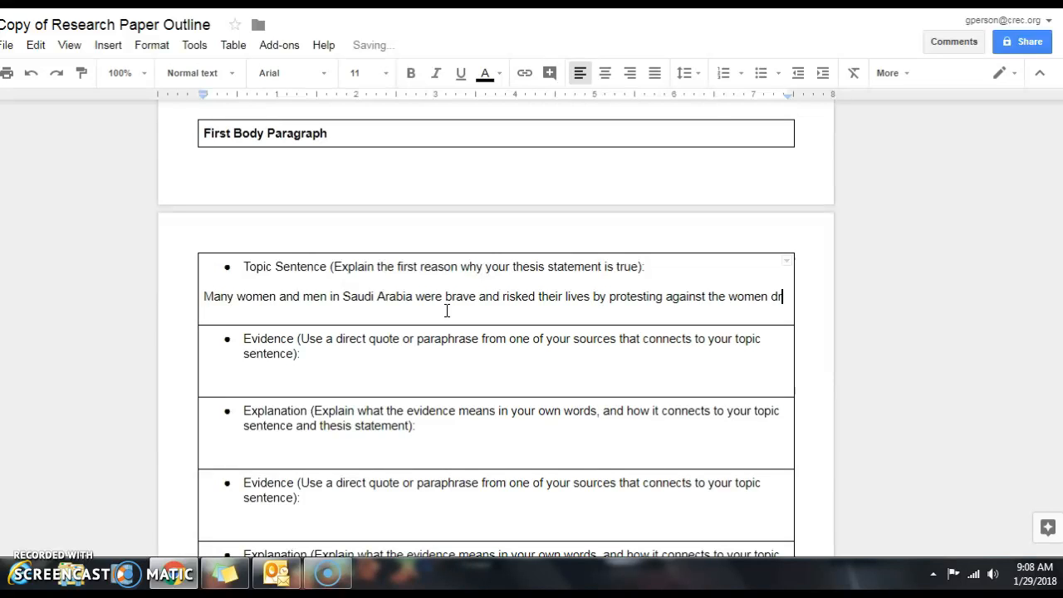
pyautogui.write('iving ban')
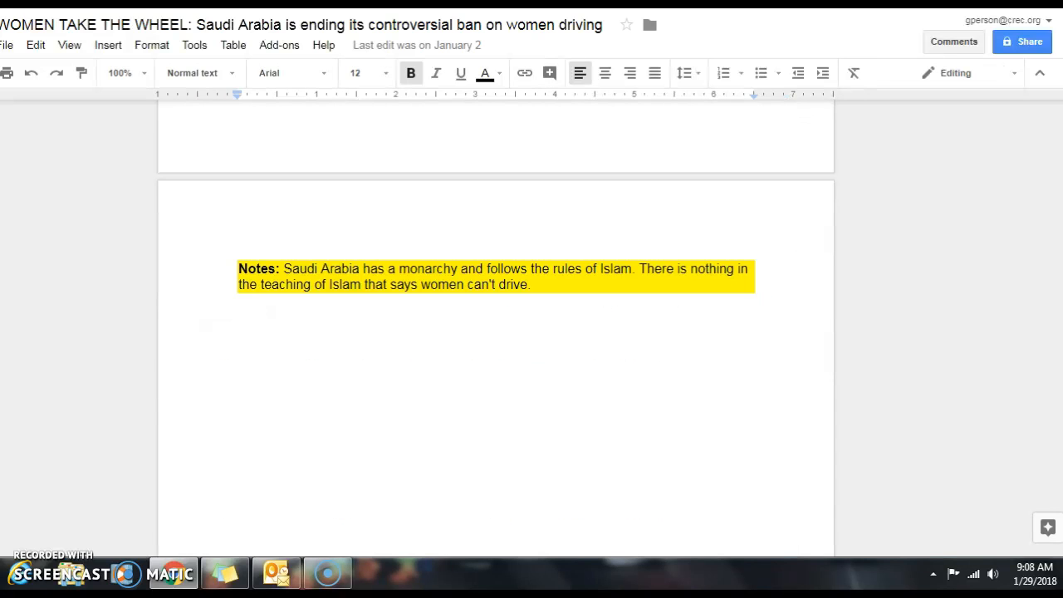
# - Scroll up through the WOMEN TAKE THE WHEEL article's highlighted passages, dismissing an email notification
pyautogui.scroll(3)
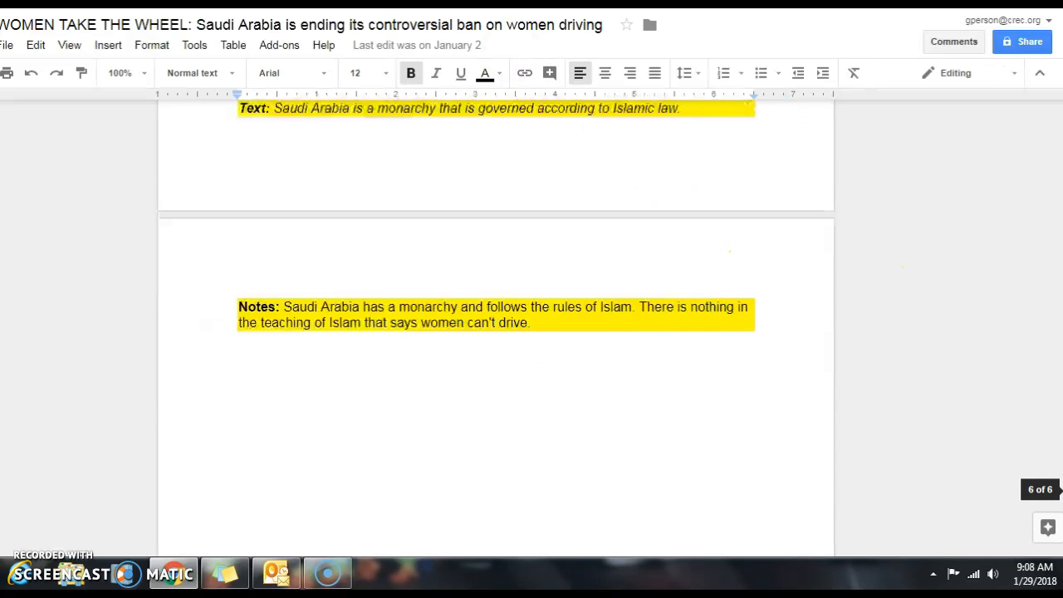
pyautogui.scroll(3)
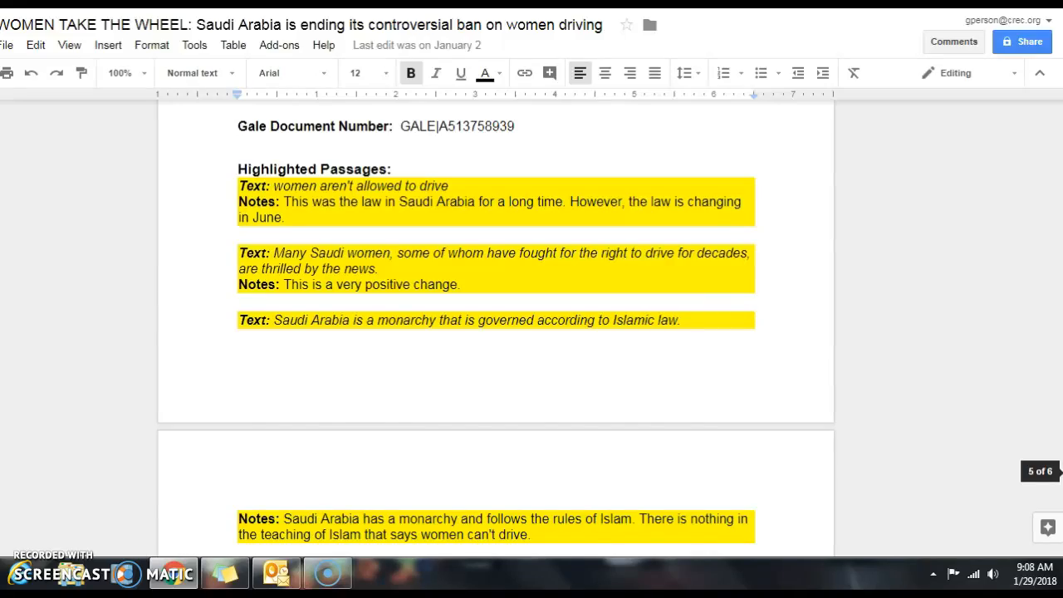
pyautogui.scroll(3)
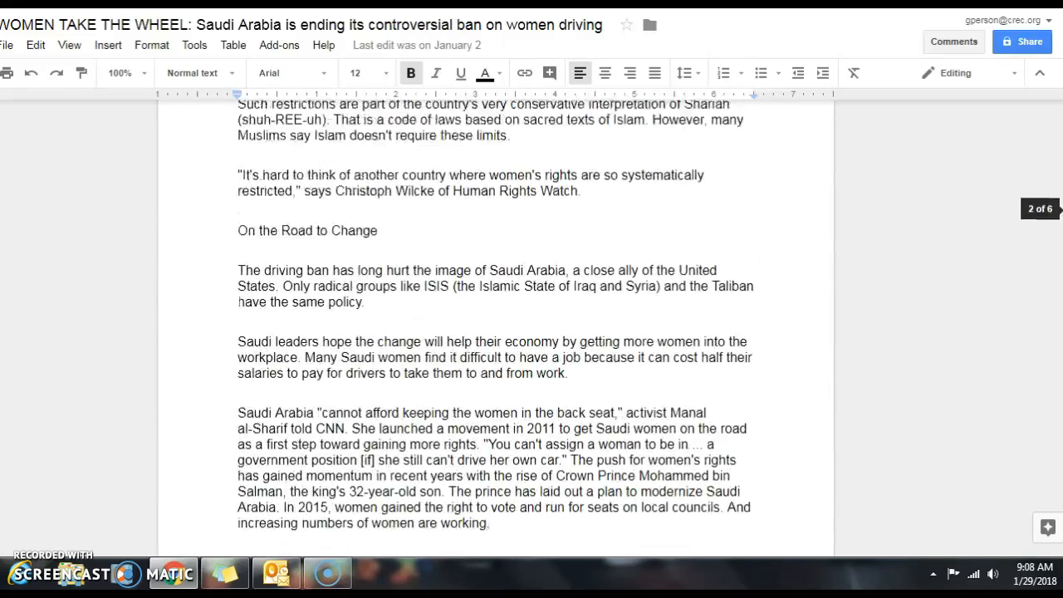
pyautogui.scroll(3)
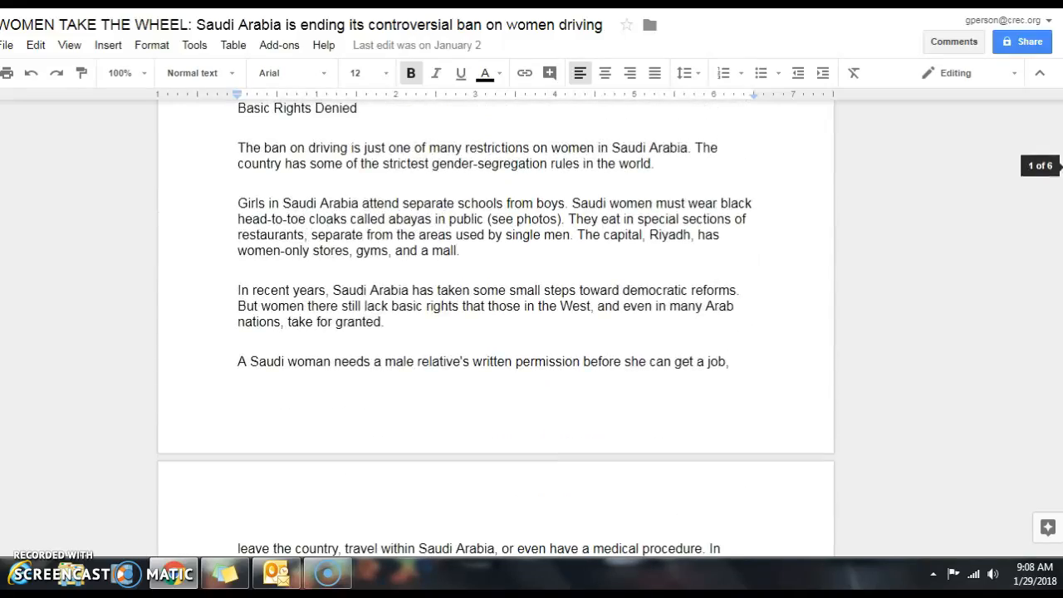
pyautogui.scroll(3)
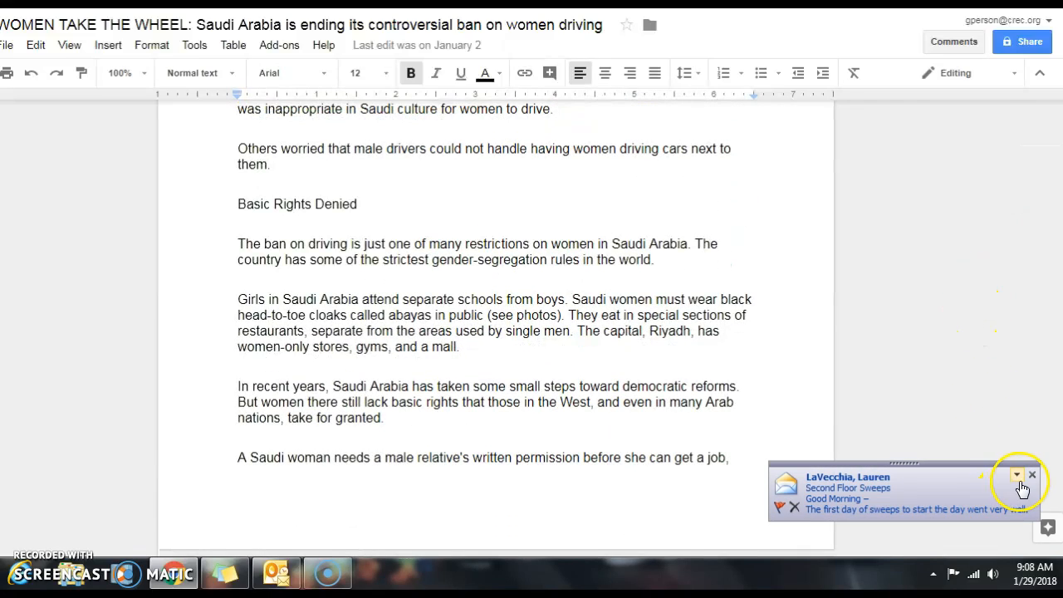
pyautogui.click(1032, 476)
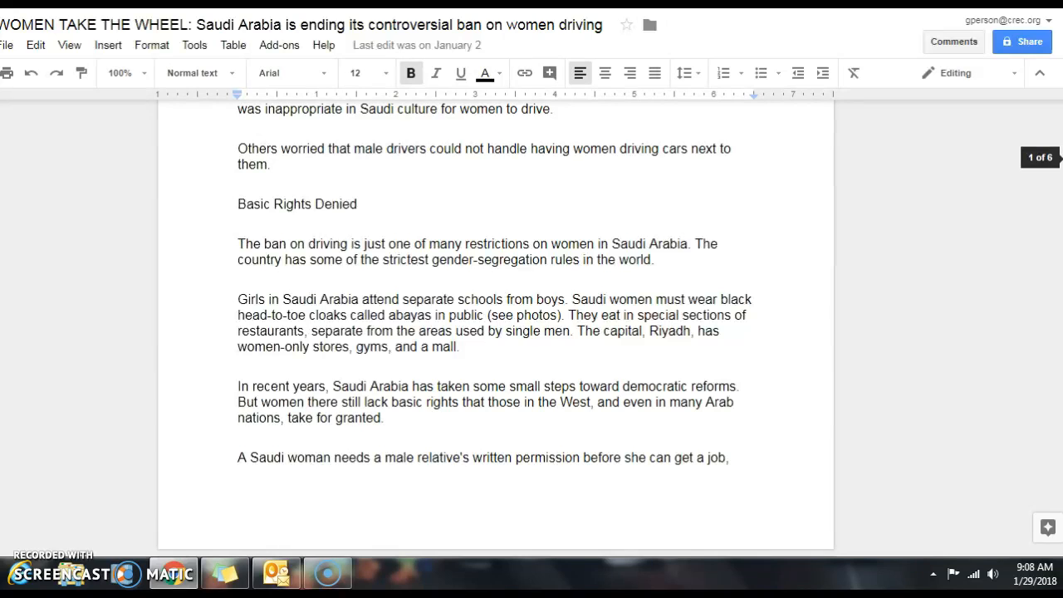
pyautogui.scroll(3)
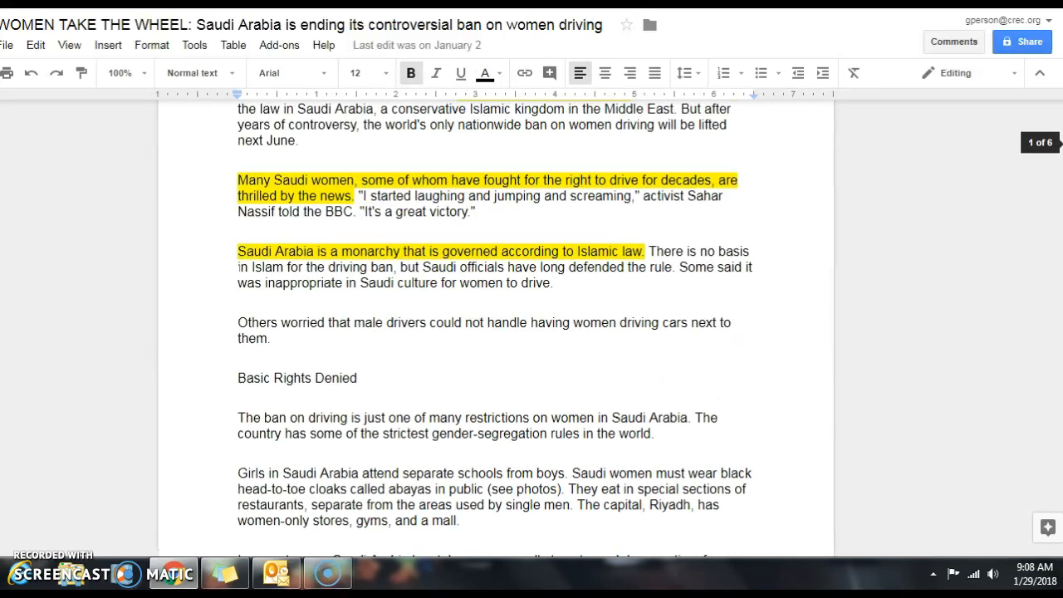
# - Scroll down through the article's notes to its core question and caption, then back toward the top
pyautogui.scroll(-3)
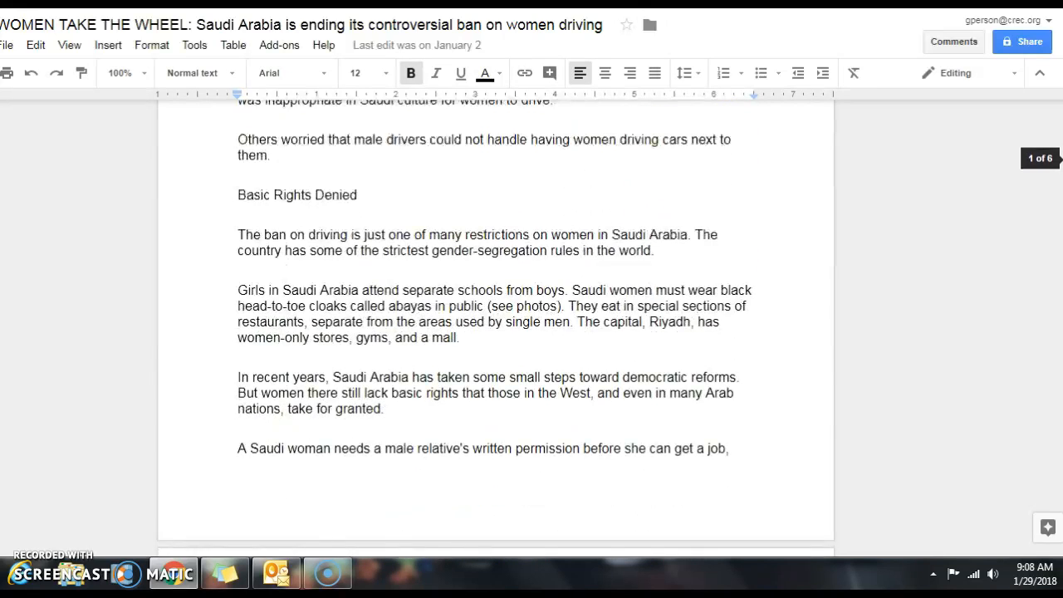
pyautogui.scroll(-3)
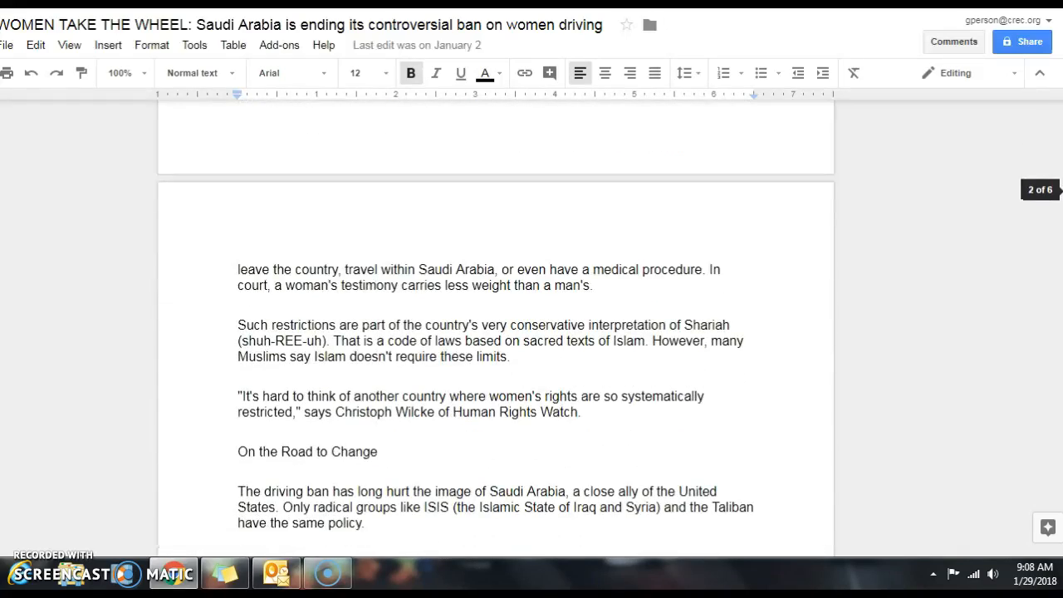
pyautogui.scroll(-3)
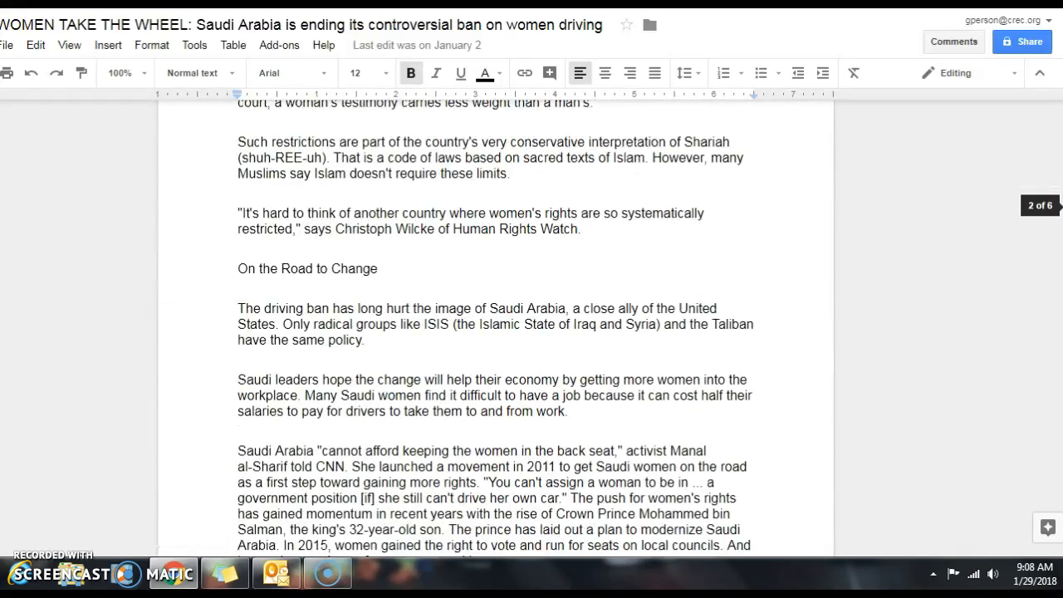
pyautogui.scroll(-3)
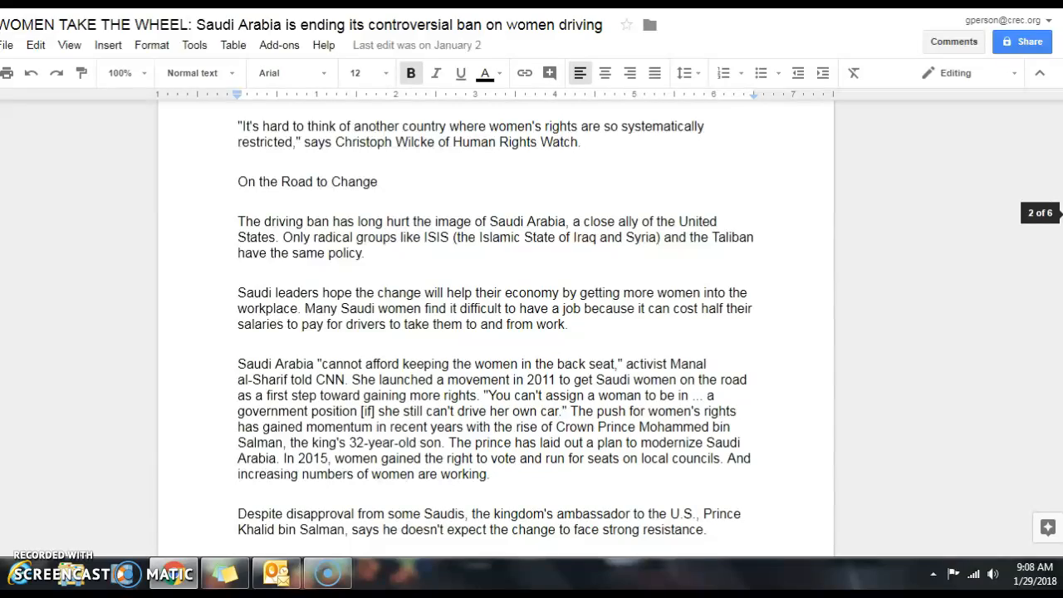
pyautogui.scroll(-3)
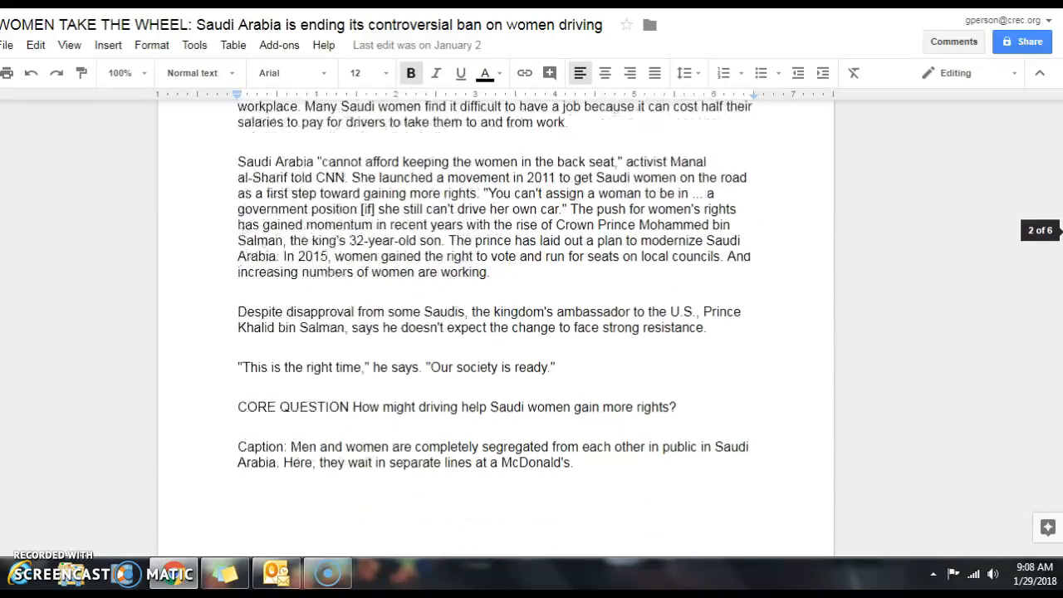
pyautogui.scroll(3)
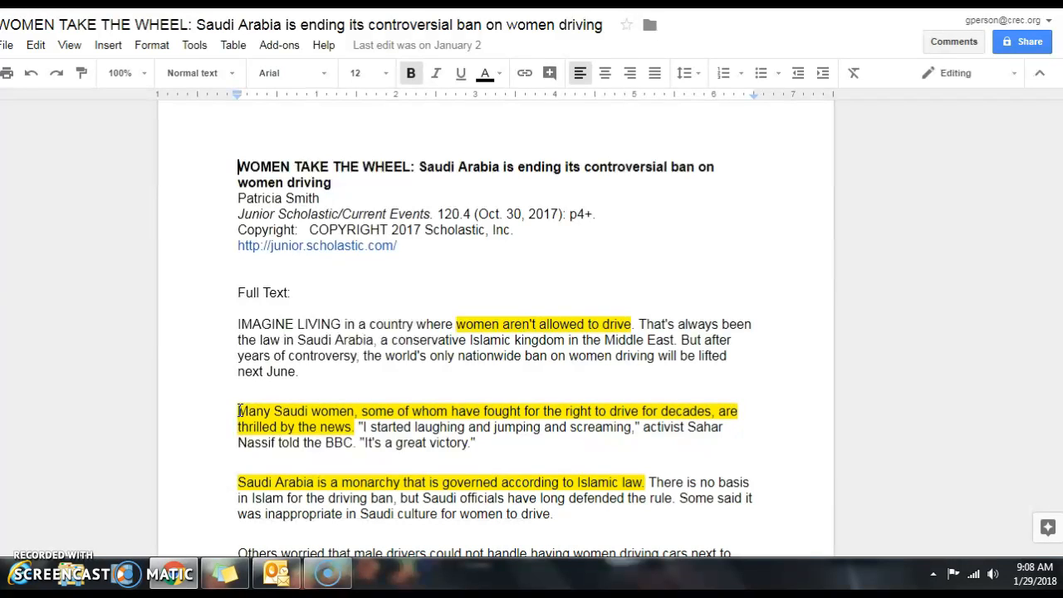
pyautogui.moveTo(860, 272)
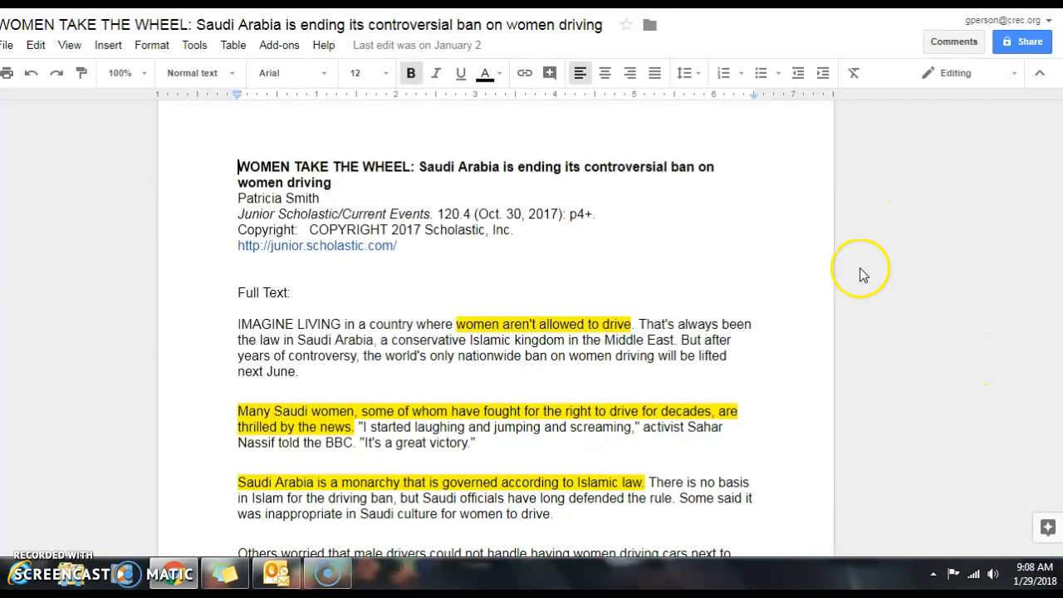
pyautogui.moveTo(335, 116)
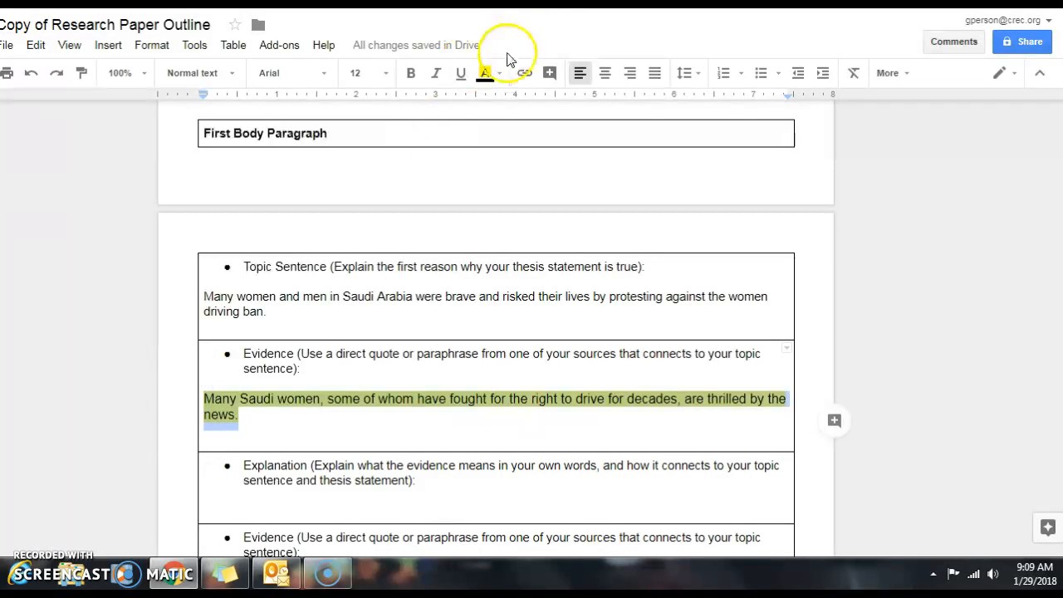
# - Remove the evidence sentence's highlight, wrap it in quotation marks, and add the (Smith) citation
pyautogui.click(485, 73)
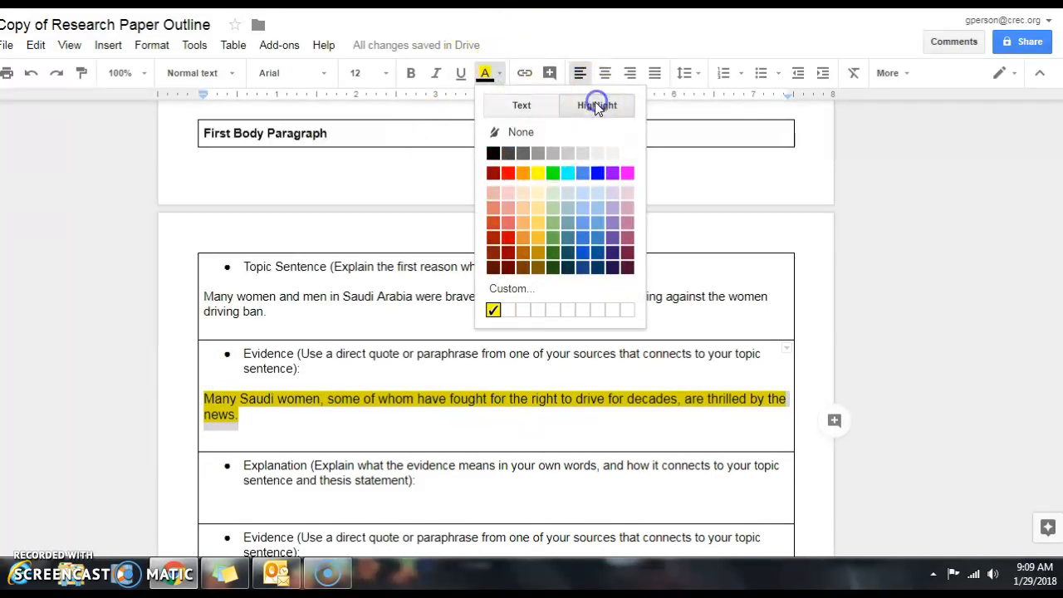
pyautogui.click(522, 133)
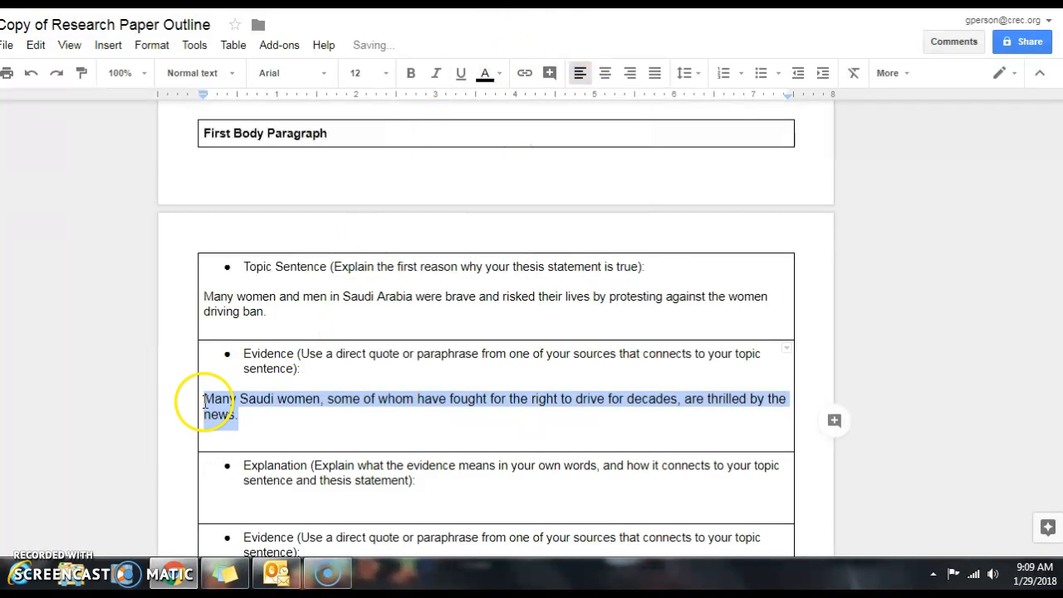
pyautogui.click(208, 398)
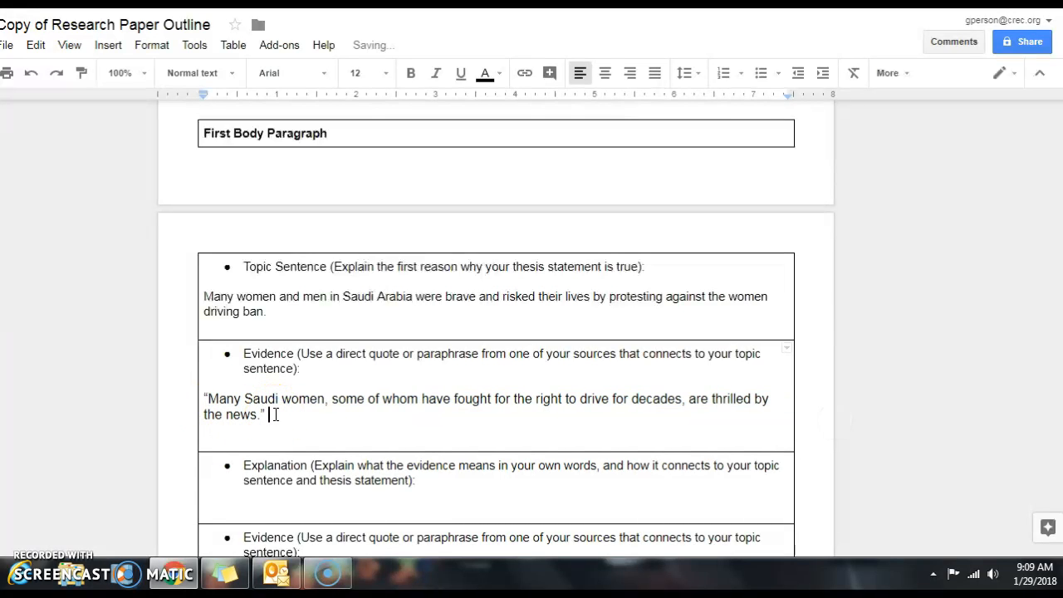
pyautogui.write('(Smi')
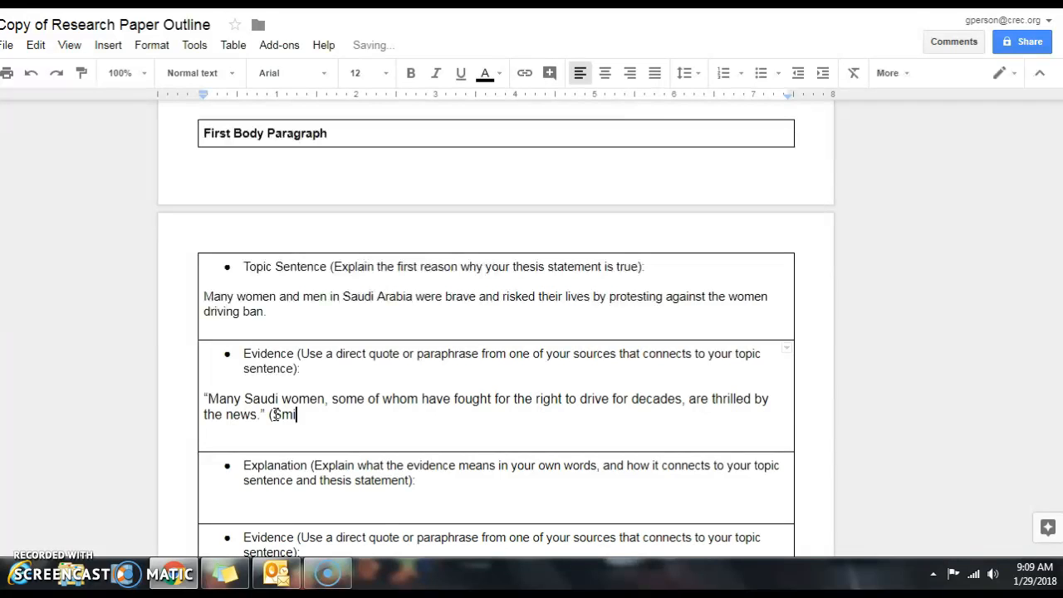
pyautogui.write('th)')
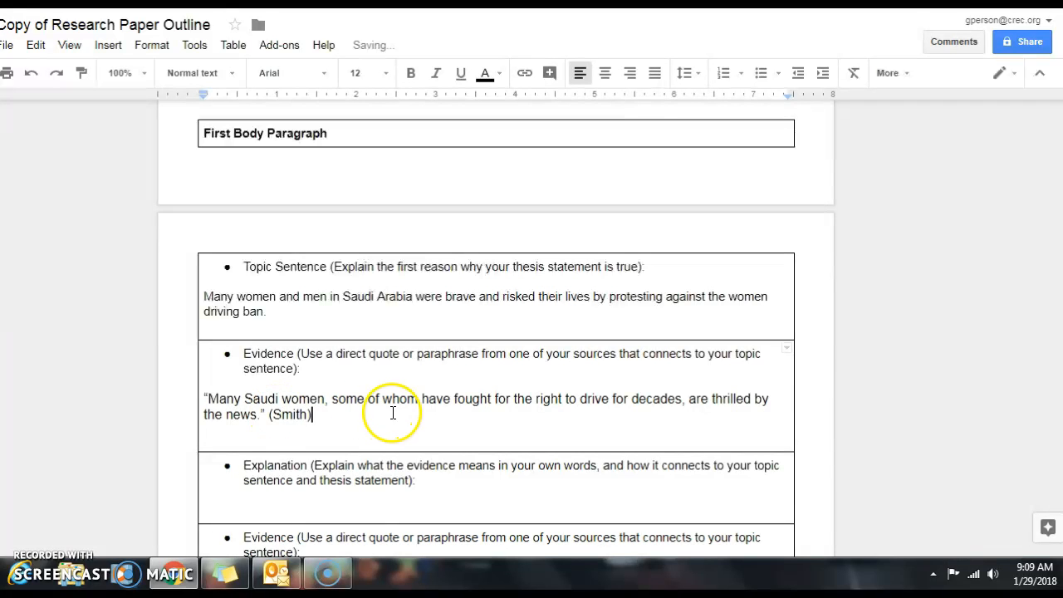
pyautogui.scroll(-3)
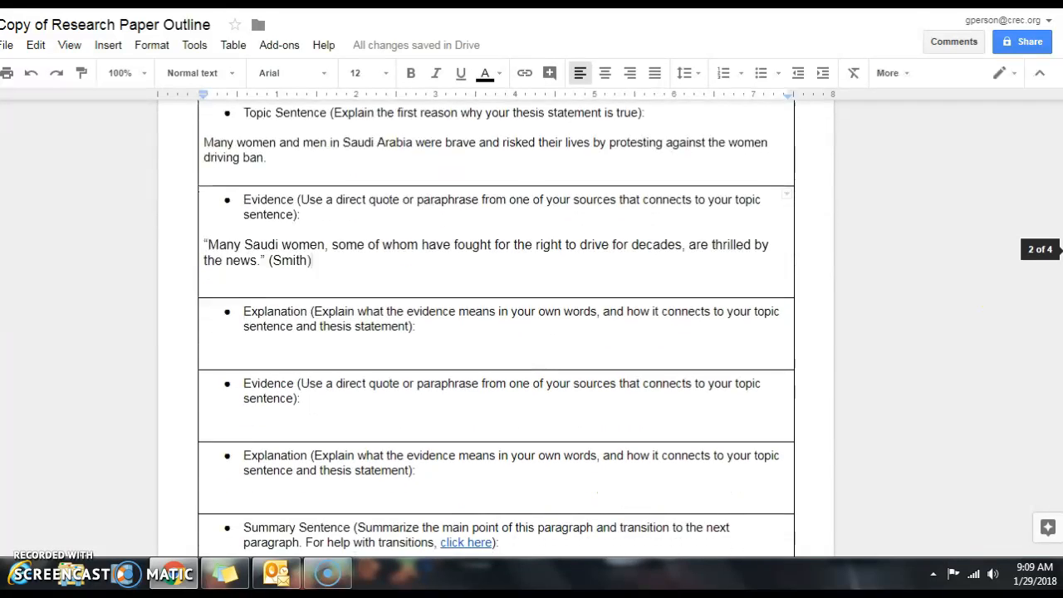
# - Begin the Explanation: Saudi women are celebrating because their hard work has paid off!
pyautogui.click(319, 352)
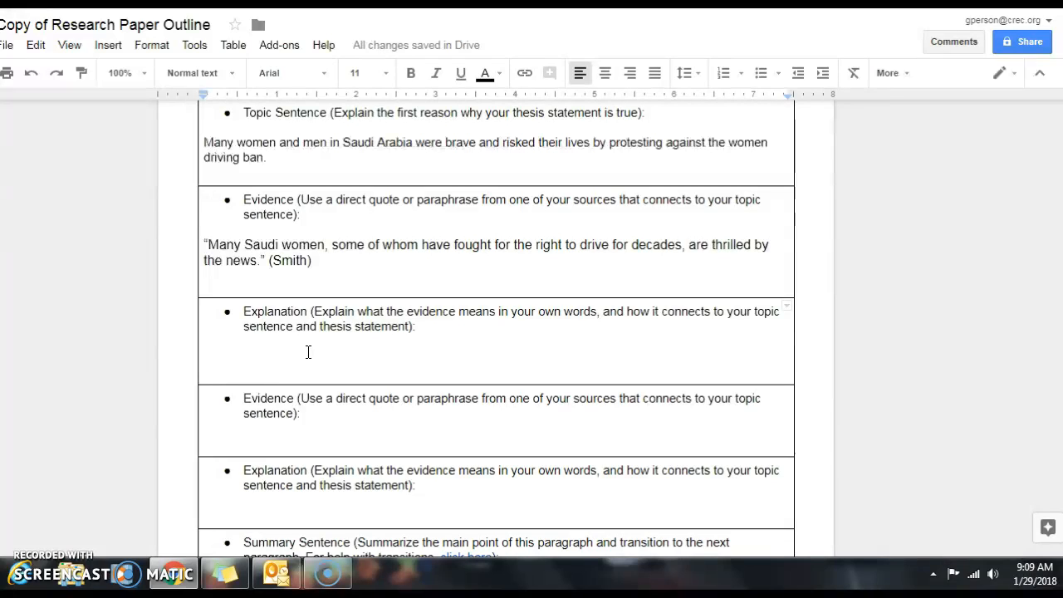
pyautogui.write('Saudi women are now ce')
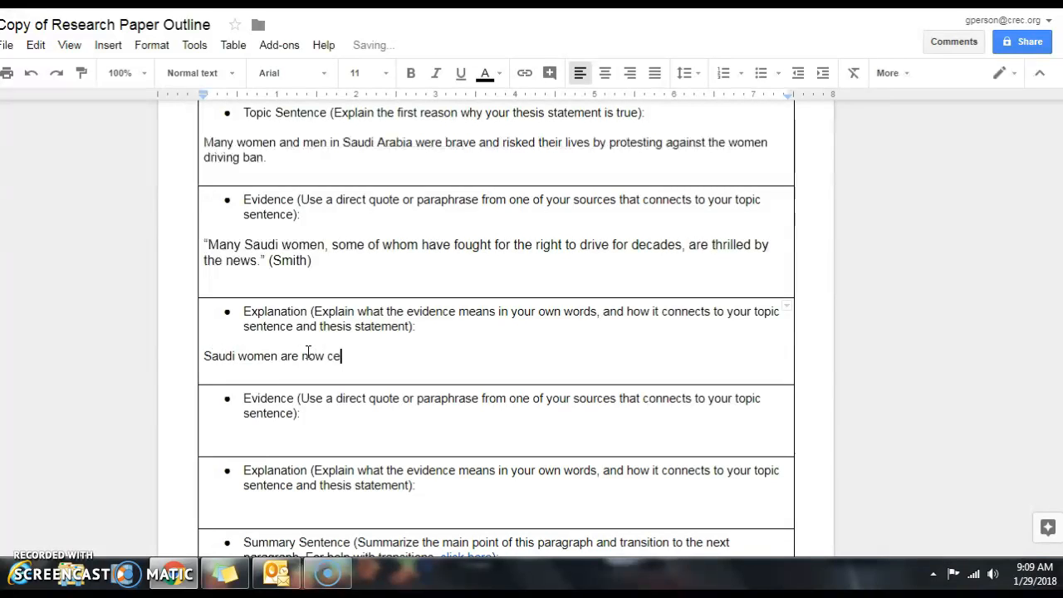
pyautogui.write('lebratin')
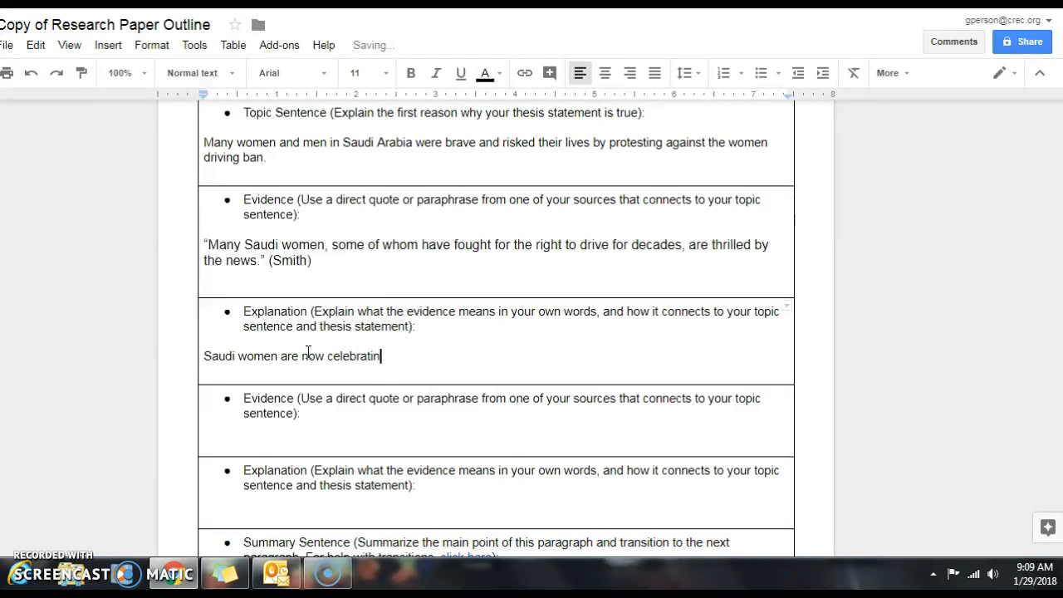
pyautogui.write('g because their')
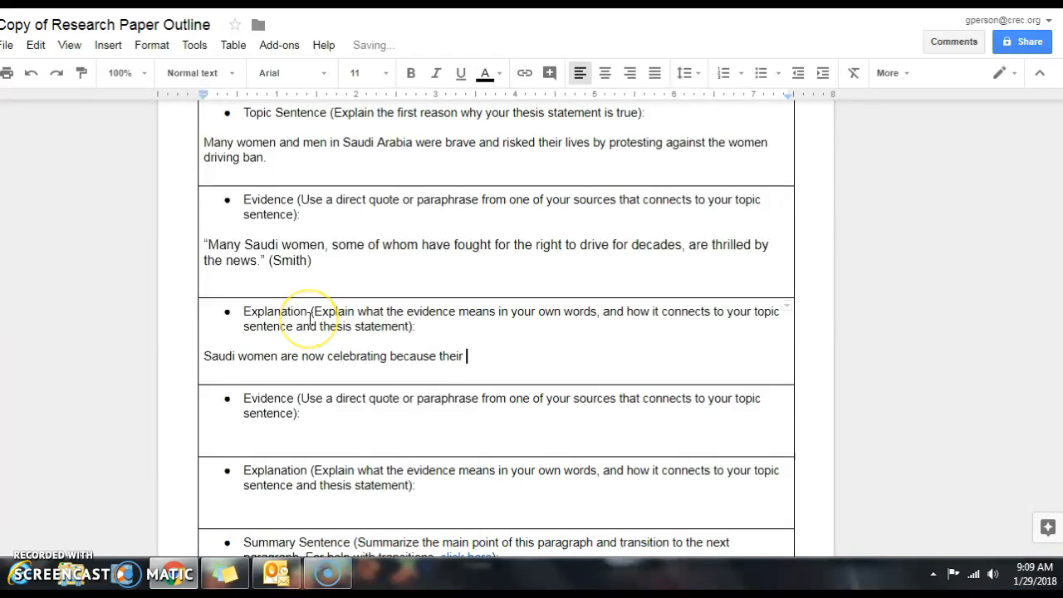
pyautogui.write('hard work has')
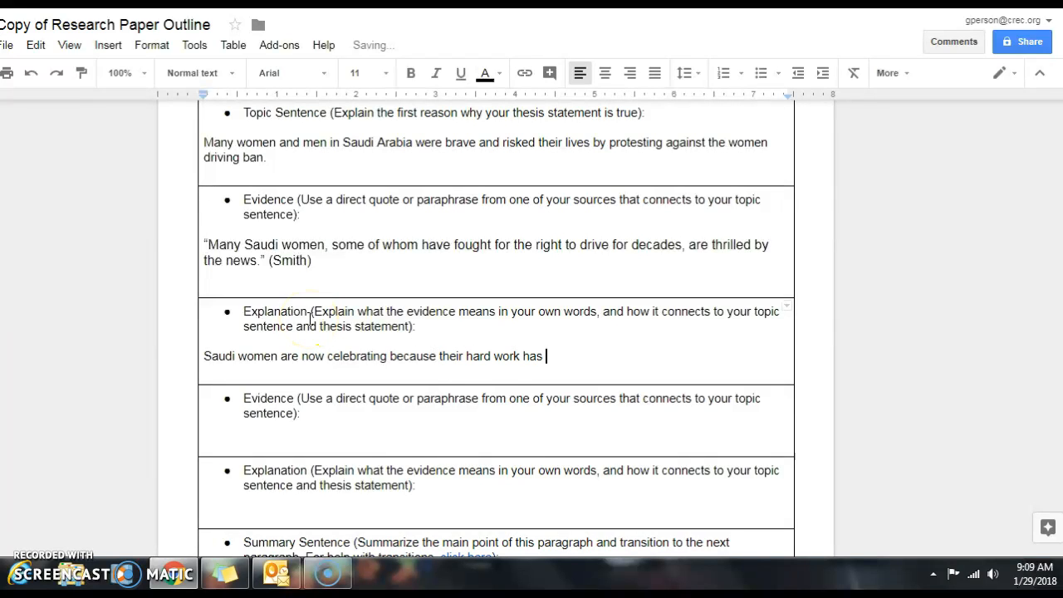
pyautogui.write('paid off')
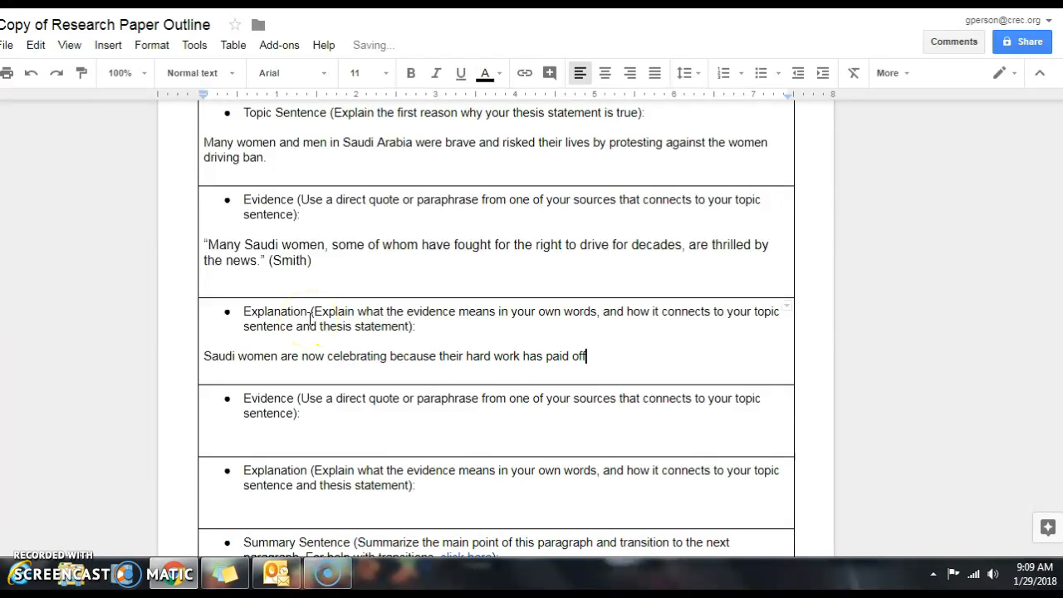
pyautogui.write('! They')
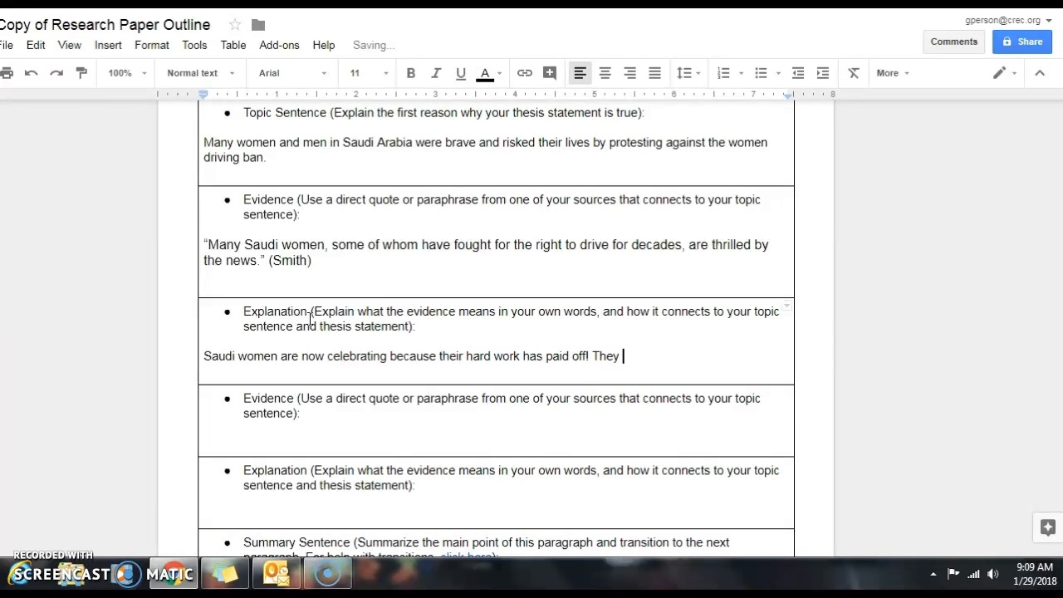
# - Continue: they organized protests for decades in an attempt to convince the government to change the law
pyautogui.write('organized pr')
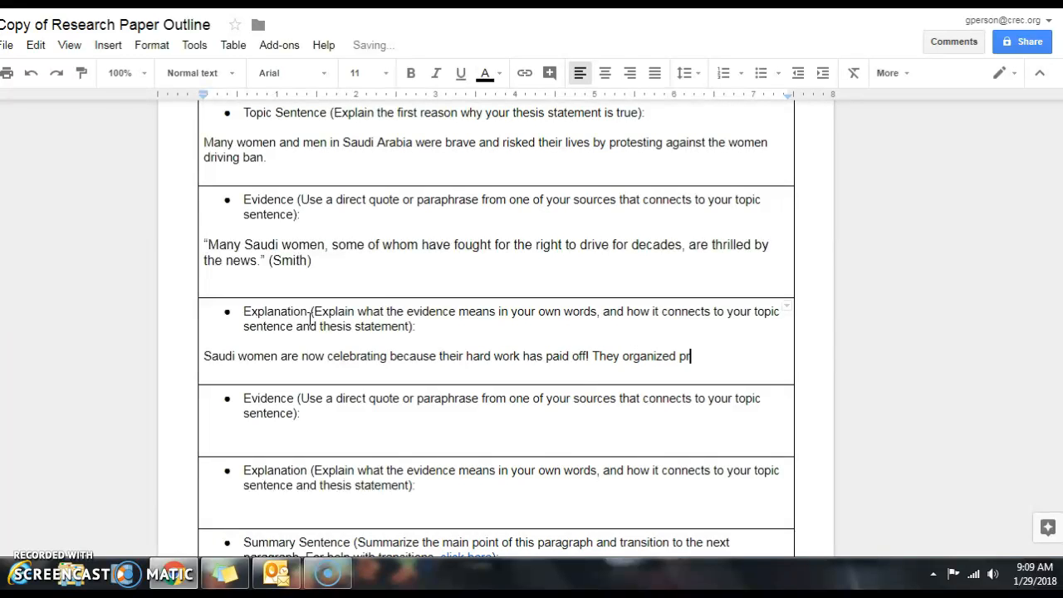
pyautogui.write('otests for')
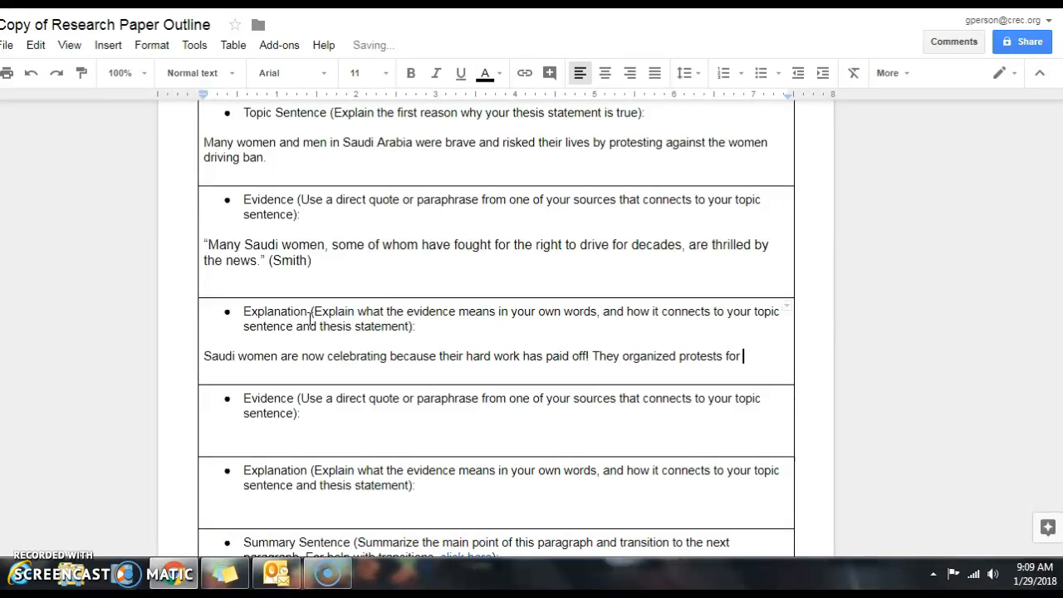
pyautogui.write('decades i')
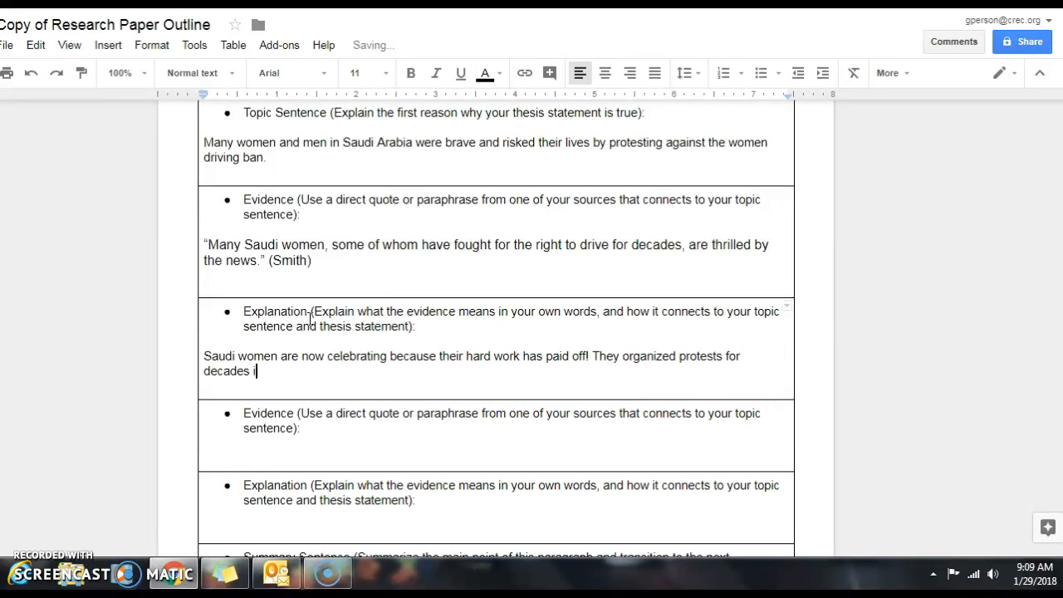
pyautogui.write('n an attempt')
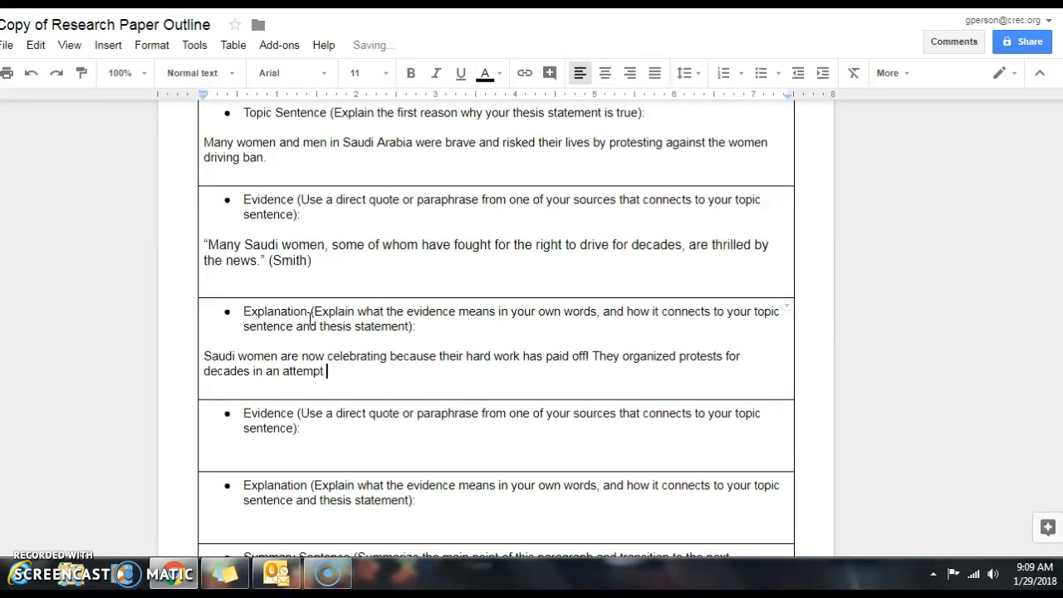
pyautogui.write('to convince')
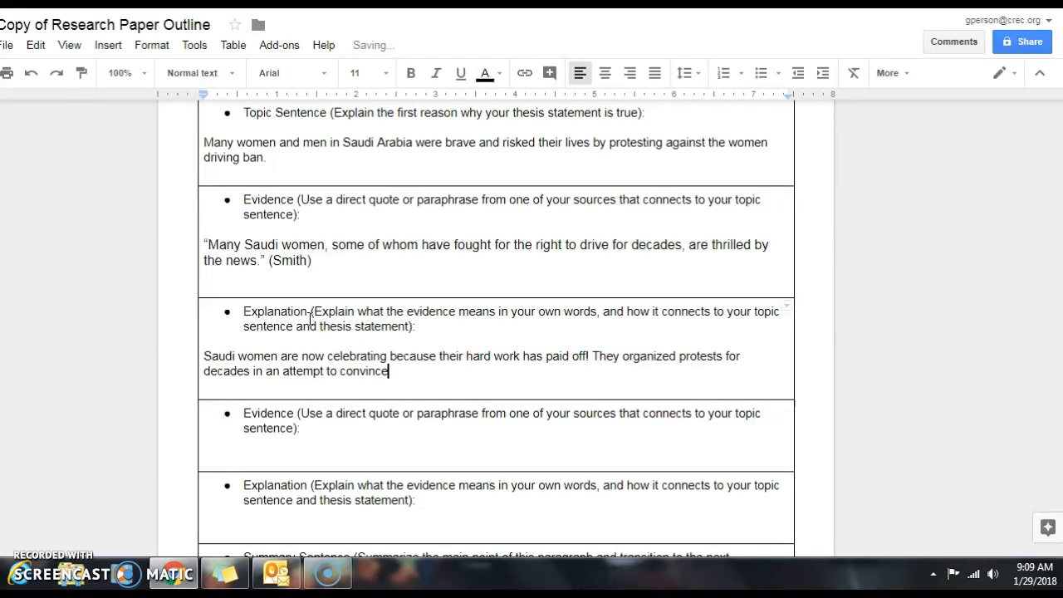
pyautogui.write('the government')
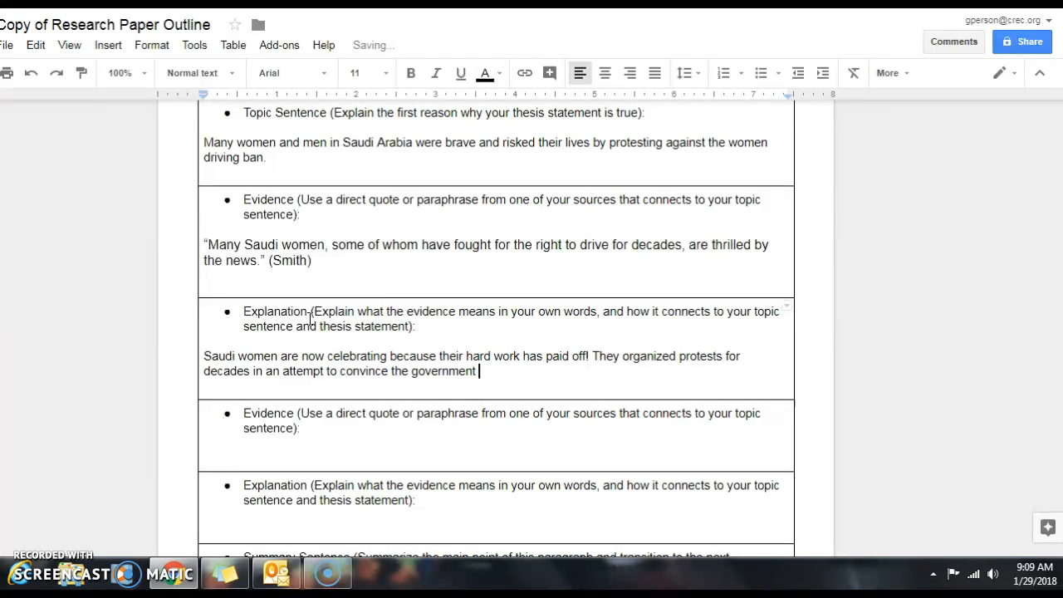
pyautogui.write('to change the law.')
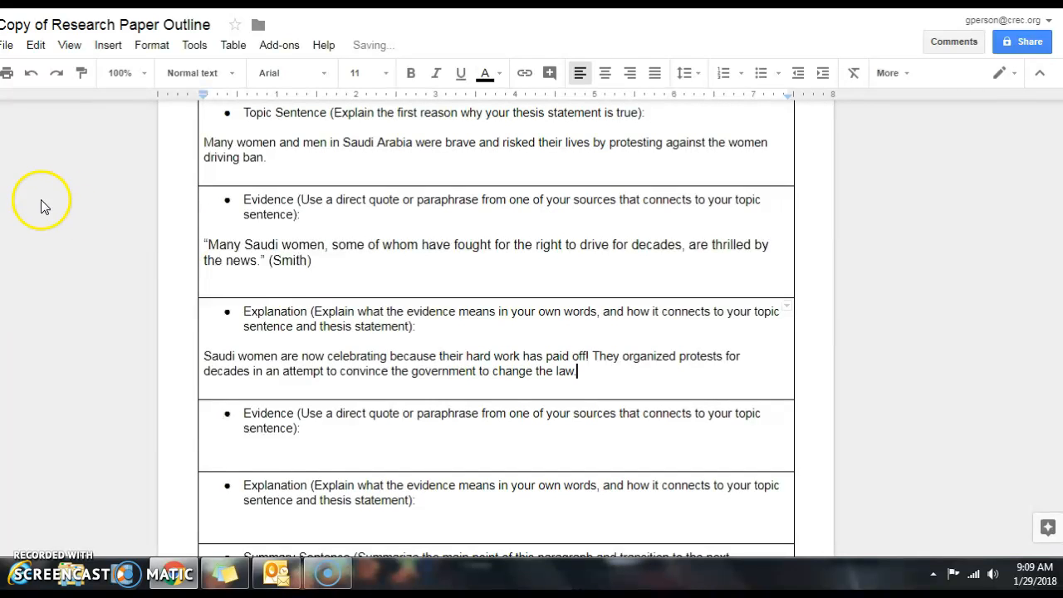
pyautogui.moveTo(307, 263)
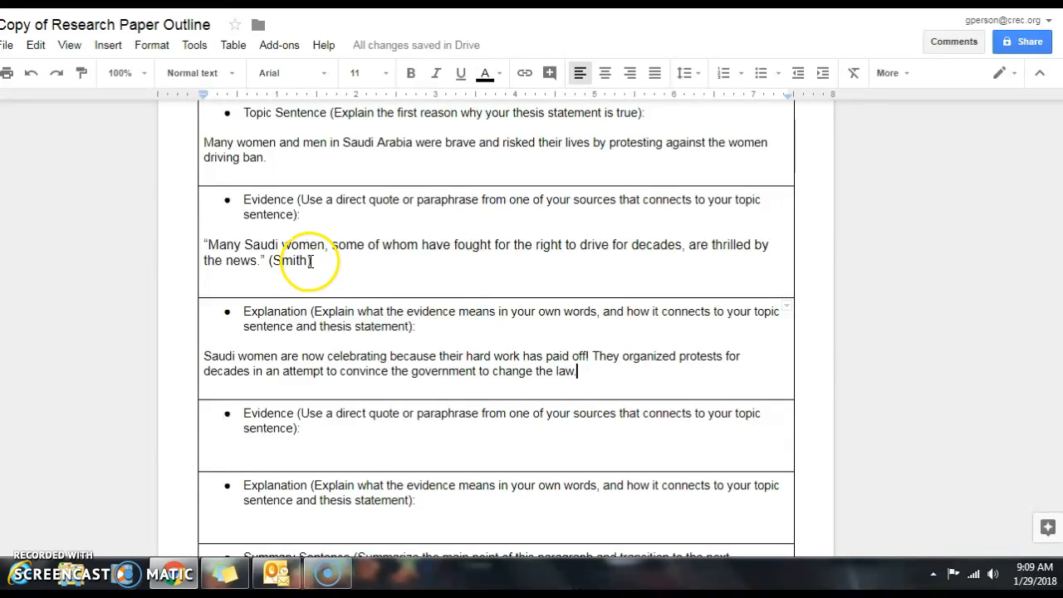
pyautogui.moveTo(1022, 386)
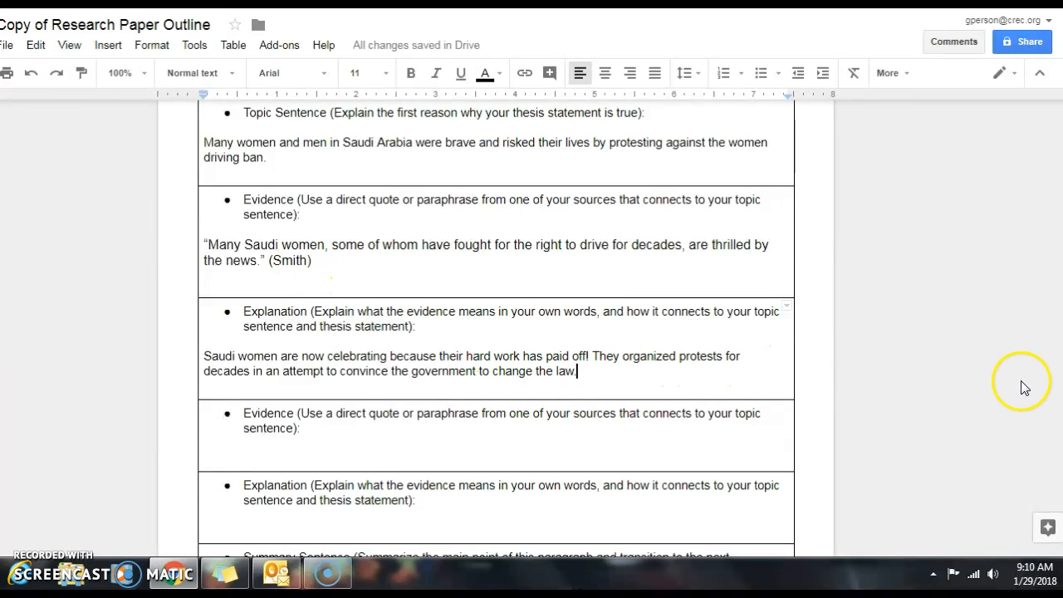
# - Move into the Summary Sentence cell and reveal the Purdue OWL address behind the transitions 'click here' link
pyautogui.scroll(-3)
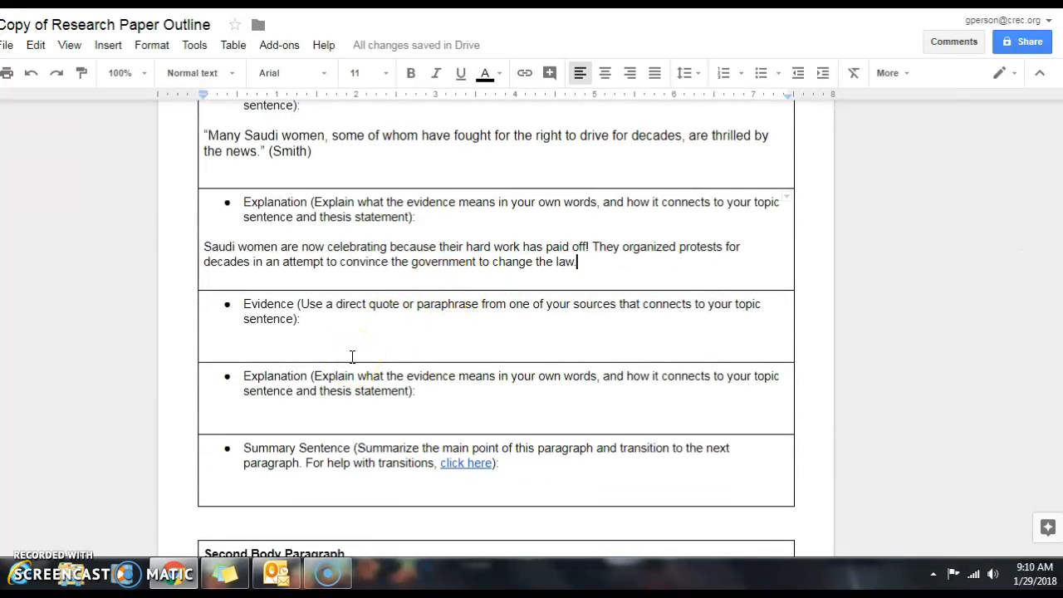
pyautogui.moveTo(482, 425)
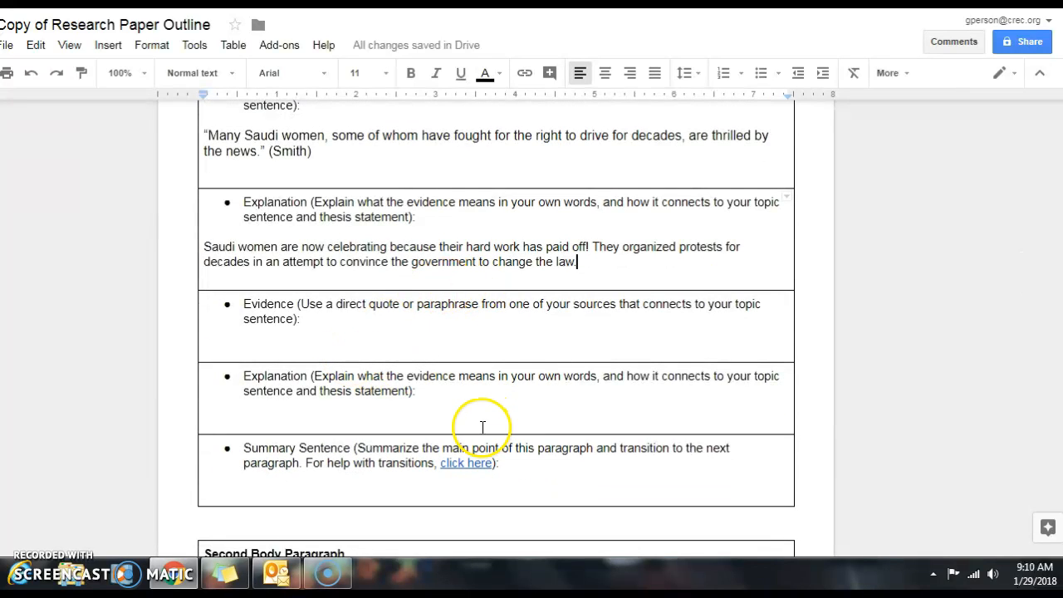
pyautogui.click(332, 488)
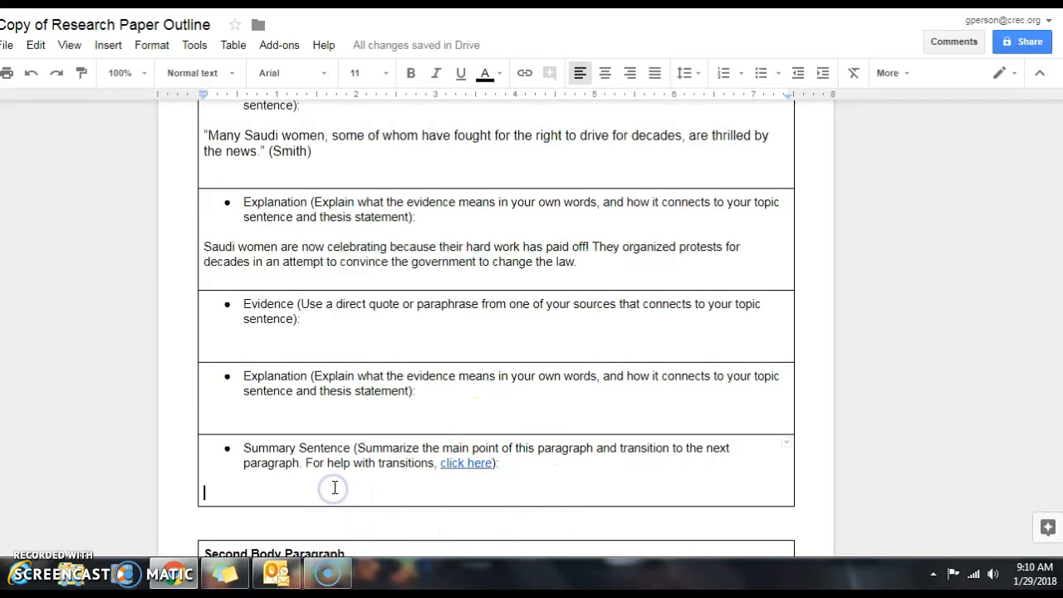
pyautogui.scroll(-3)
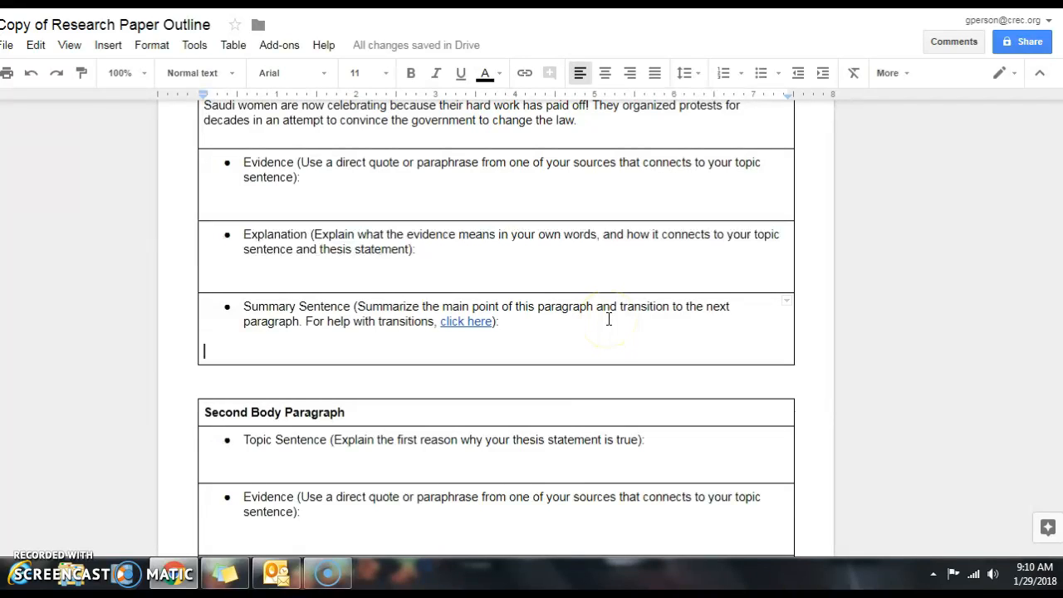
pyautogui.moveTo(468, 322)
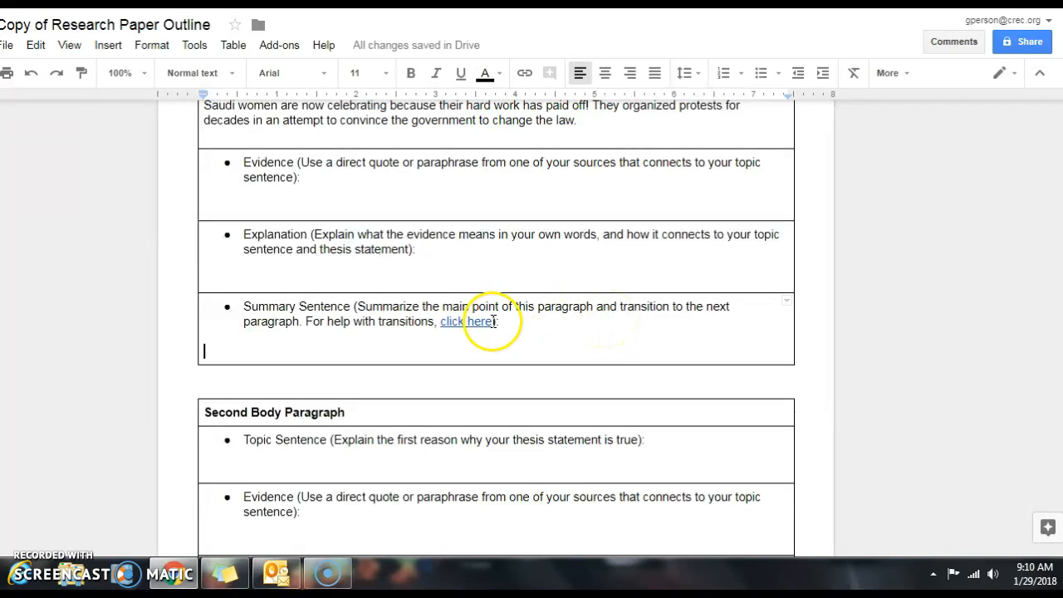
pyautogui.click(467, 322)
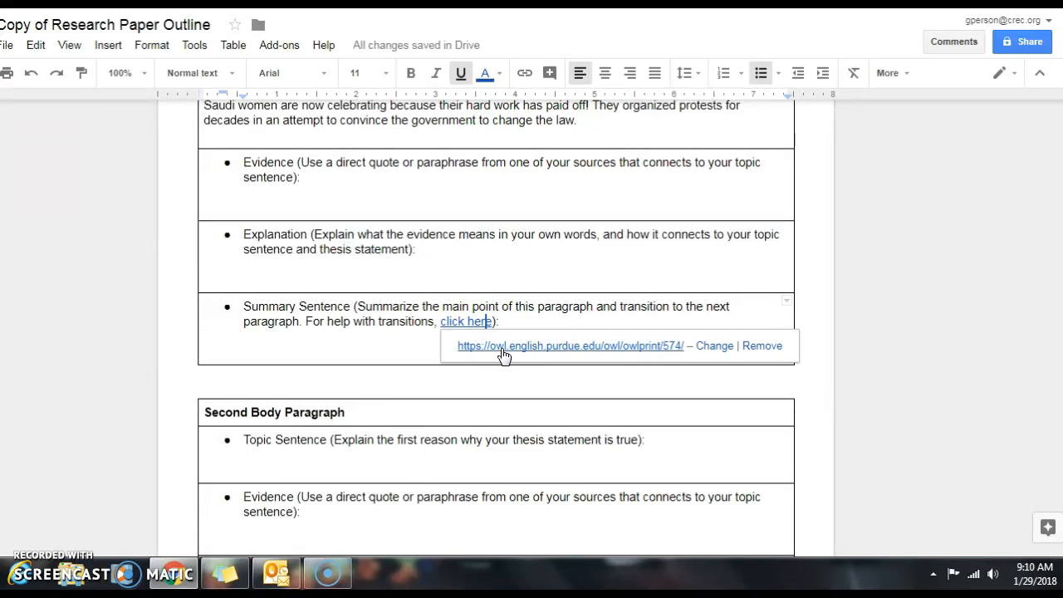
# - Follow the link to Purdue OWL's Writing Transitions page and scroll to the Transitional Devices list
pyautogui.click(568, 346)
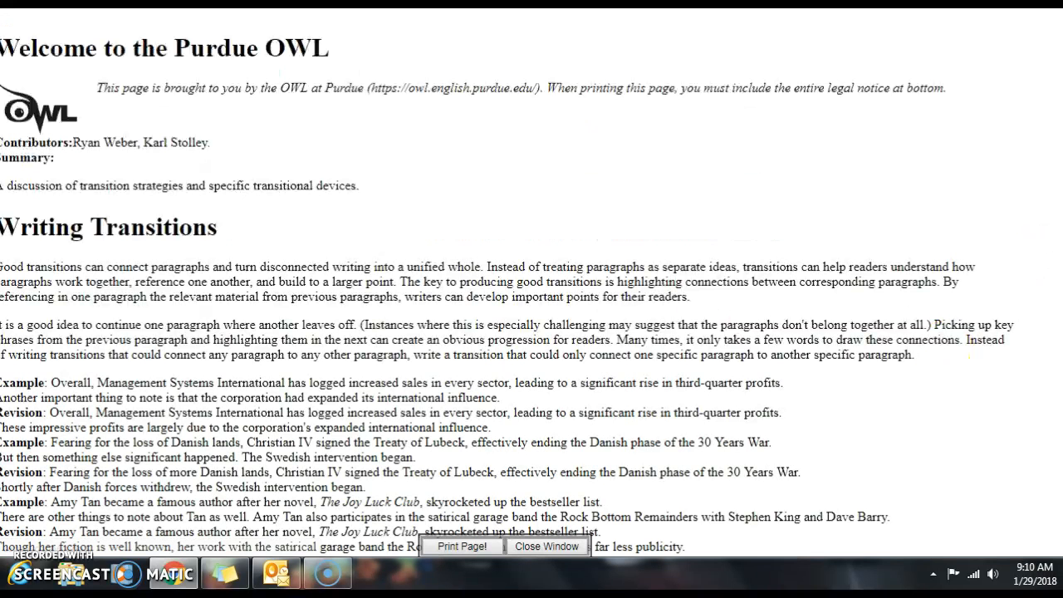
pyautogui.scroll(-3)
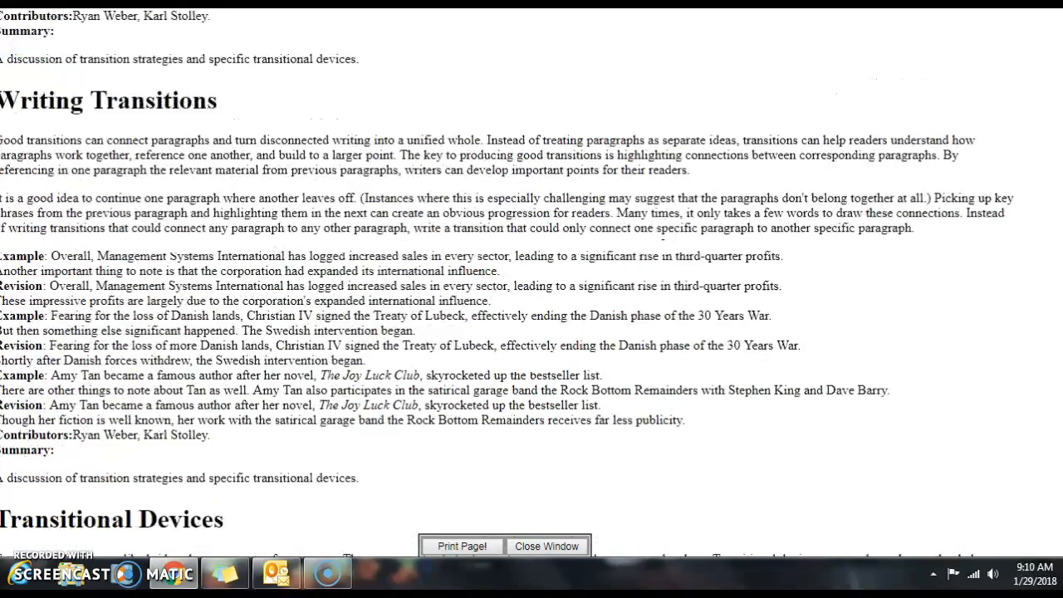
pyautogui.scroll(-3)
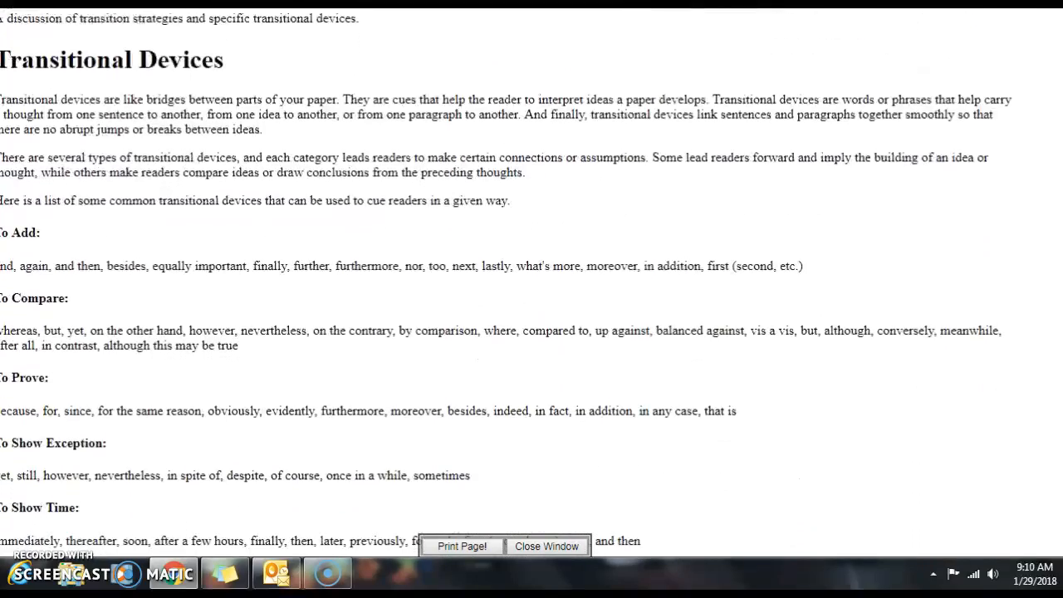
pyautogui.scroll(-3)
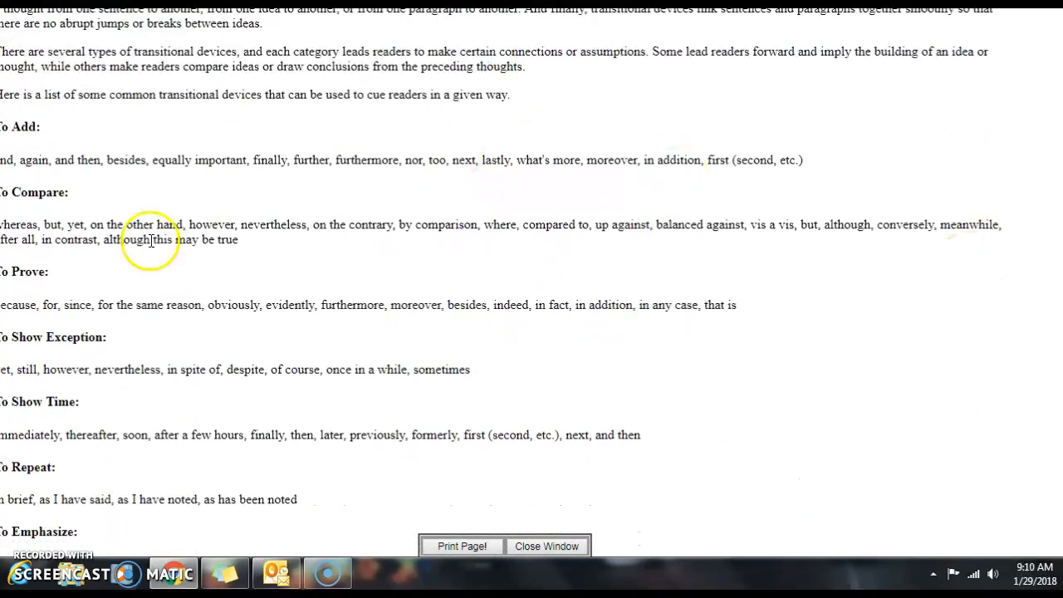
pyautogui.moveTo(299, 159)
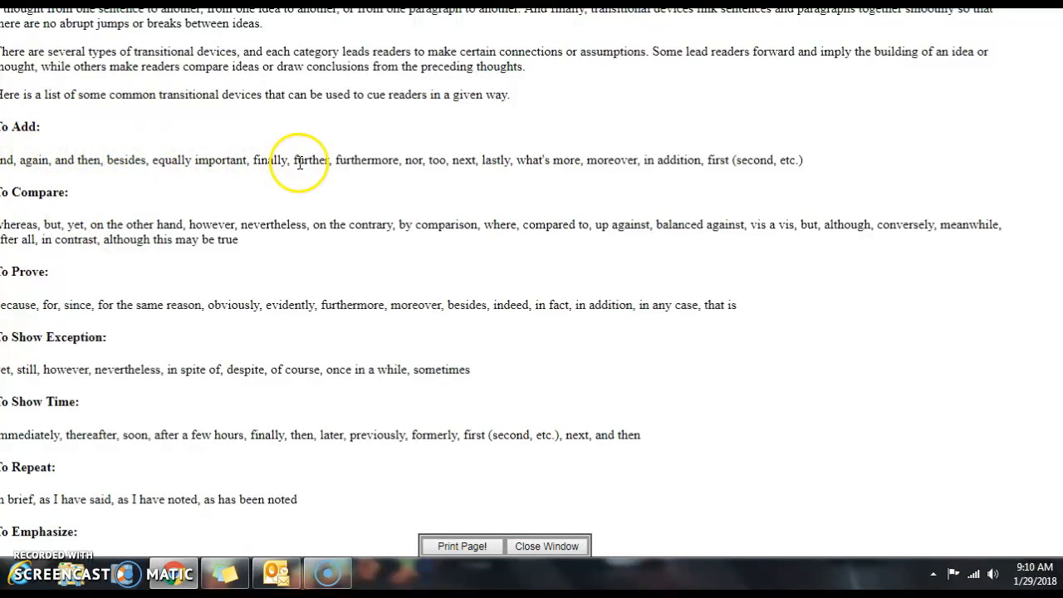
pyautogui.moveTo(336, 159)
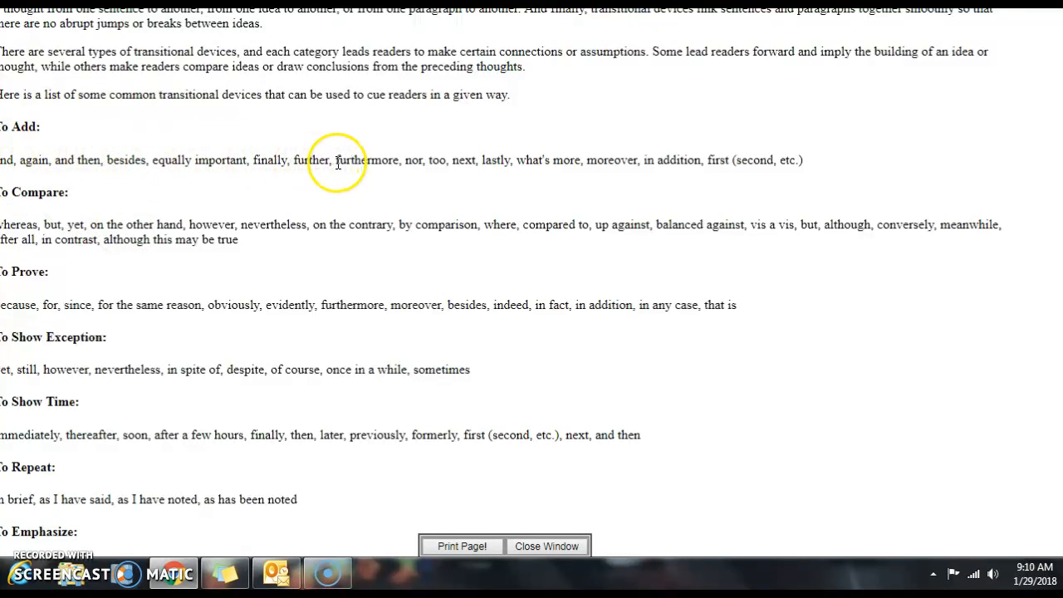
pyautogui.moveTo(357, 179)
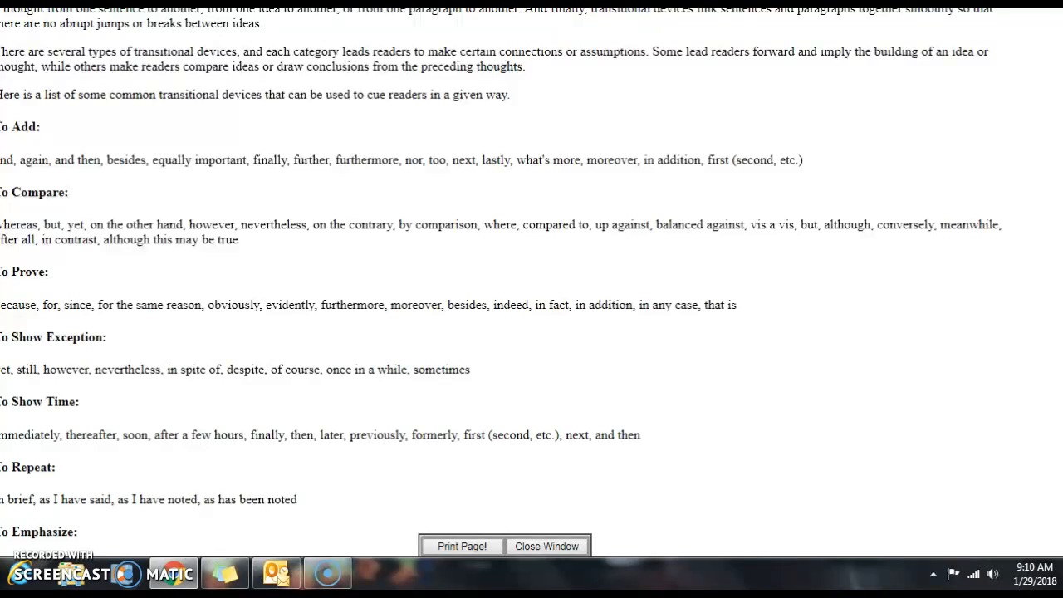
# - Close the transitions guide, scroll the outline to the Conclusion table, and place the cursor under its last prompt
pyautogui.click(545, 545)
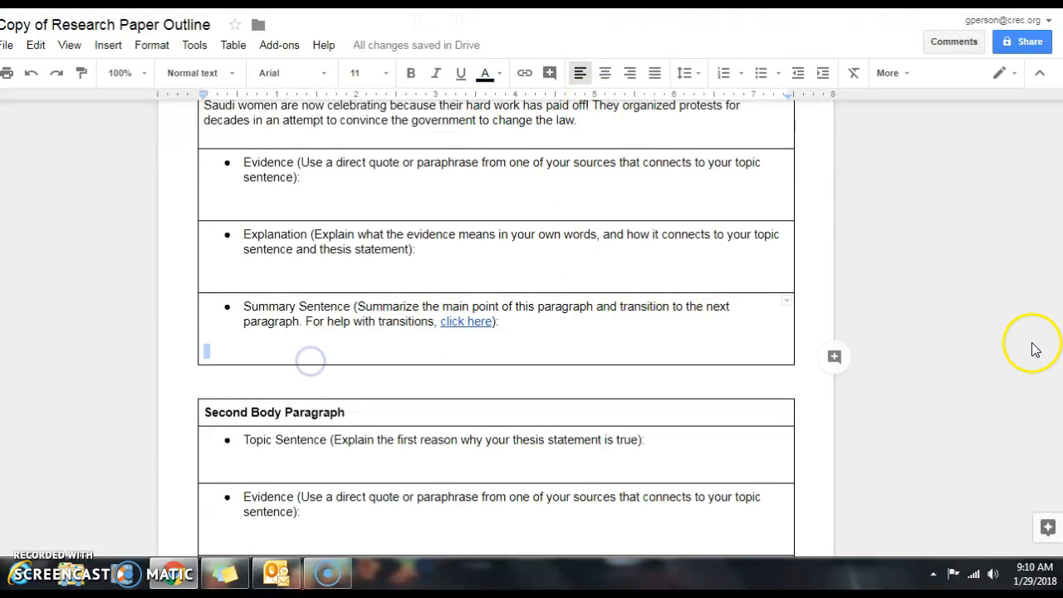
pyautogui.scroll(-3)
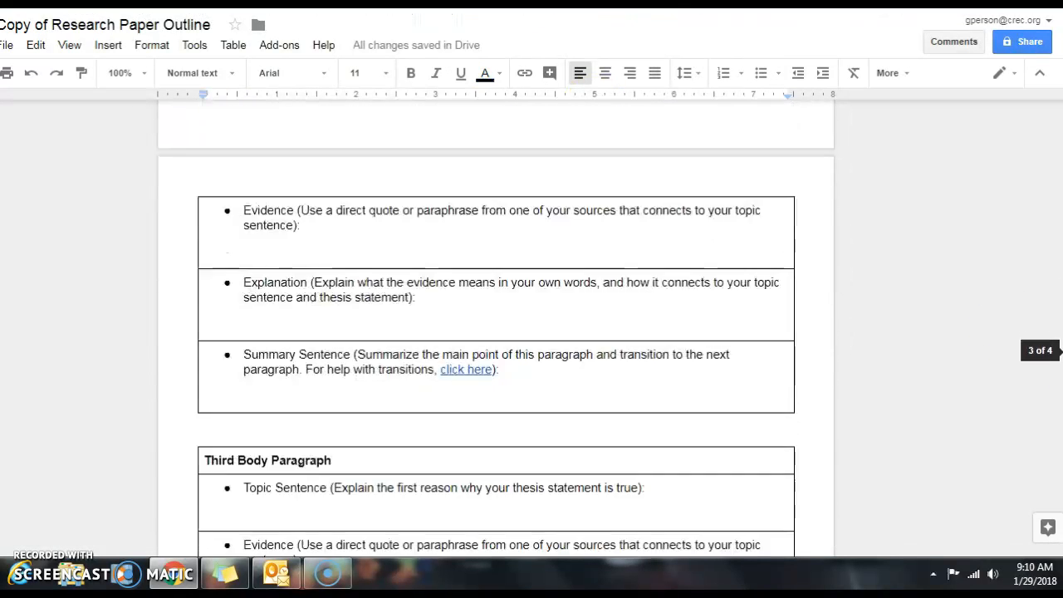
pyautogui.scroll(-3)
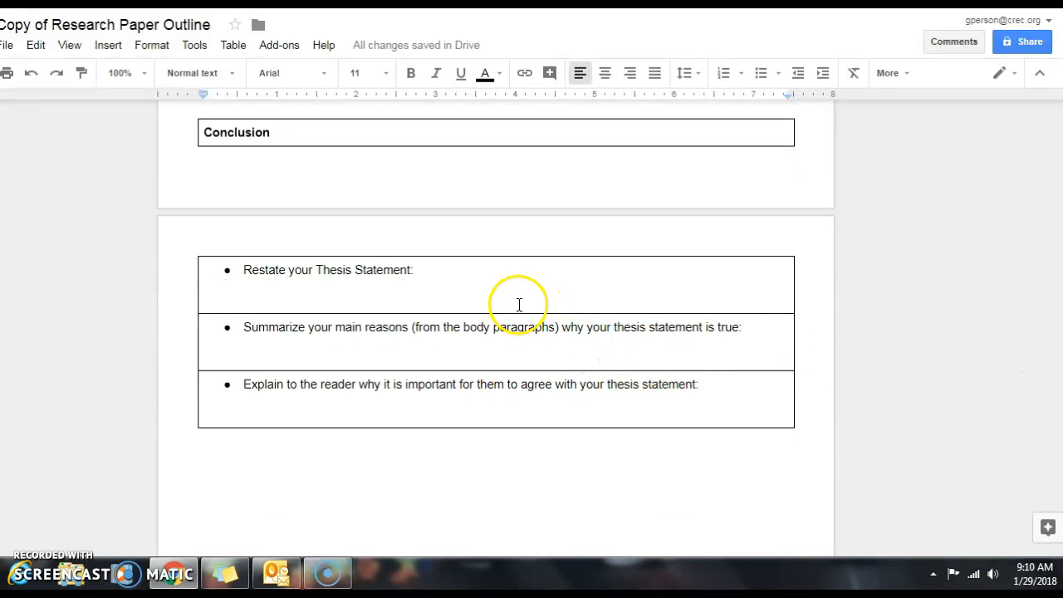
pyautogui.click(502, 299)
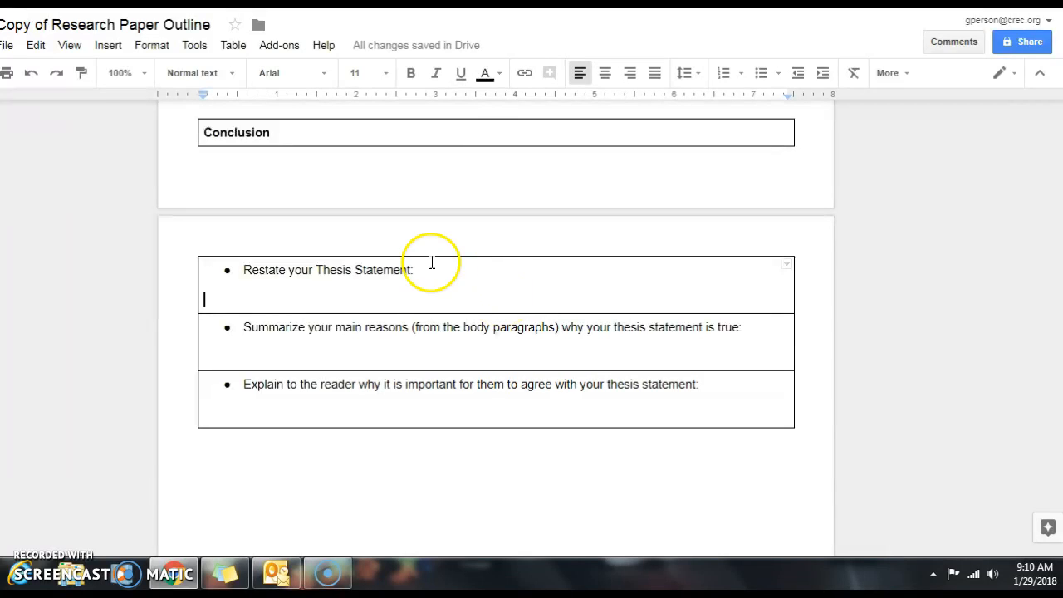
pyautogui.moveTo(360, 347)
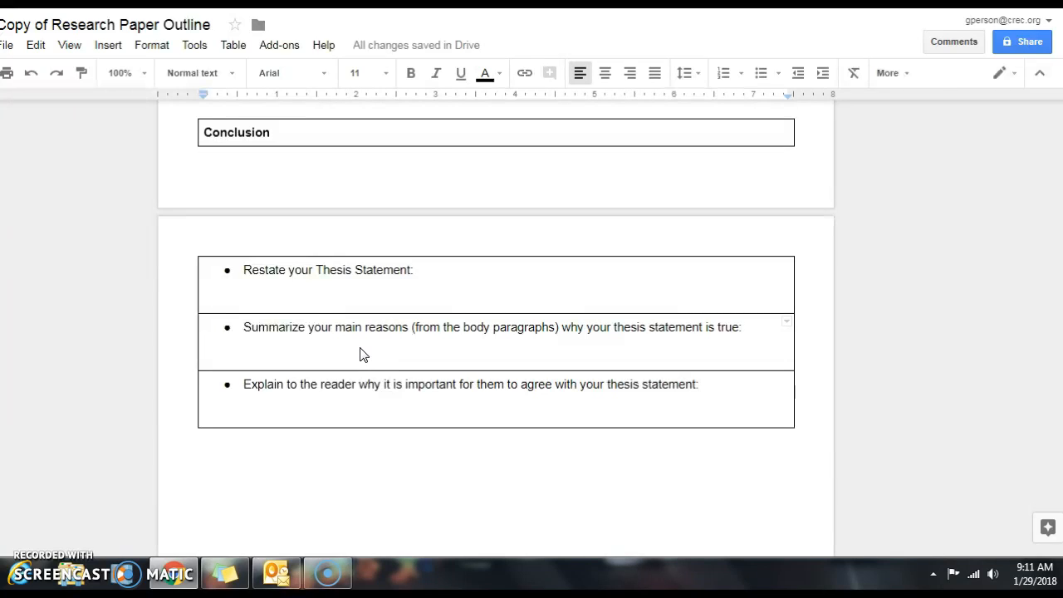
pyautogui.click(265, 408)
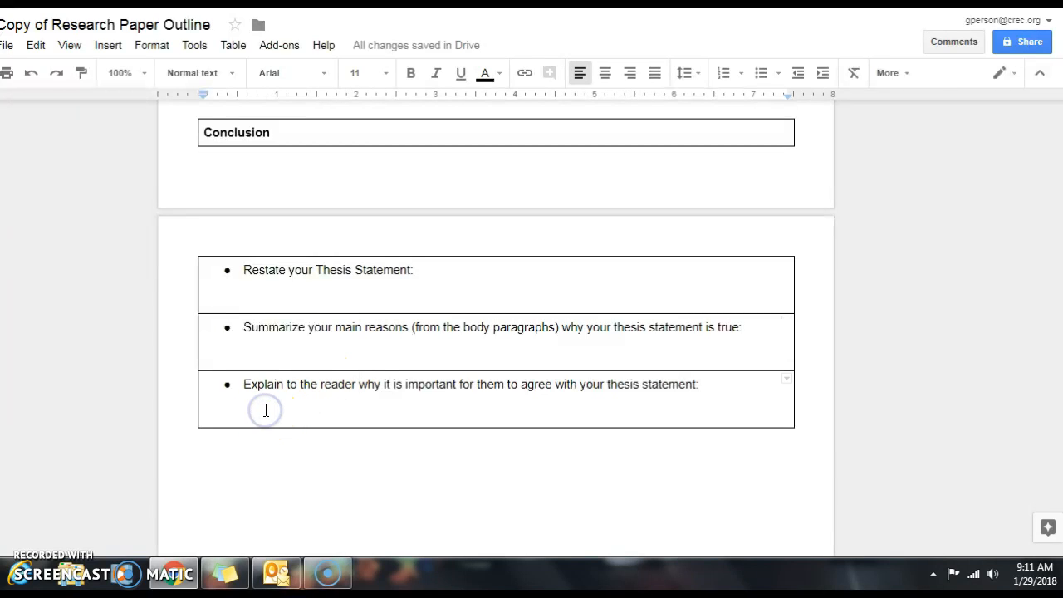
# - Write the importance sentence hoping Saudi women's victory inspires more countries to grant equal rights to women
pyautogui.click(266, 408)
pyautogui.write('The victory')
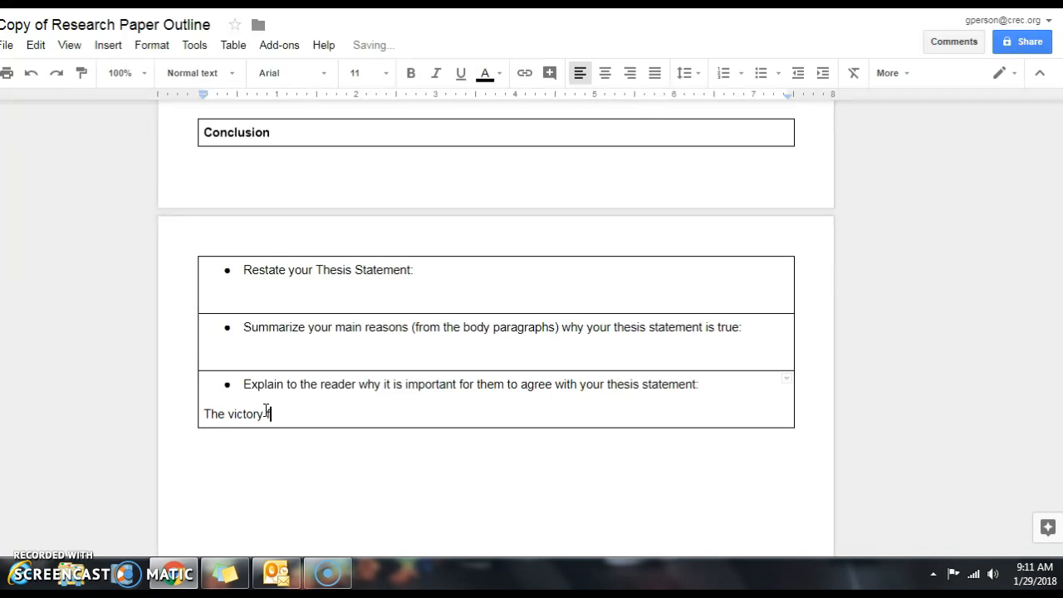
pyautogui.write('for women in Sau')
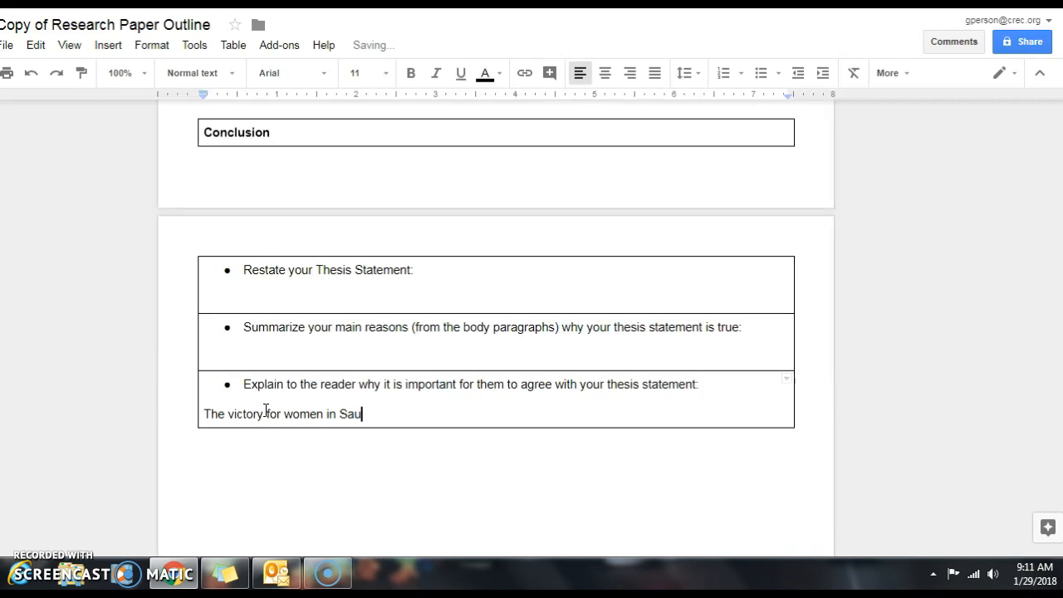
pyautogui.write('di Arabia')
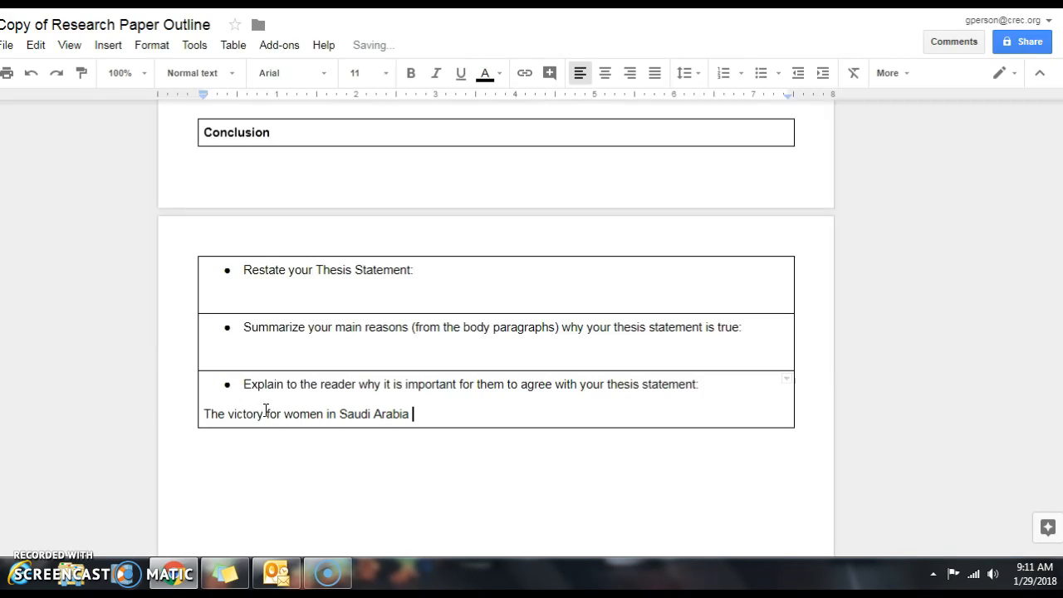
pyautogui.write('should be celebrated across the globe and will h')
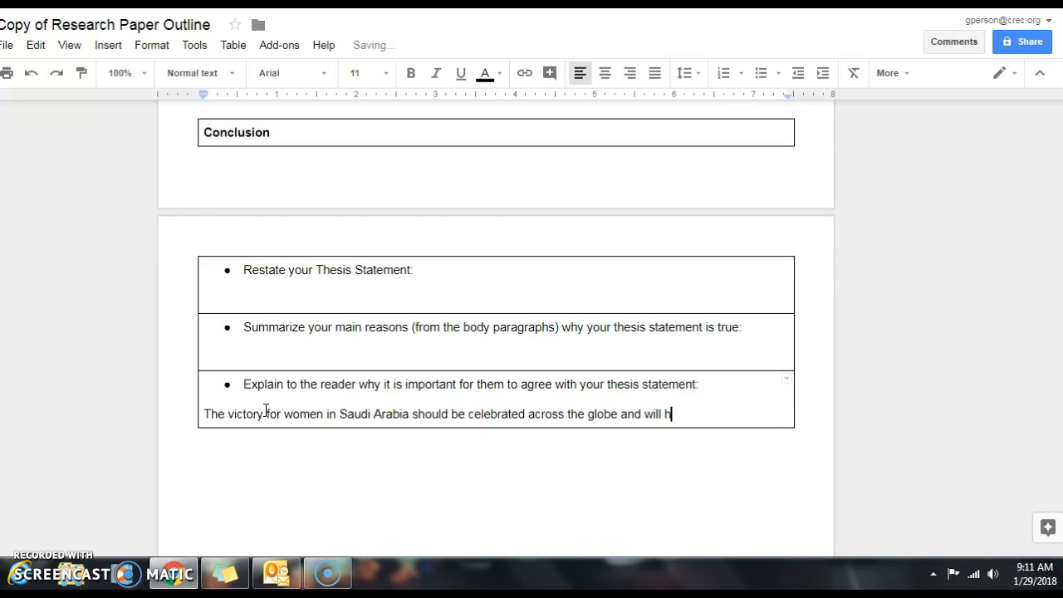
pyautogui.write('opefully ins')
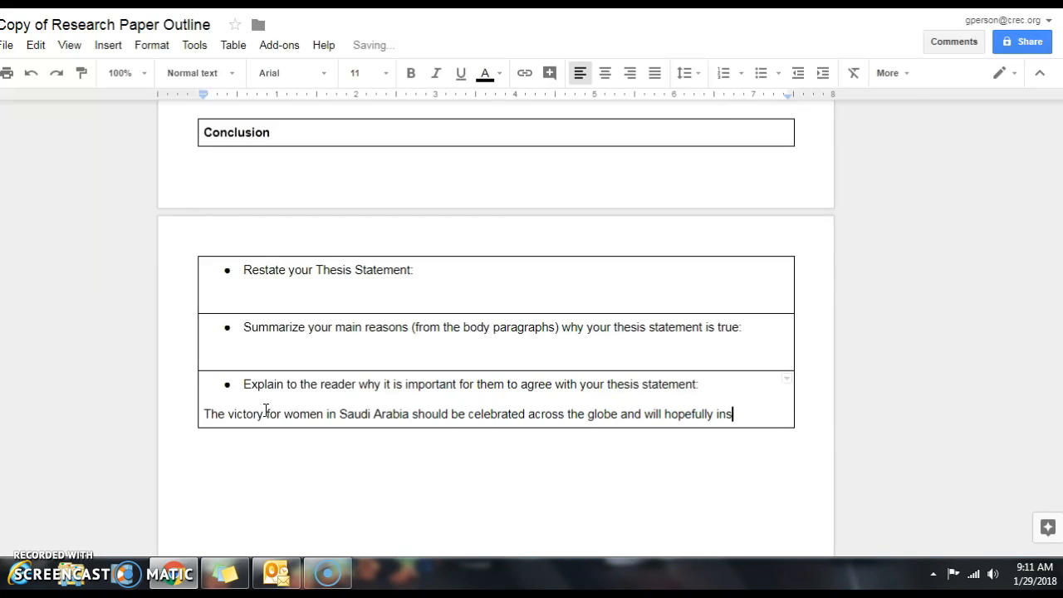
pyautogui.write('pire more cou')
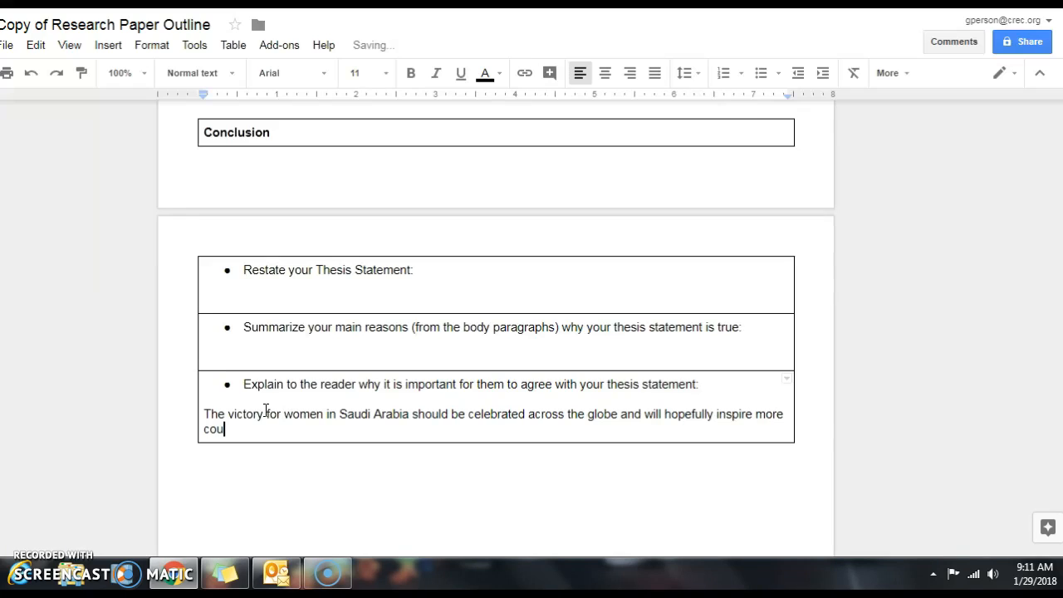
pyautogui.write('ntries to gr')
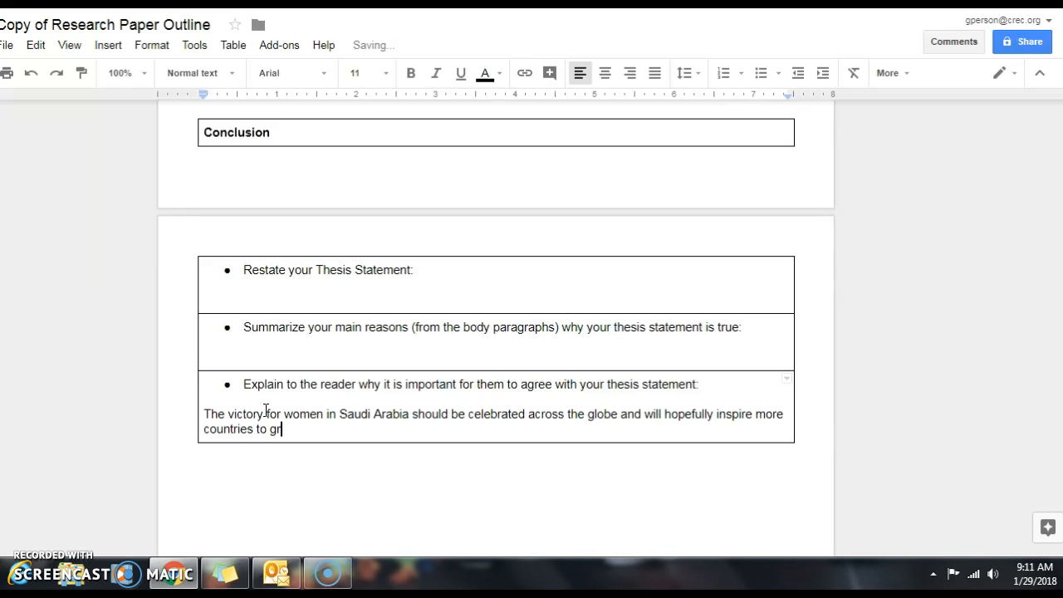
pyautogui.write('ant equal r')
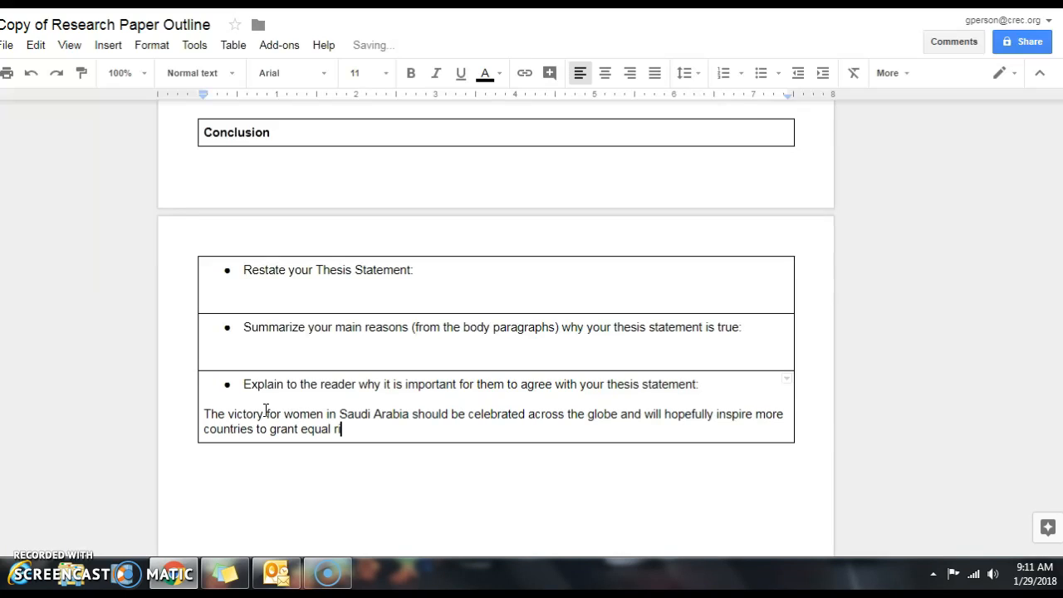
pyautogui.write('ights to women')
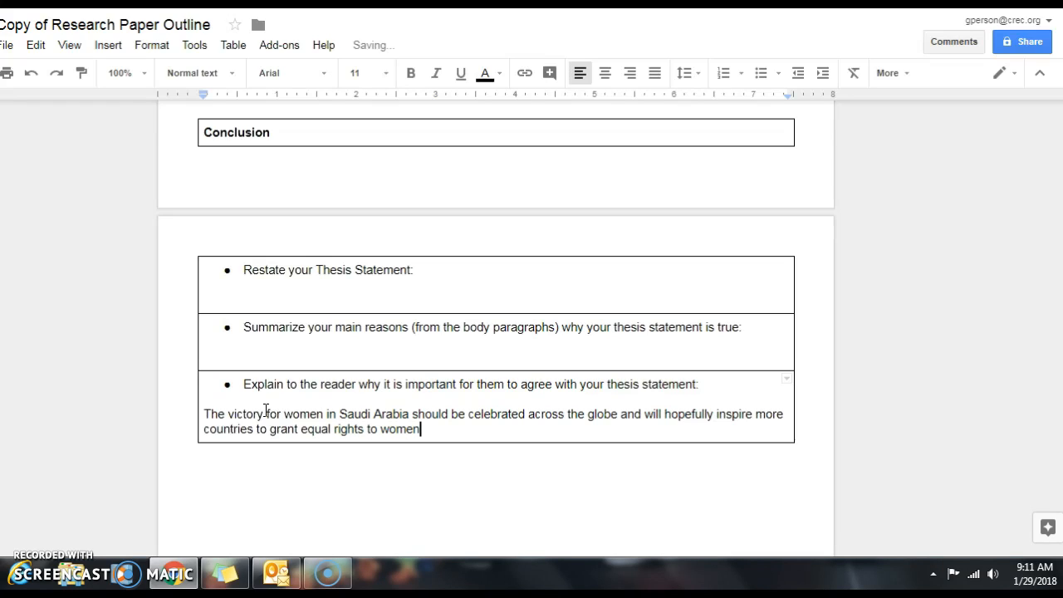
pyautogui.write('.')
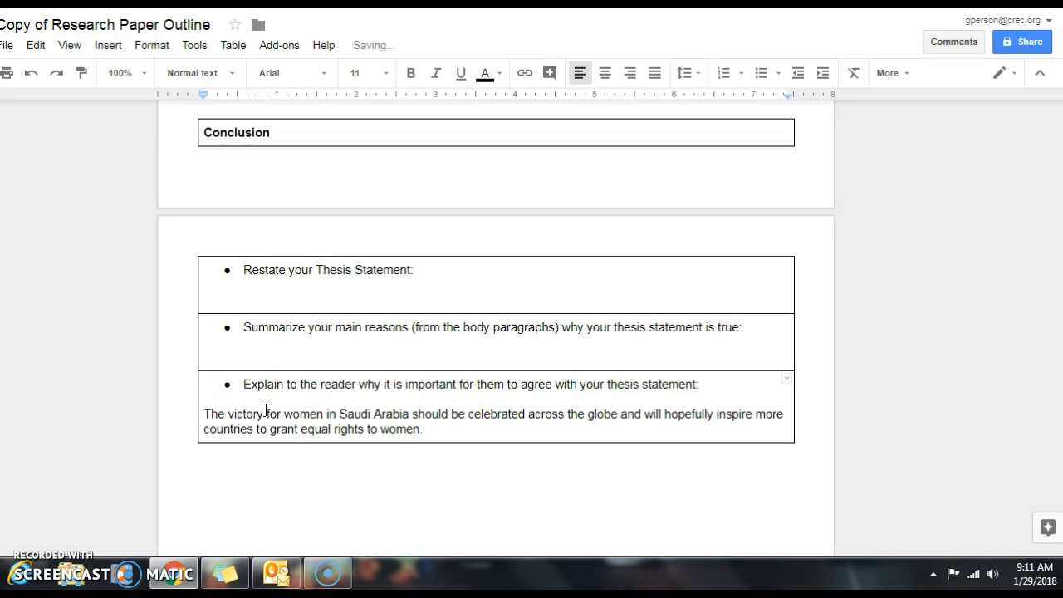